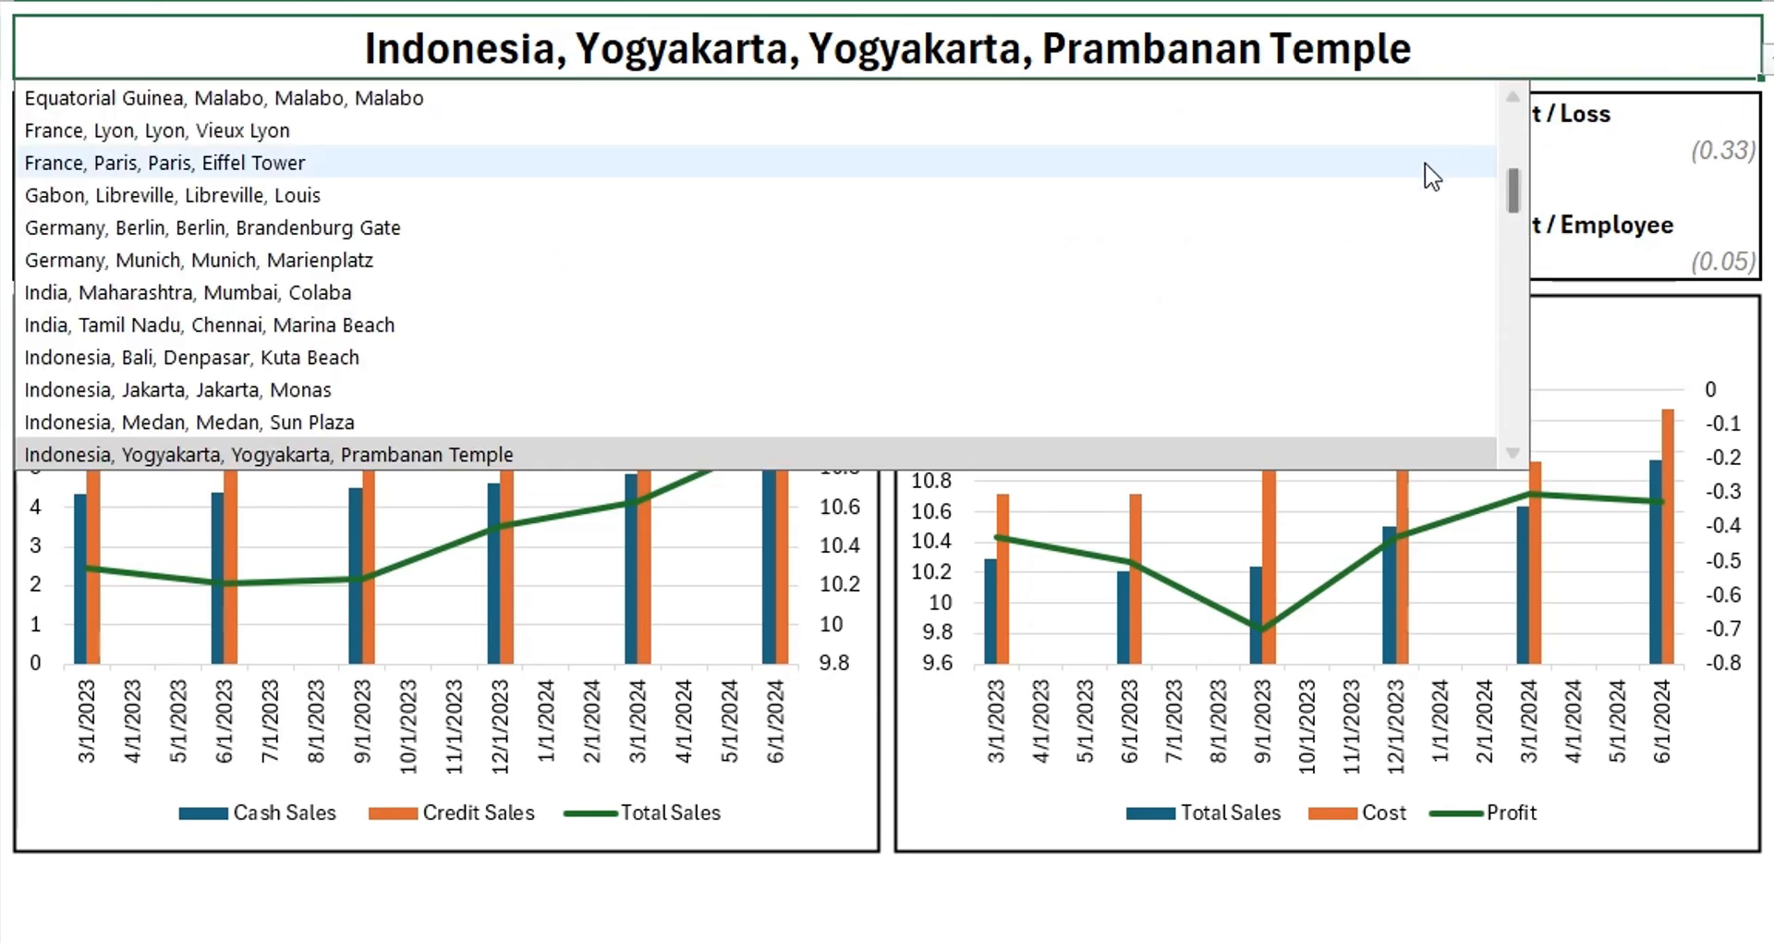
Pick France, Paris, Paris, Eiffel Tower from the dashboard's location dropdown
click(170, 162)
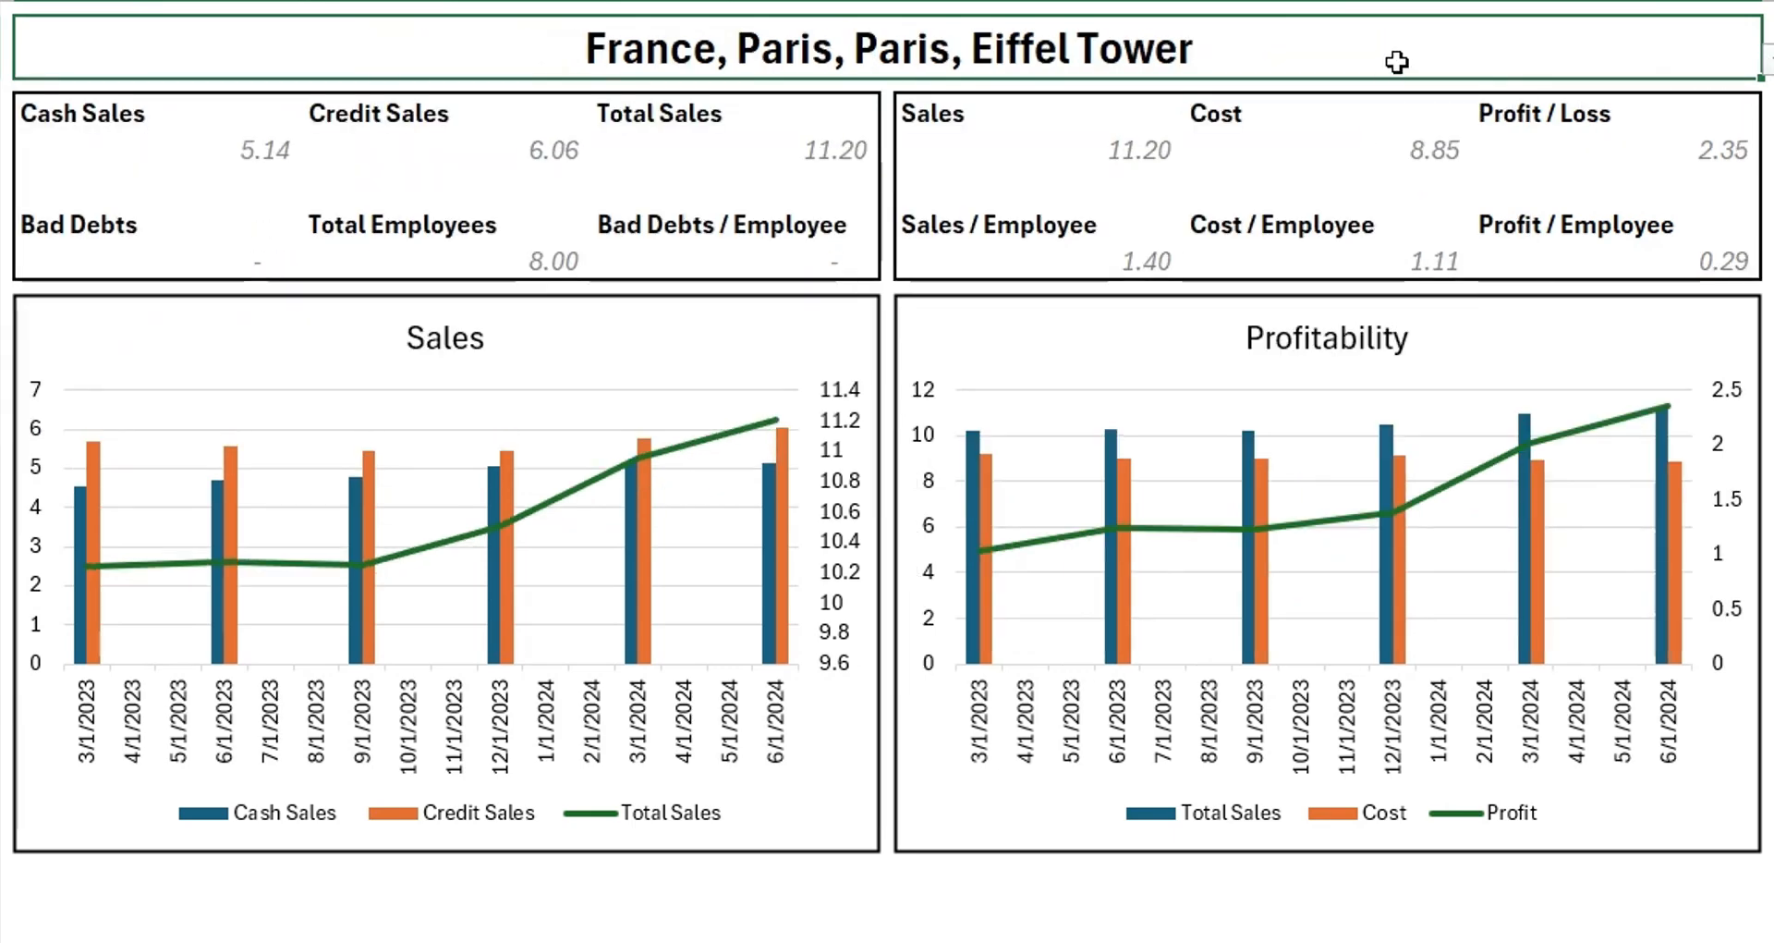
text(*united states*)
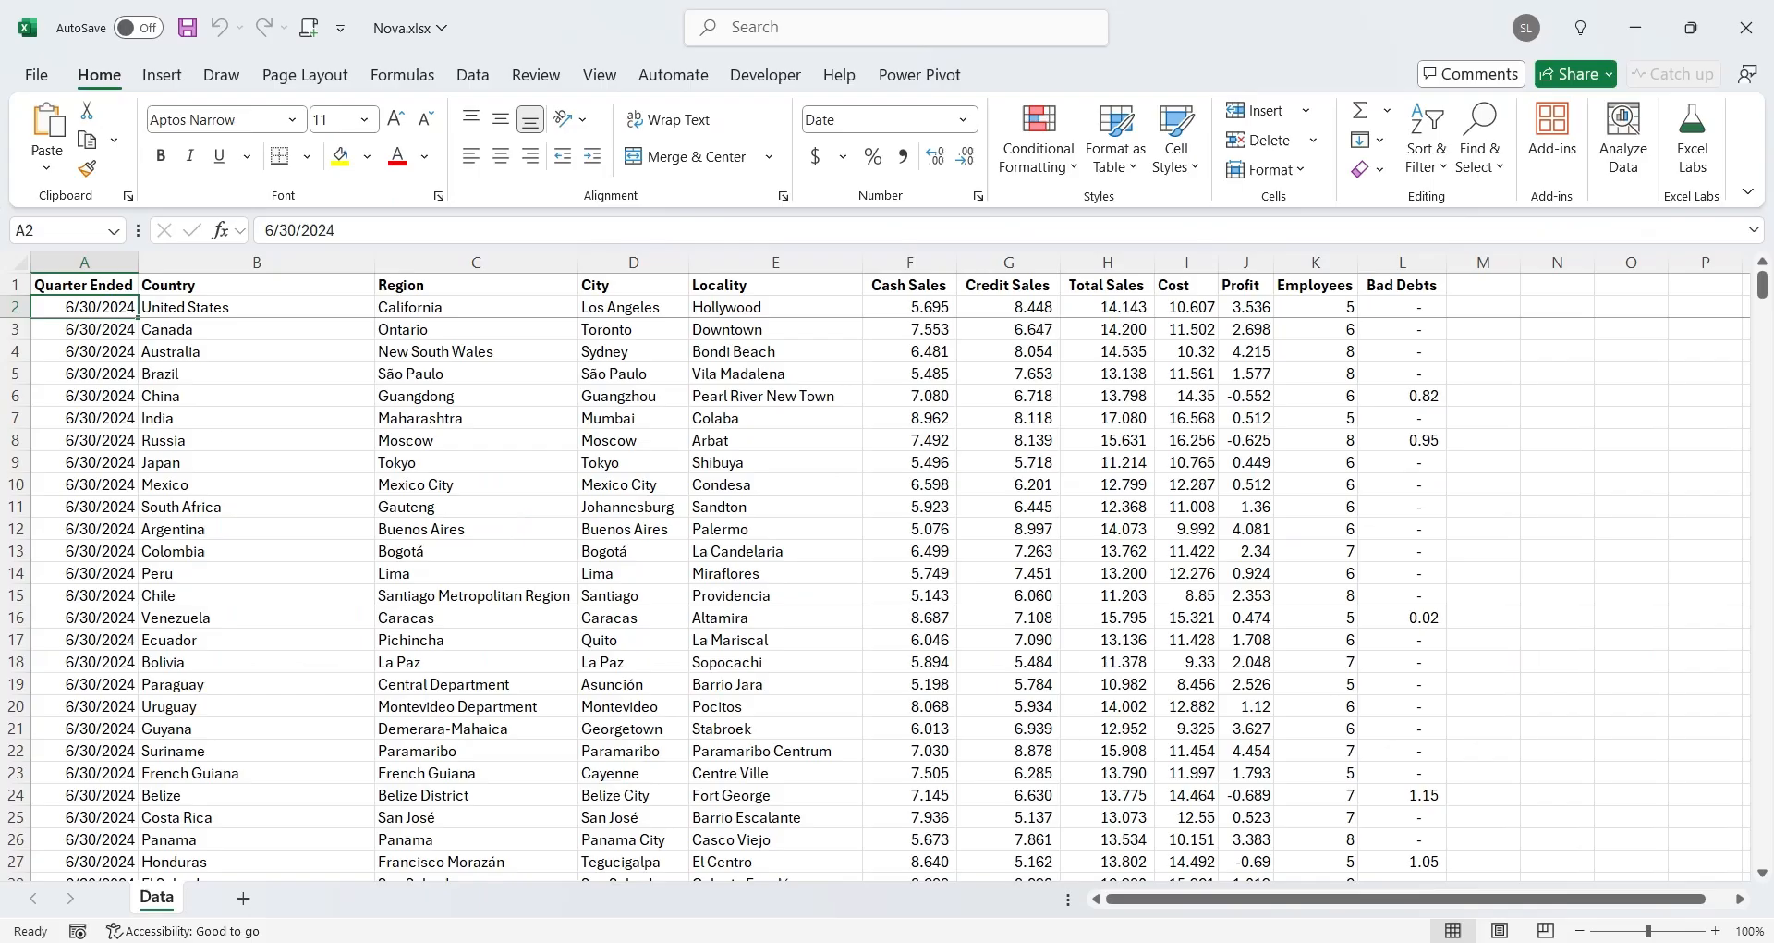
scroll(down, 3)
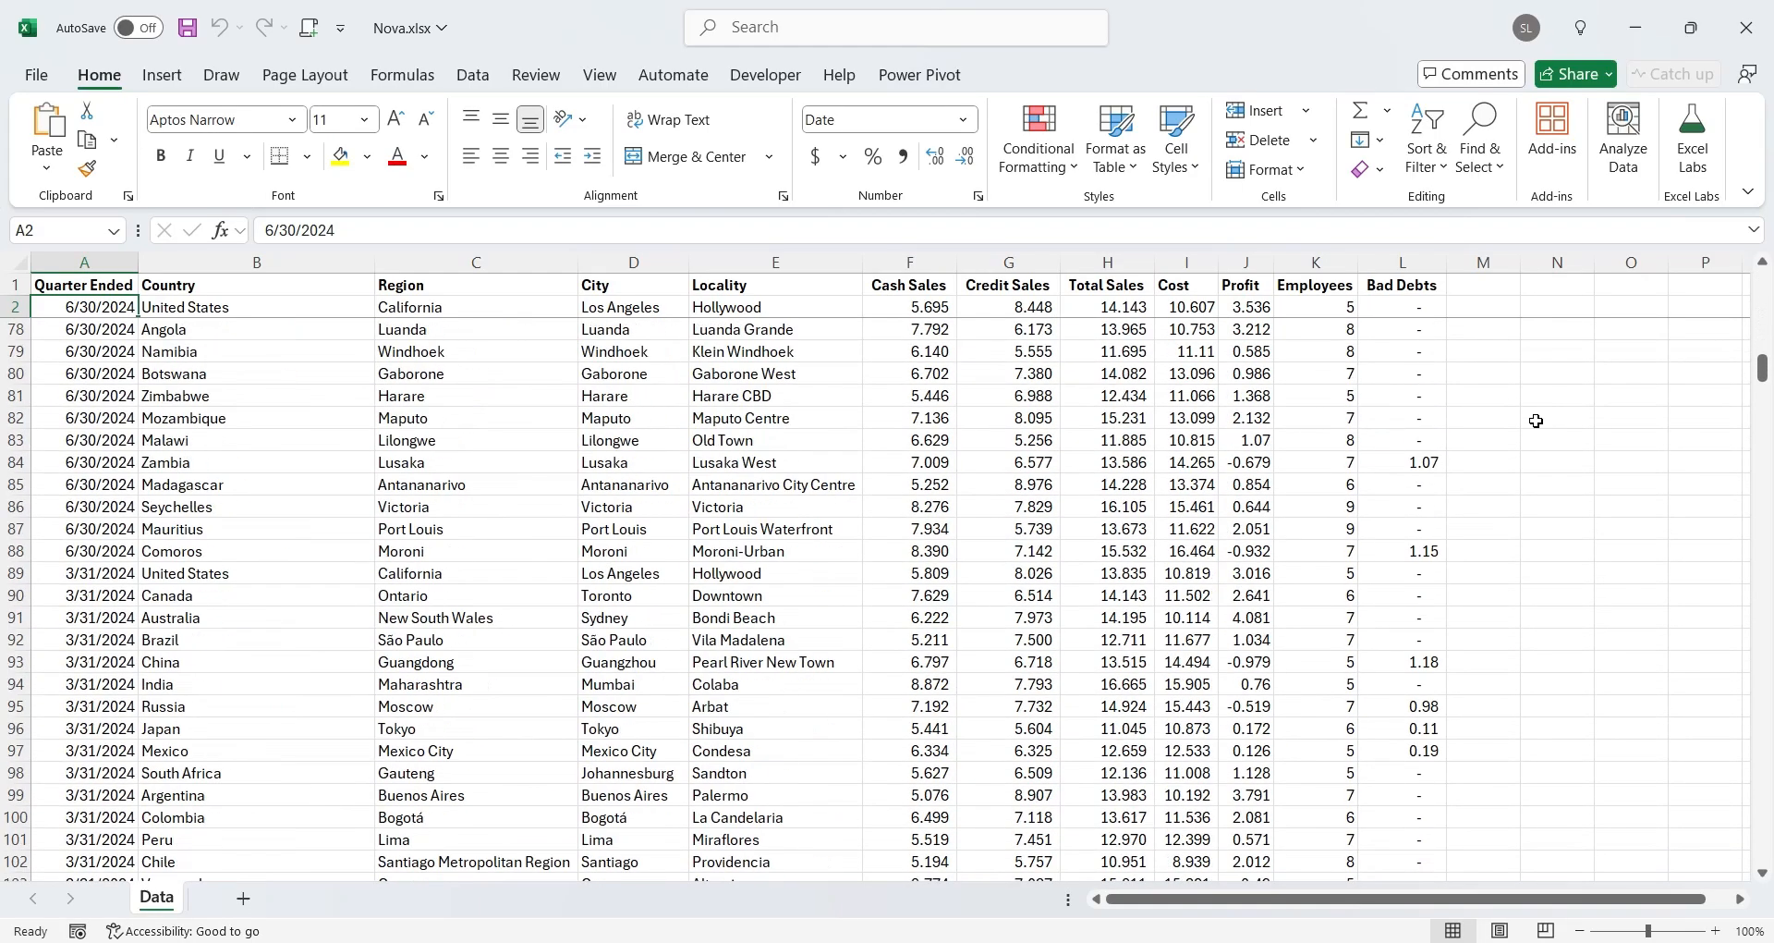
scroll(down, 3)
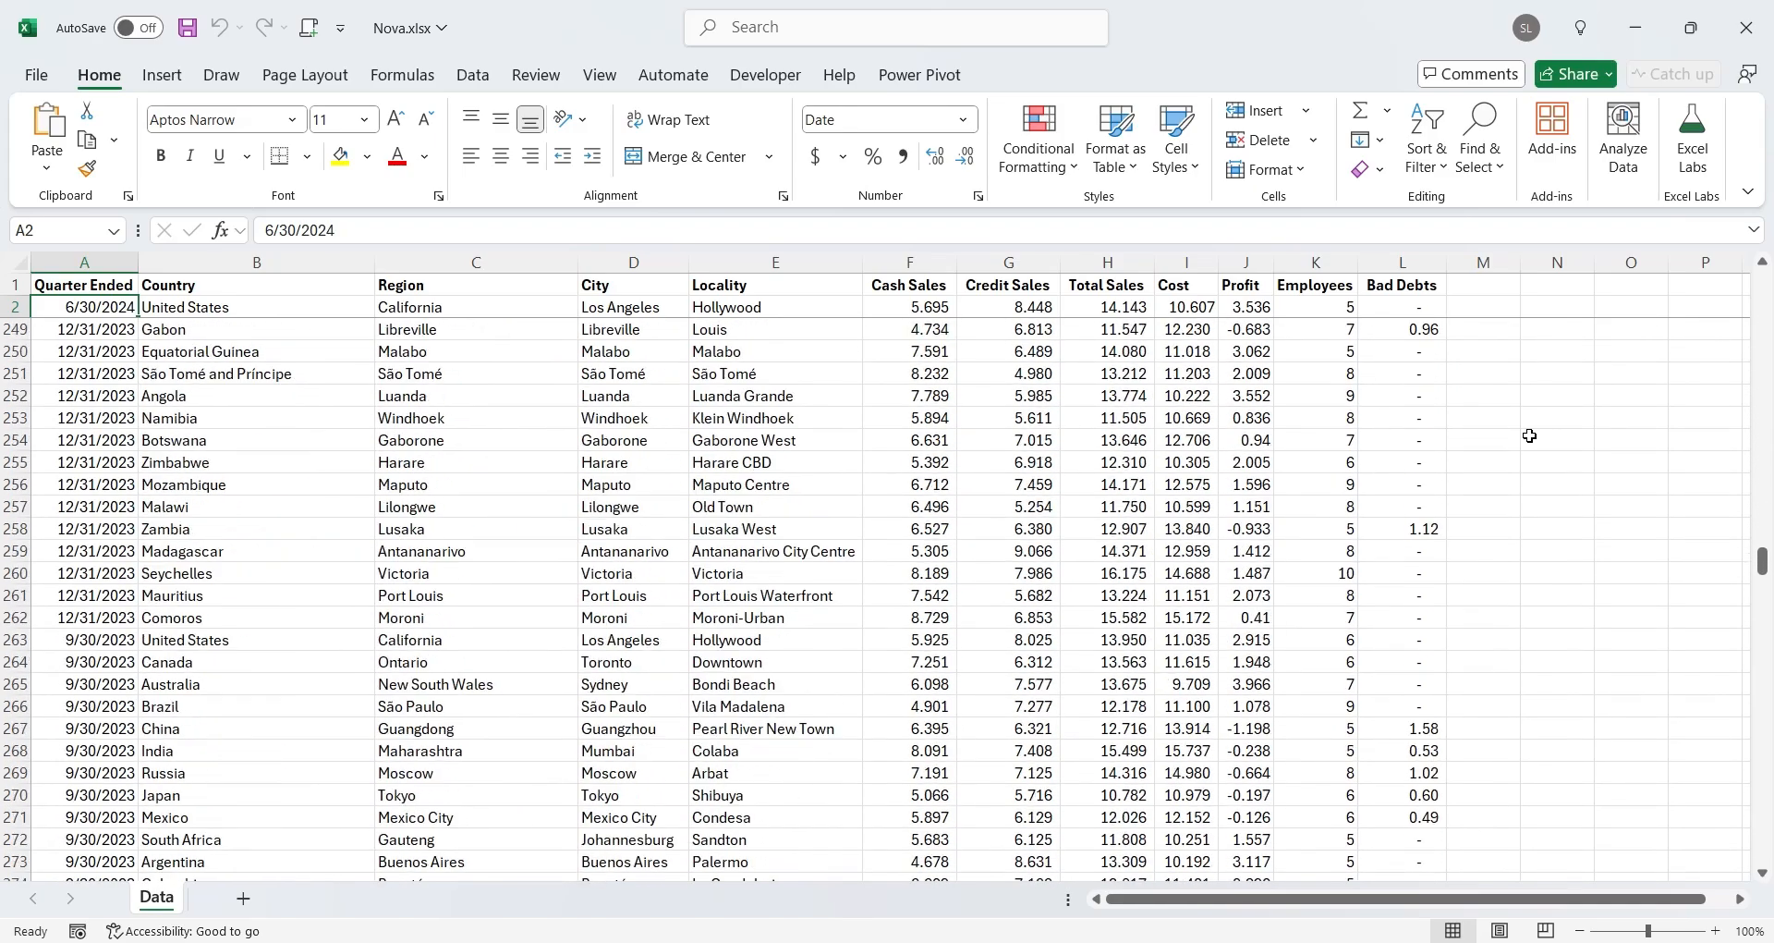
scroll(down, 3)
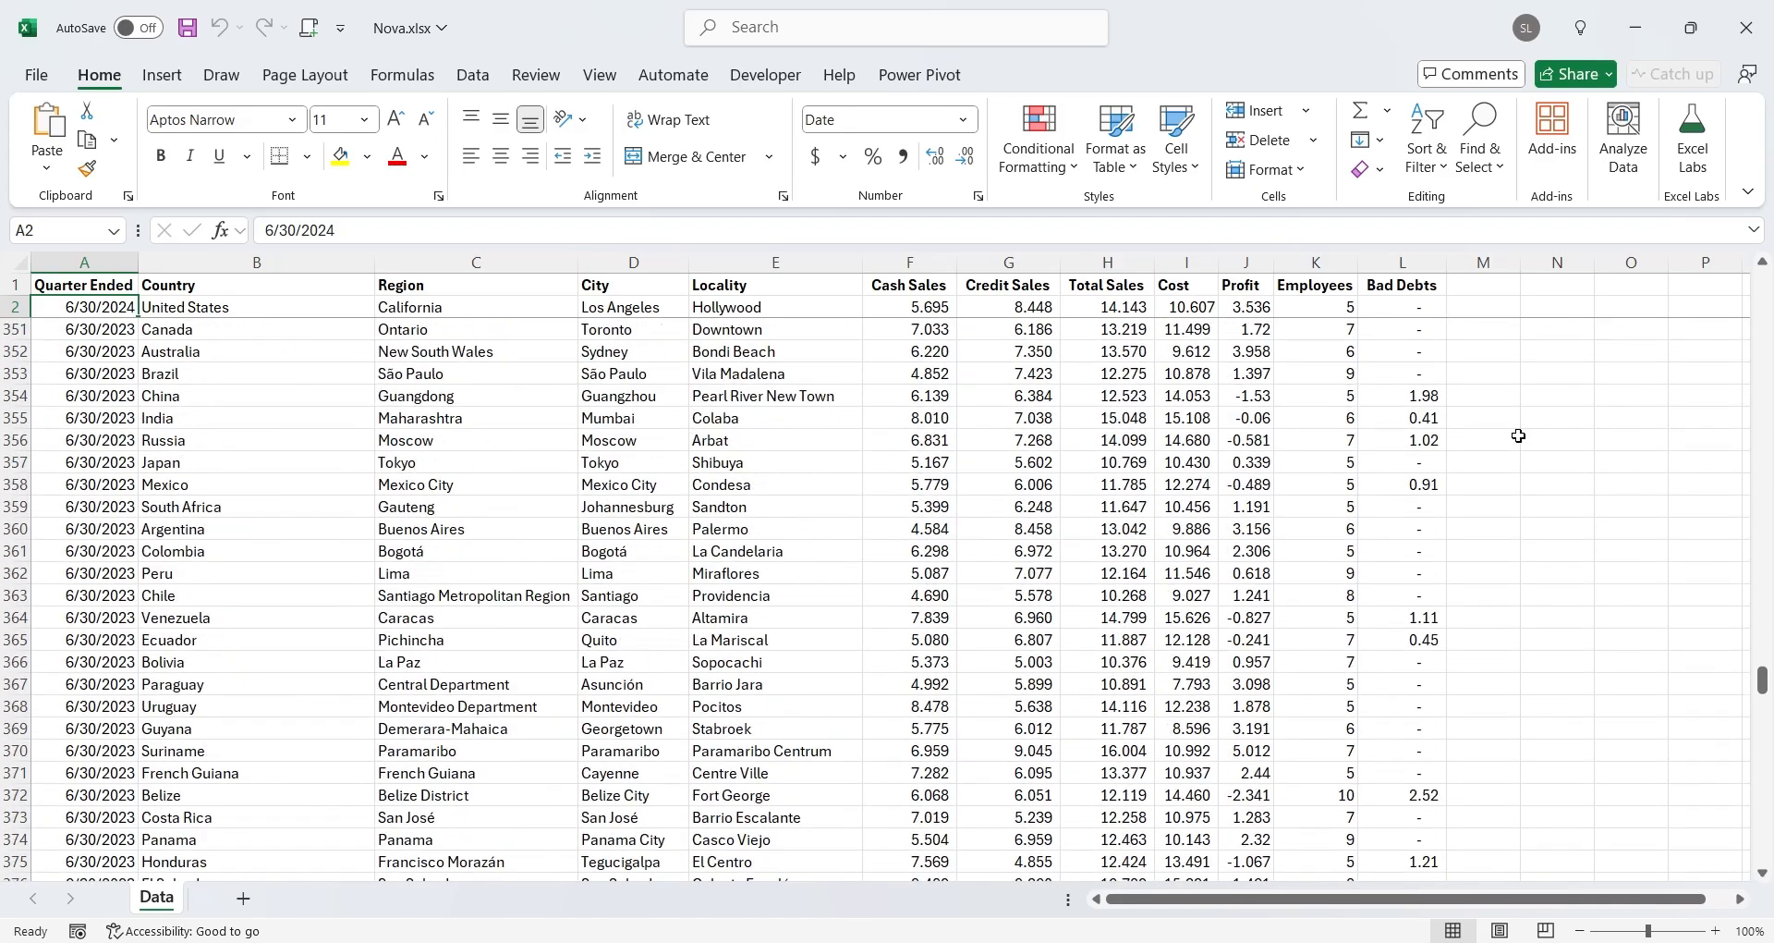
scroll(down, 3)
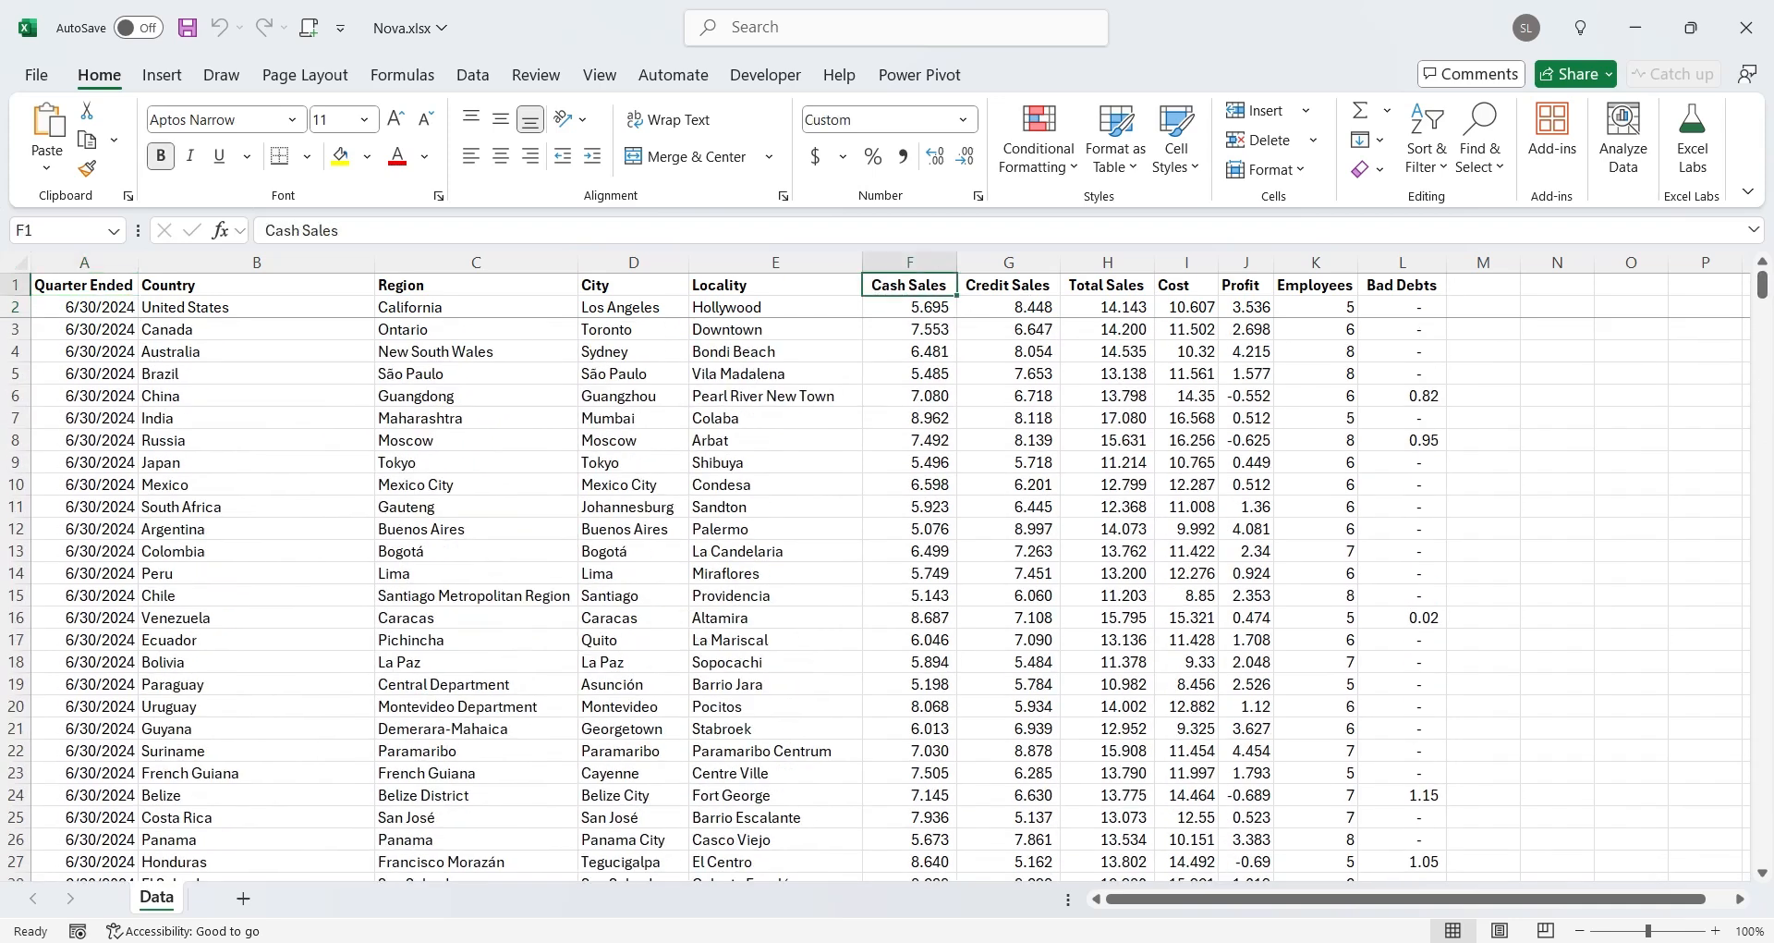
click(1107, 283)
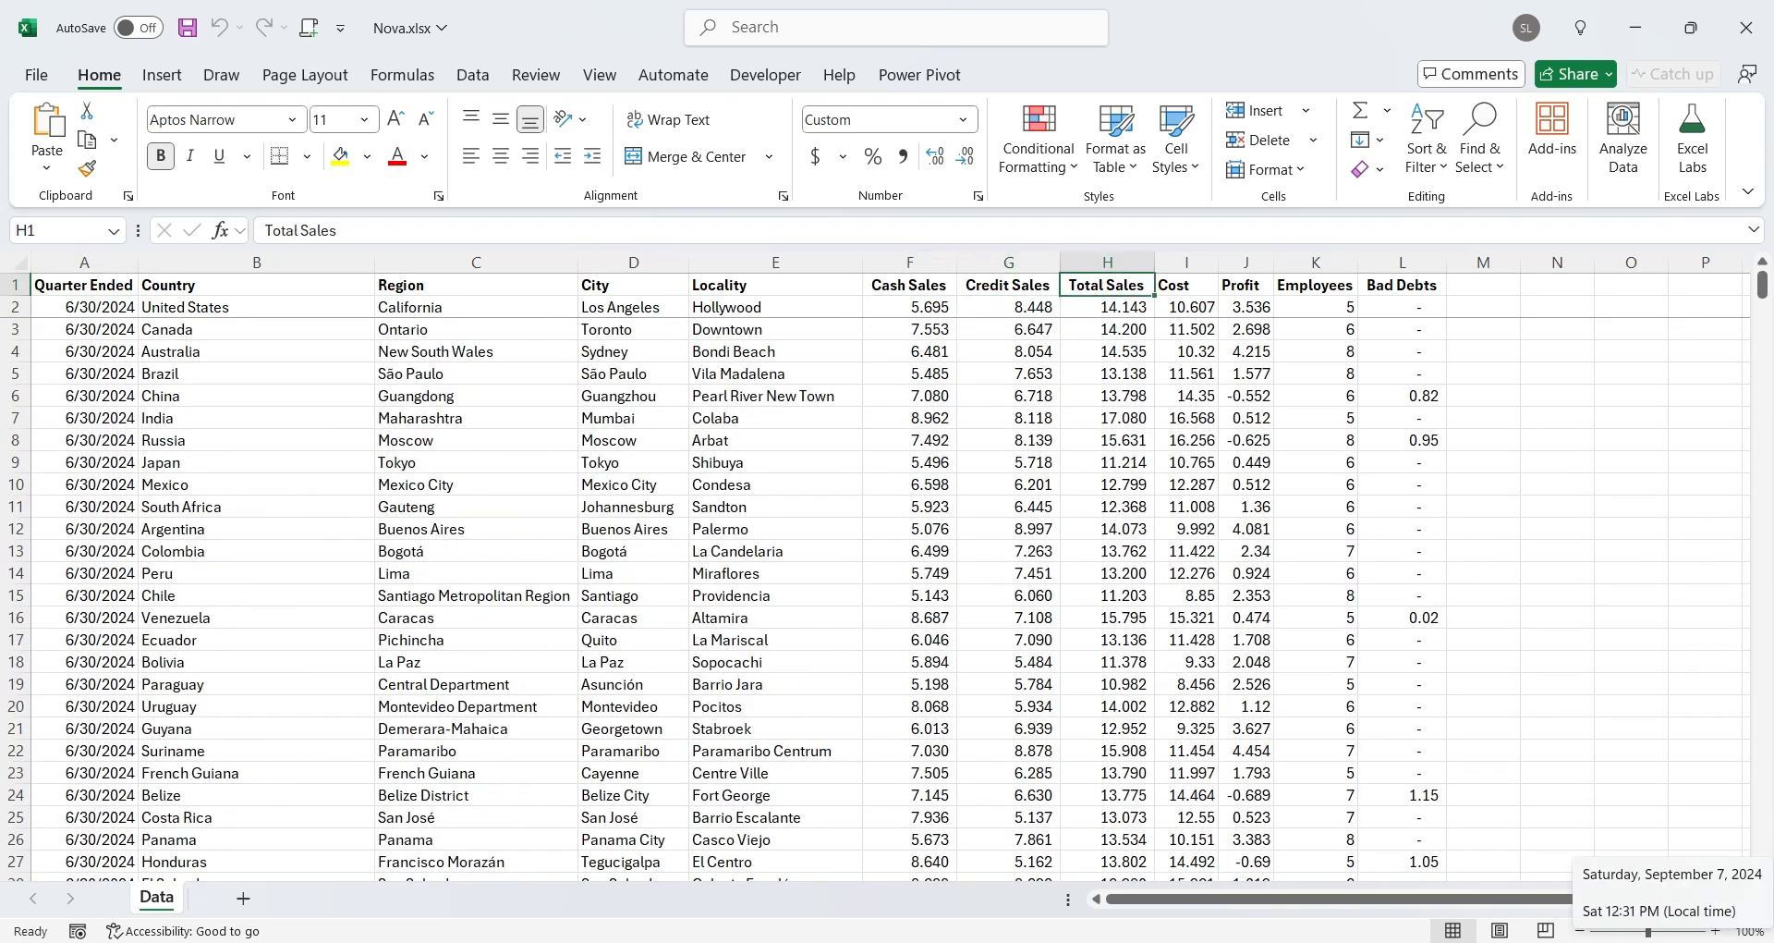
click(1185, 284)
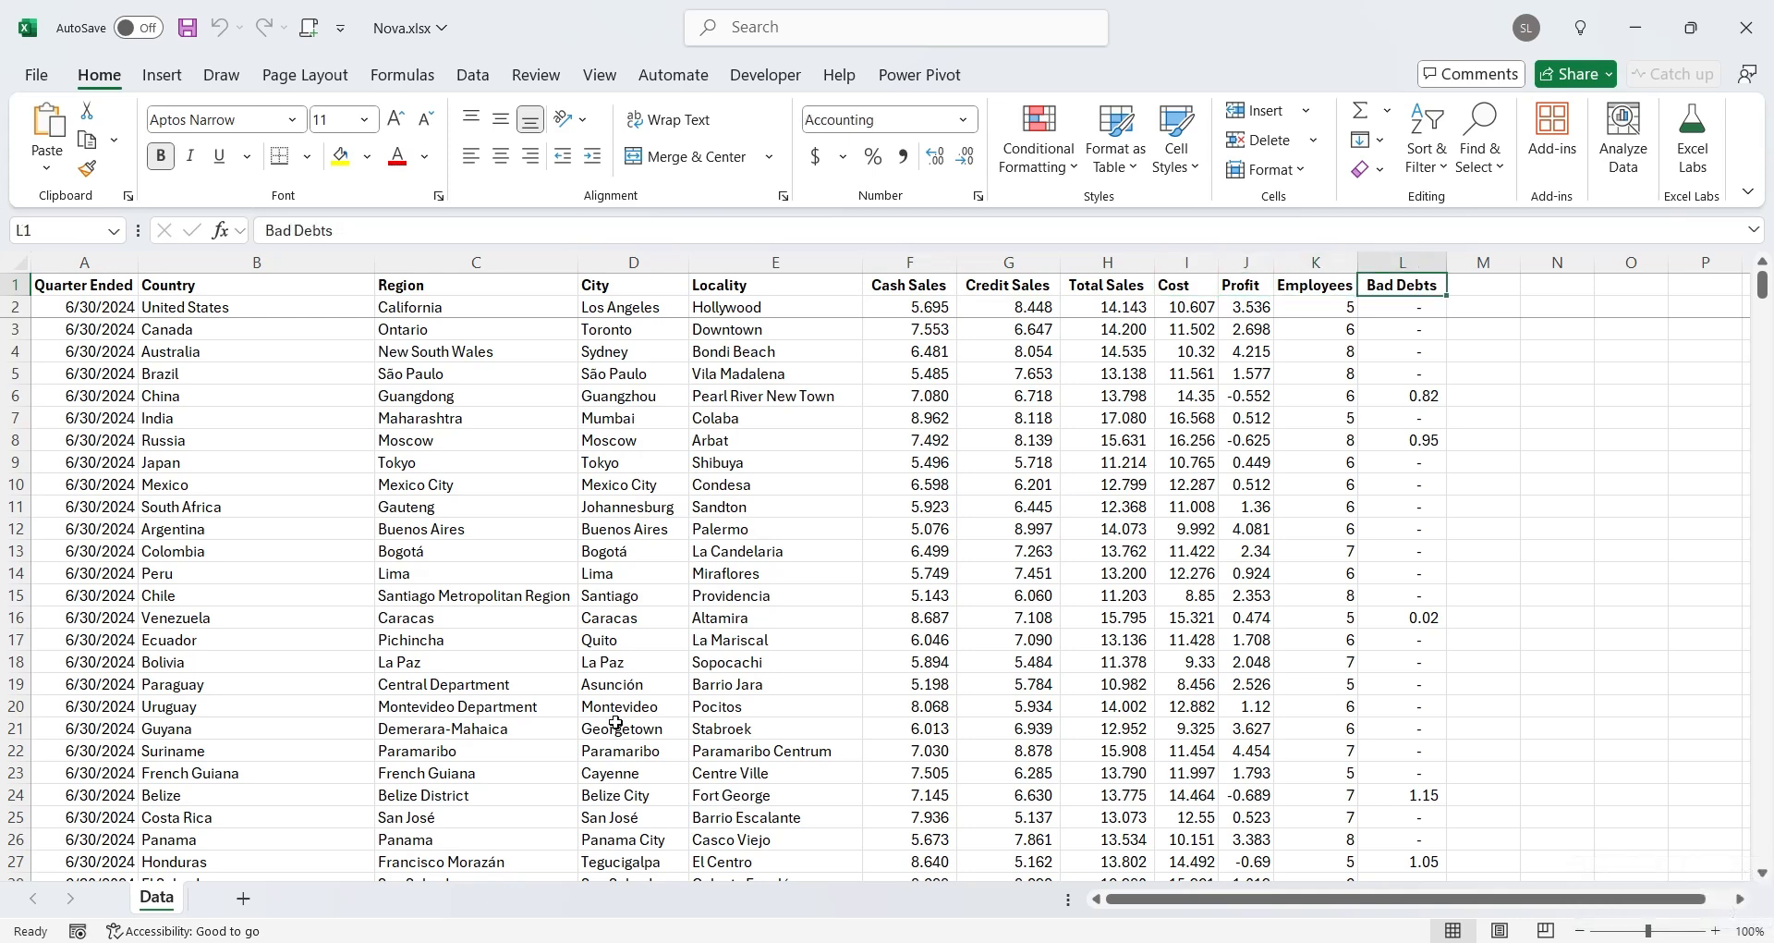
mouse_move(525, 350)
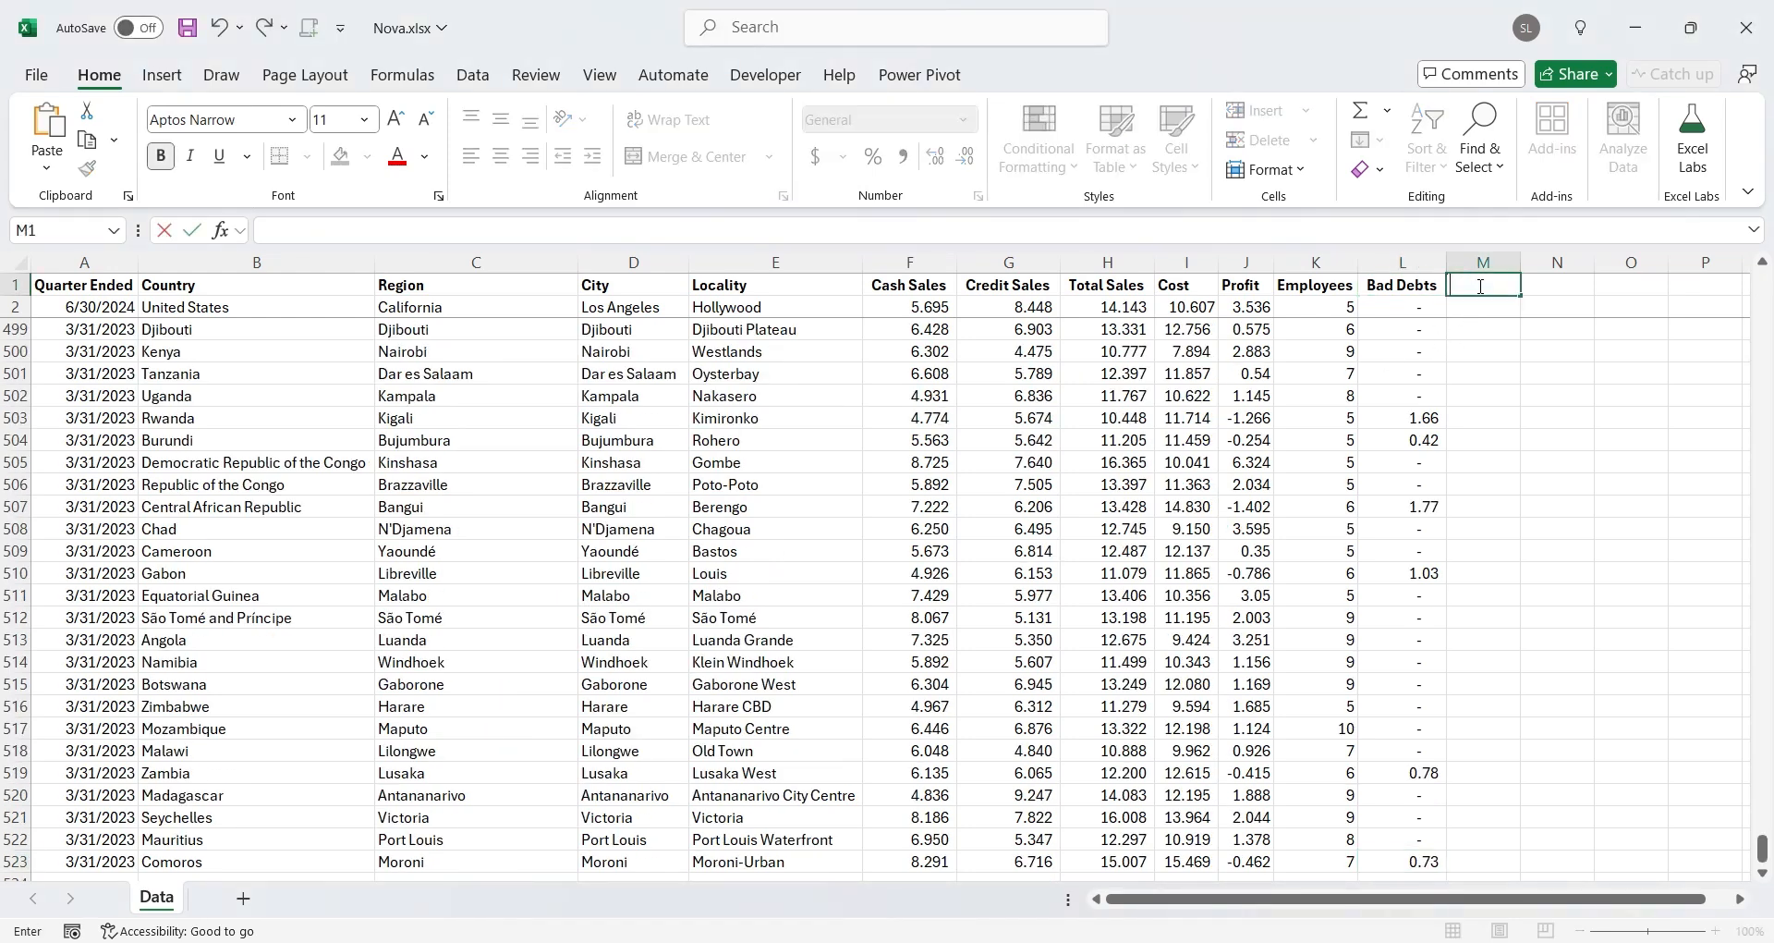
Head M1 'Lookup' and build M2's =CONCAT formula joining B2, C2 and D2 with commas
text(Lookup)
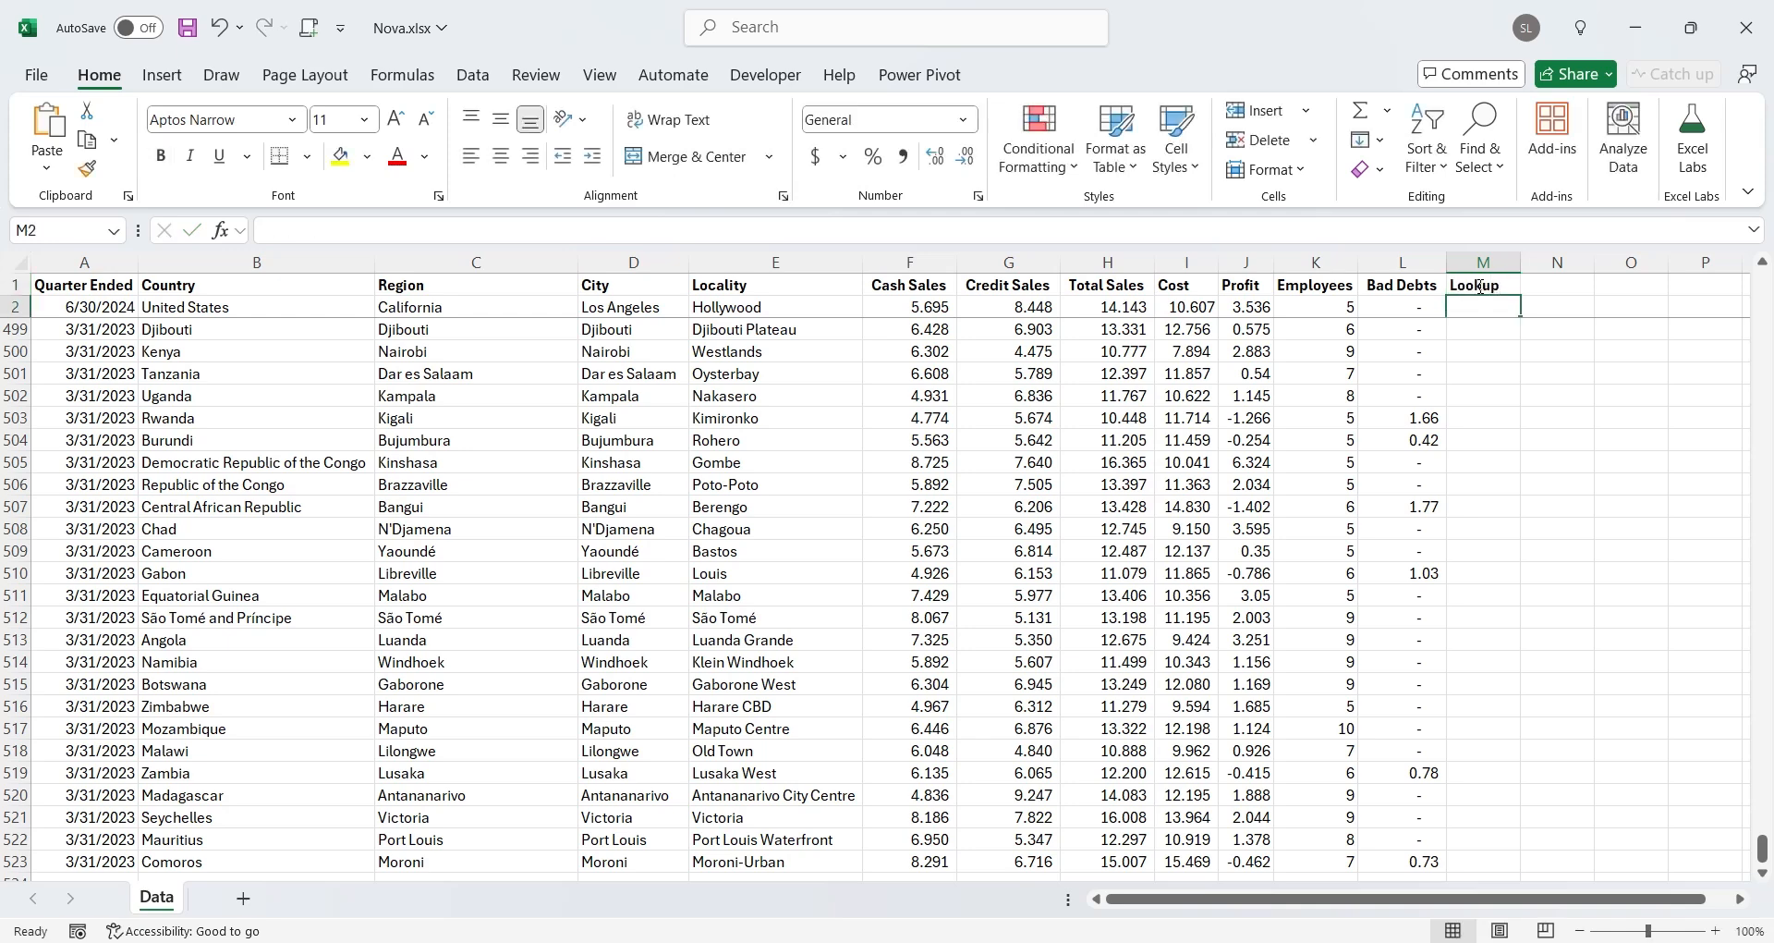
text(=concat()
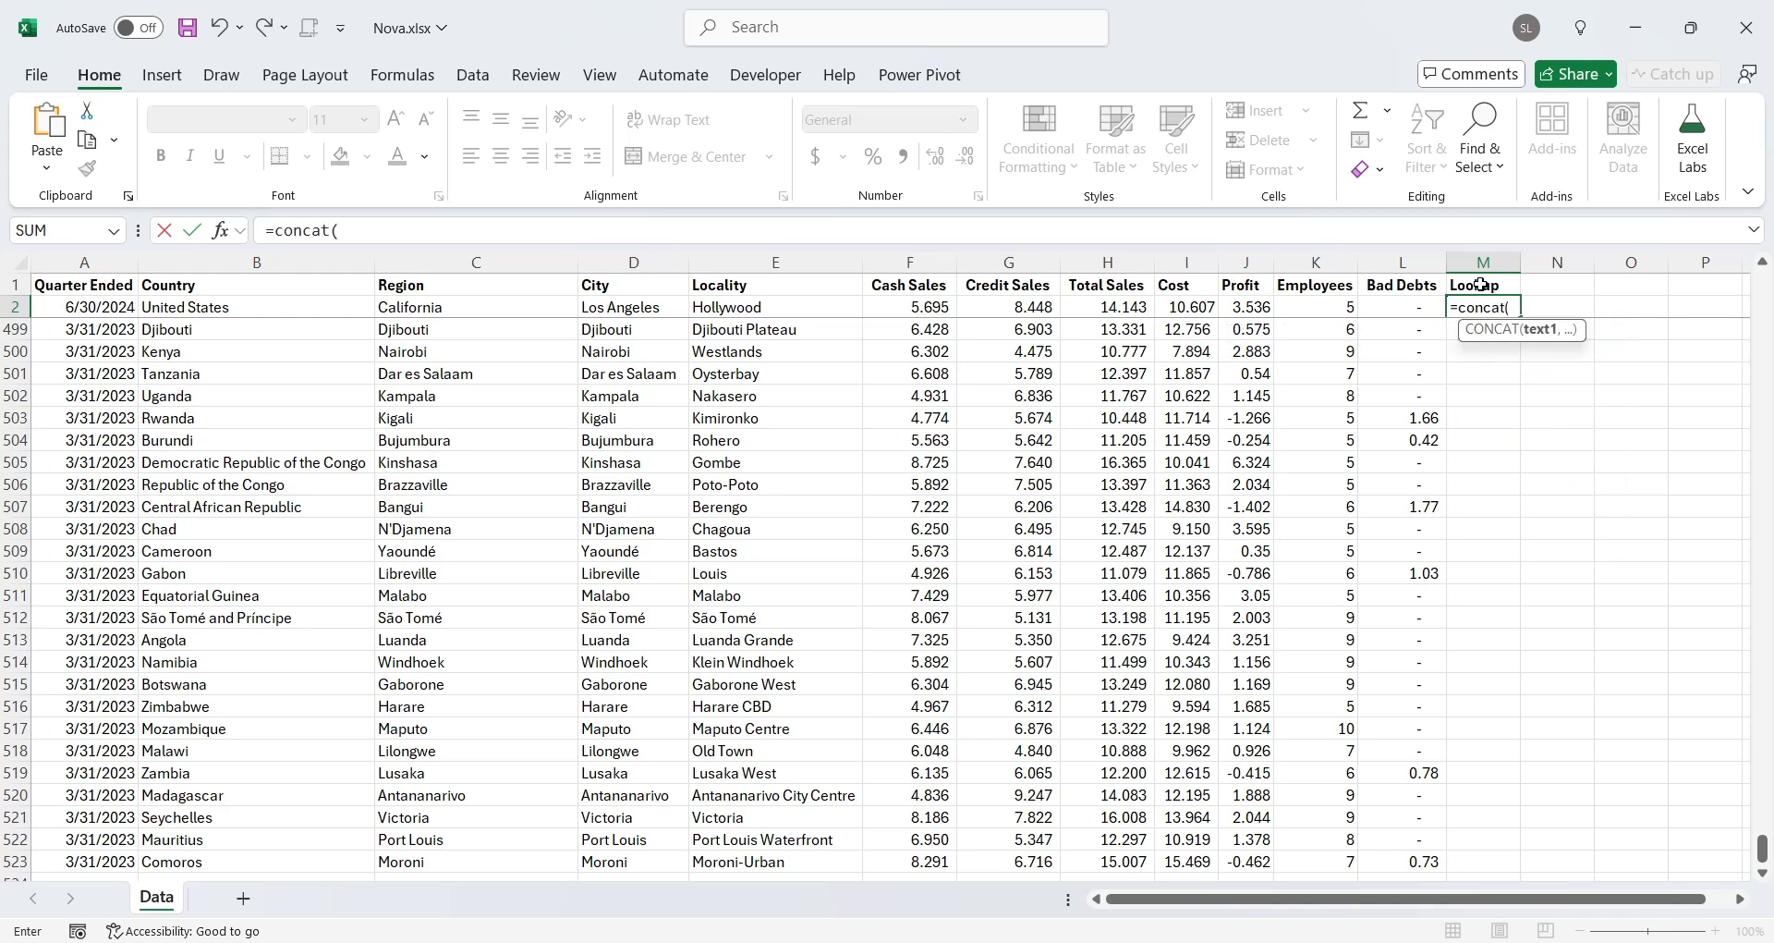
click(256, 307)
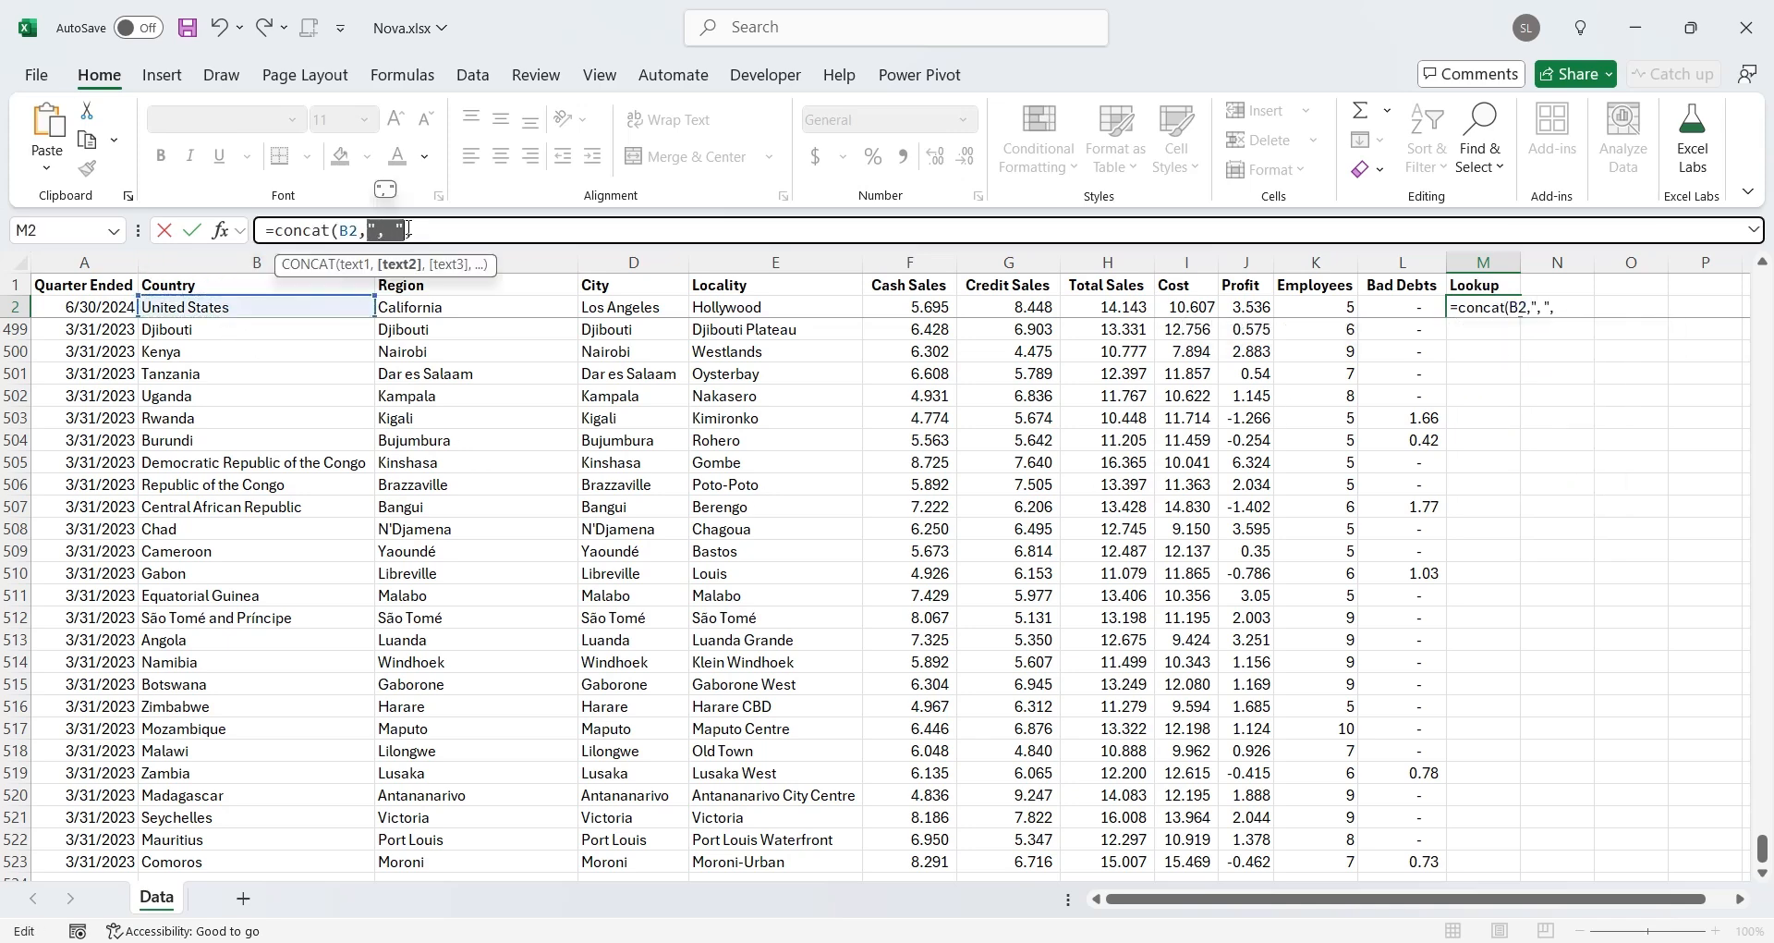
click(632, 307)
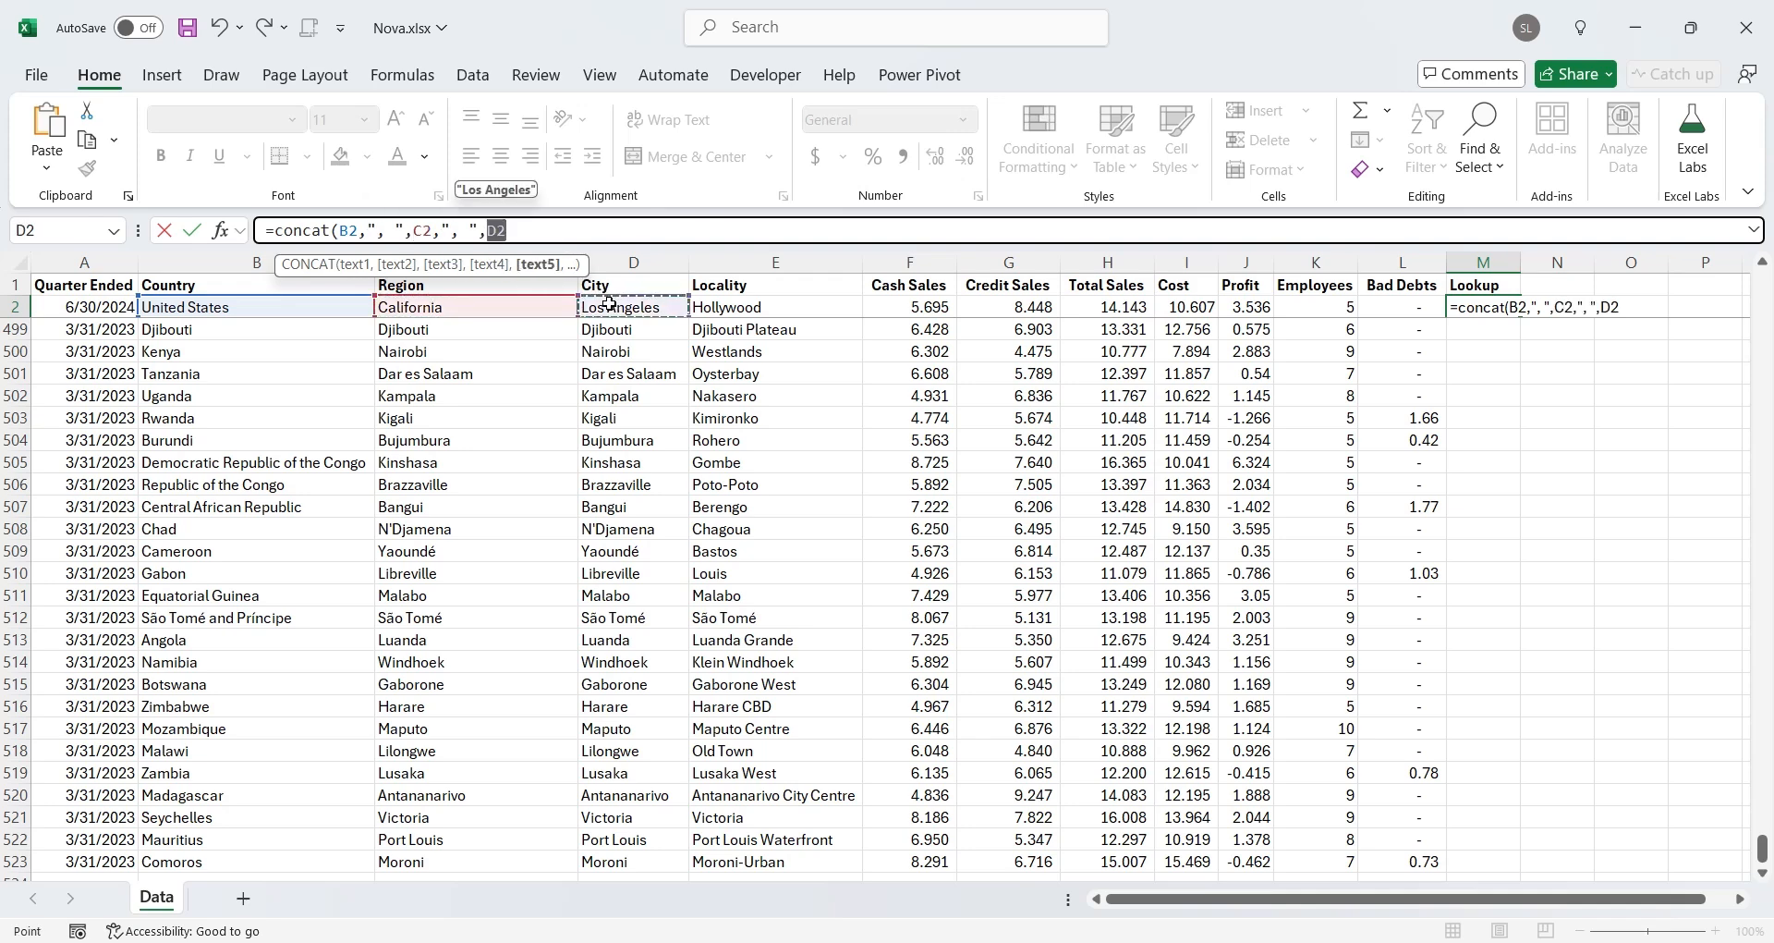
click(774, 307)
text(Looku)
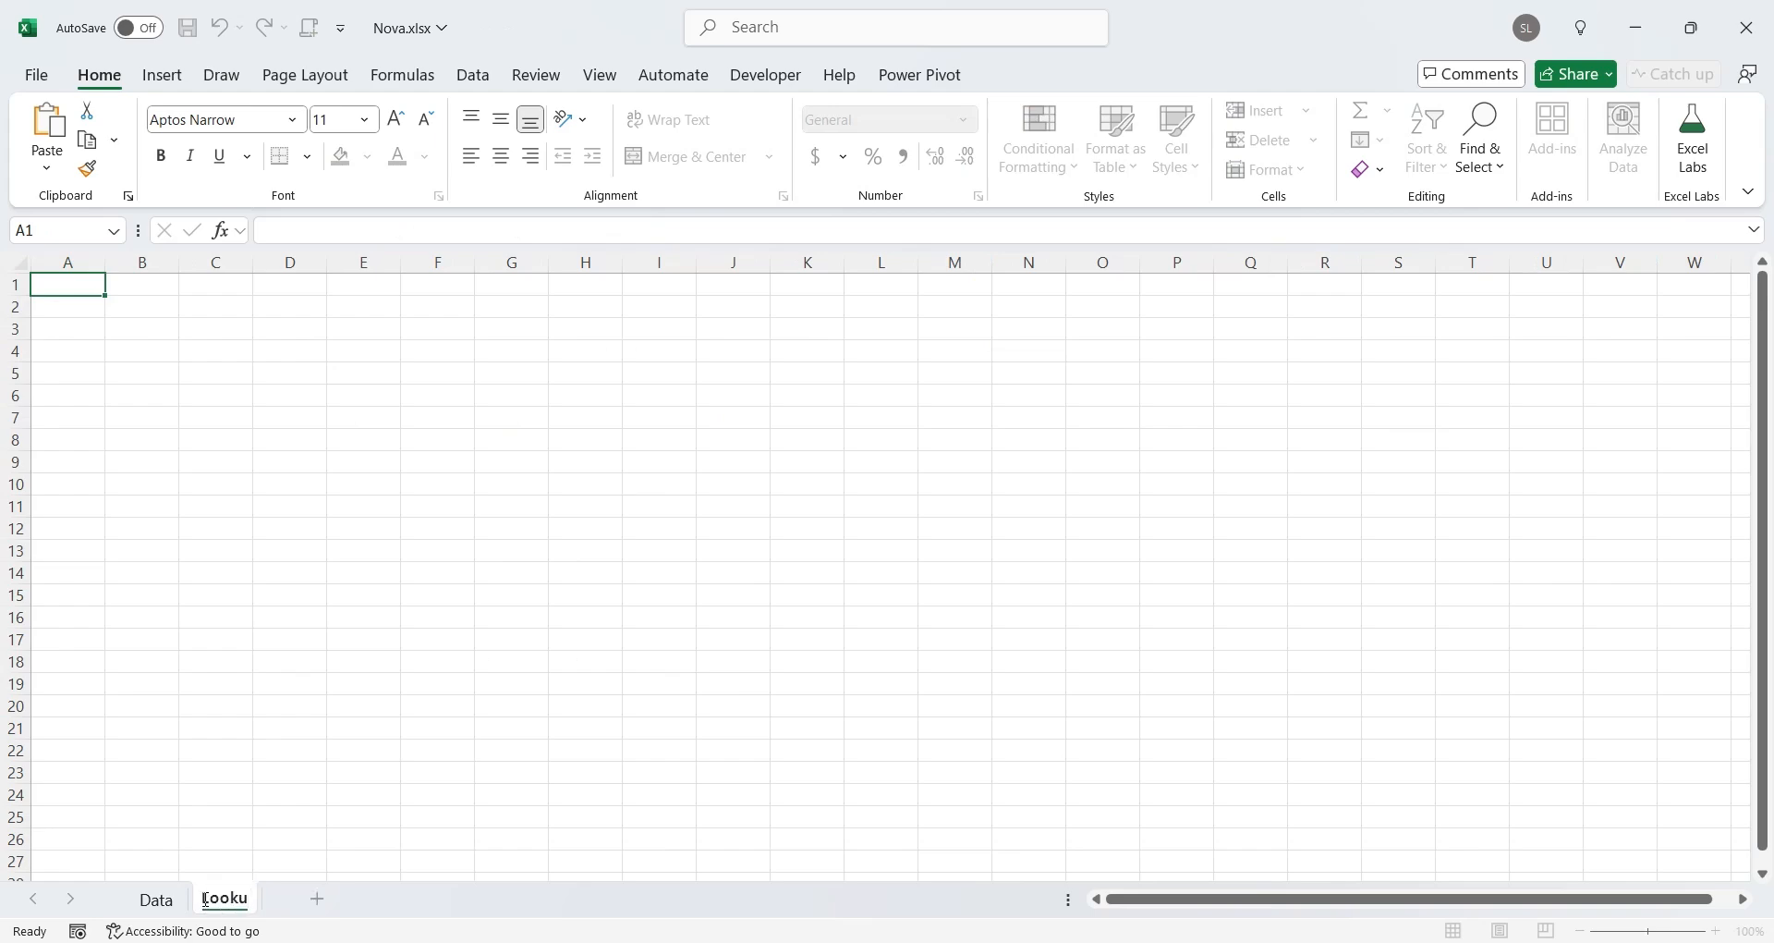
Name the sheet Lookup, remove duplicate locations in column A, and add a blank sheet
click(155, 898)
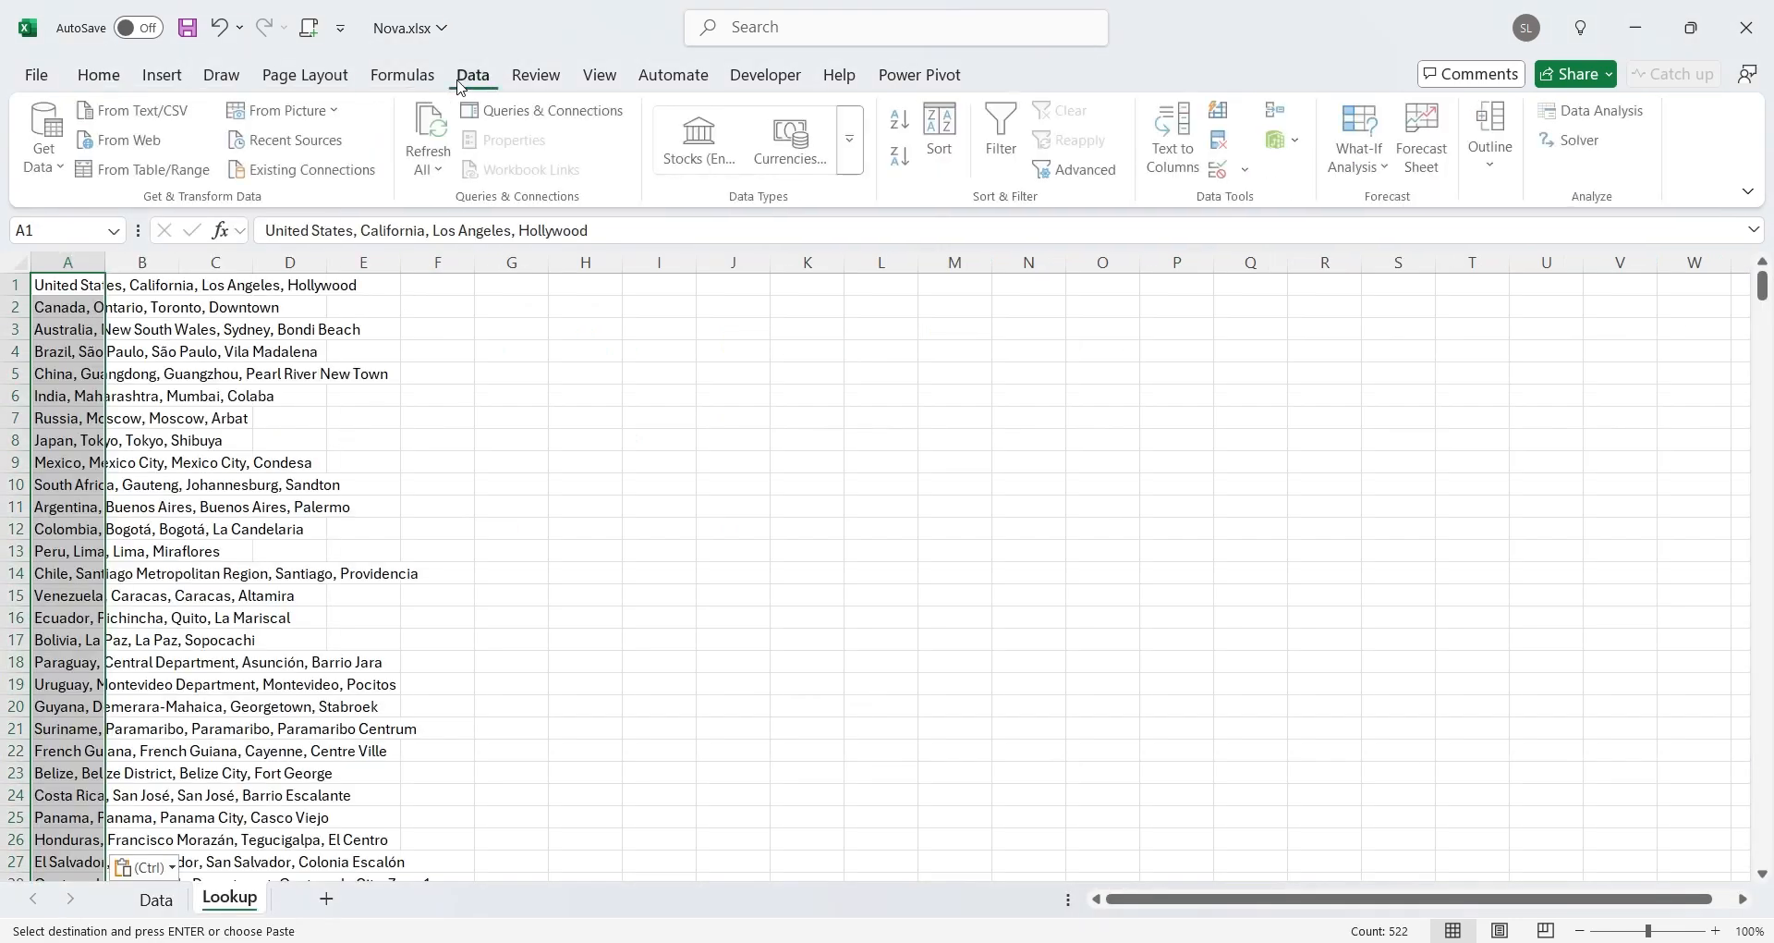
click(1220, 140)
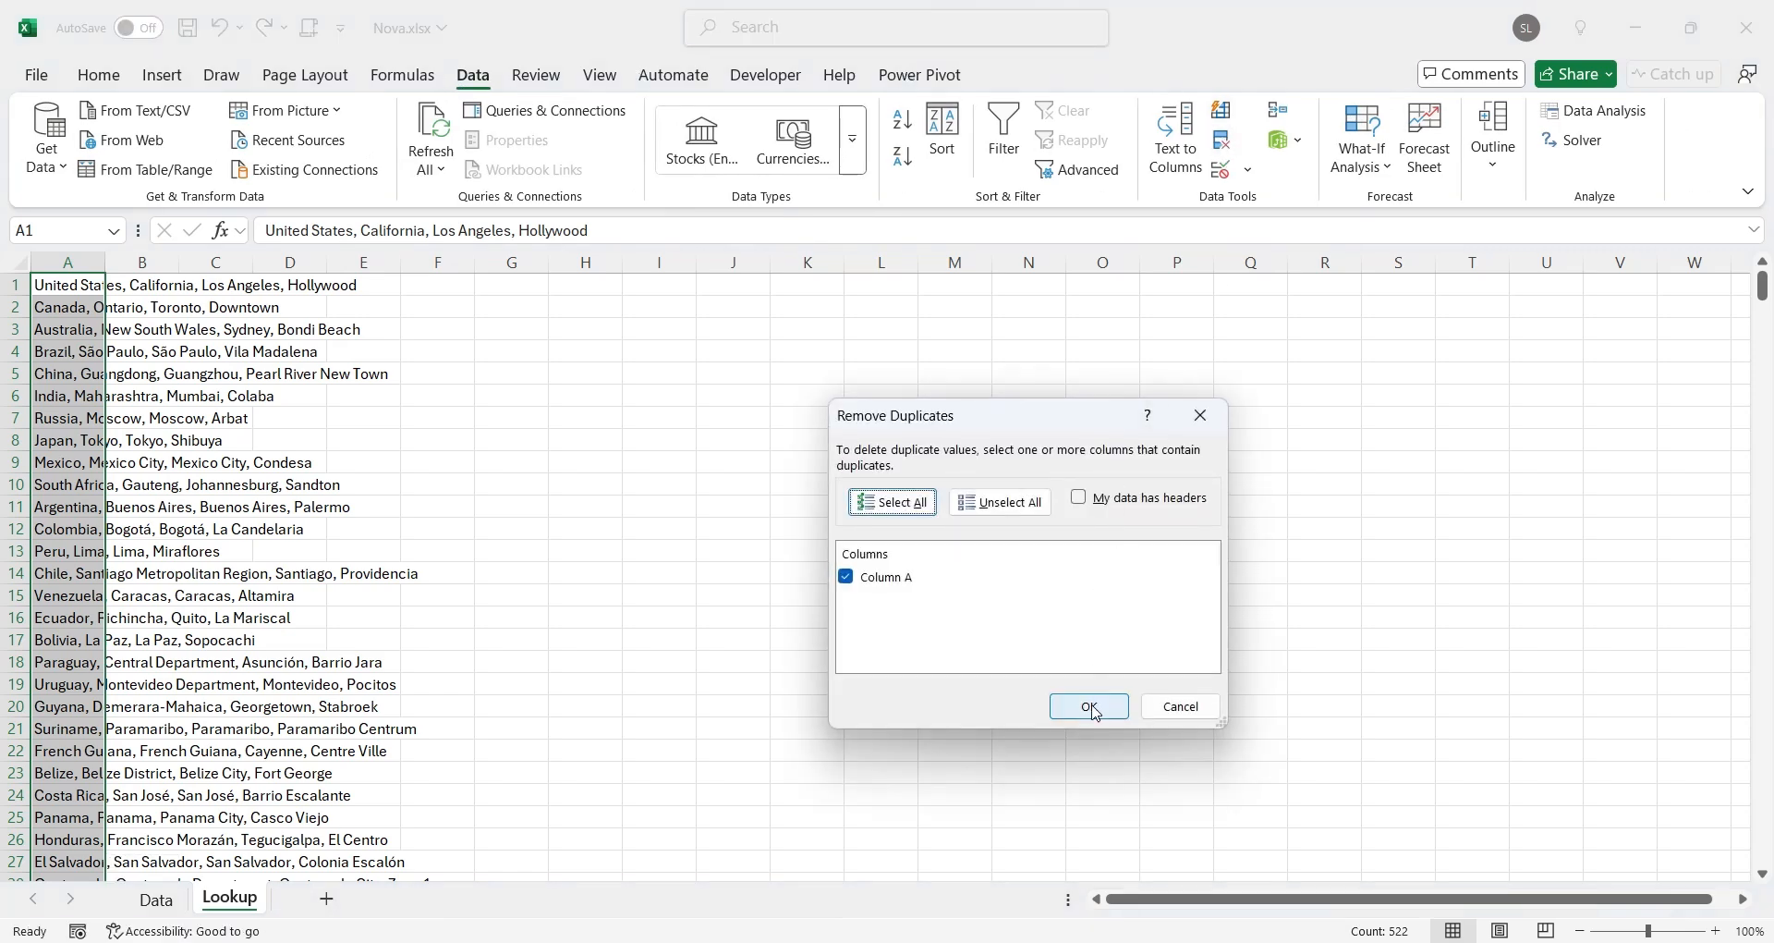
click(1088, 705)
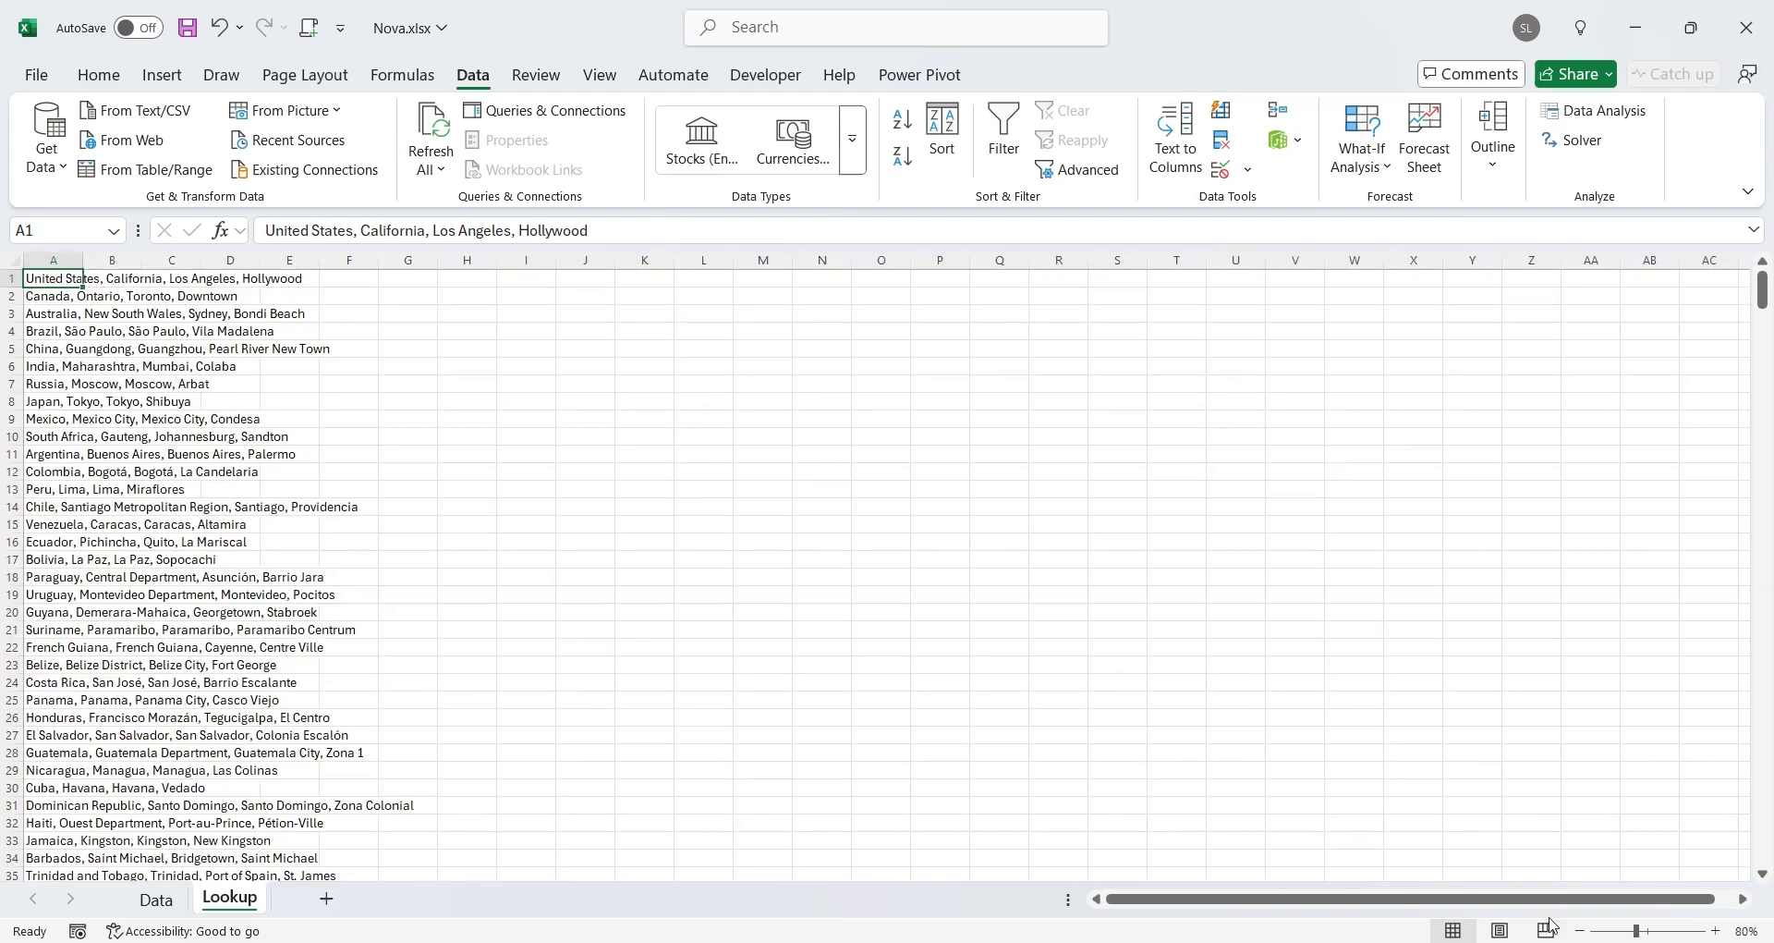
click(111, 489)
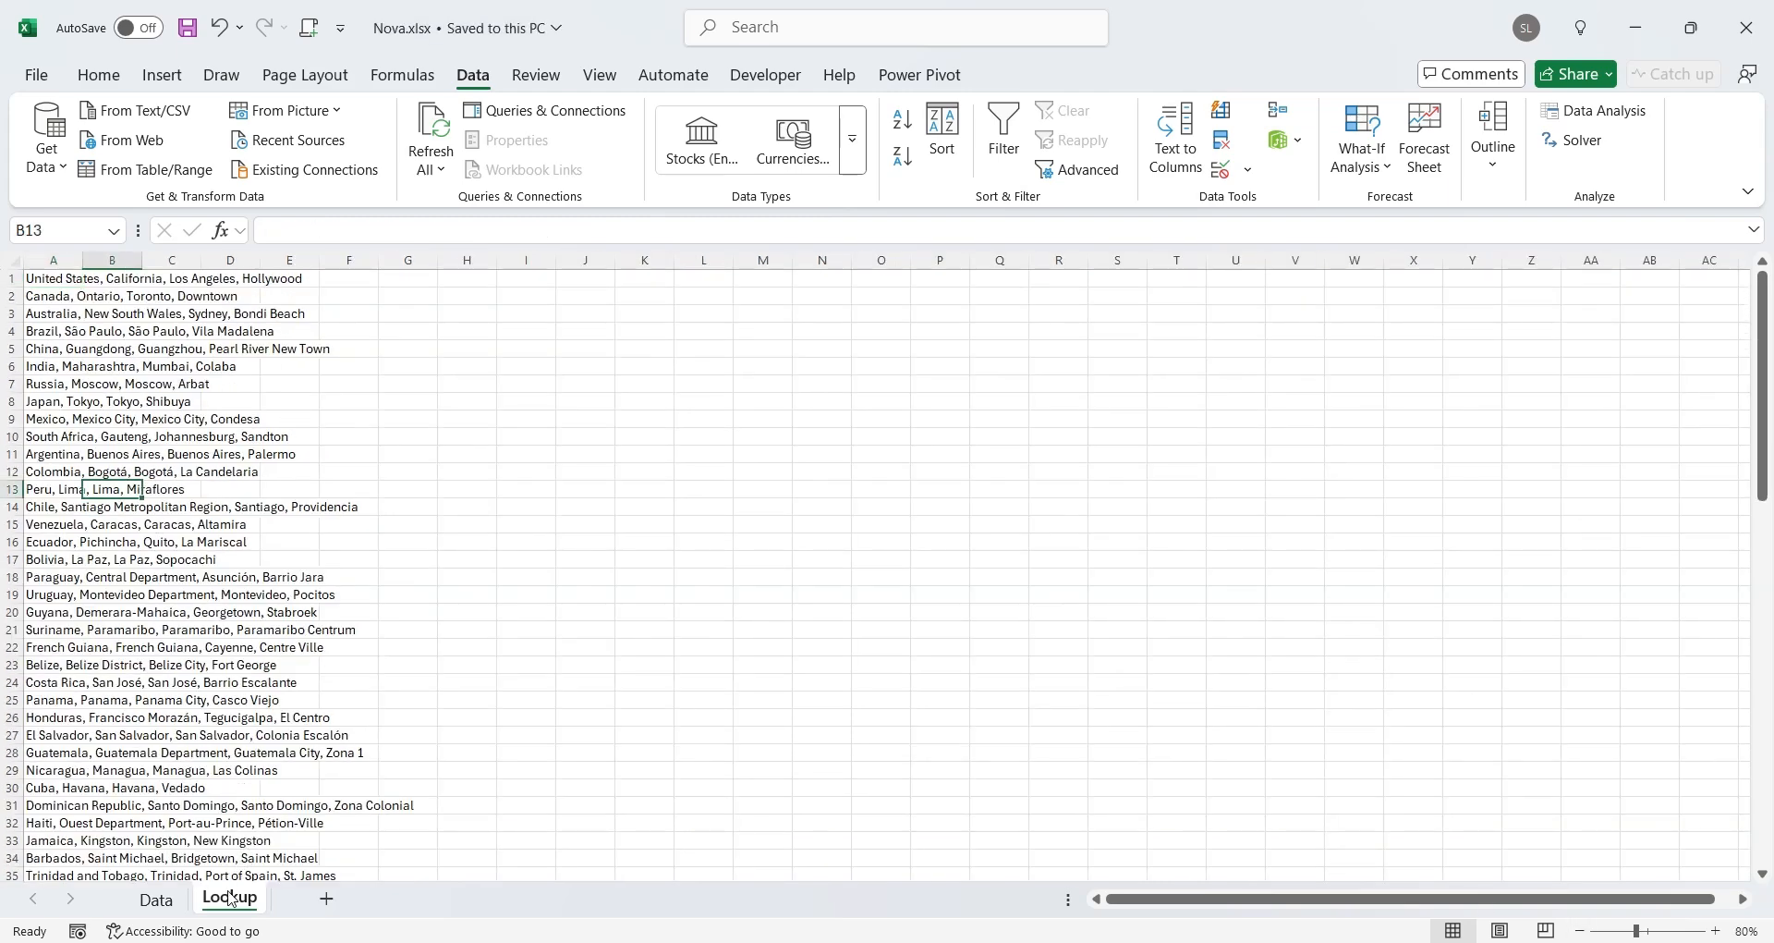
click(312, 898)
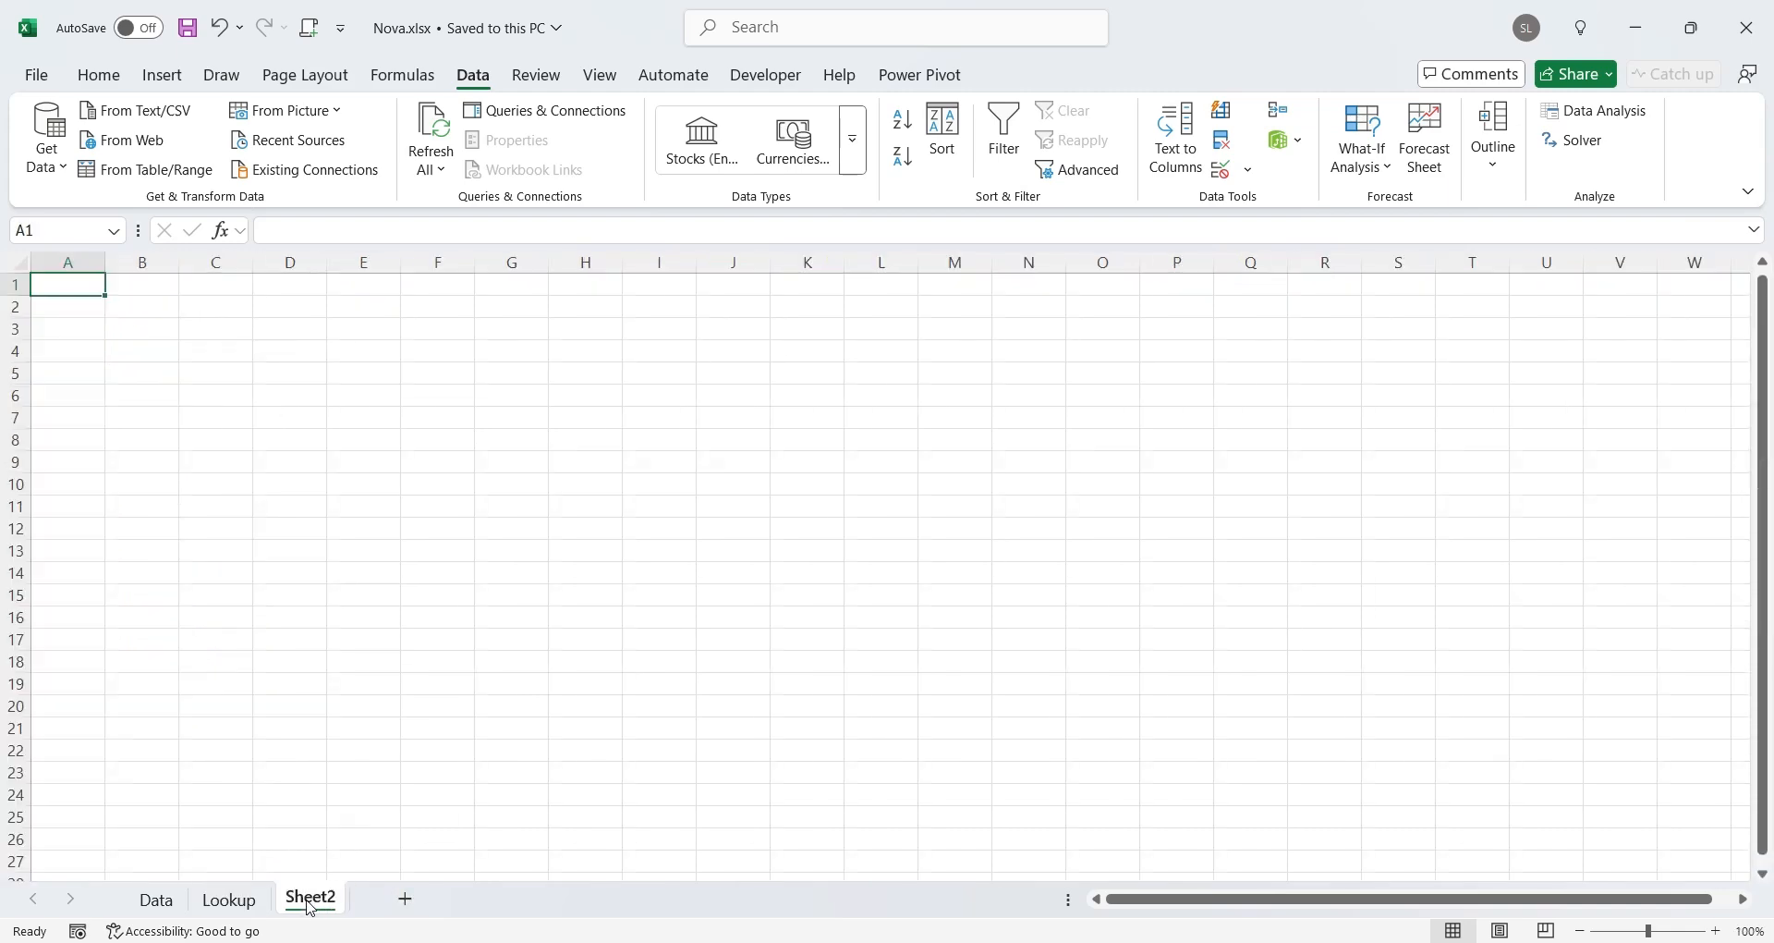
Rename Sheet2 to Report and give B2 list validation sourced from =Lookup!$A:$A
double_click(311, 899)
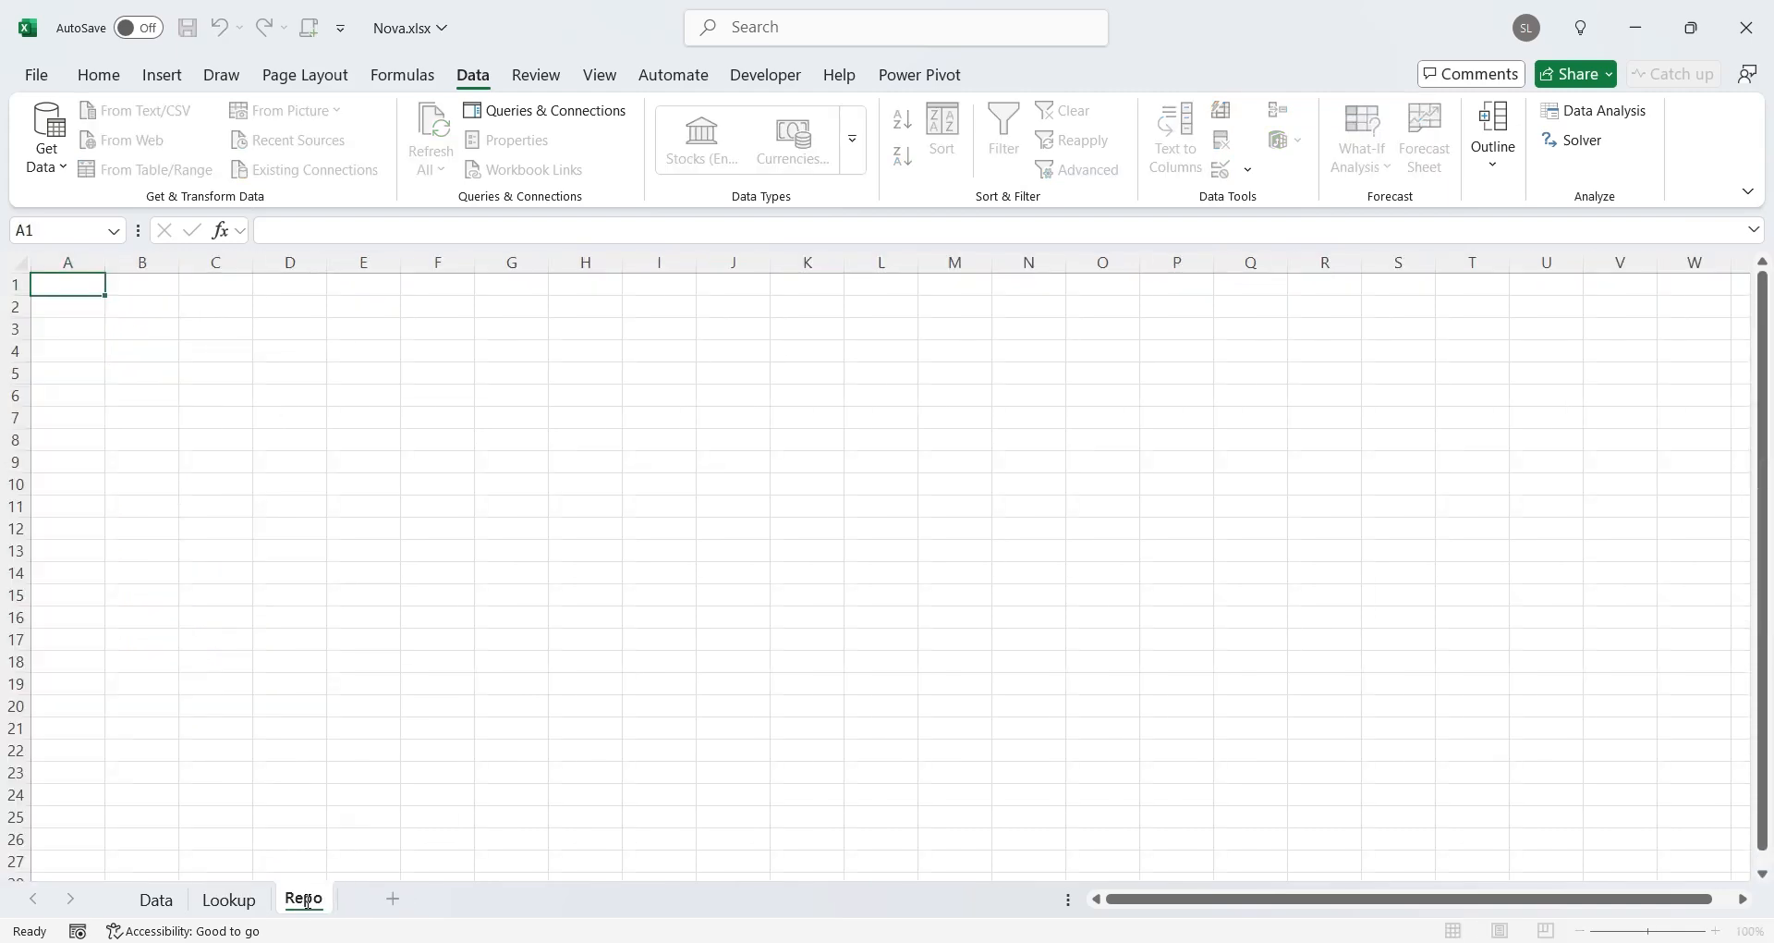
text(Report)
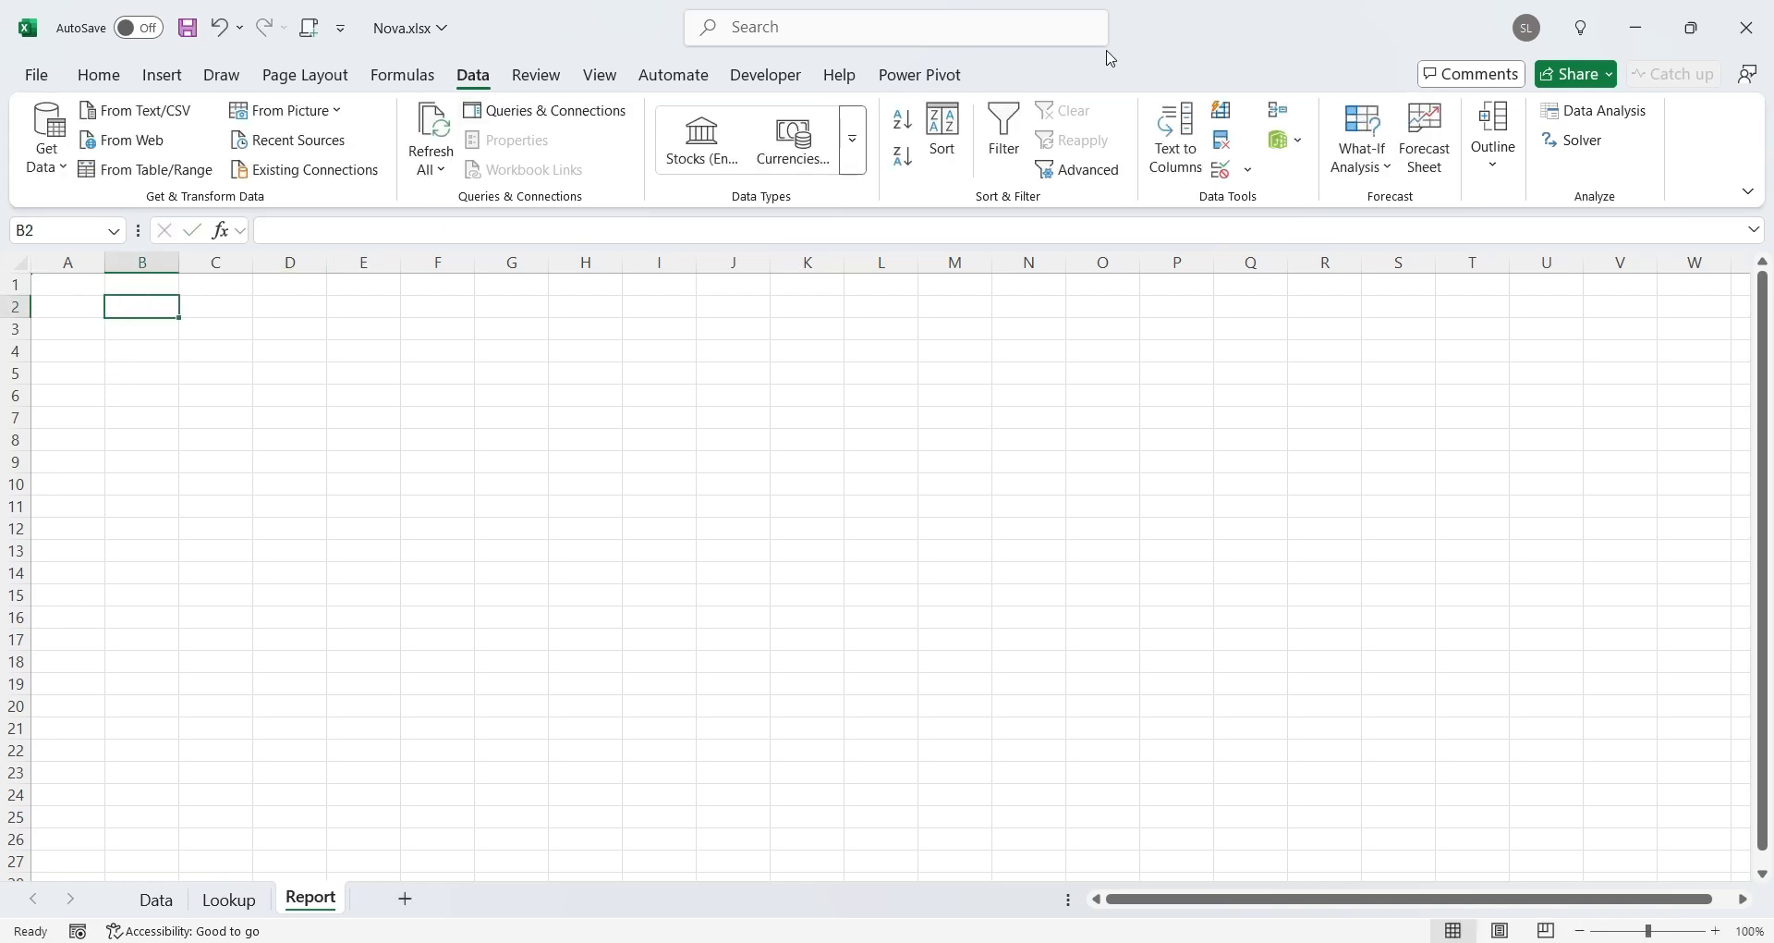
click(1249, 168)
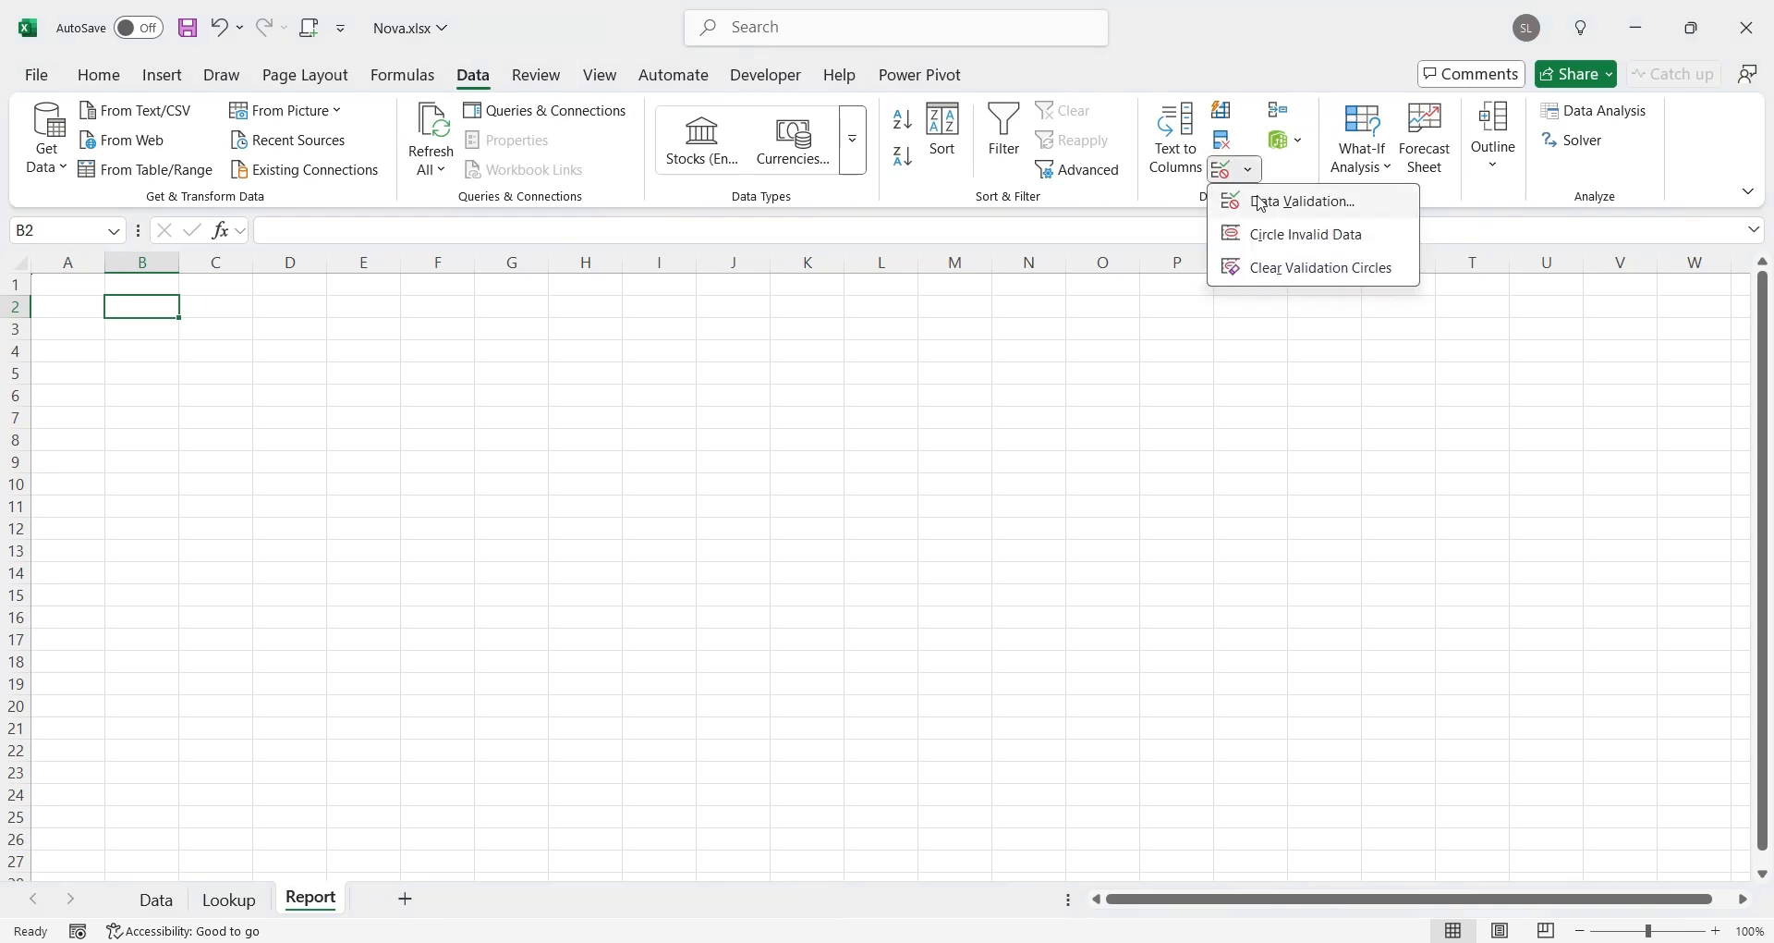
click(1301, 201)
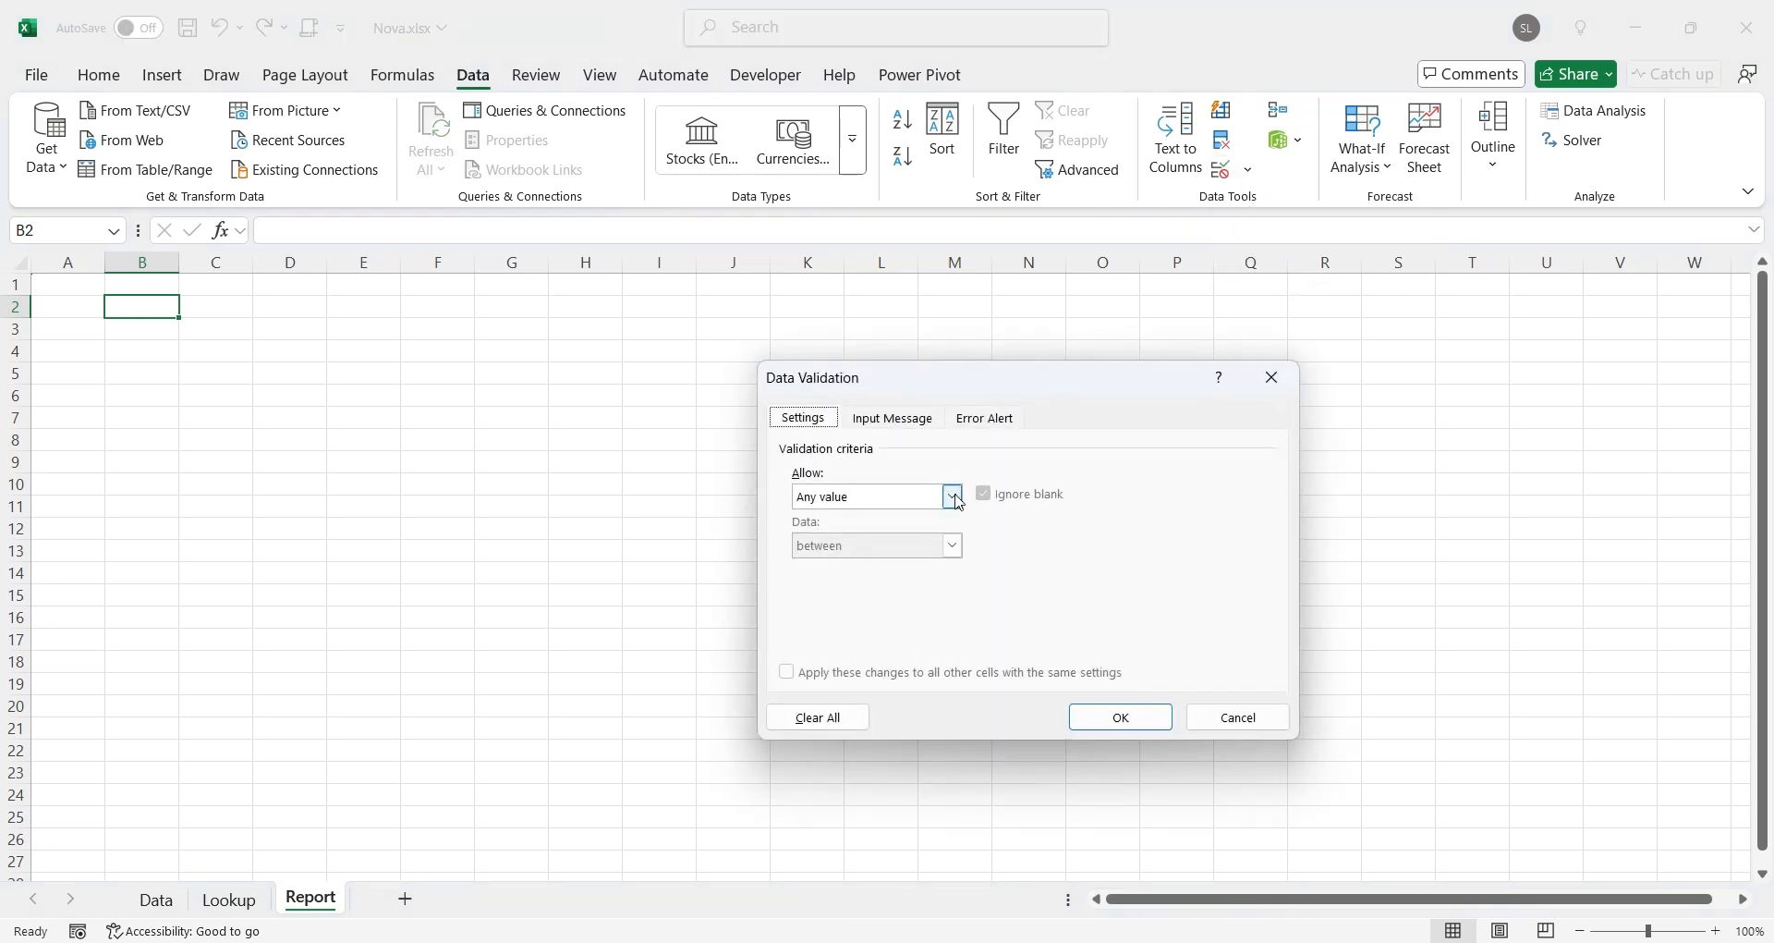
click(951, 495)
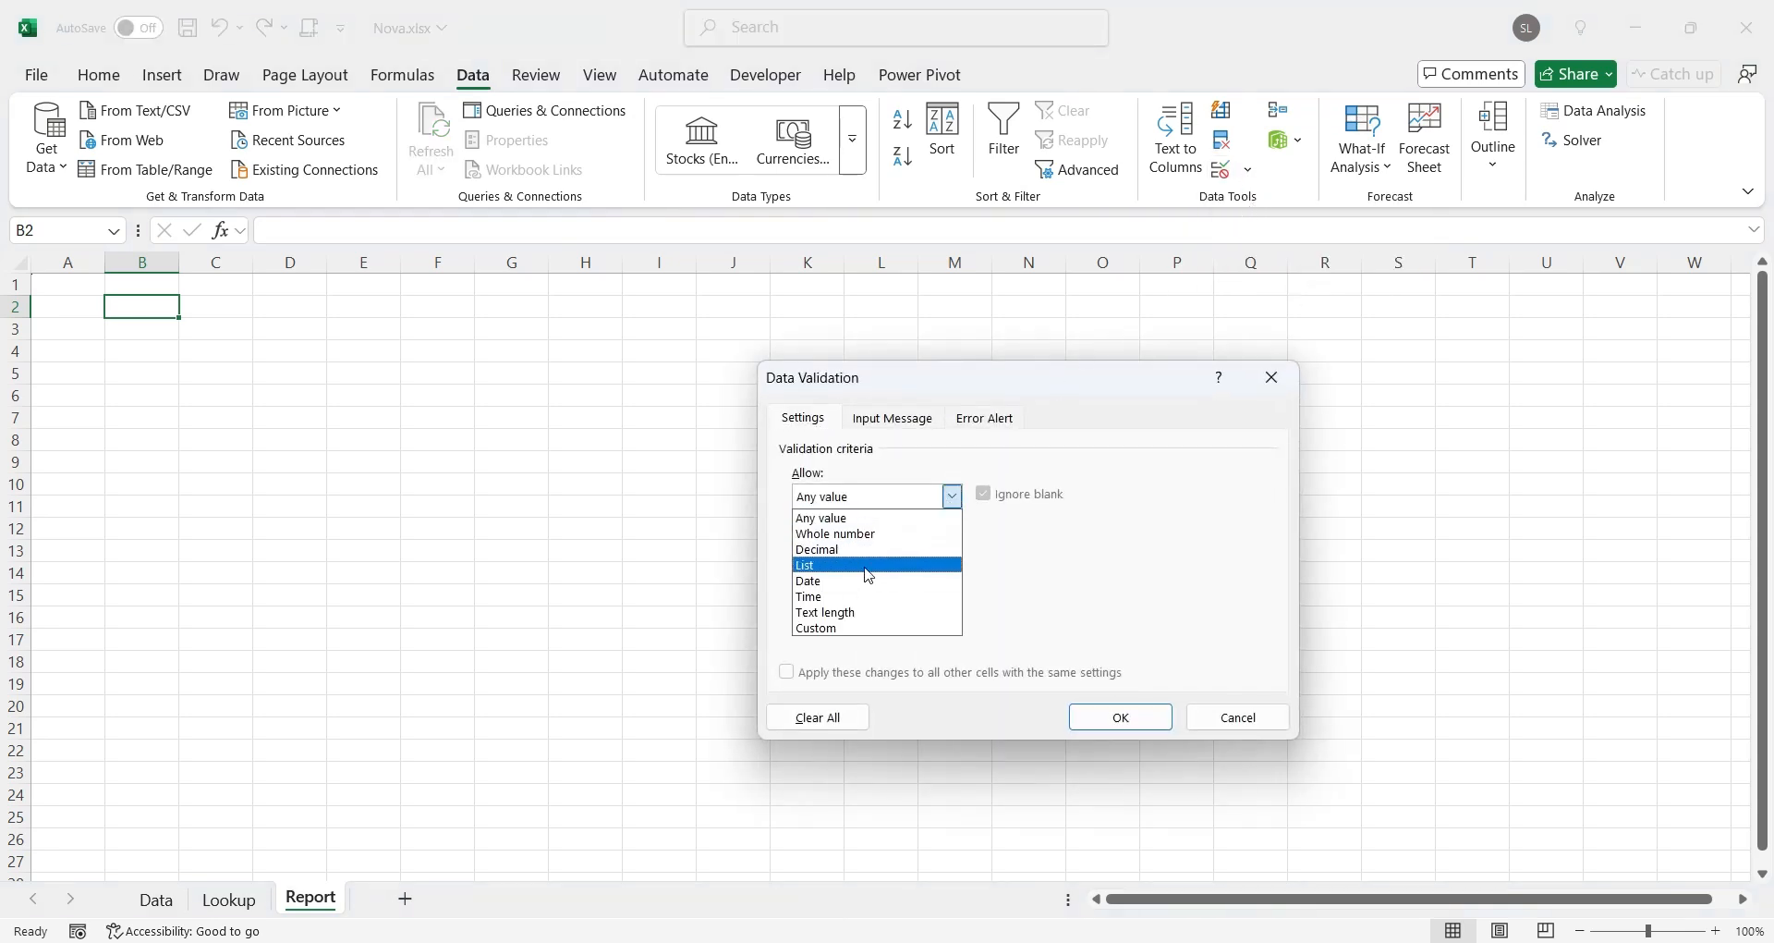
click(803, 565)
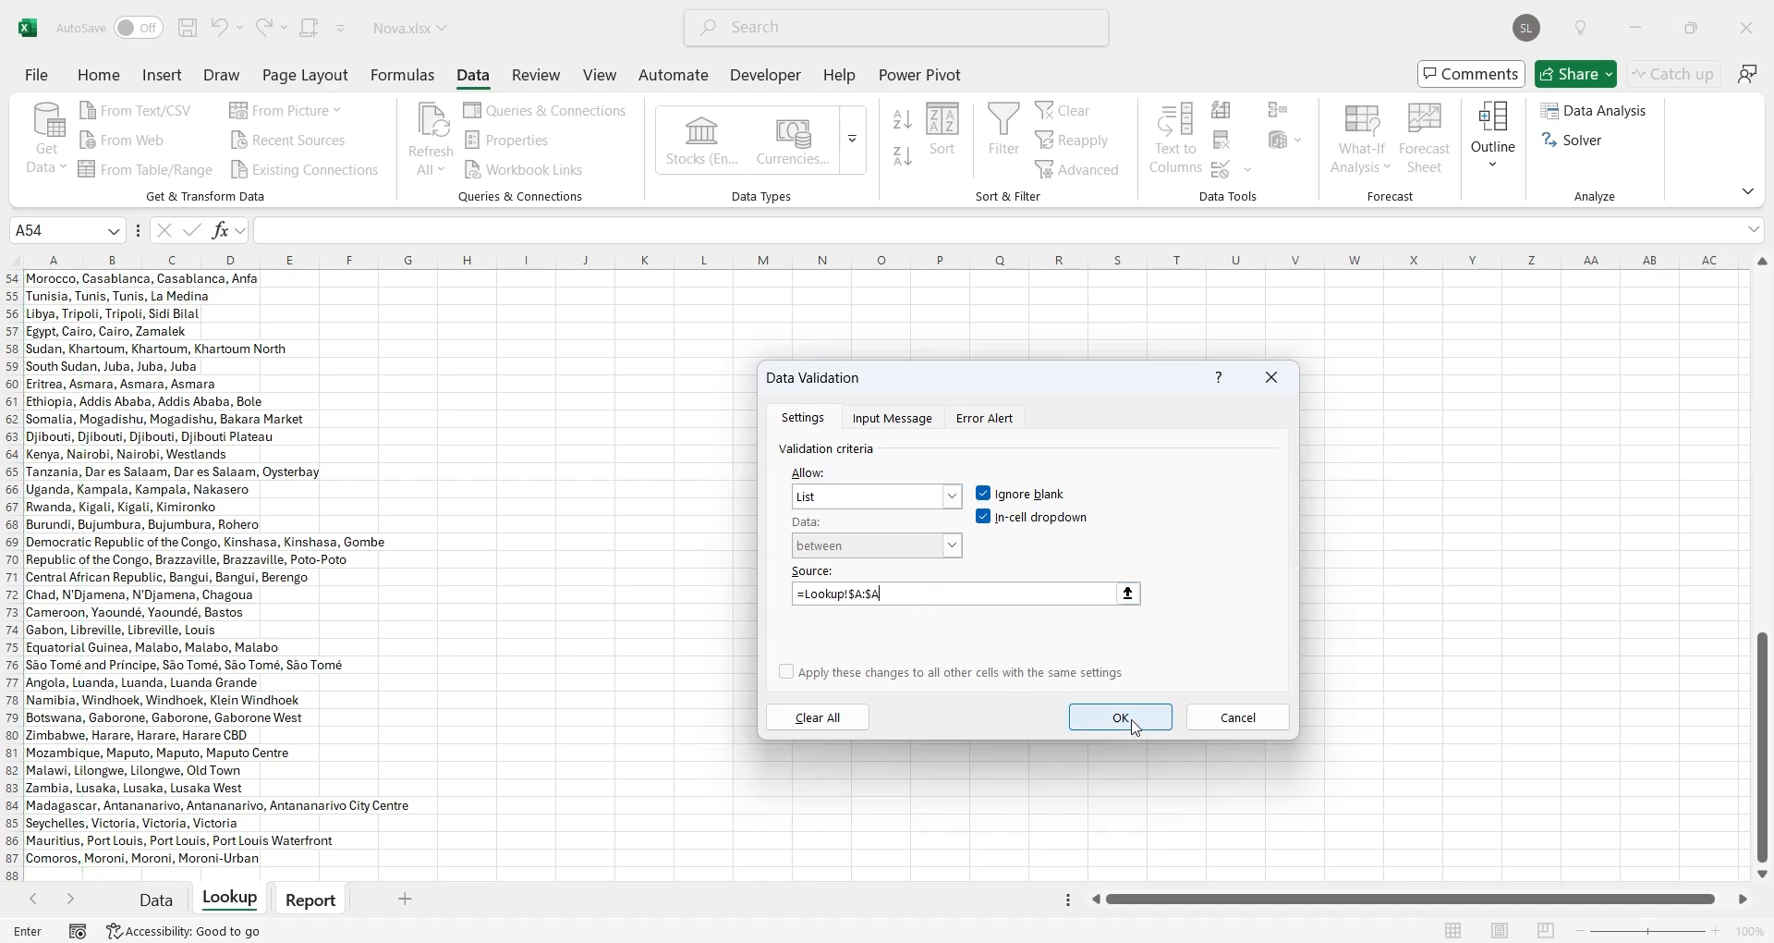
click(1119, 716)
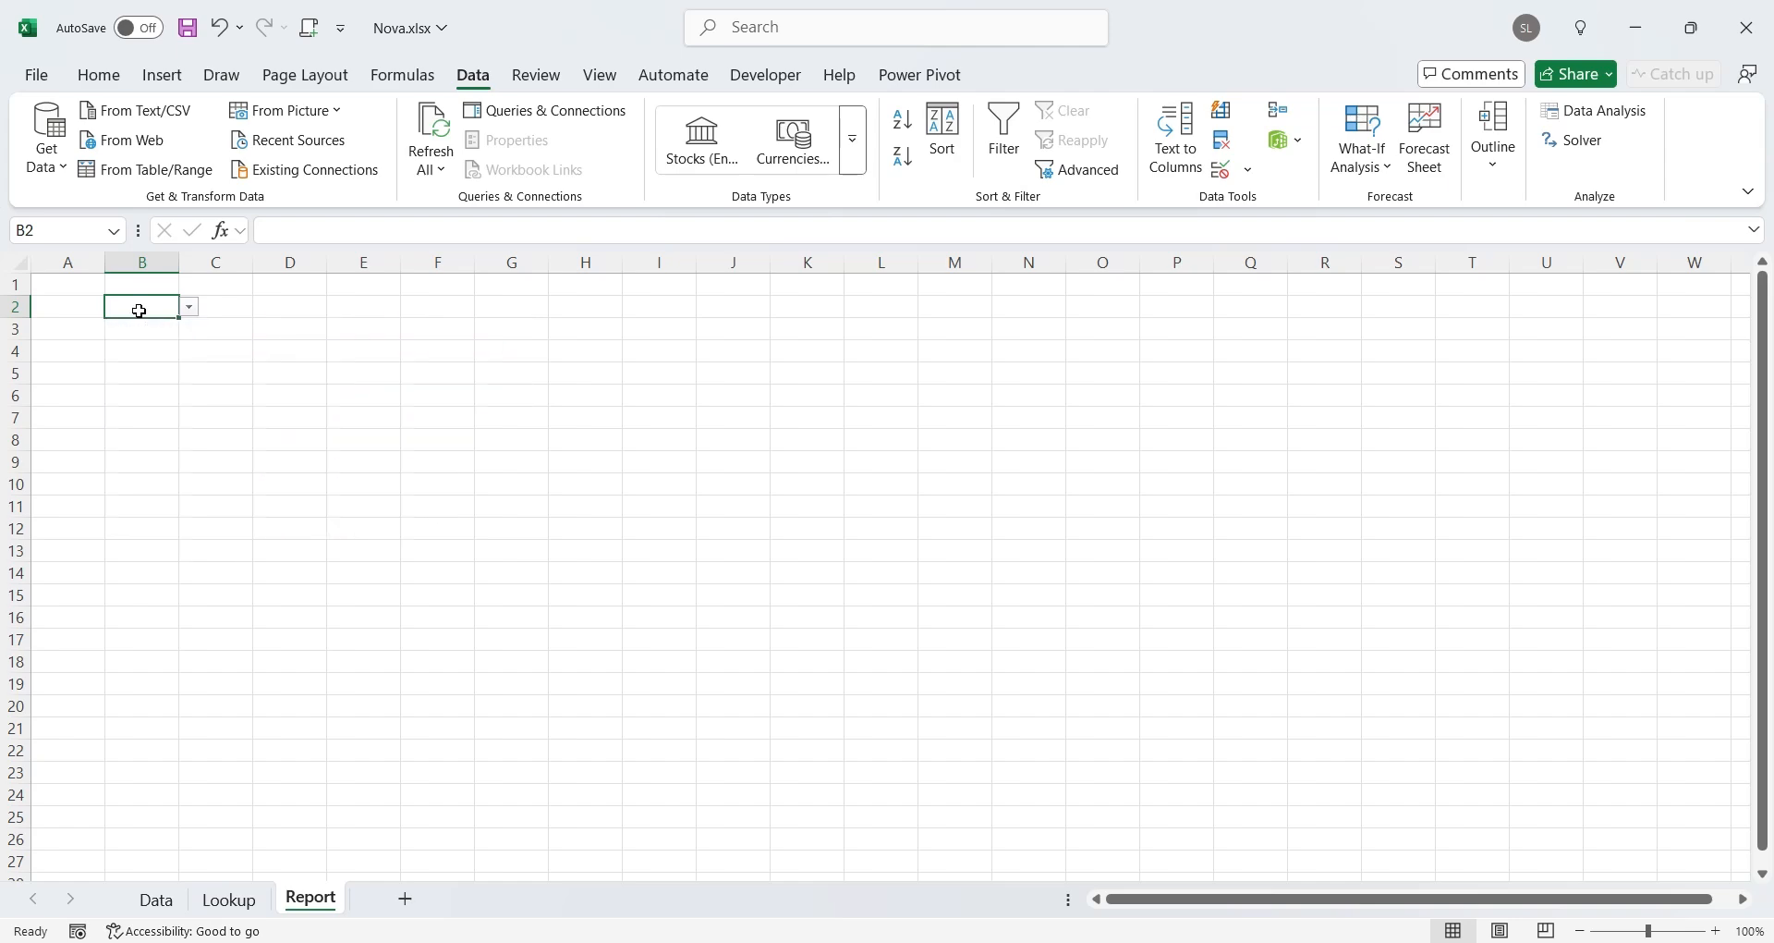
Sort Lookup locations A–Z, check Report's B2 dropdown, and add a Summary sheet
click(228, 897)
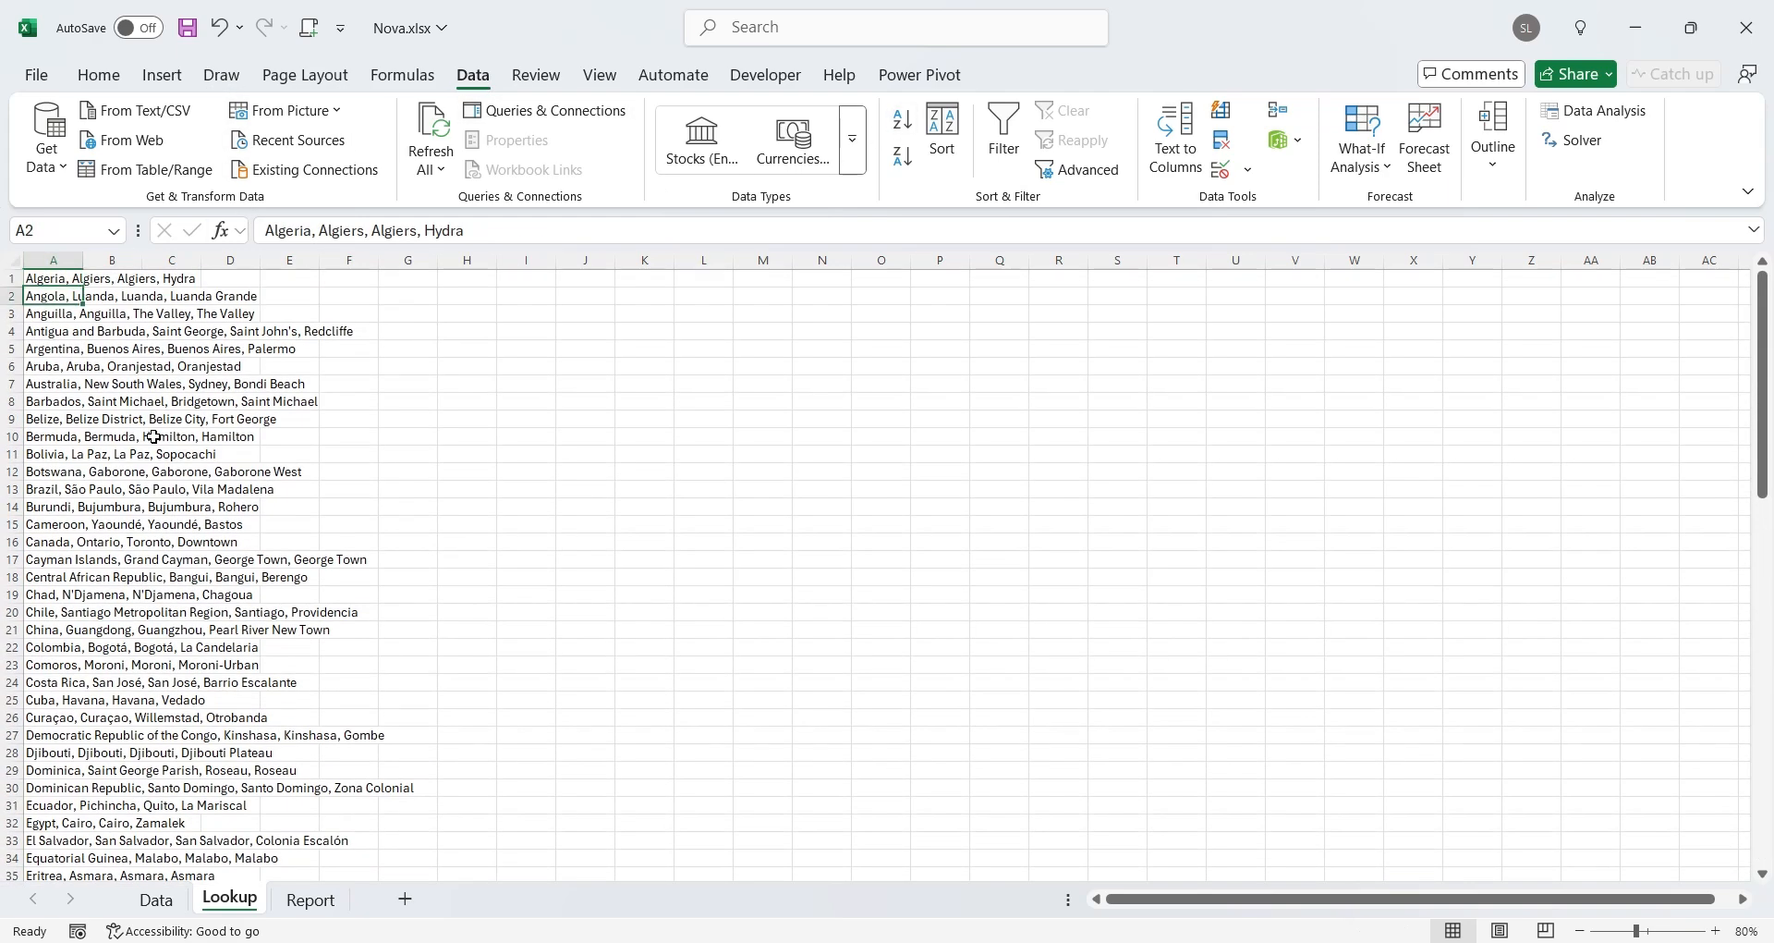
click(308, 899)
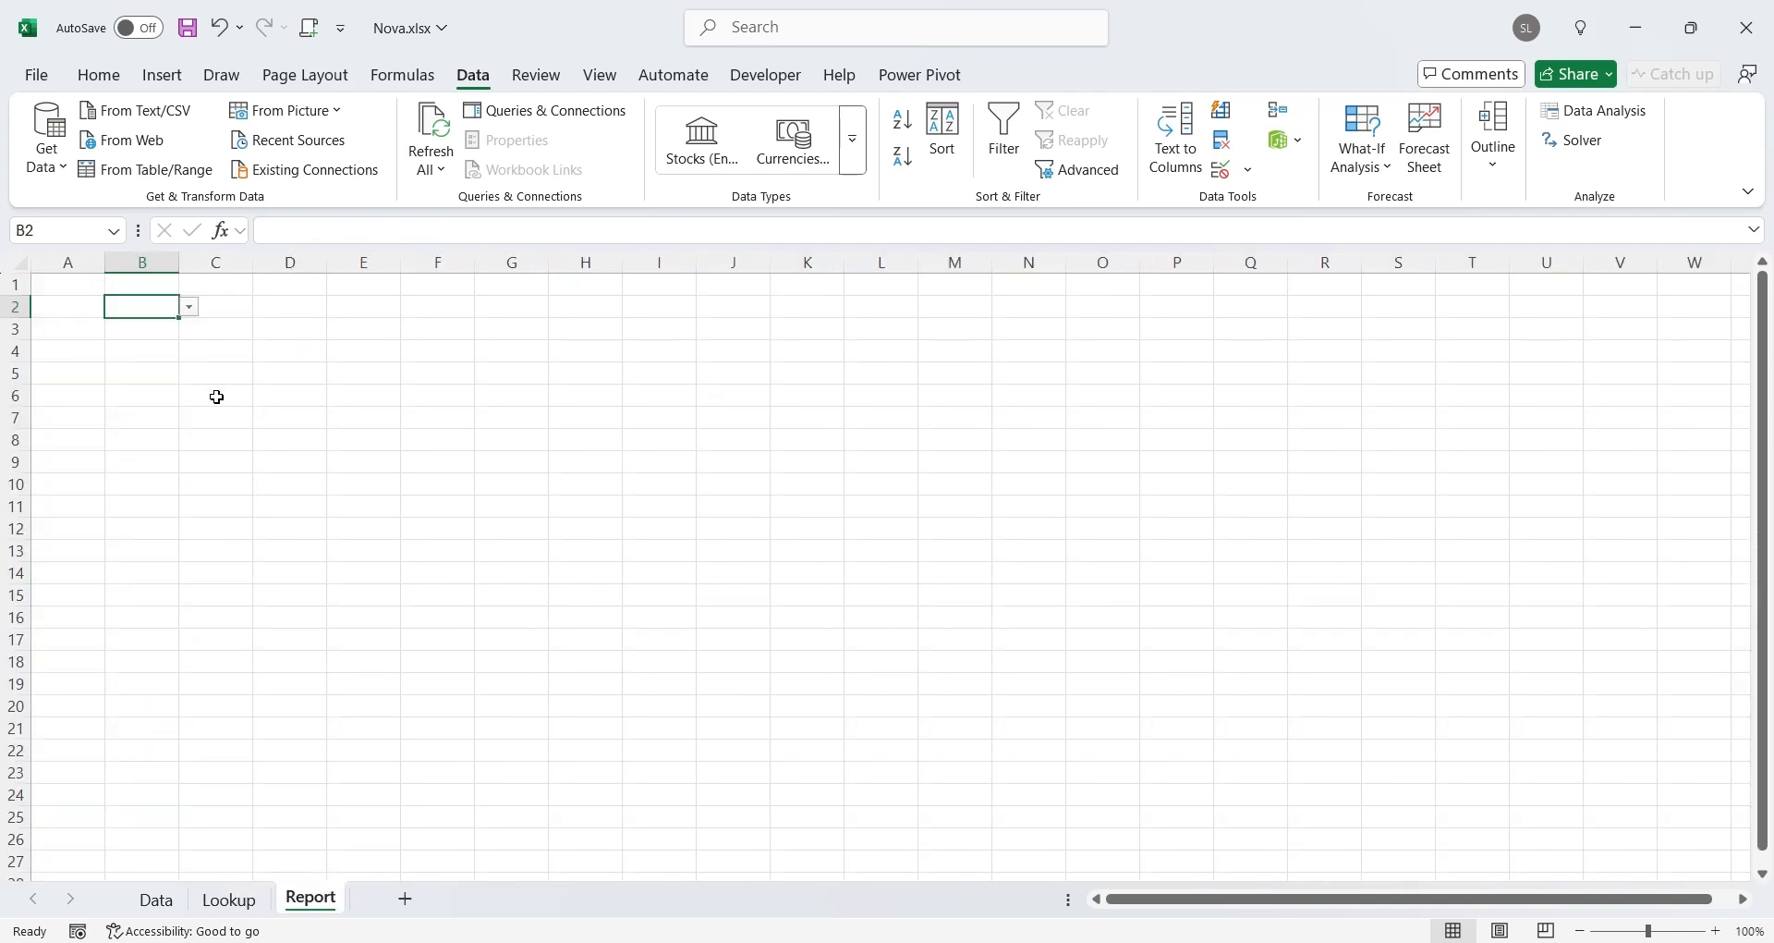
click(186, 307)
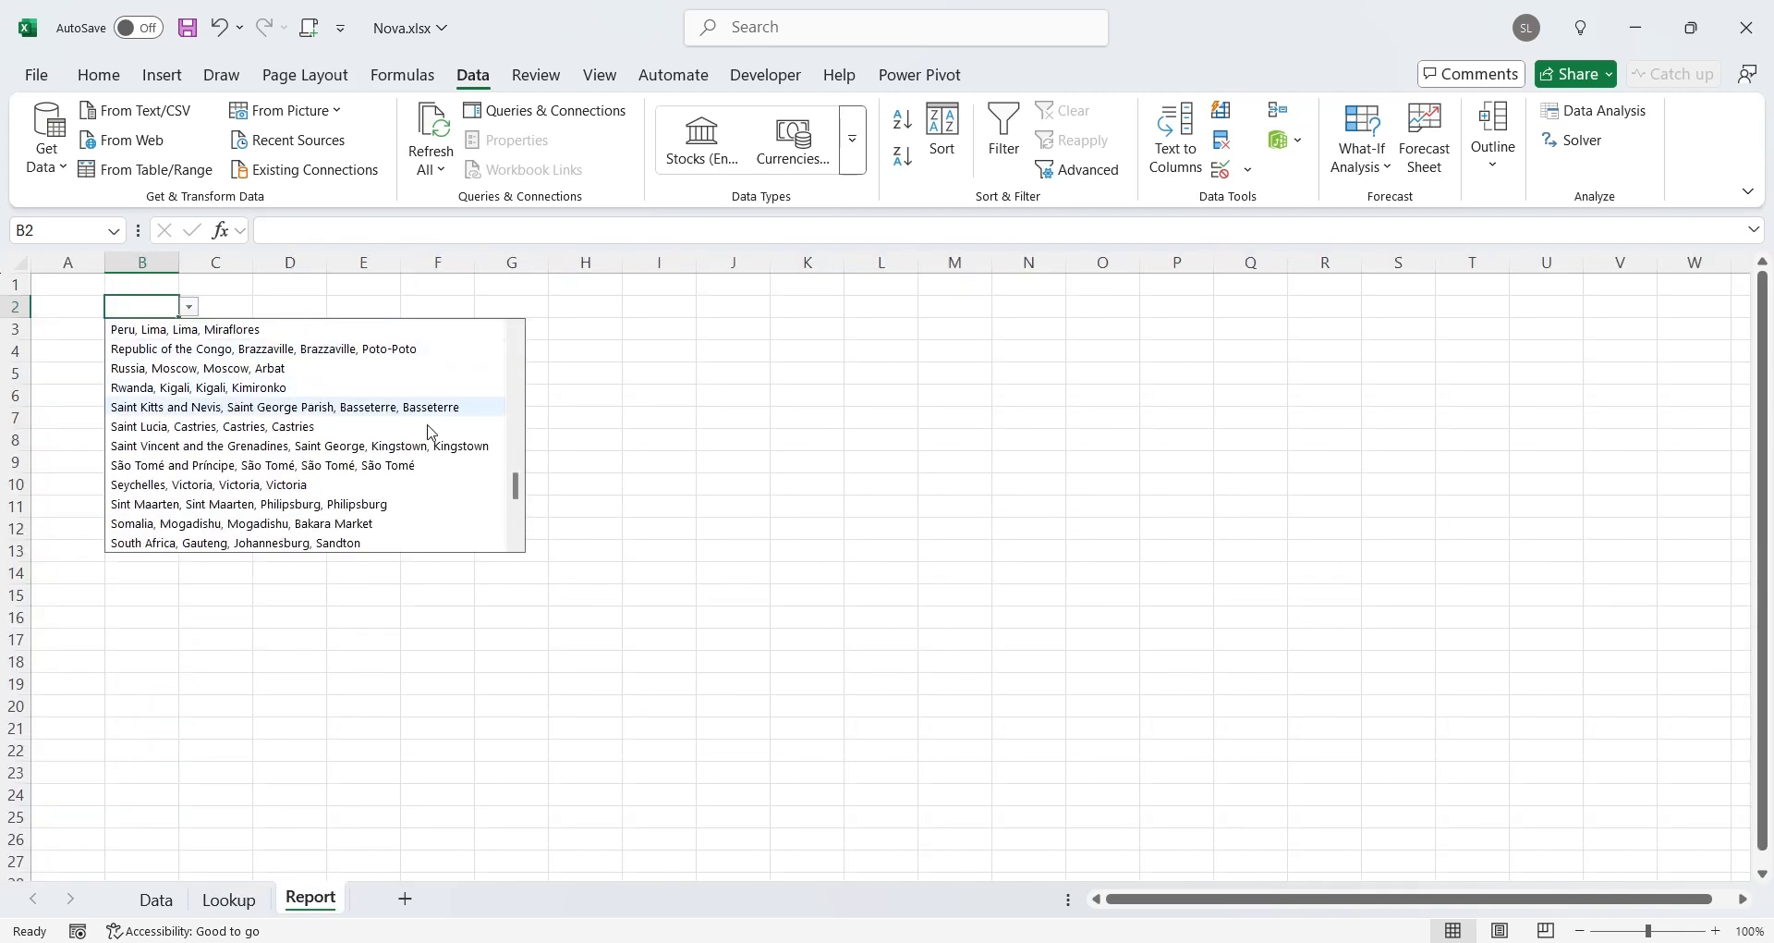
scroll(up, 3)
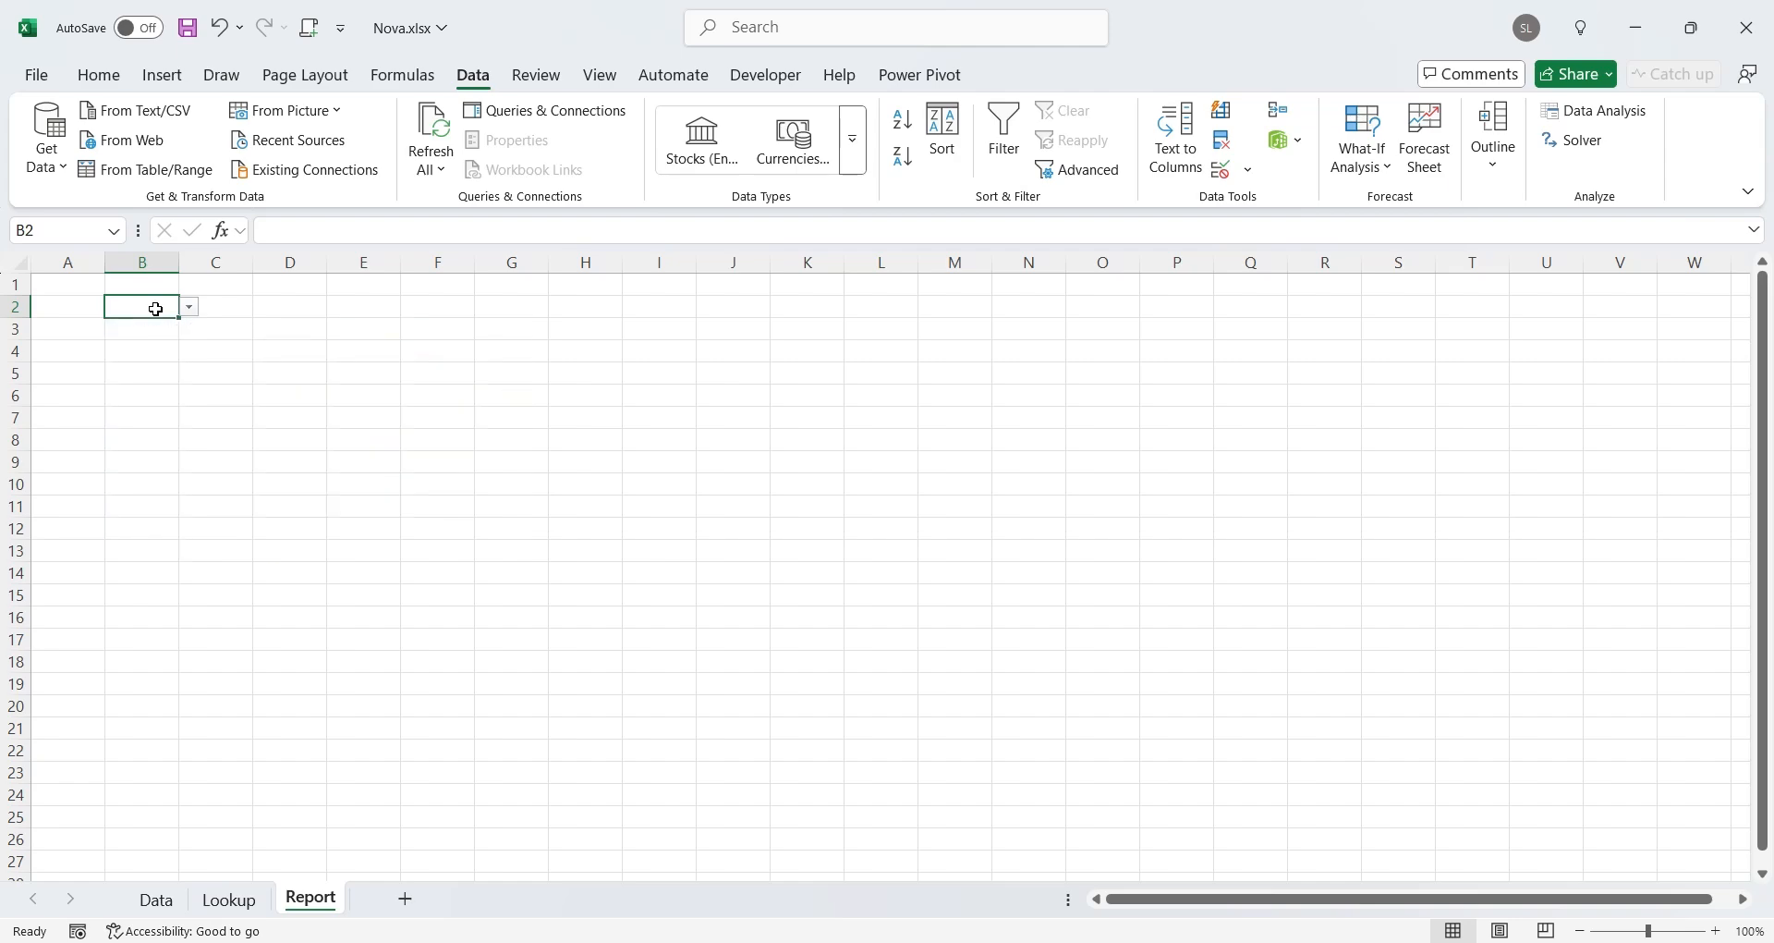
click(404, 897)
text(Summary)
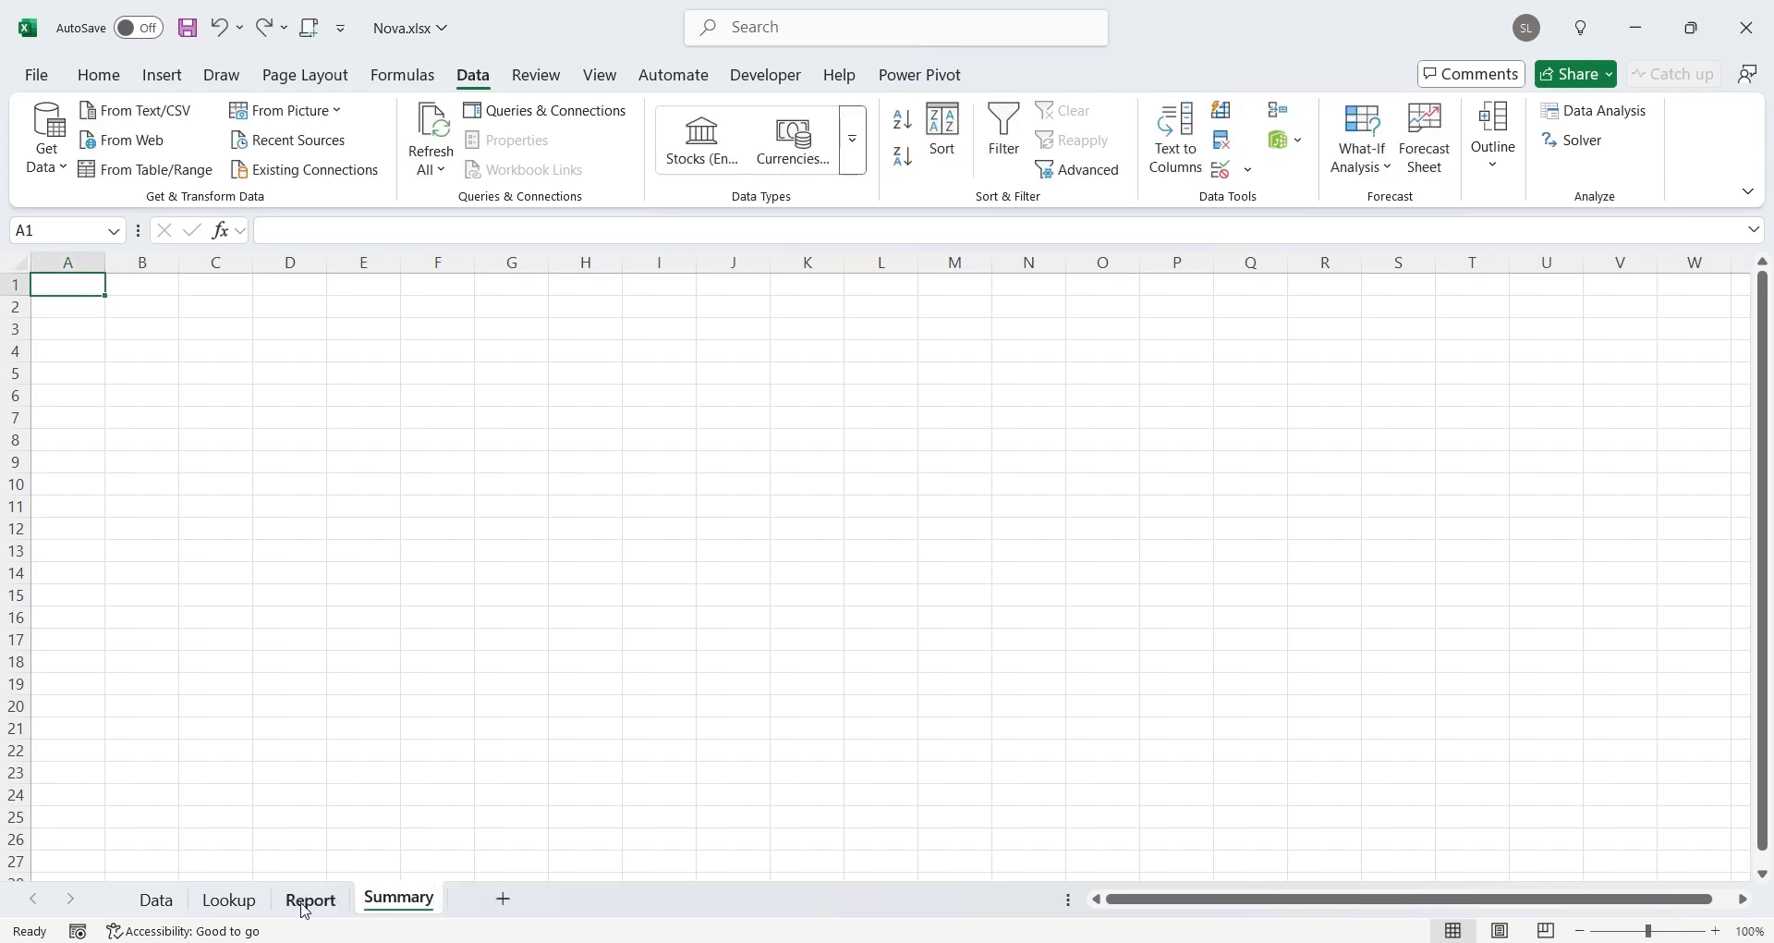
Copy Data headers F1:L1 into Summary beside Quarter Ended, then copy Data column A
click(155, 898)
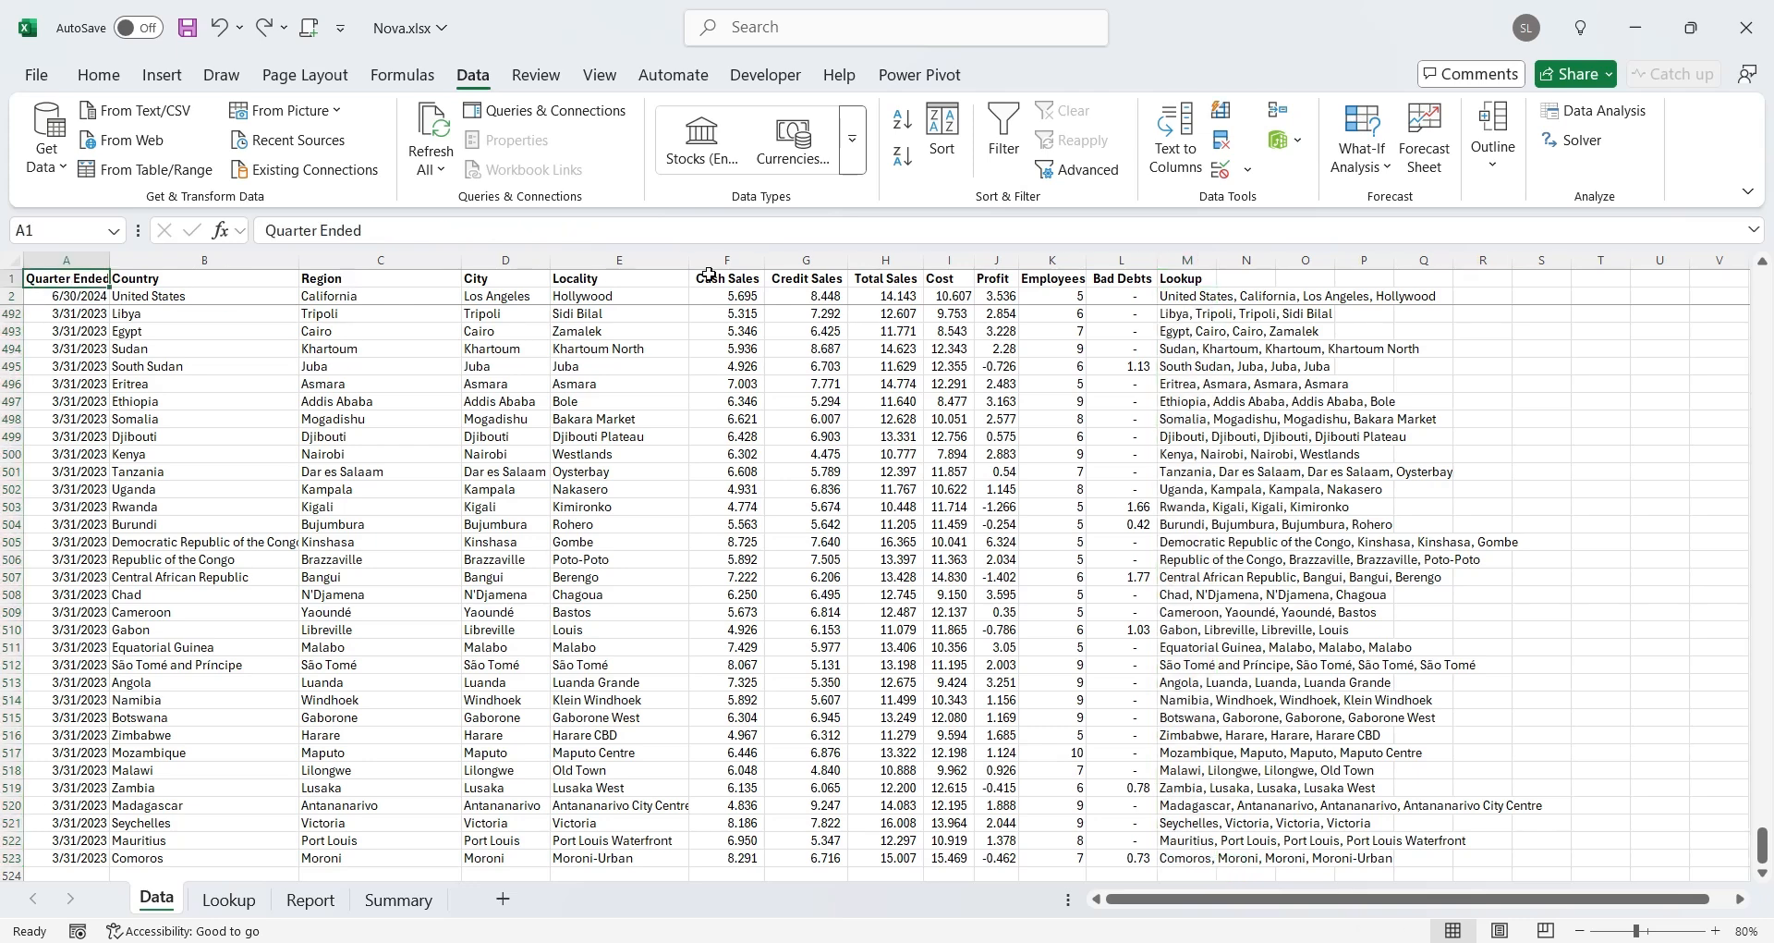
click(727, 278)
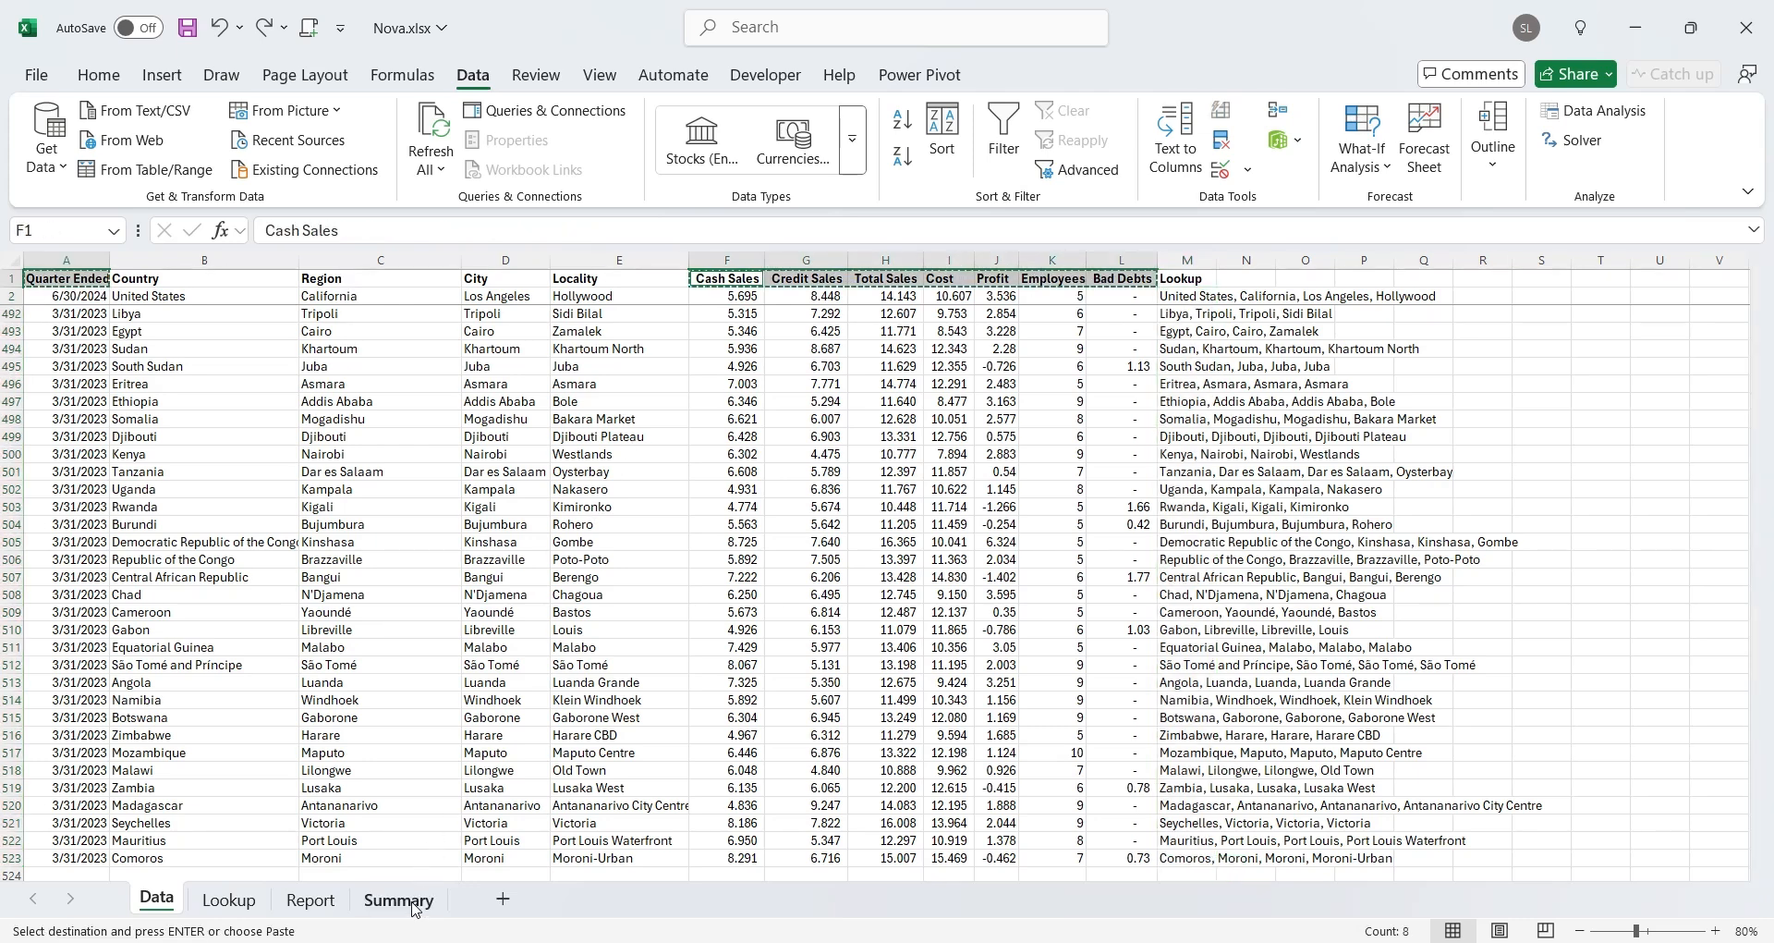
click(397, 899)
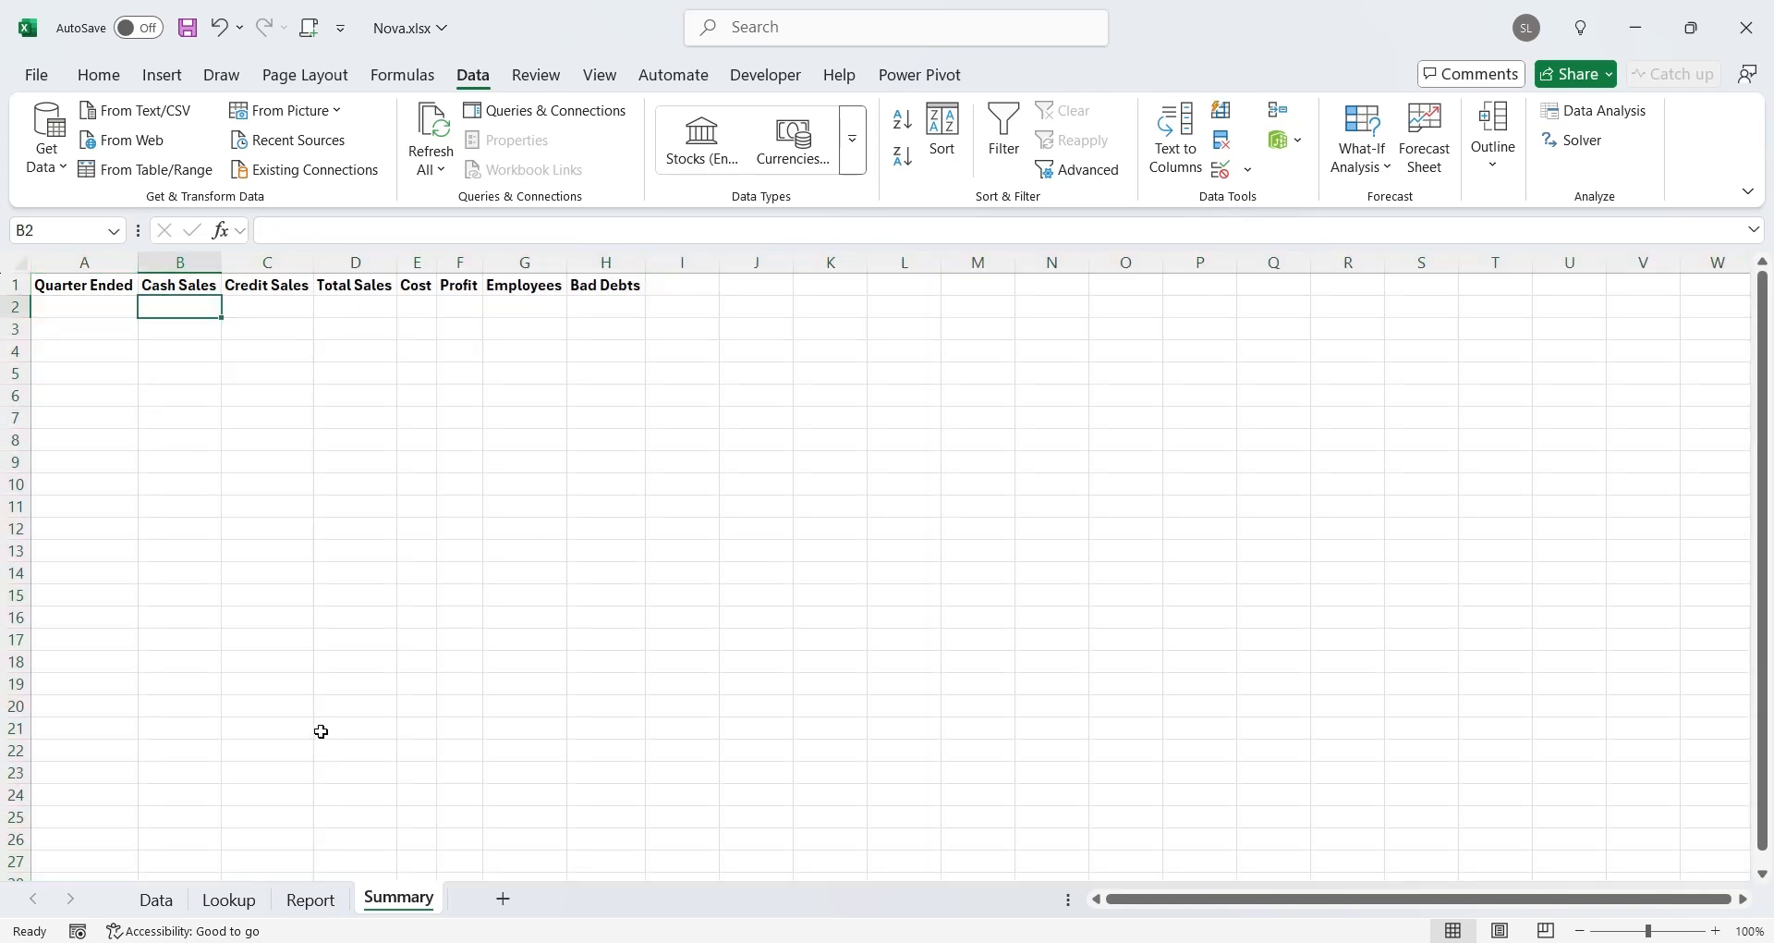
click(155, 898)
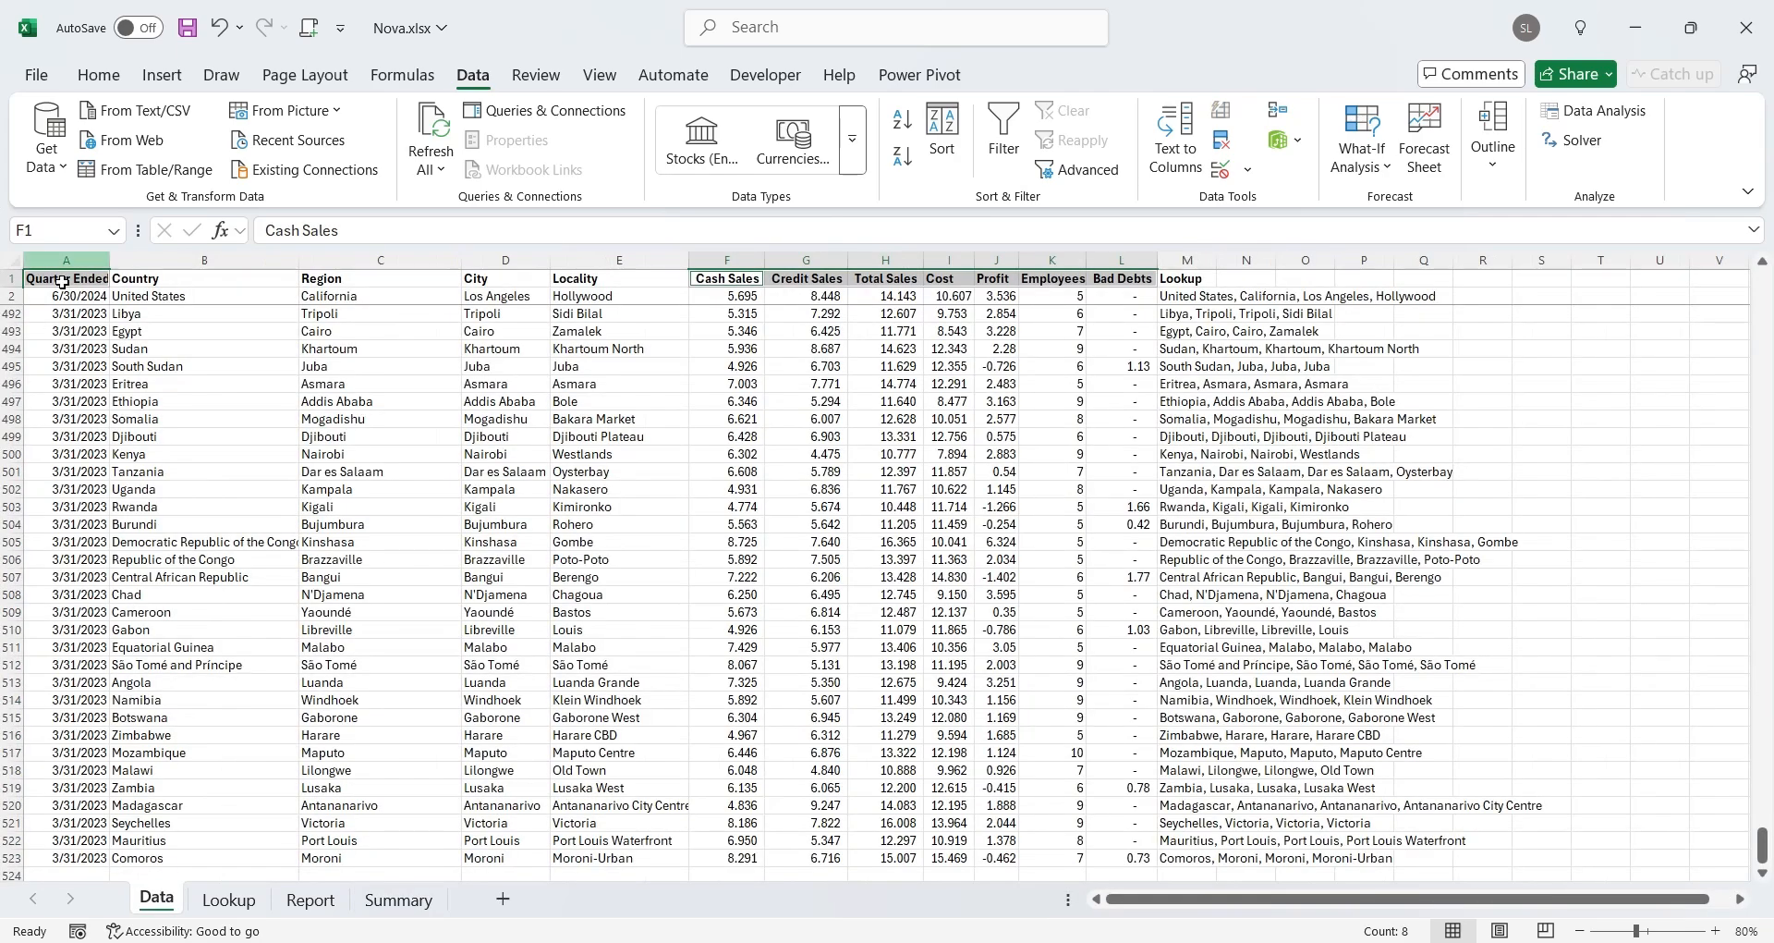
click(65, 258)
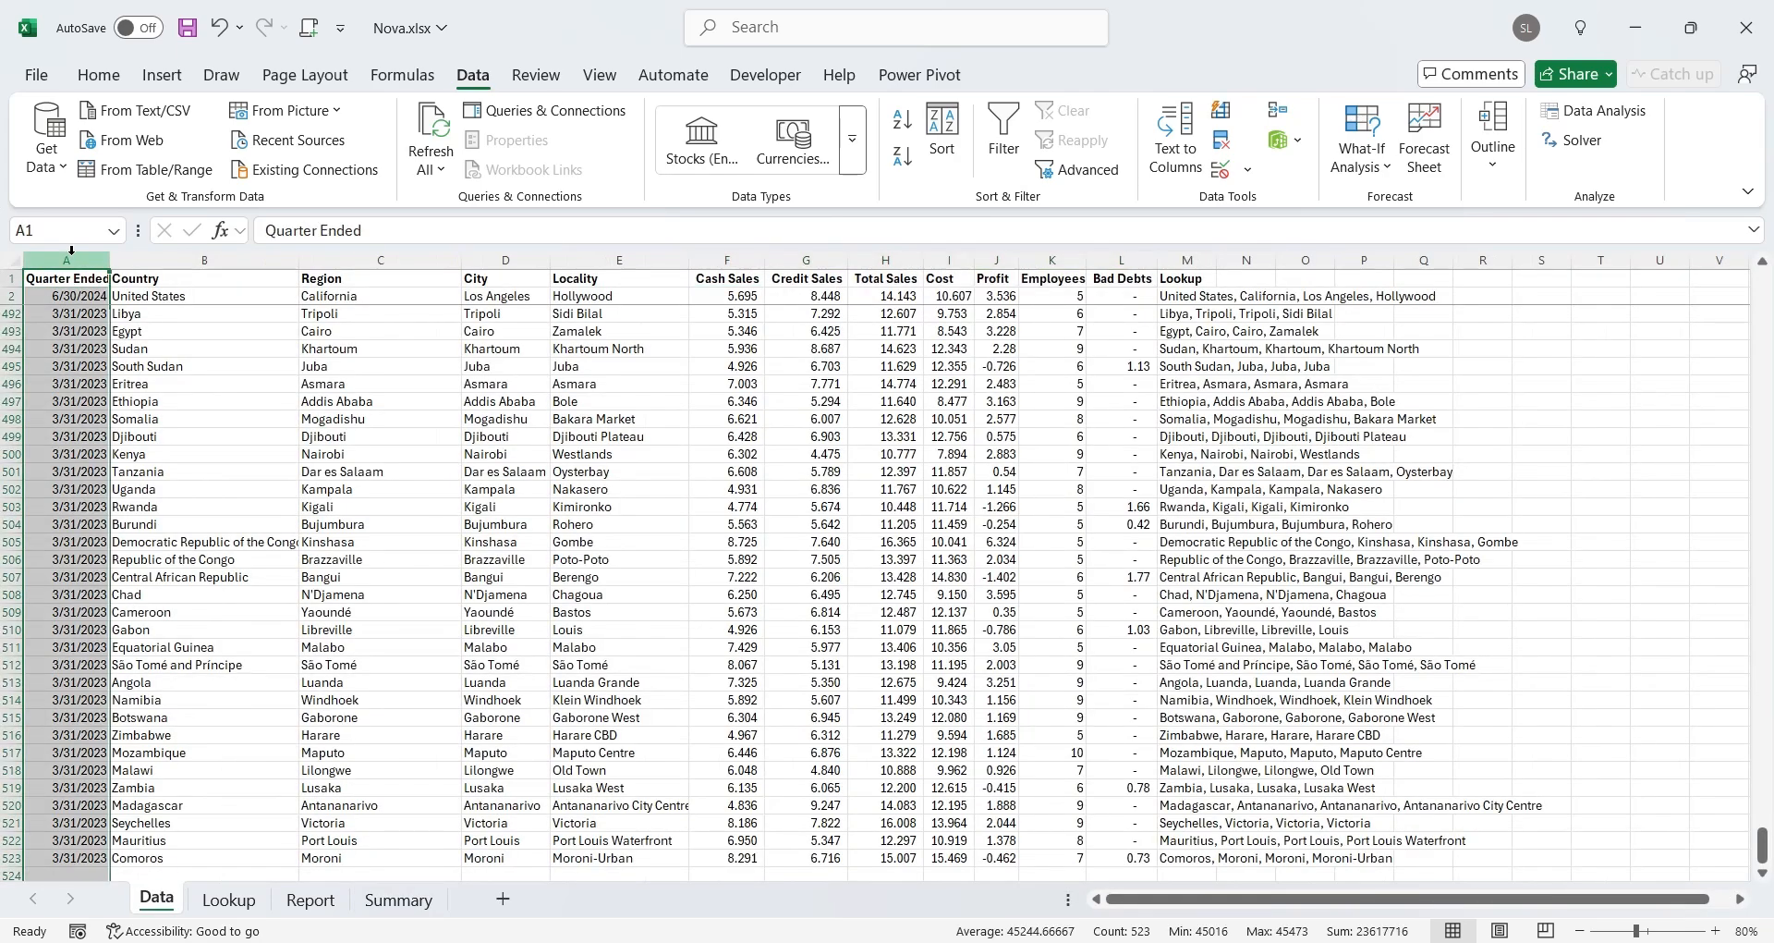
click(397, 899)
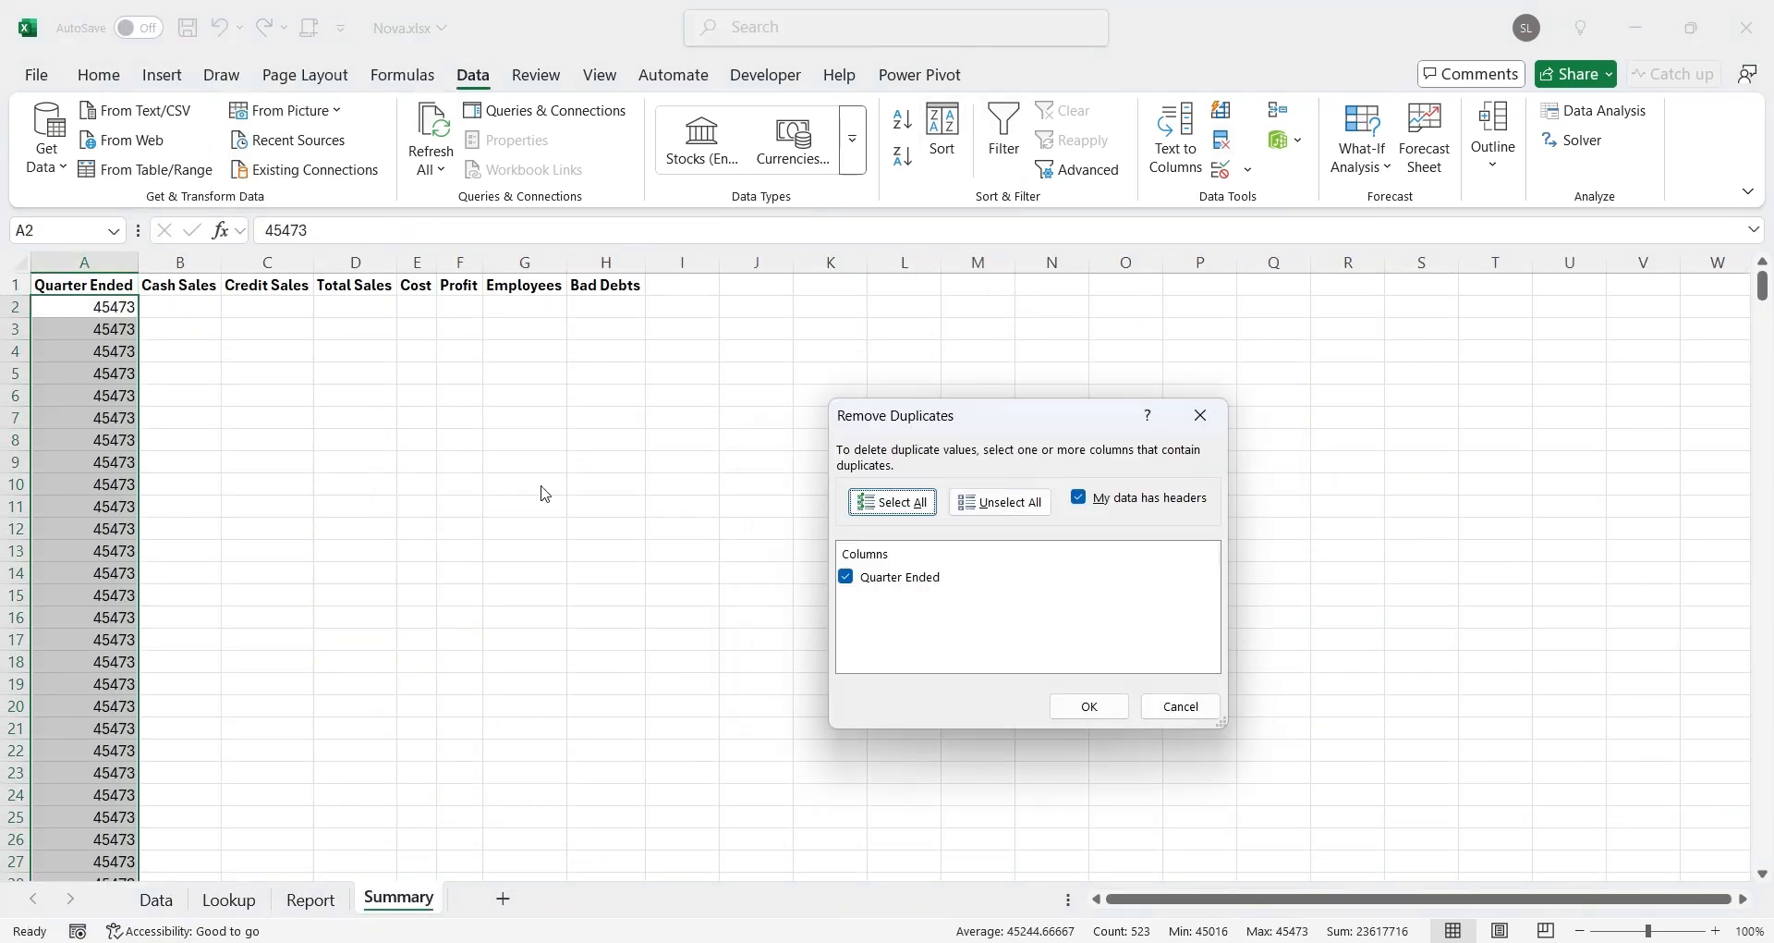
Remove duplicate quarter values on Summary and format the six quarter-ends as dates
click(1088, 705)
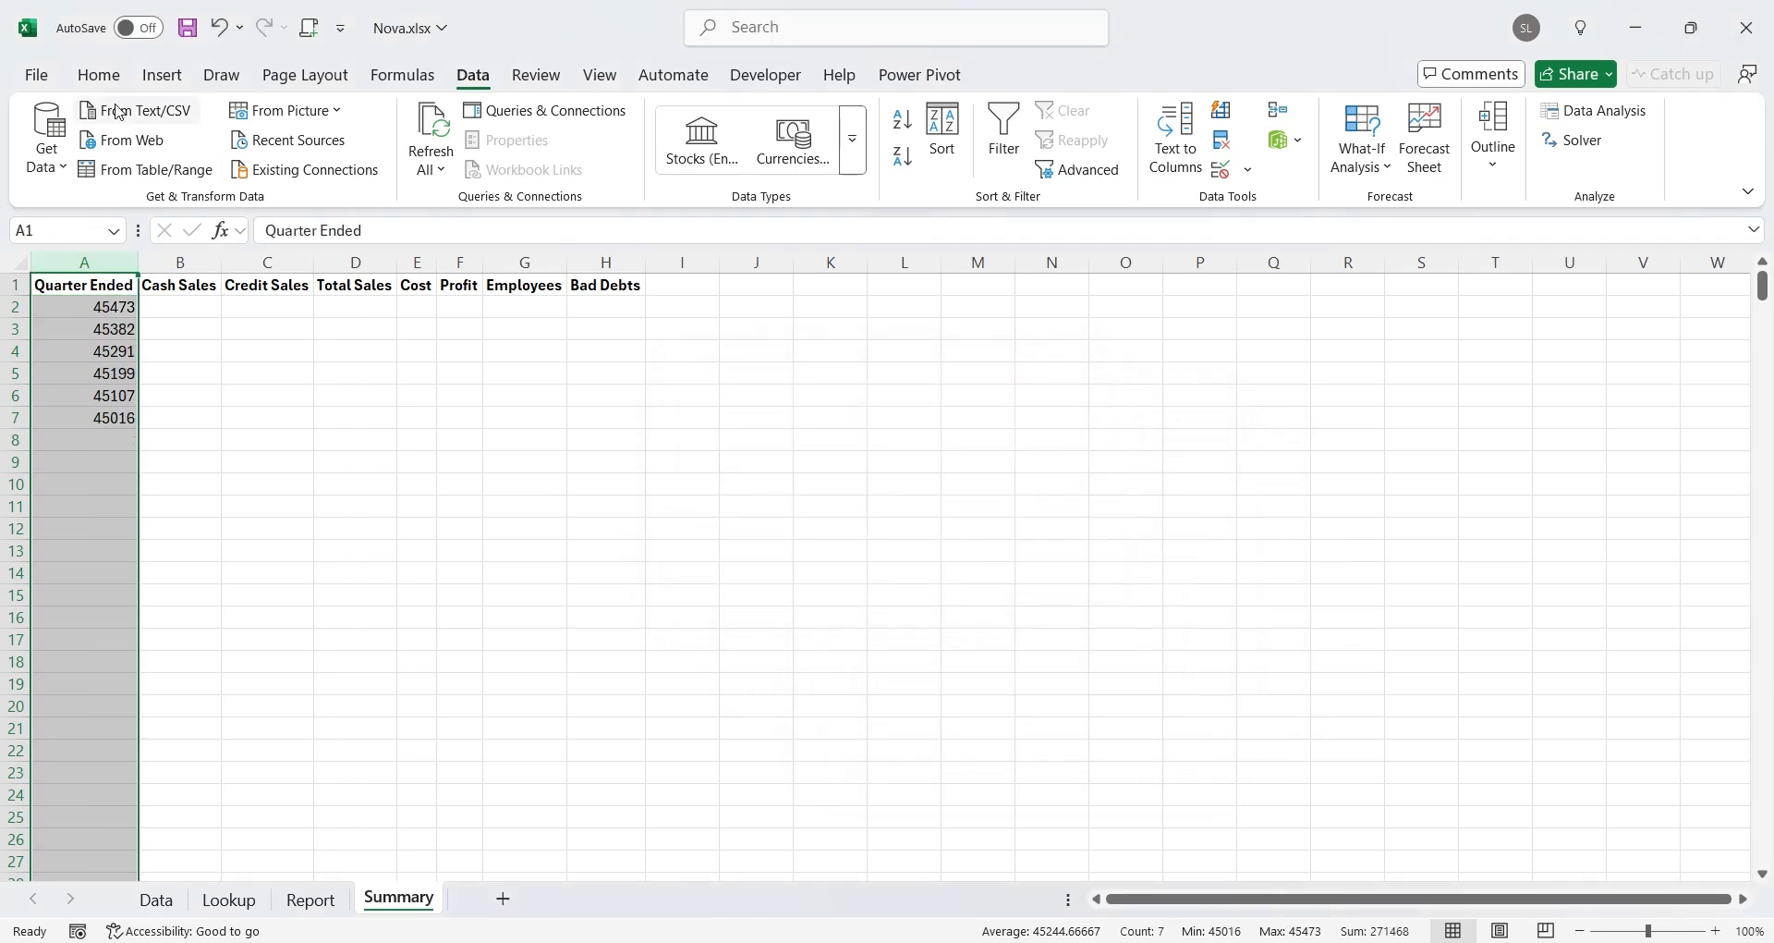
click(99, 75)
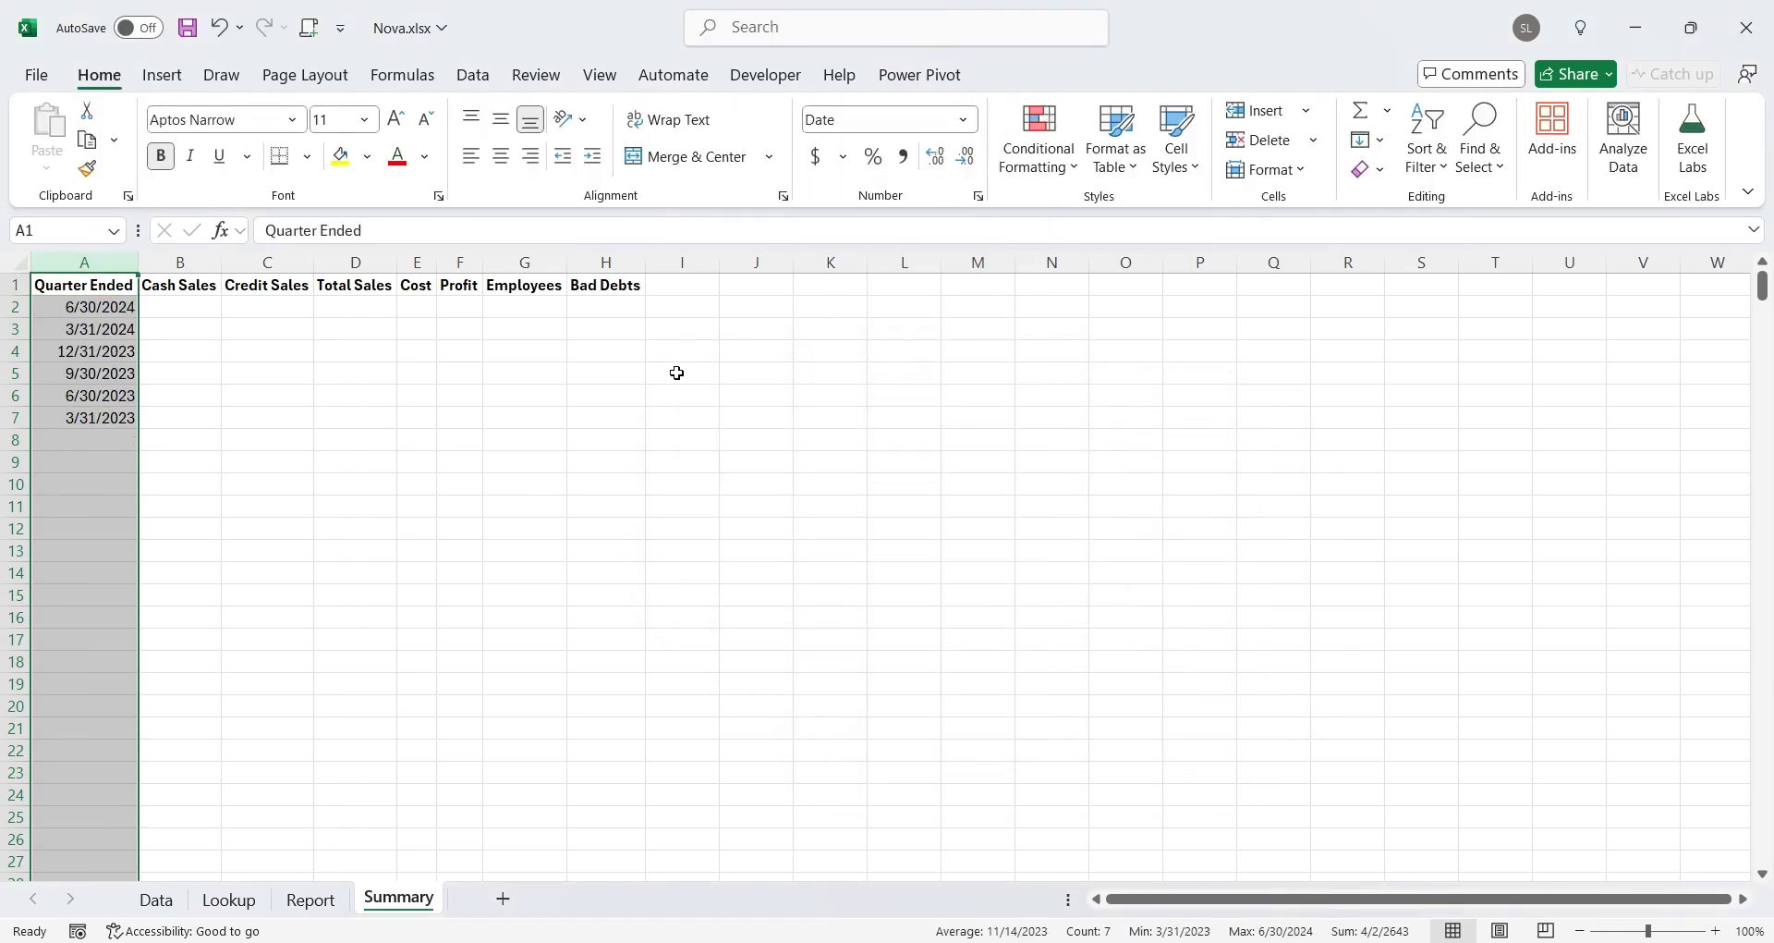
click(472, 75)
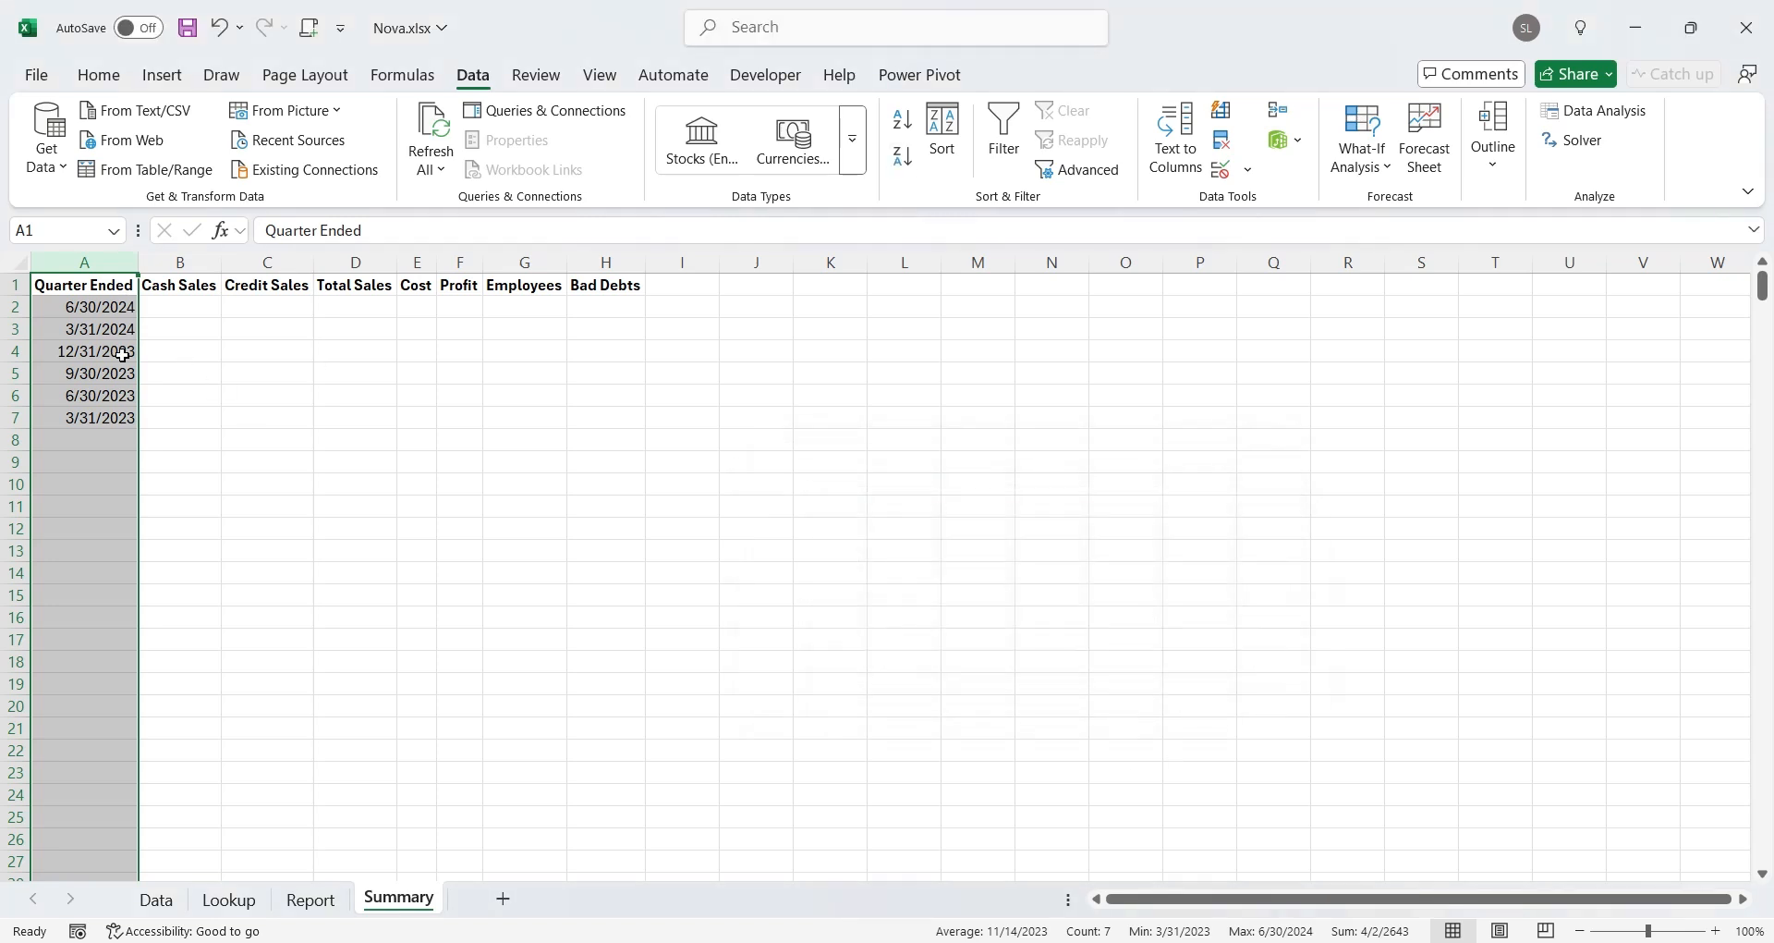
click(179, 351)
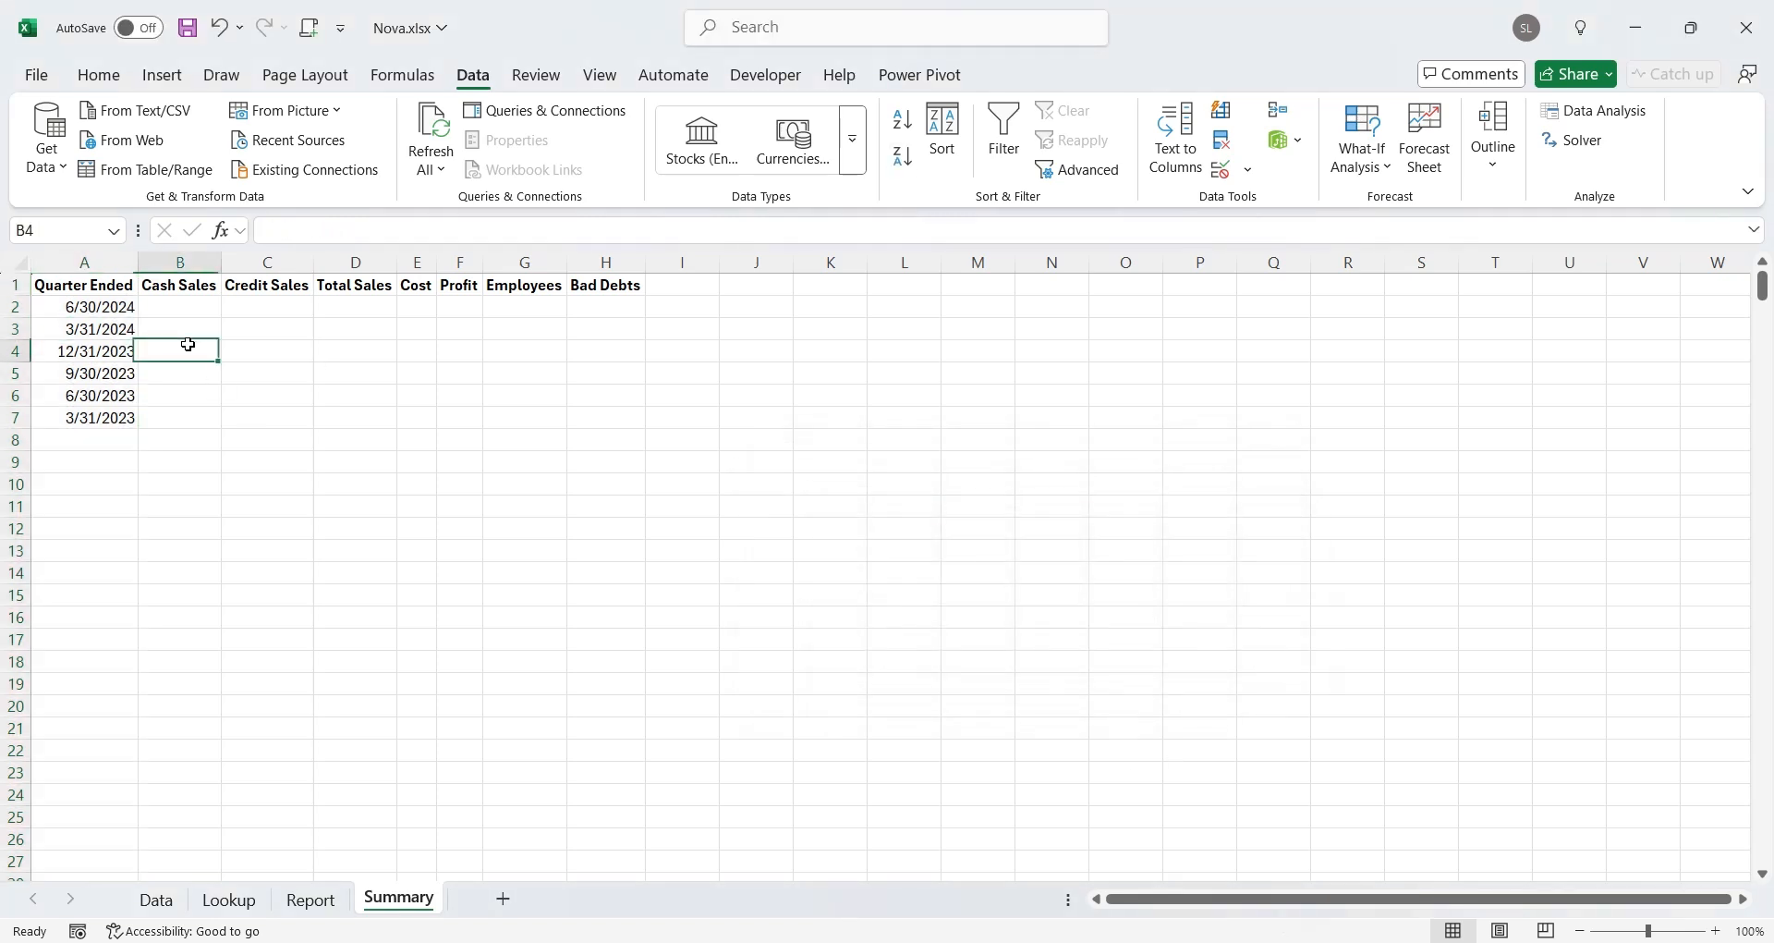
click(178, 286)
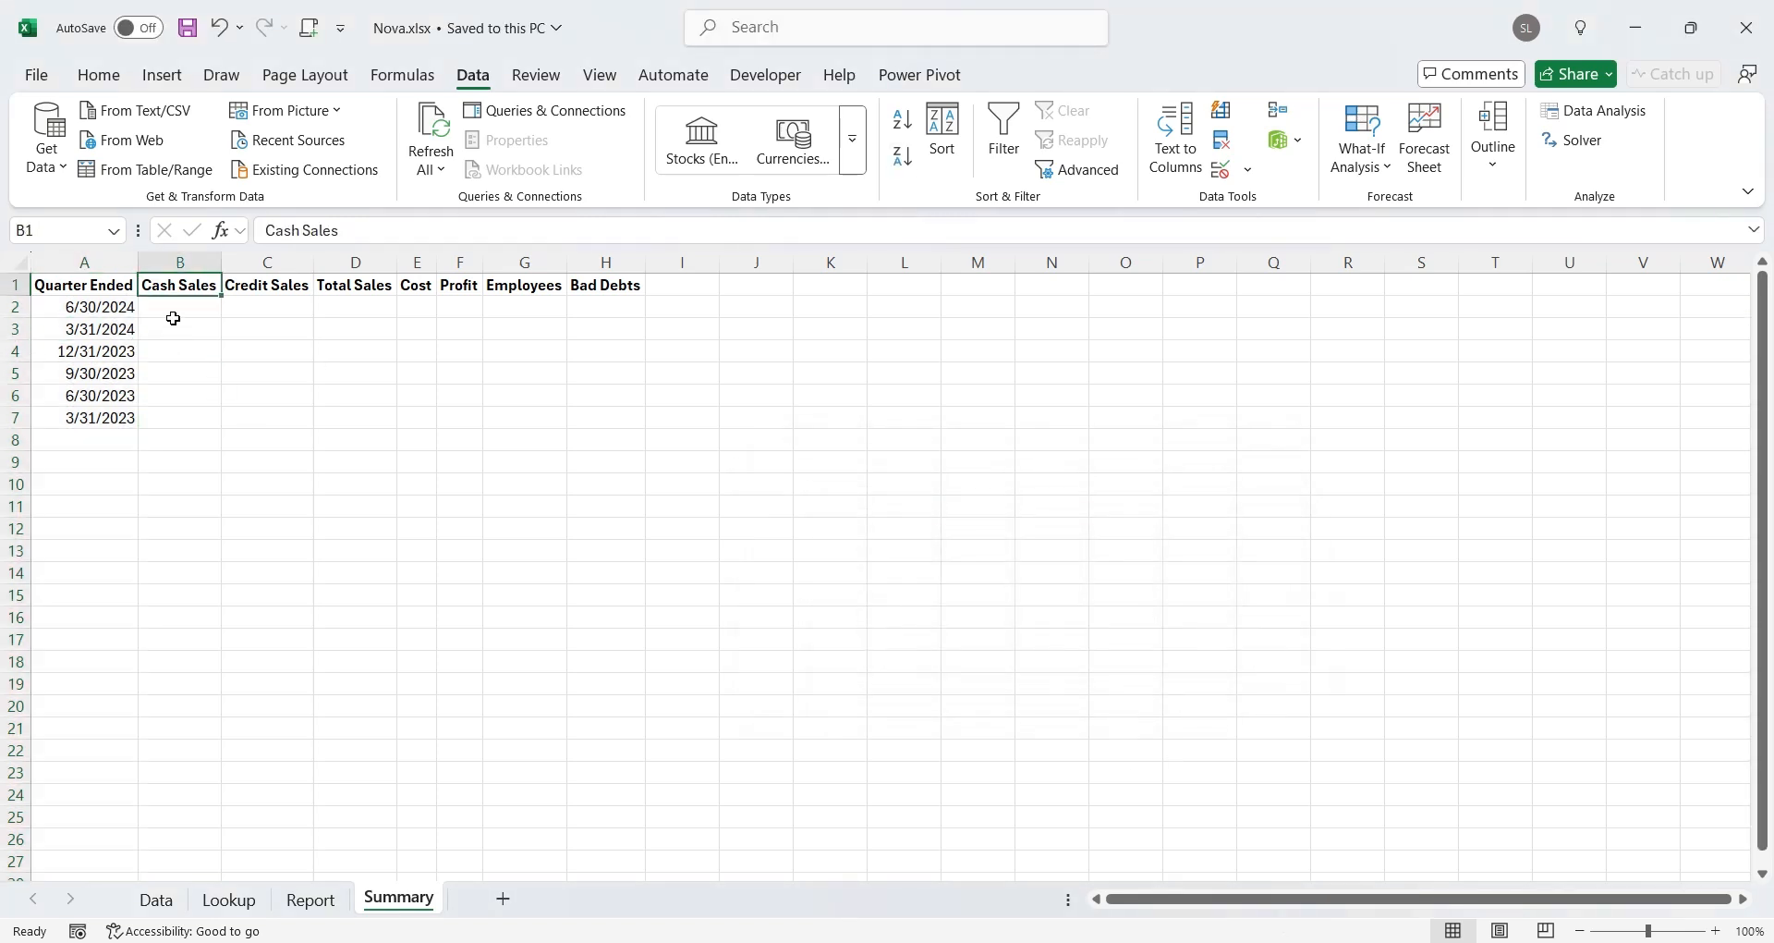
Enter =SUMIFS in Summary B2 totalling Data Cash Sales for quarter A2 and Report B2's location
text(=s)
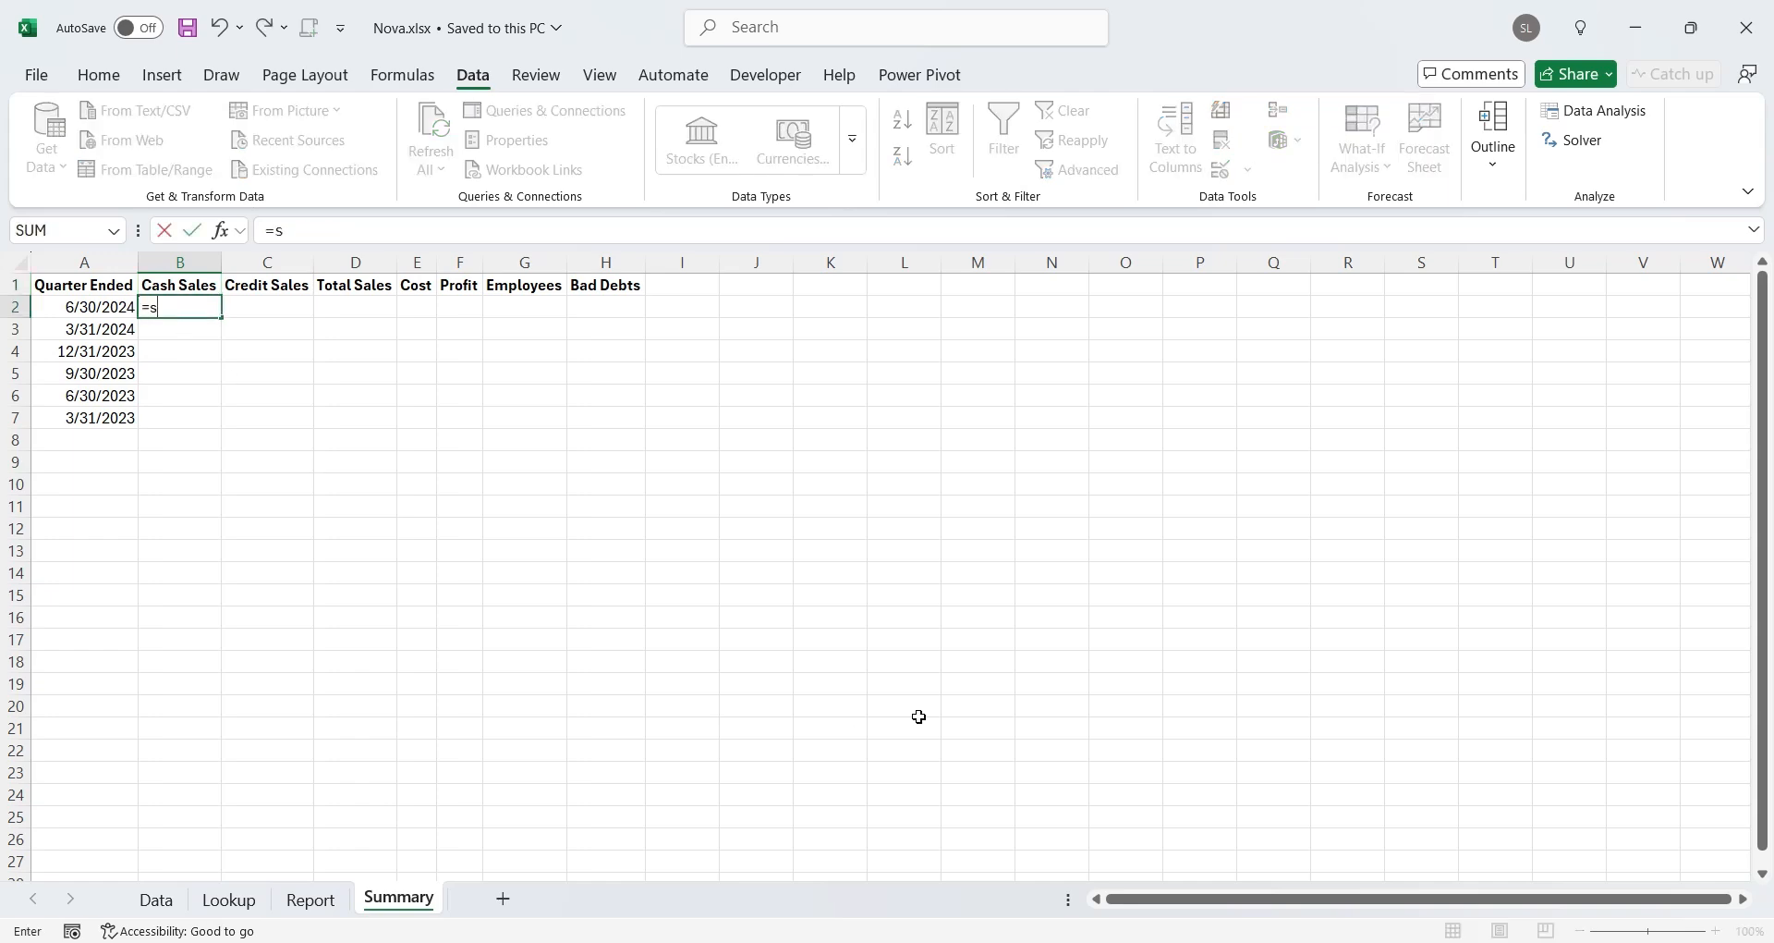
text(umifs()
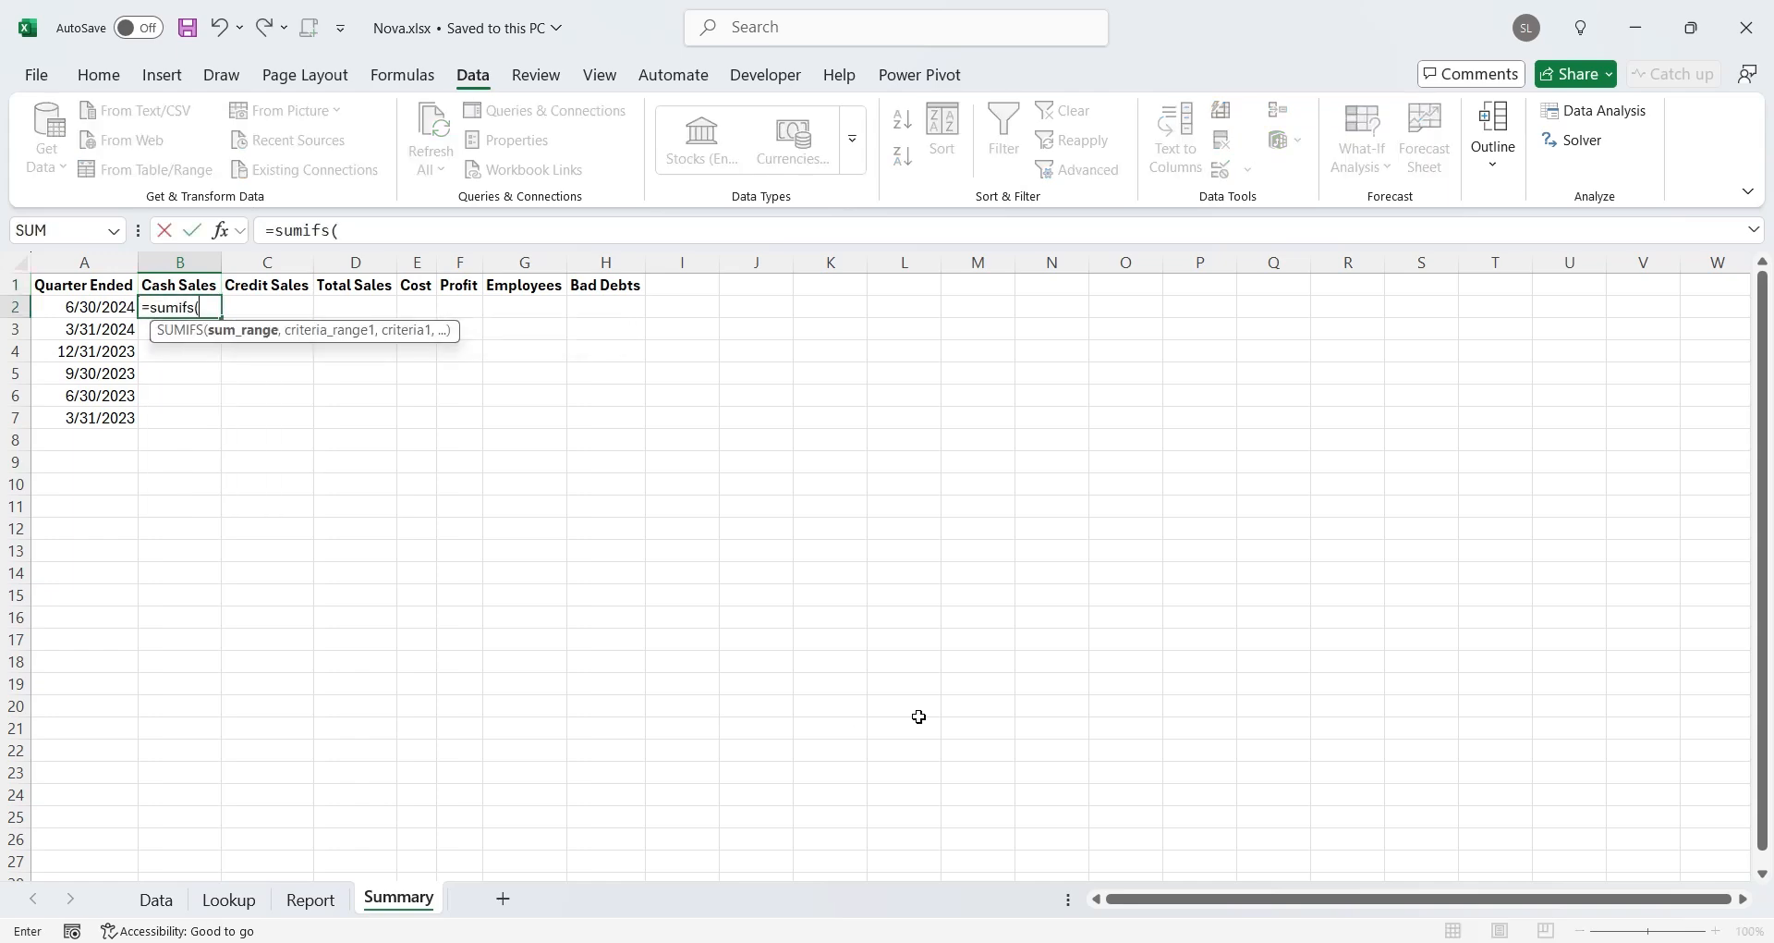
click(155, 898)
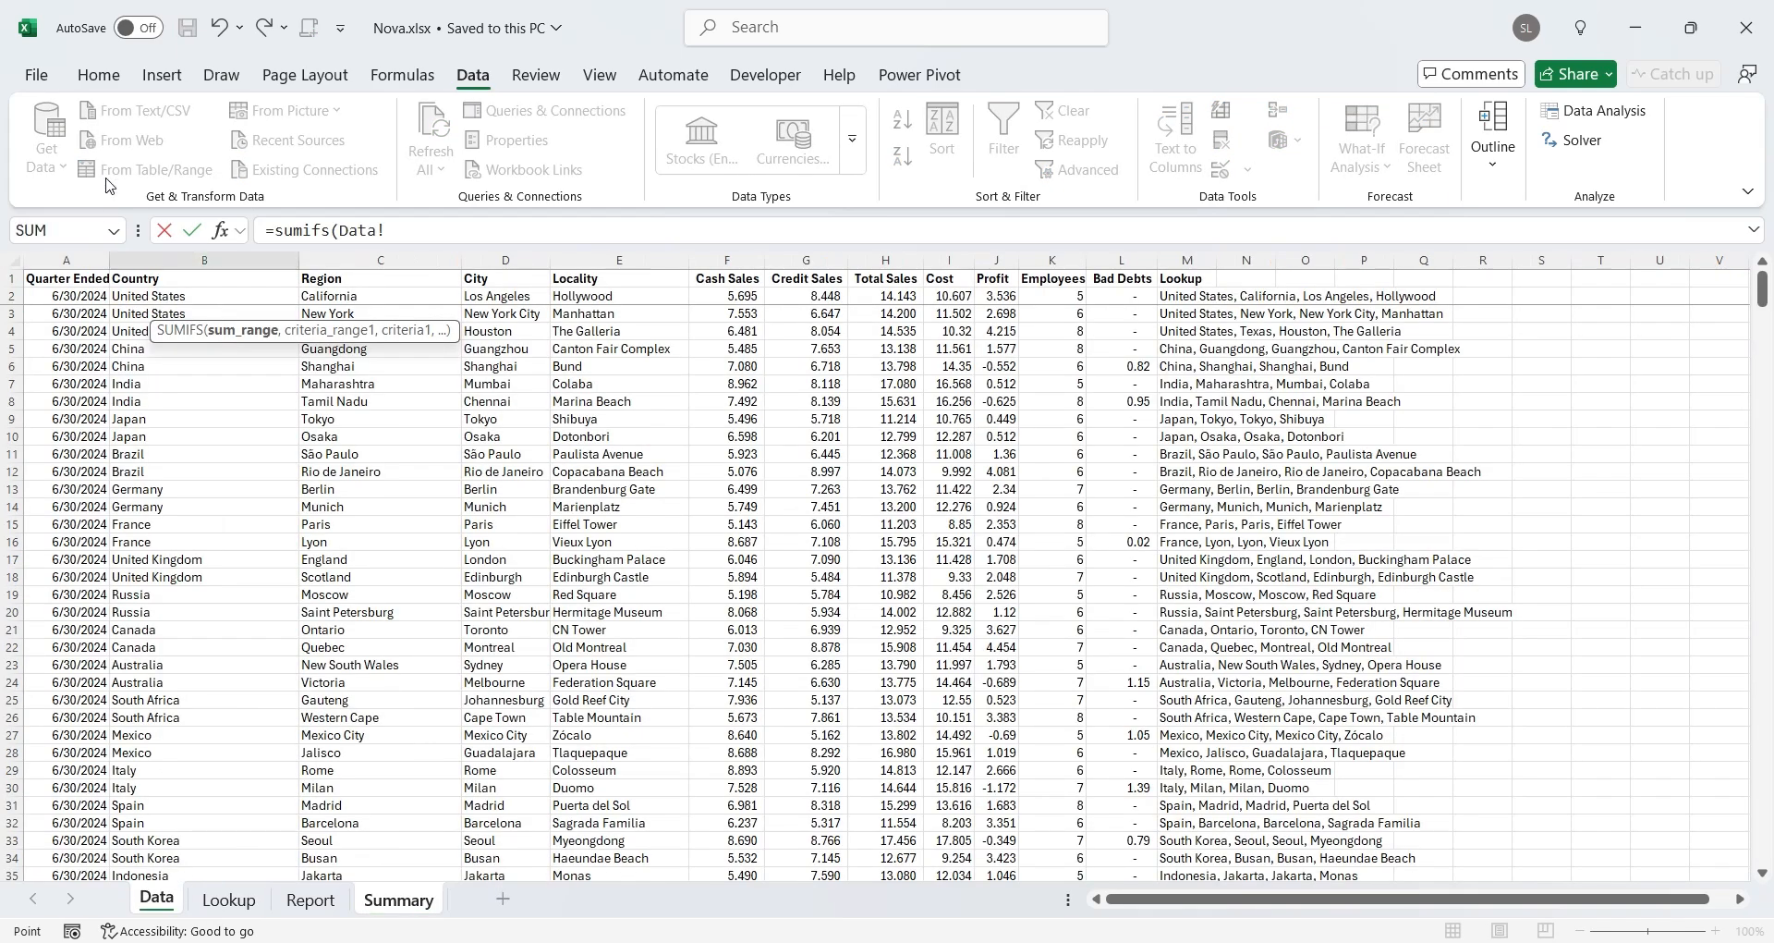
click(726, 259)
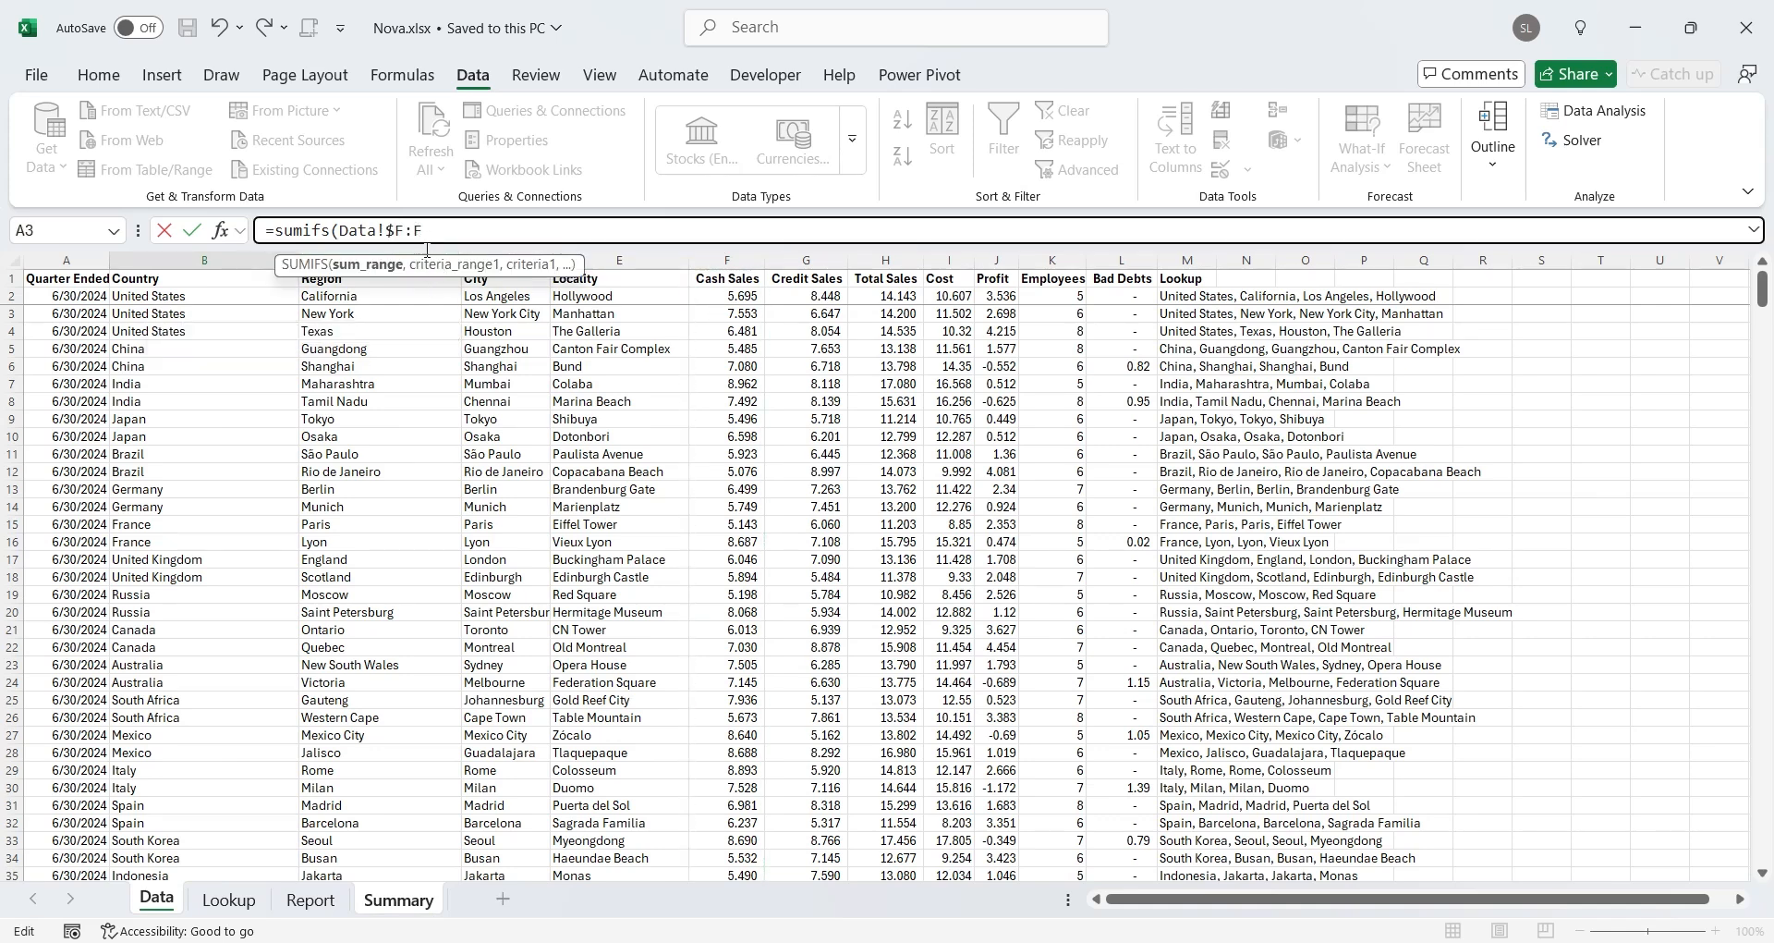
text(,)
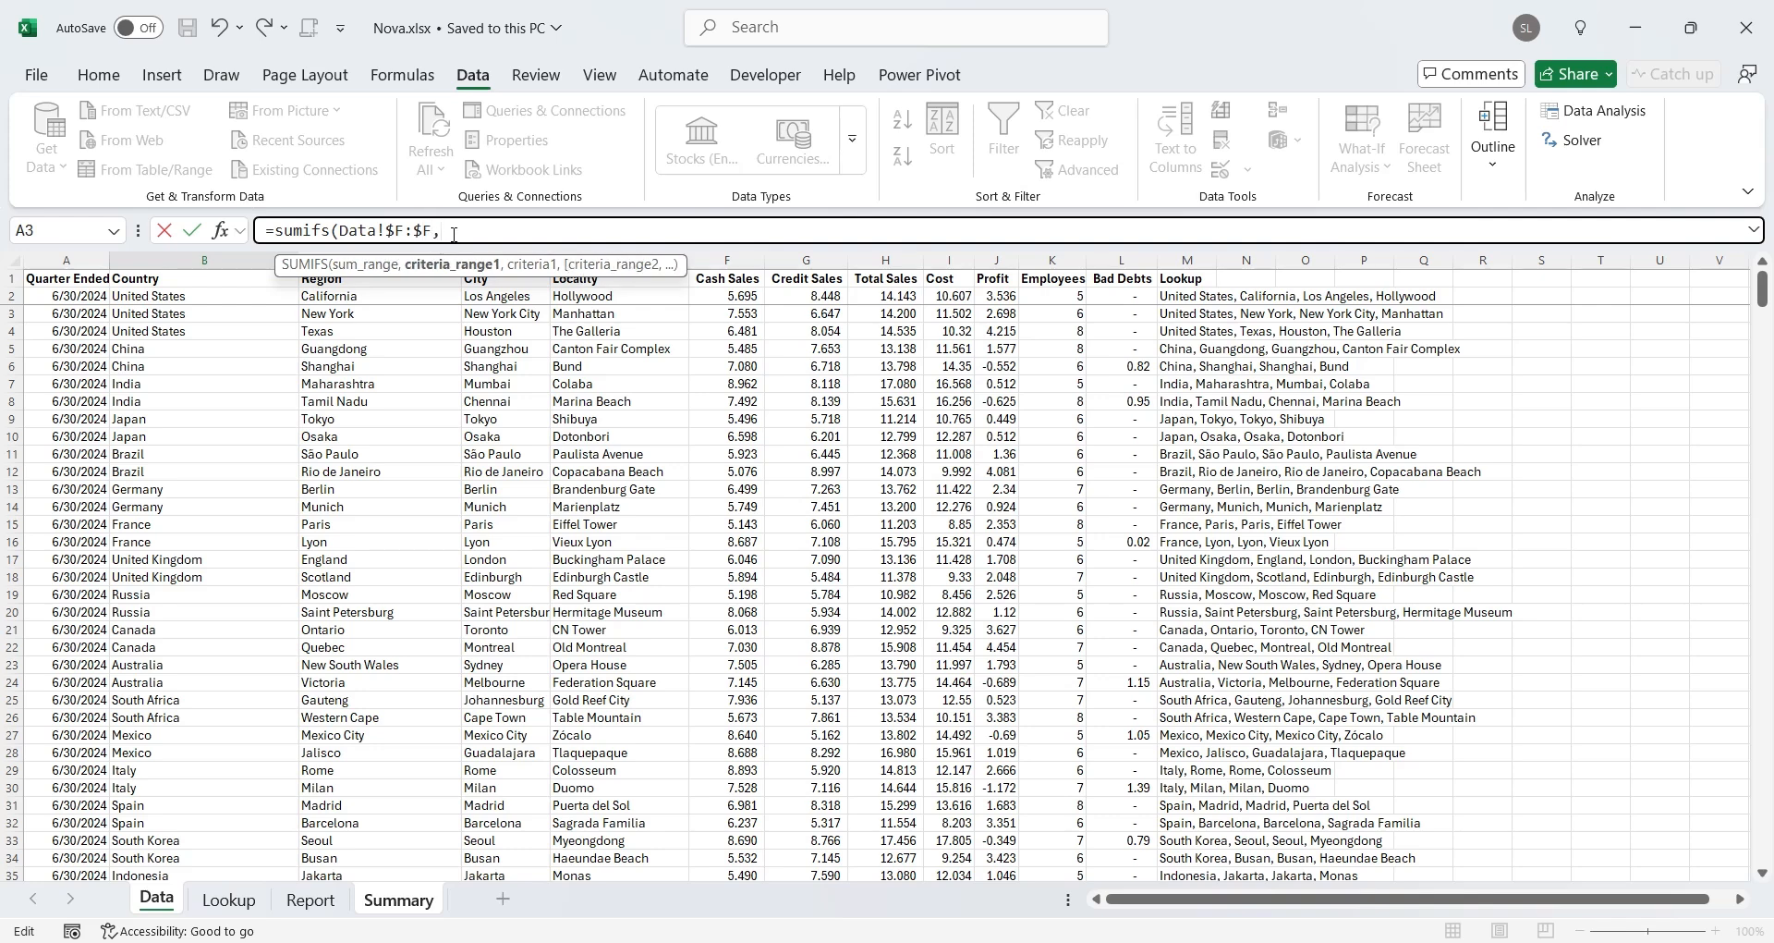
click(65, 278)
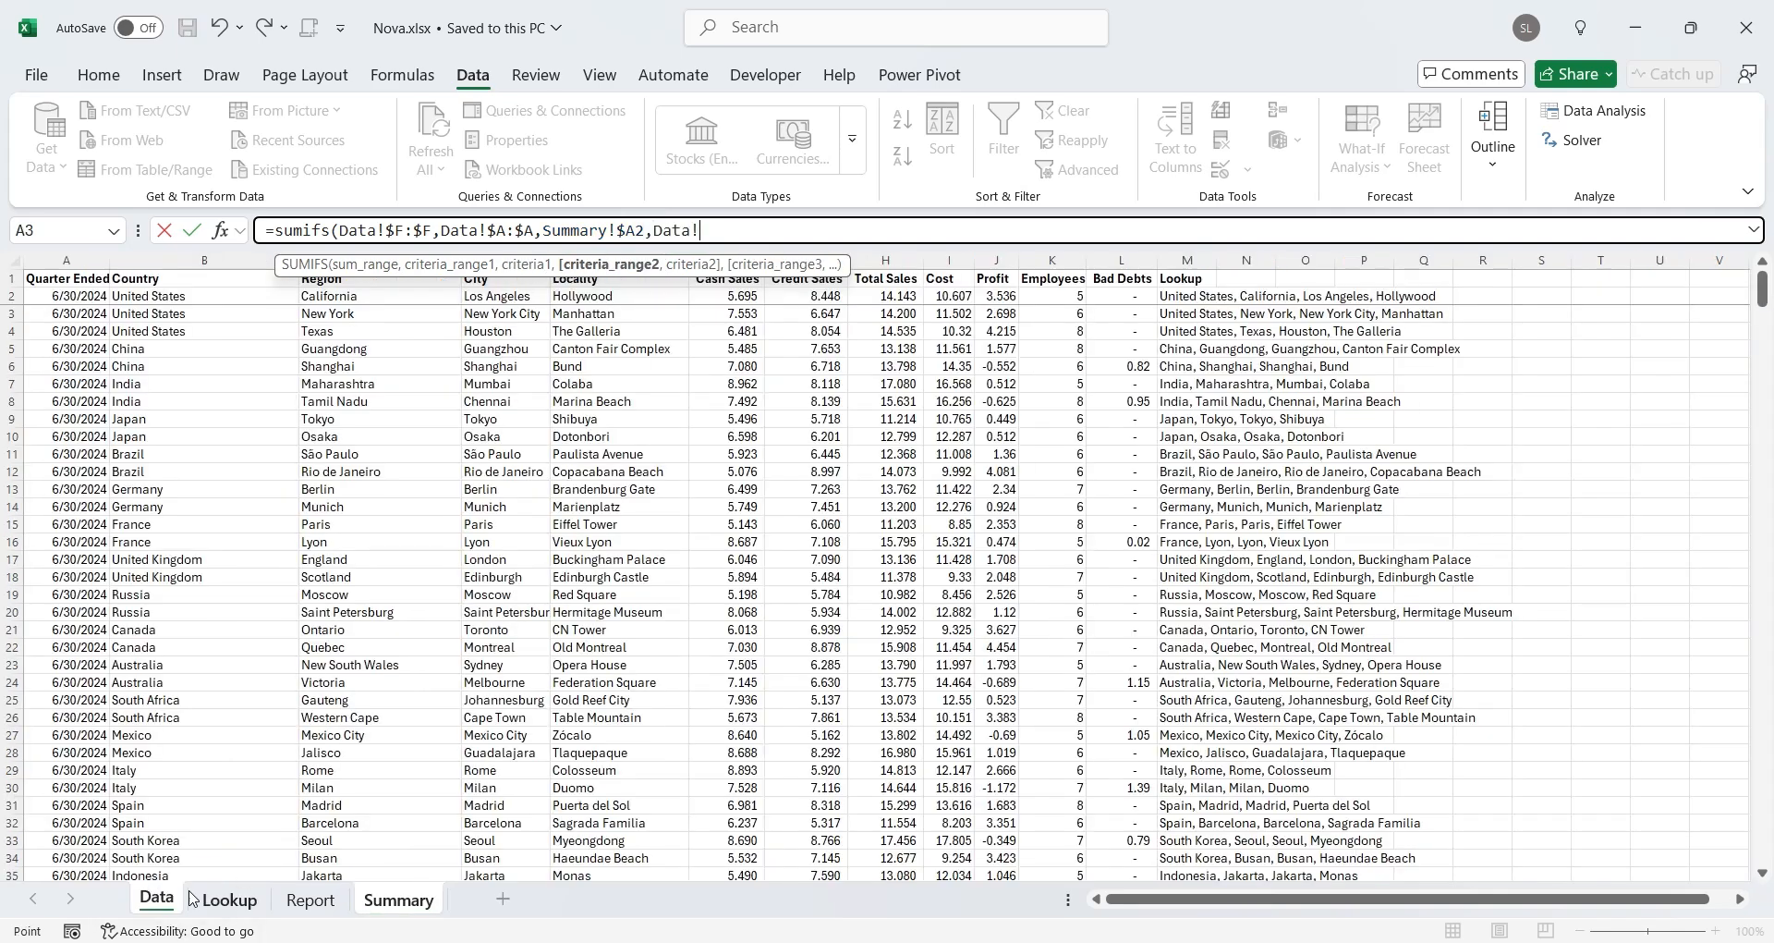
click(1187, 259)
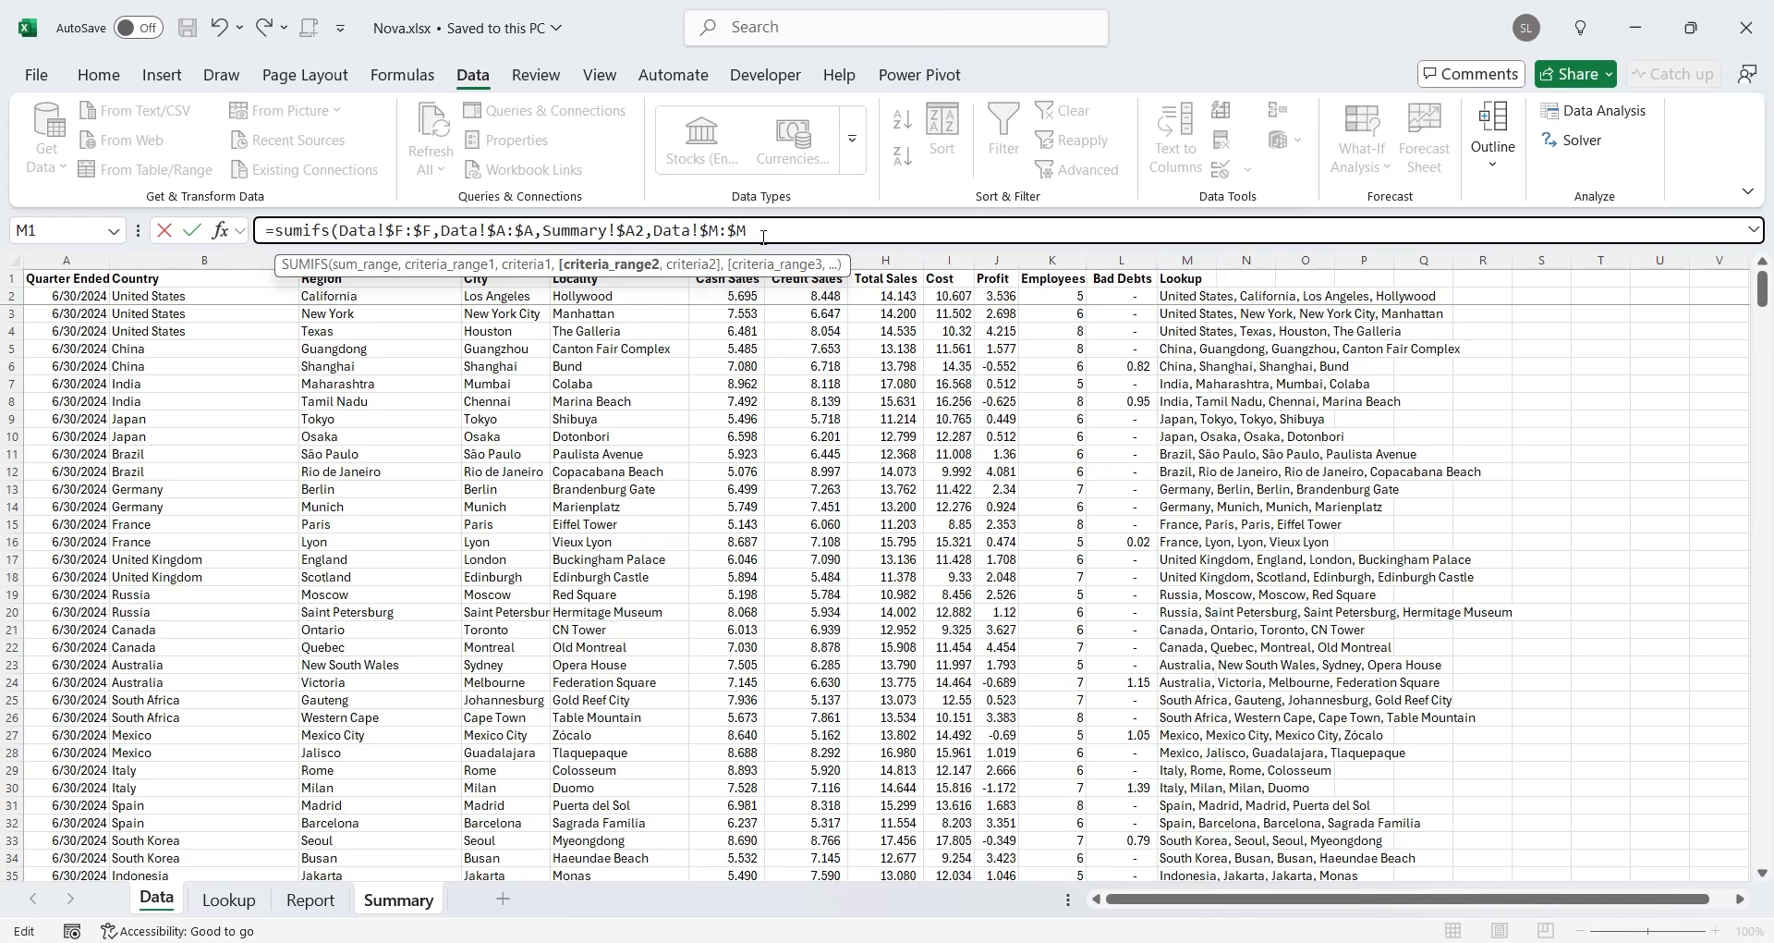
text(,)
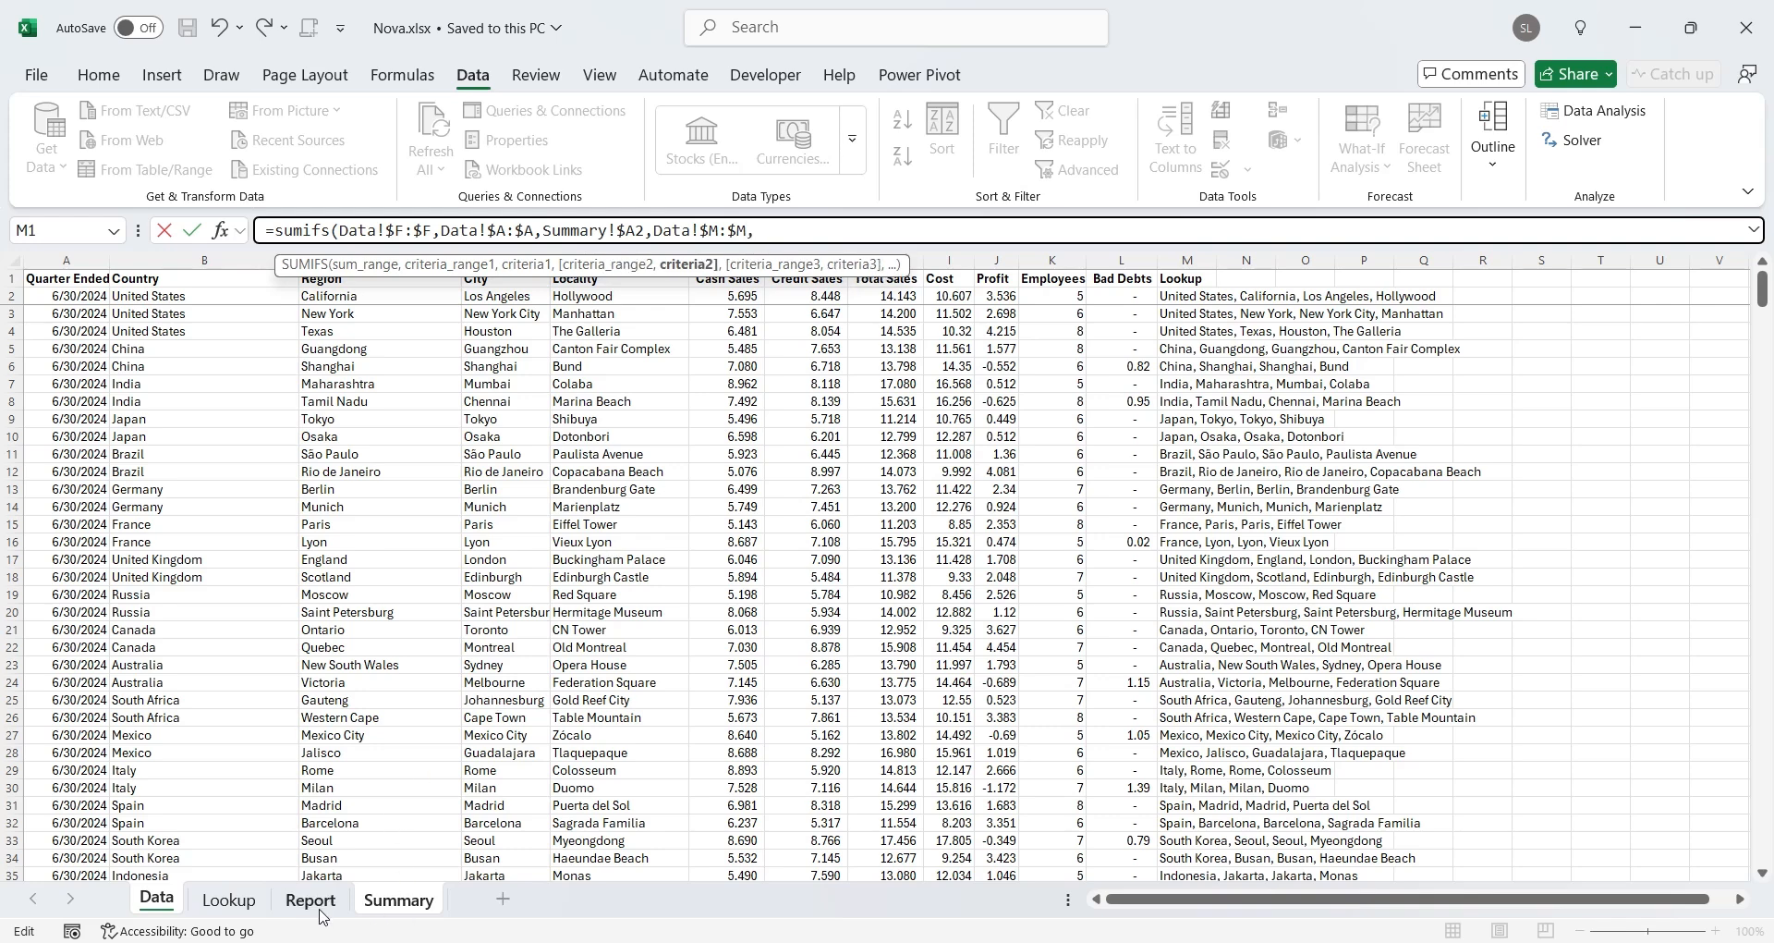
click(310, 898)
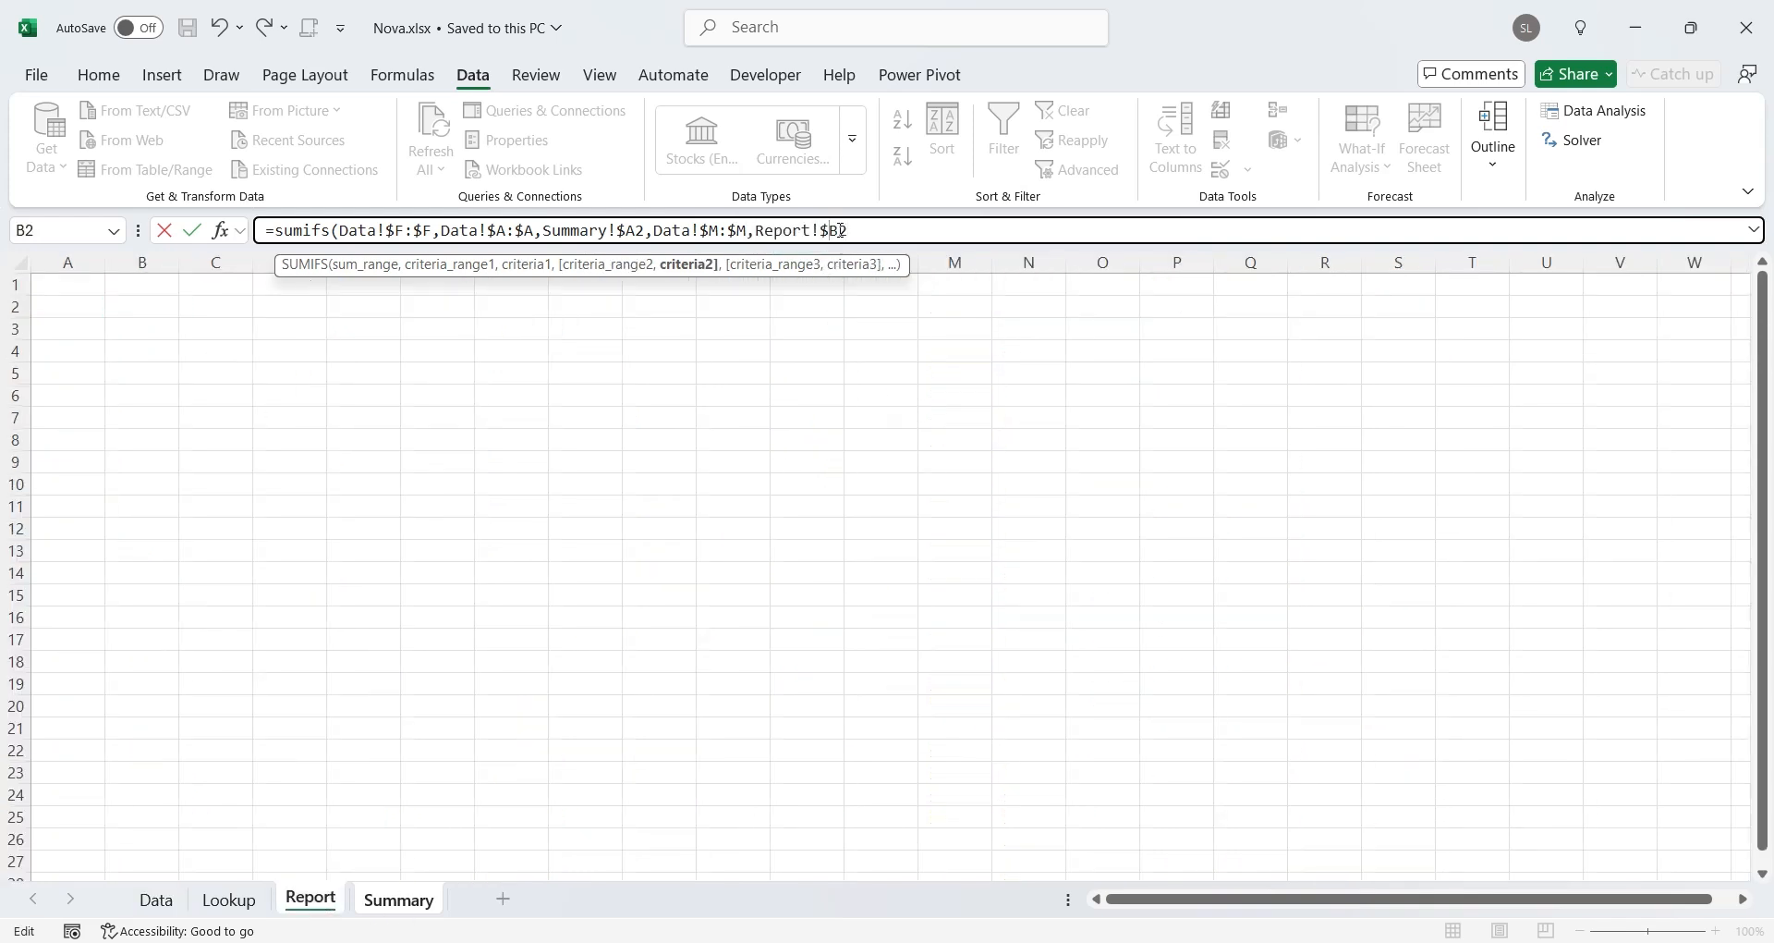
text($2)
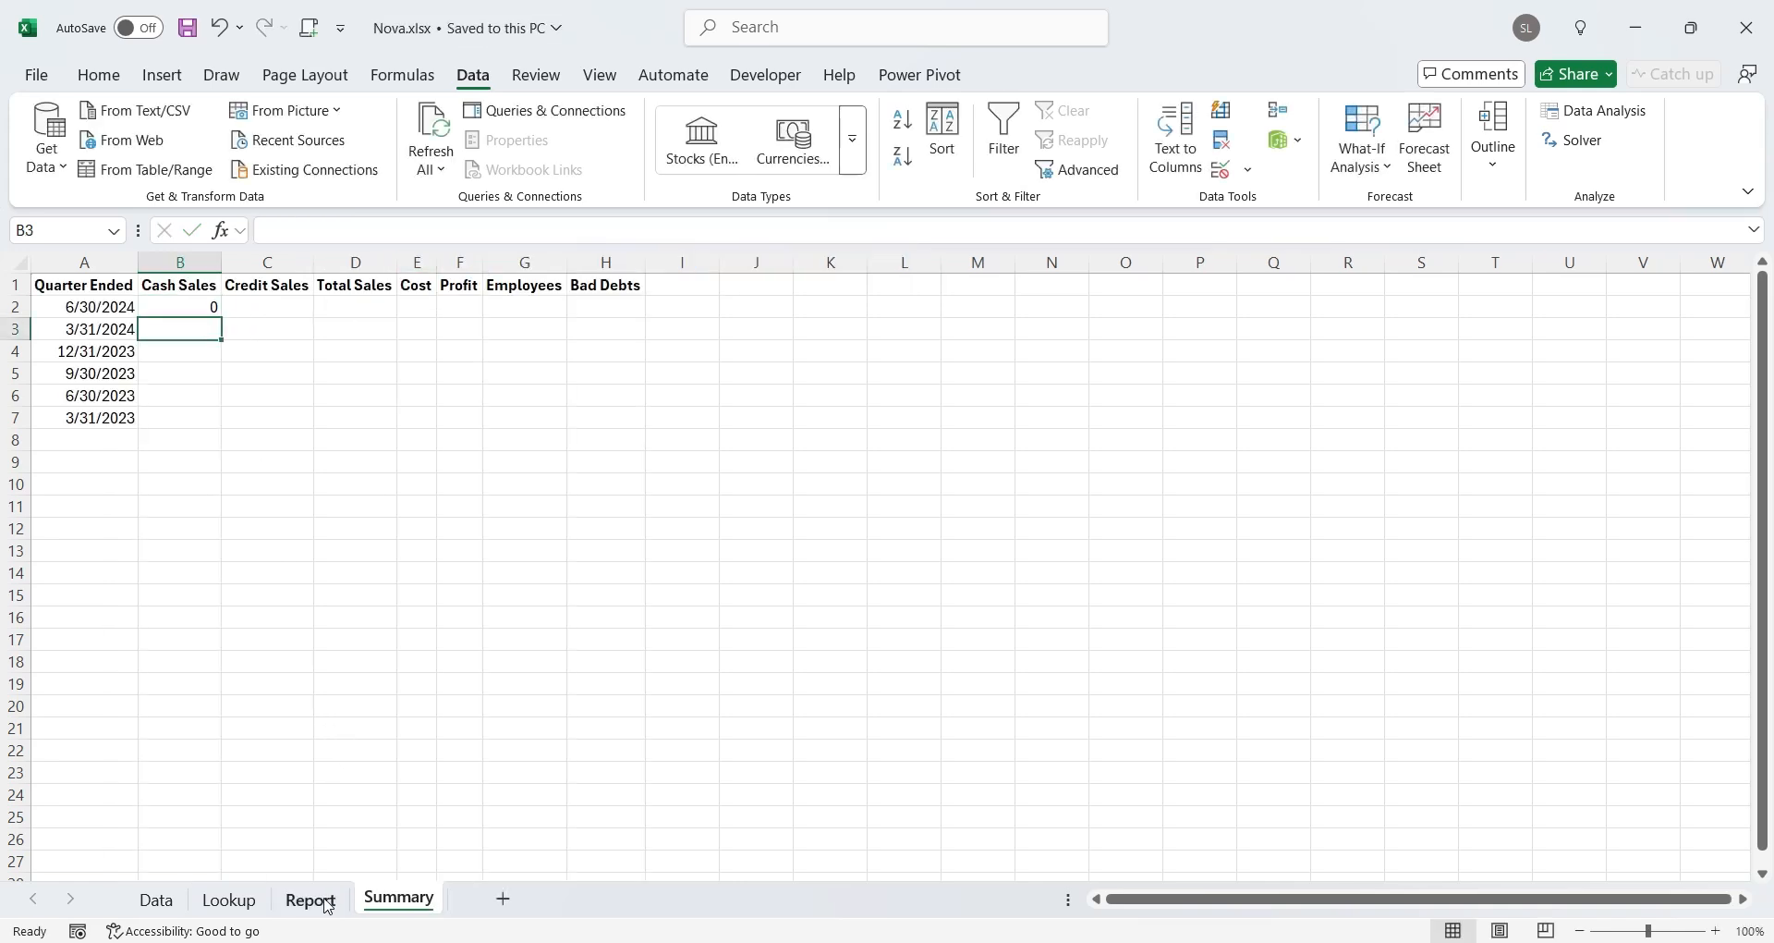
Select Australia, Victoria, Melbourne, Federation Square in Report B2, then return to Summary
click(310, 899)
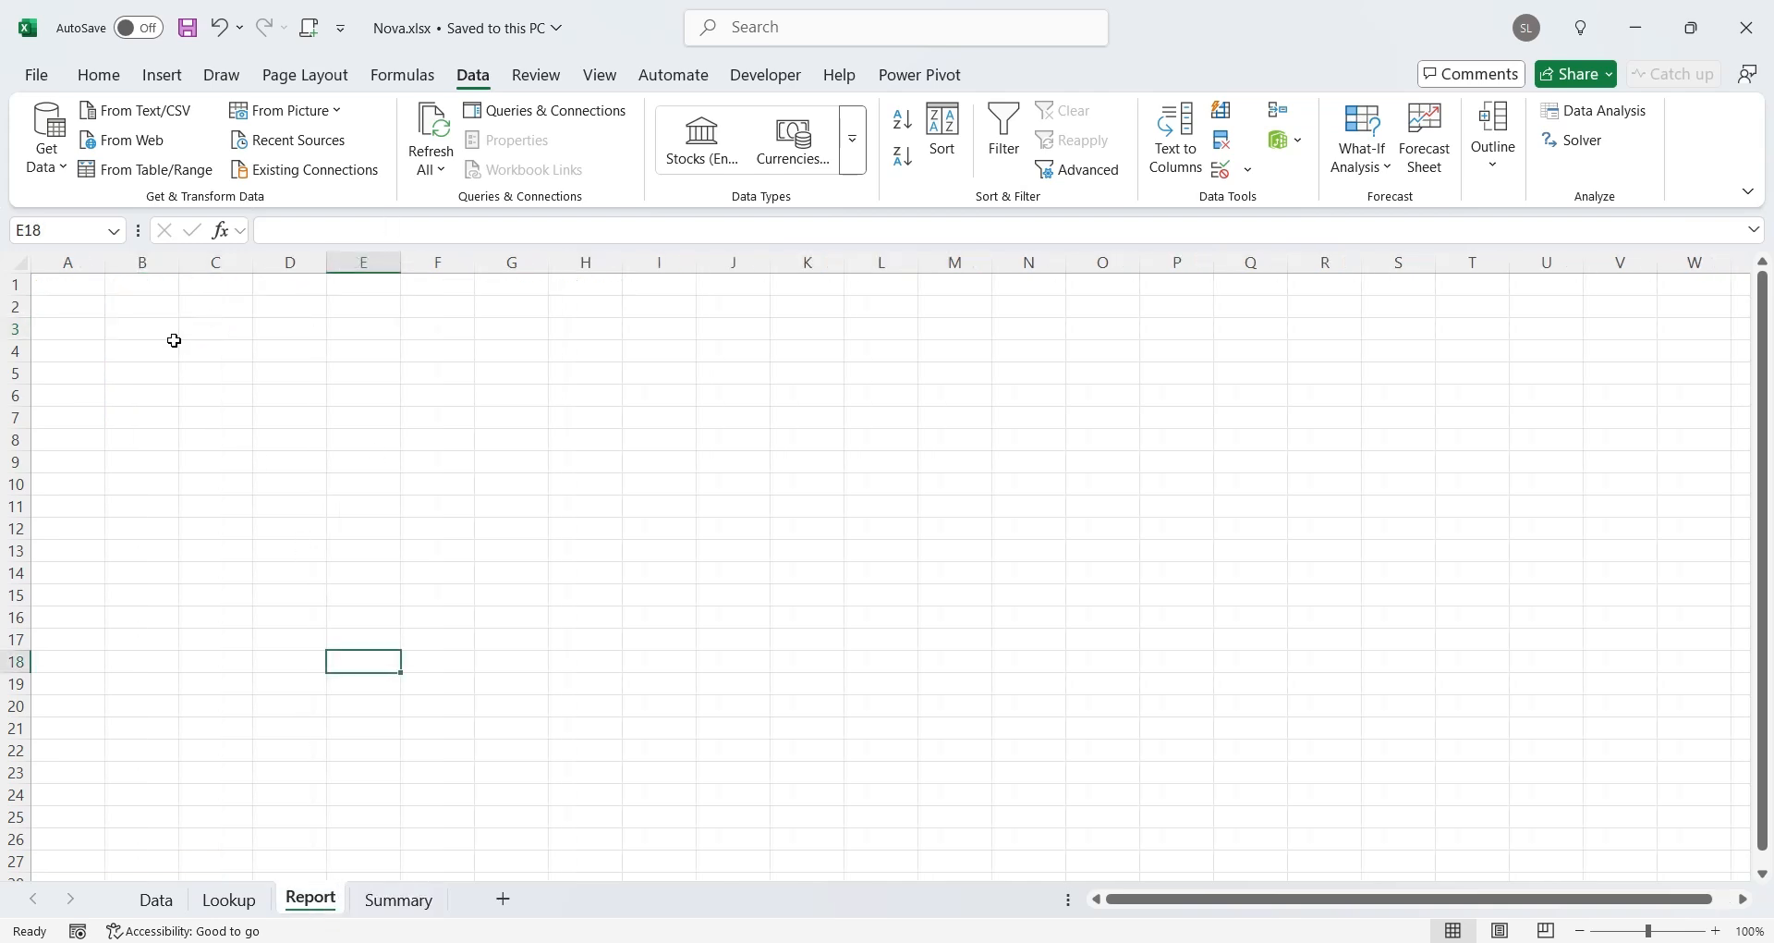
click(141, 306)
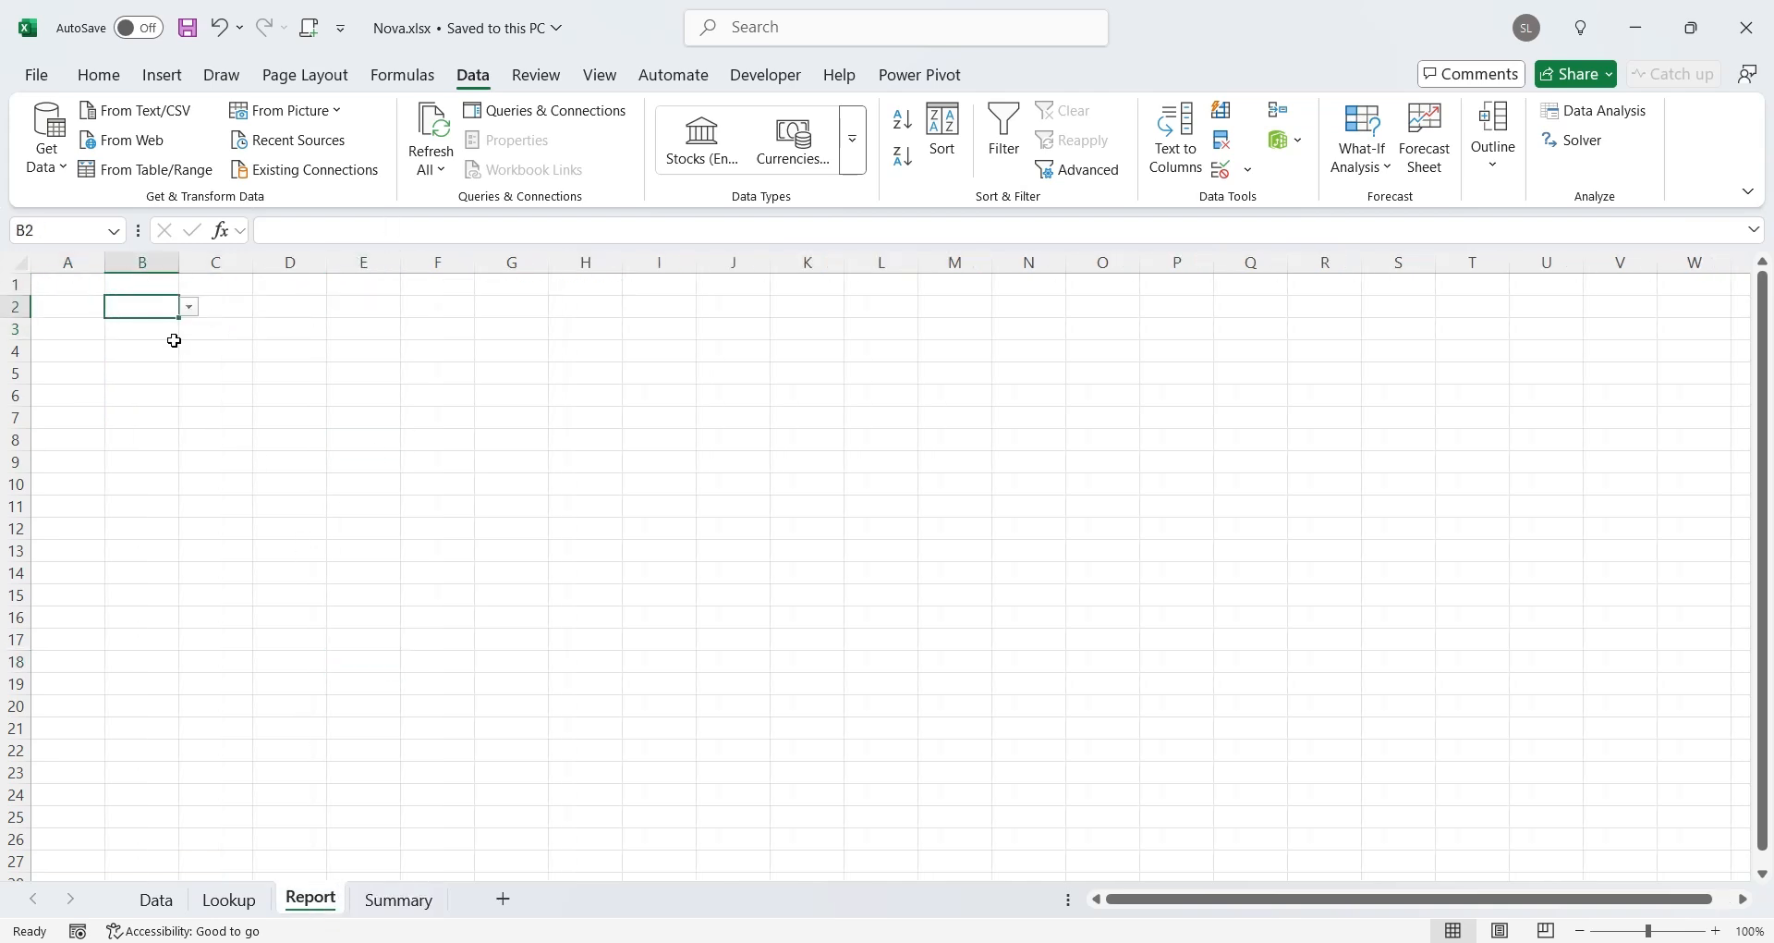
click(188, 307)
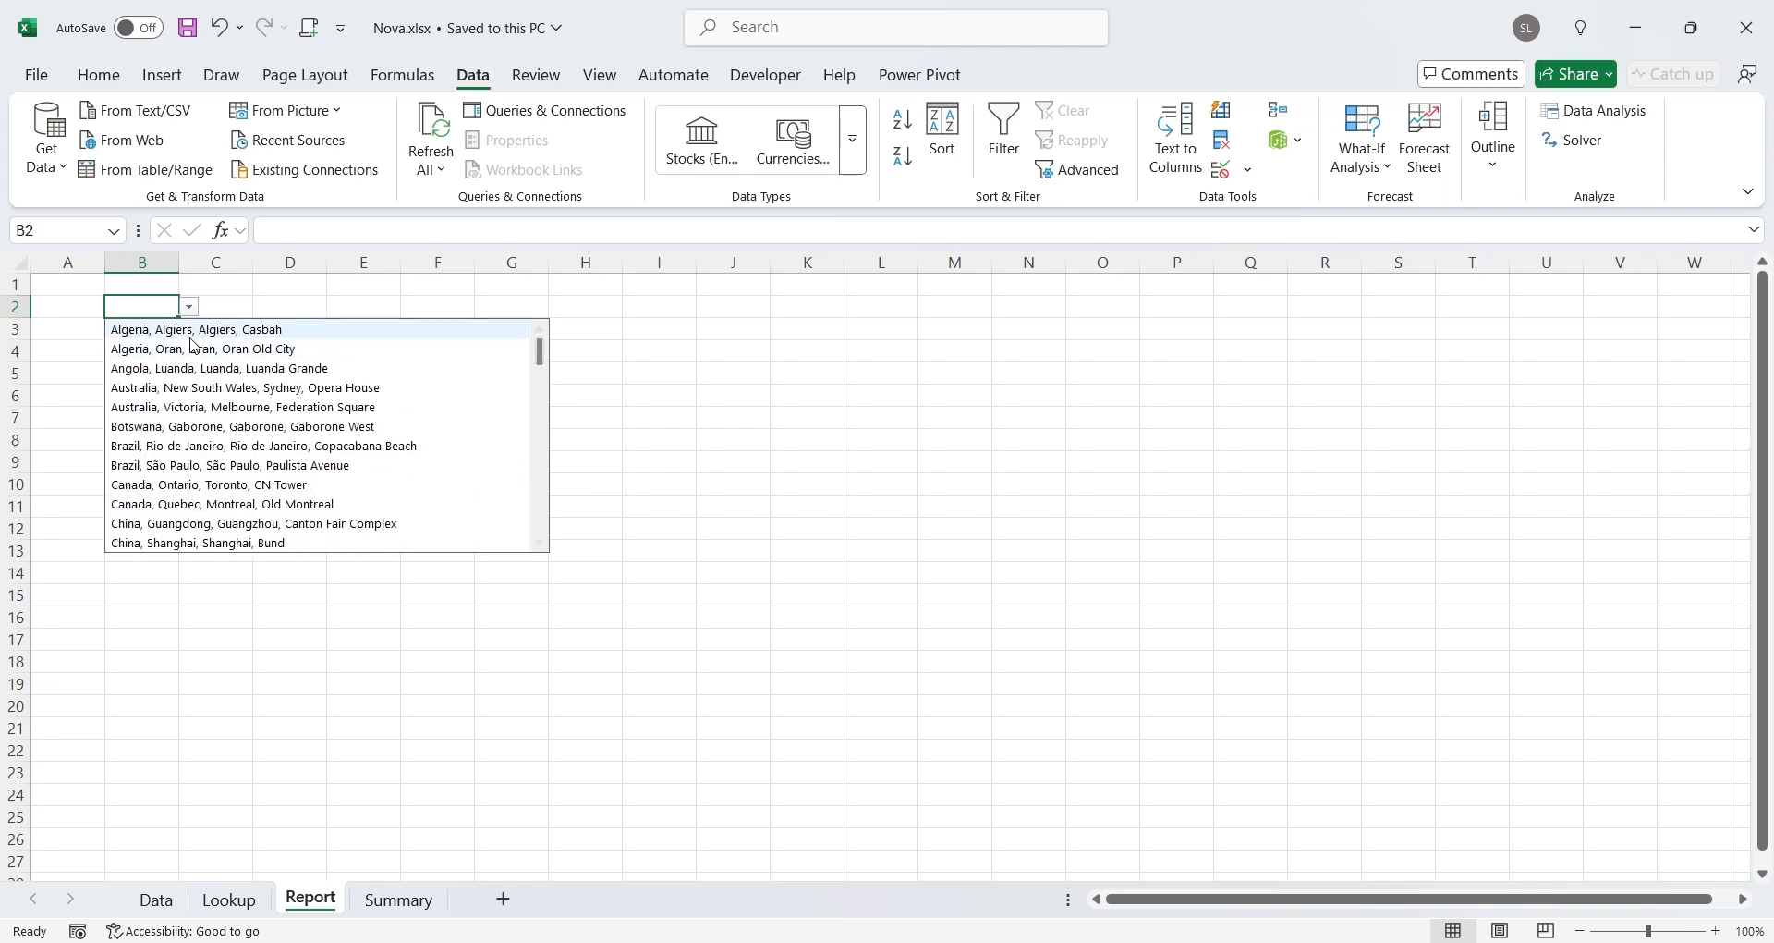
click(241, 408)
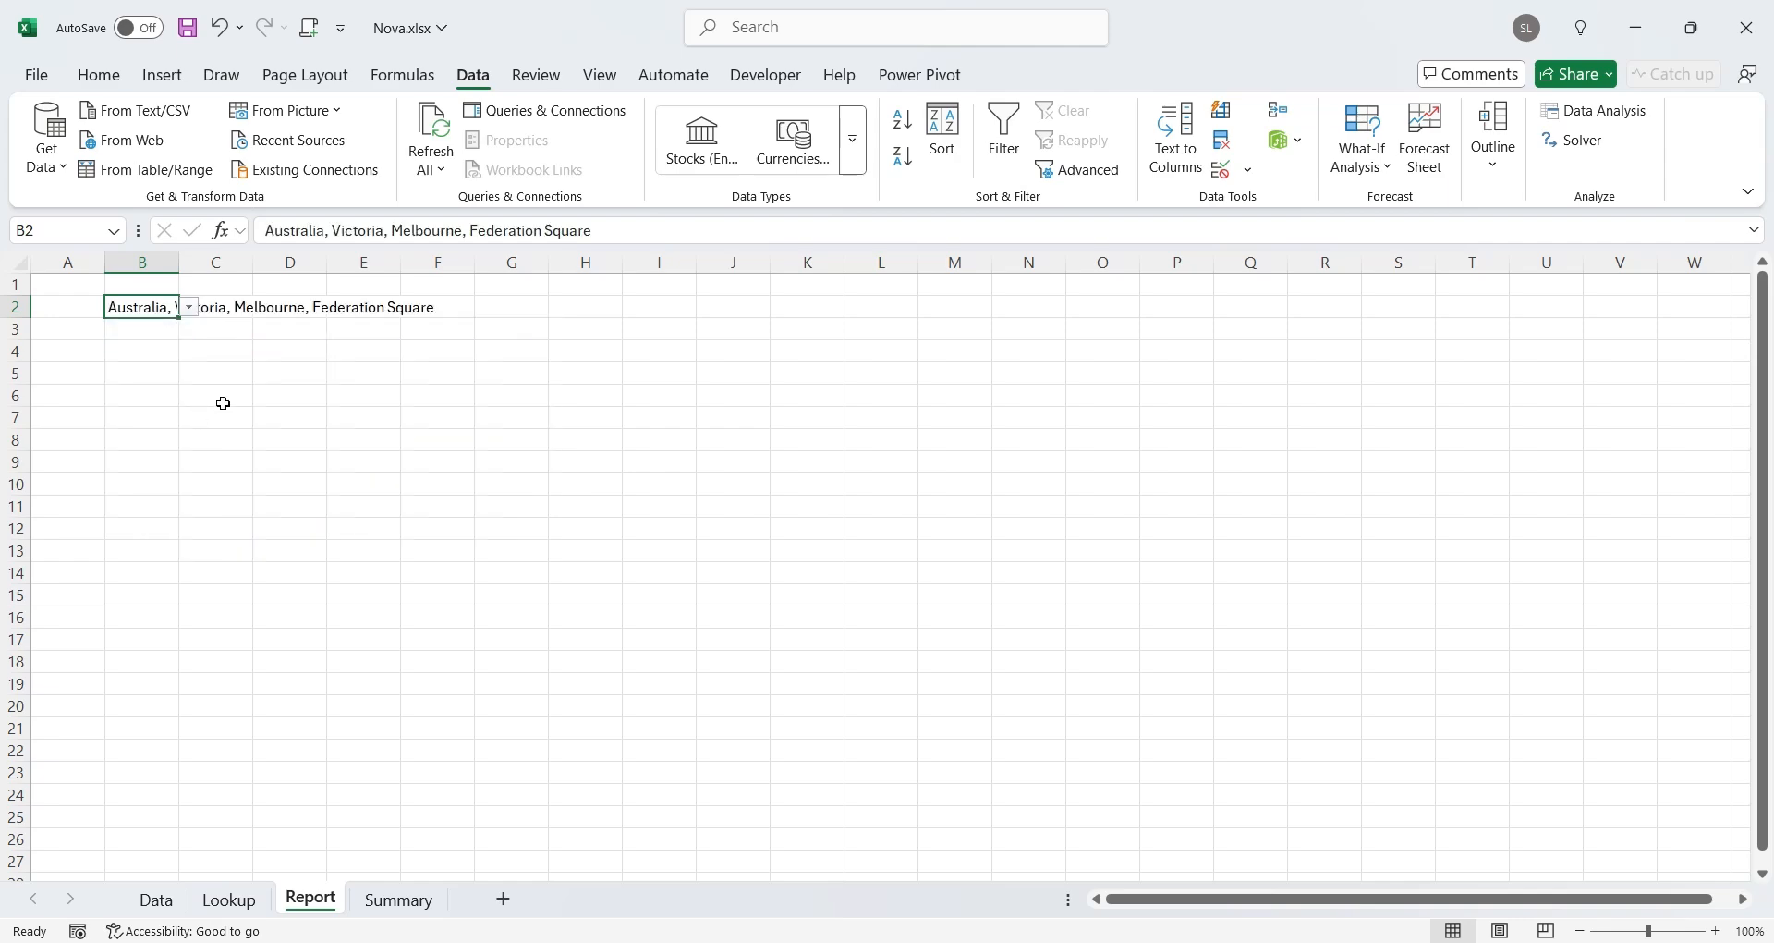
click(398, 898)
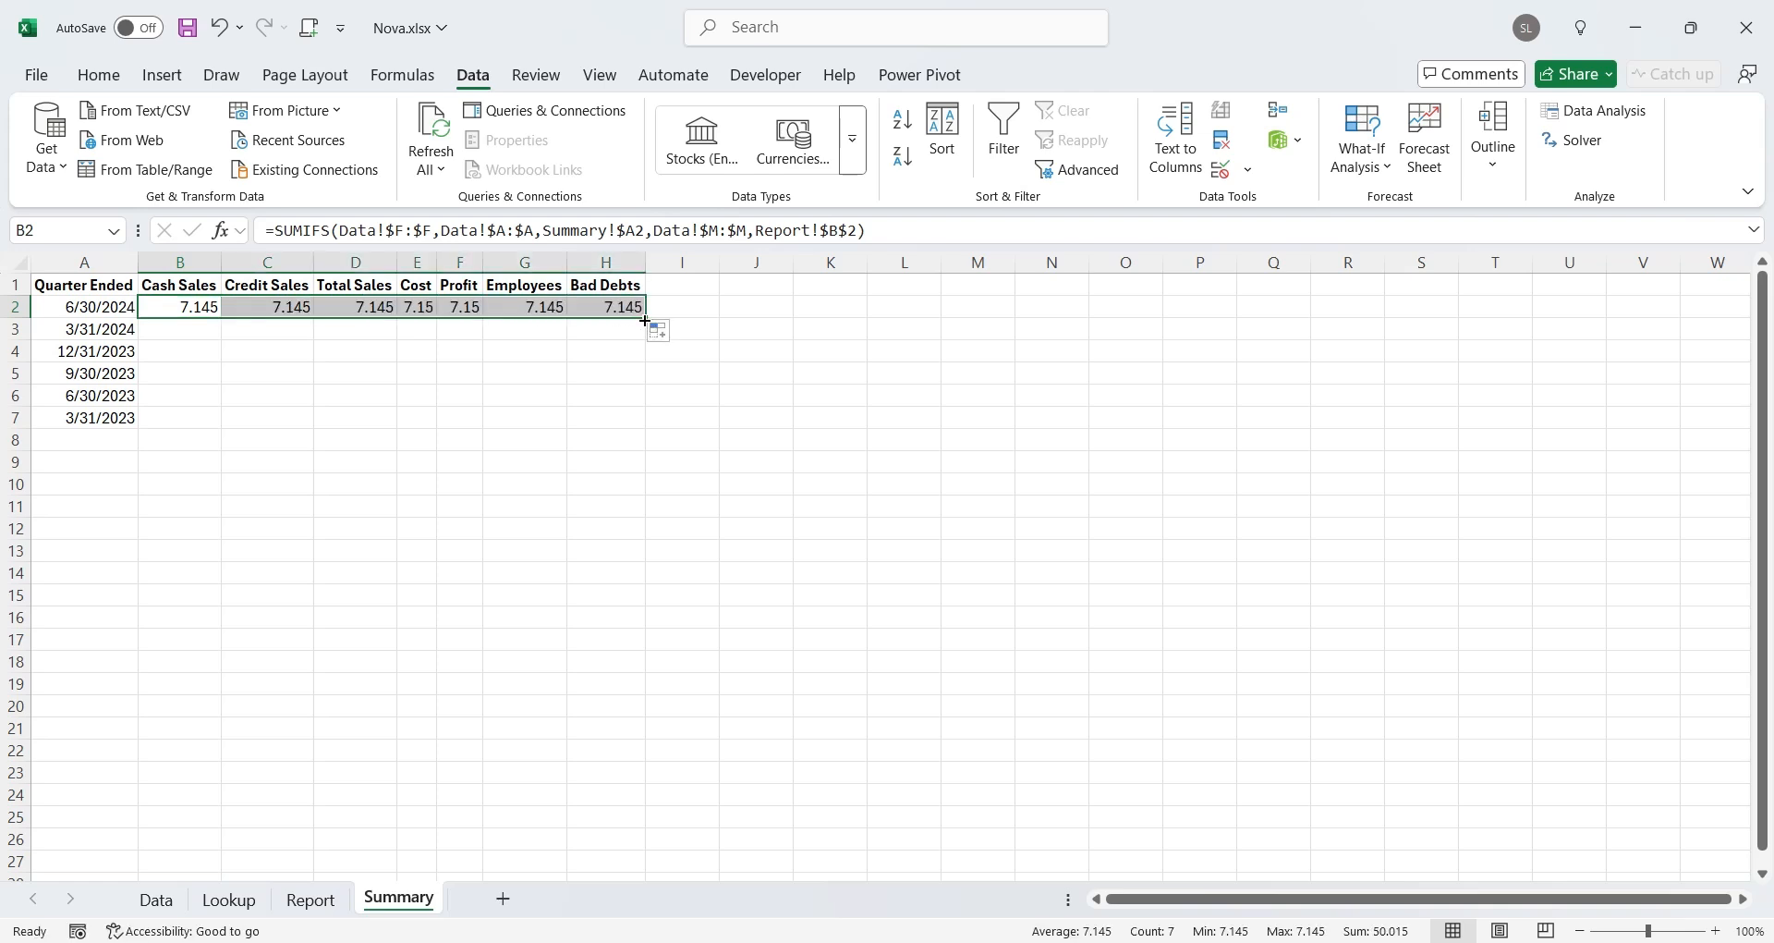
Fill the row 2 formula across to Bad Debts and down through row 7
drag(643, 317, 643, 427)
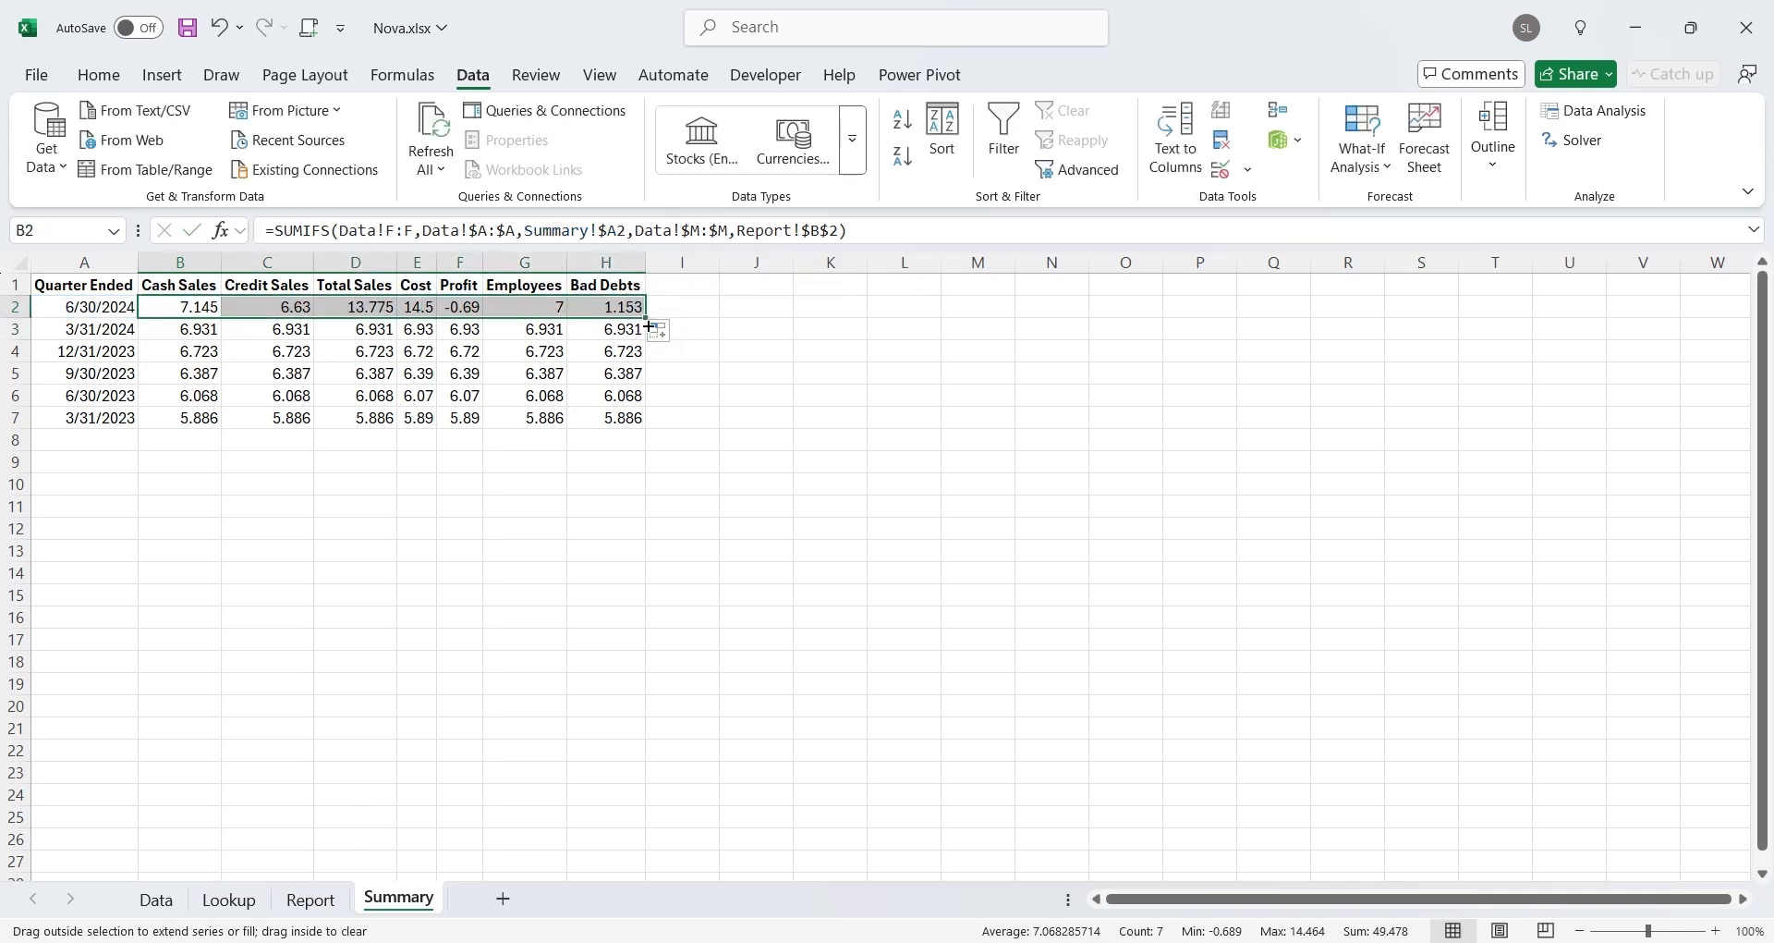
drag(646, 307, 646, 417)
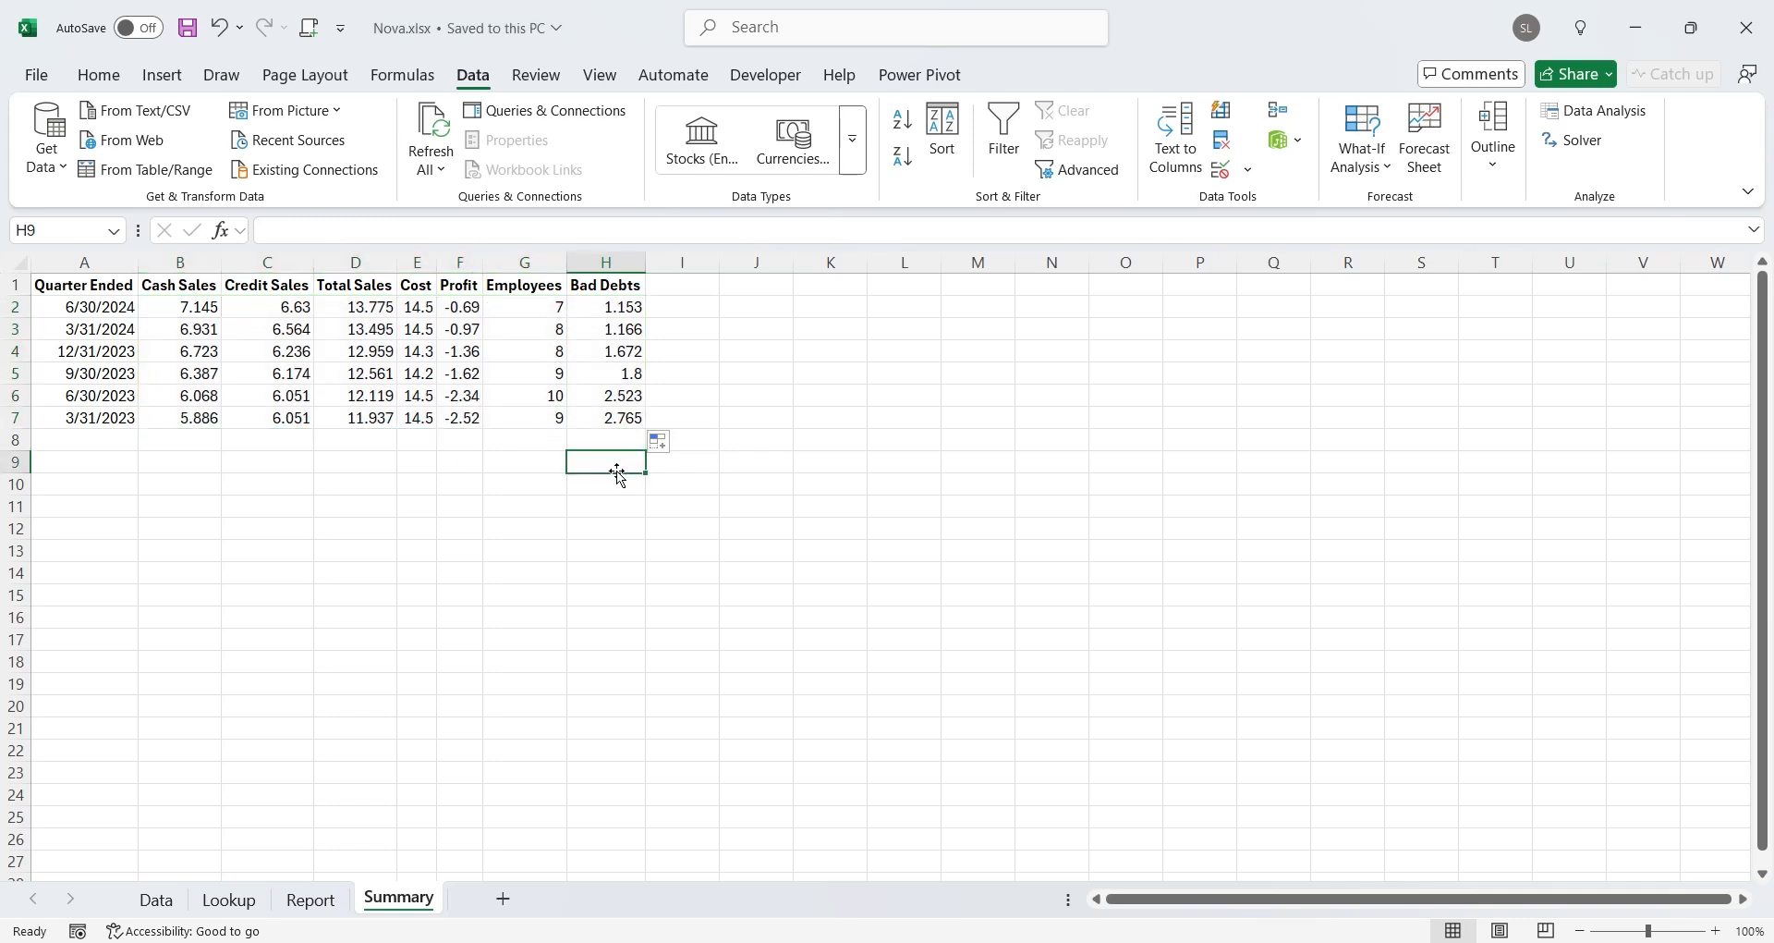
Widen the Report columns and enter the Cash Sales and Total Sales labels from B4
click(309, 899)
text(20)
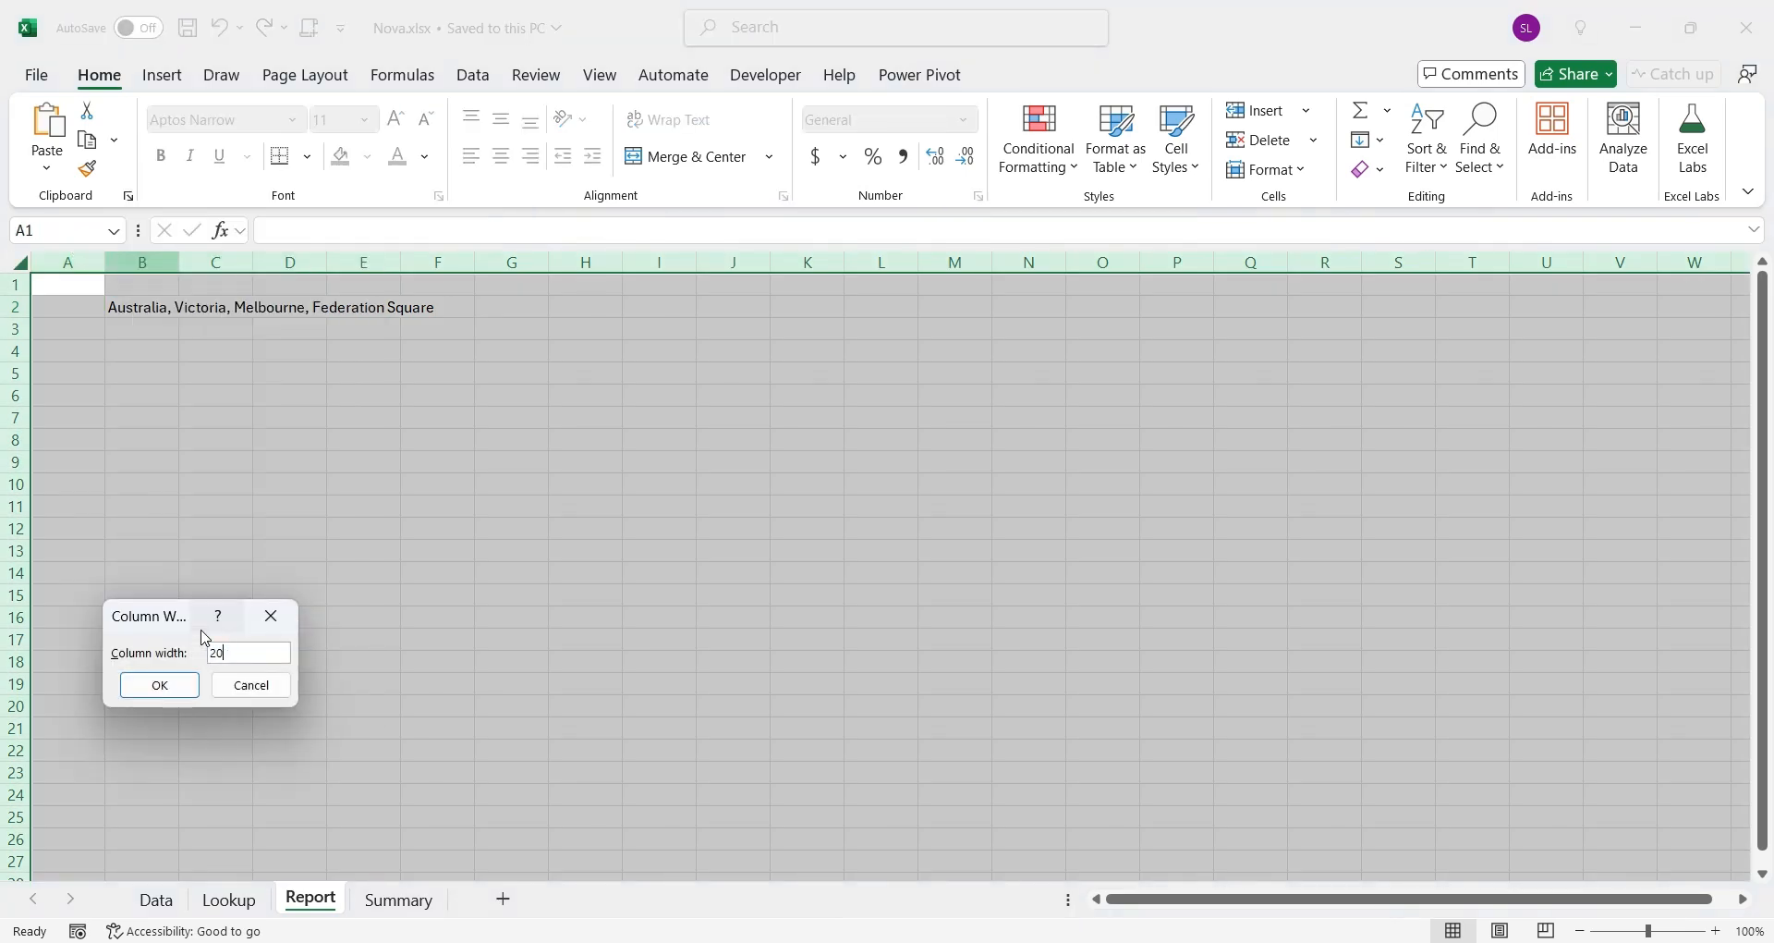
click(158, 685)
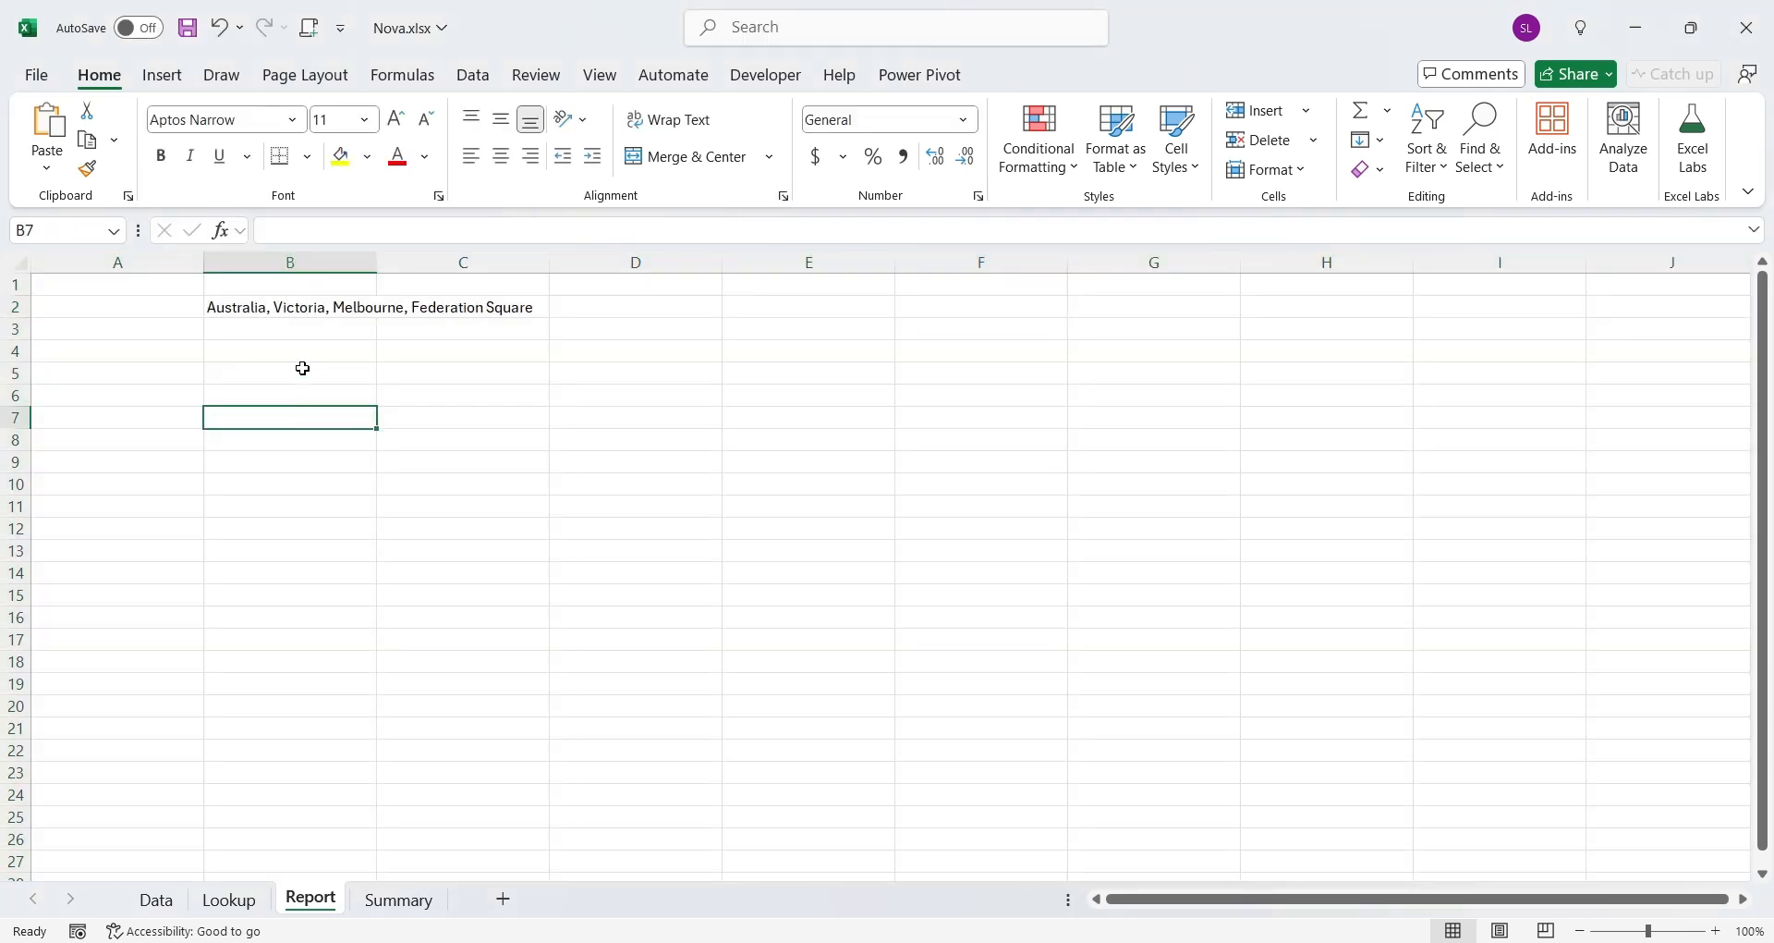
click(289, 349)
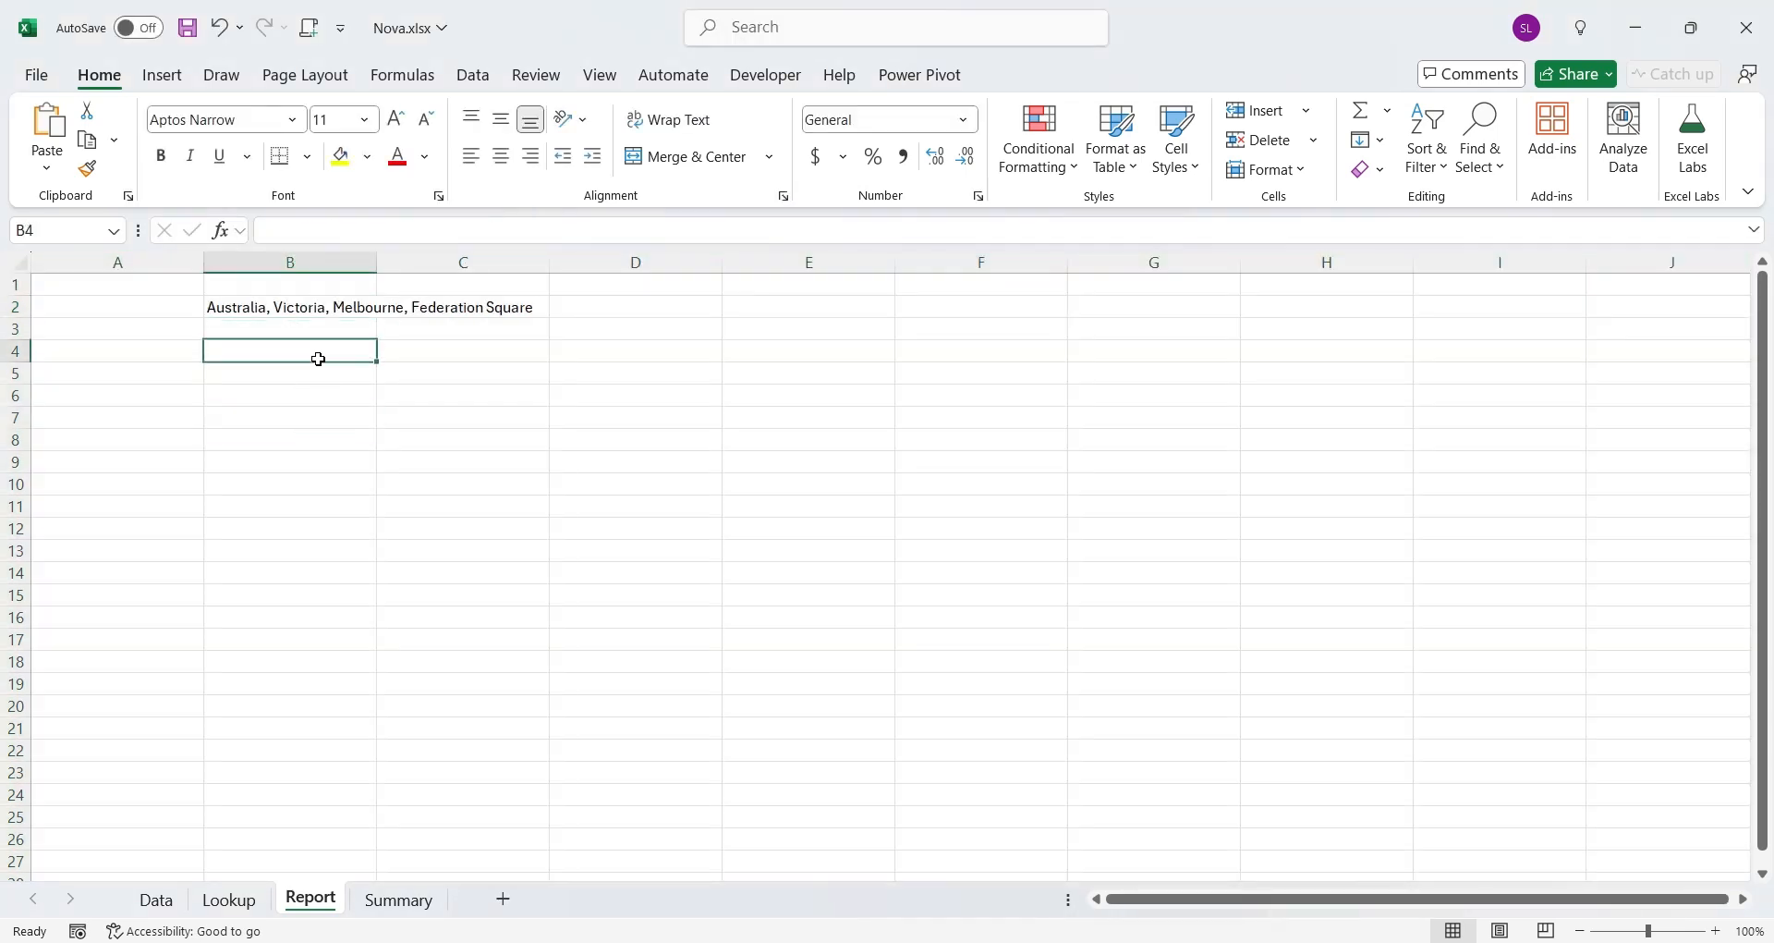
text(Cash Sales)
click(462, 352)
text(Credit Sales)
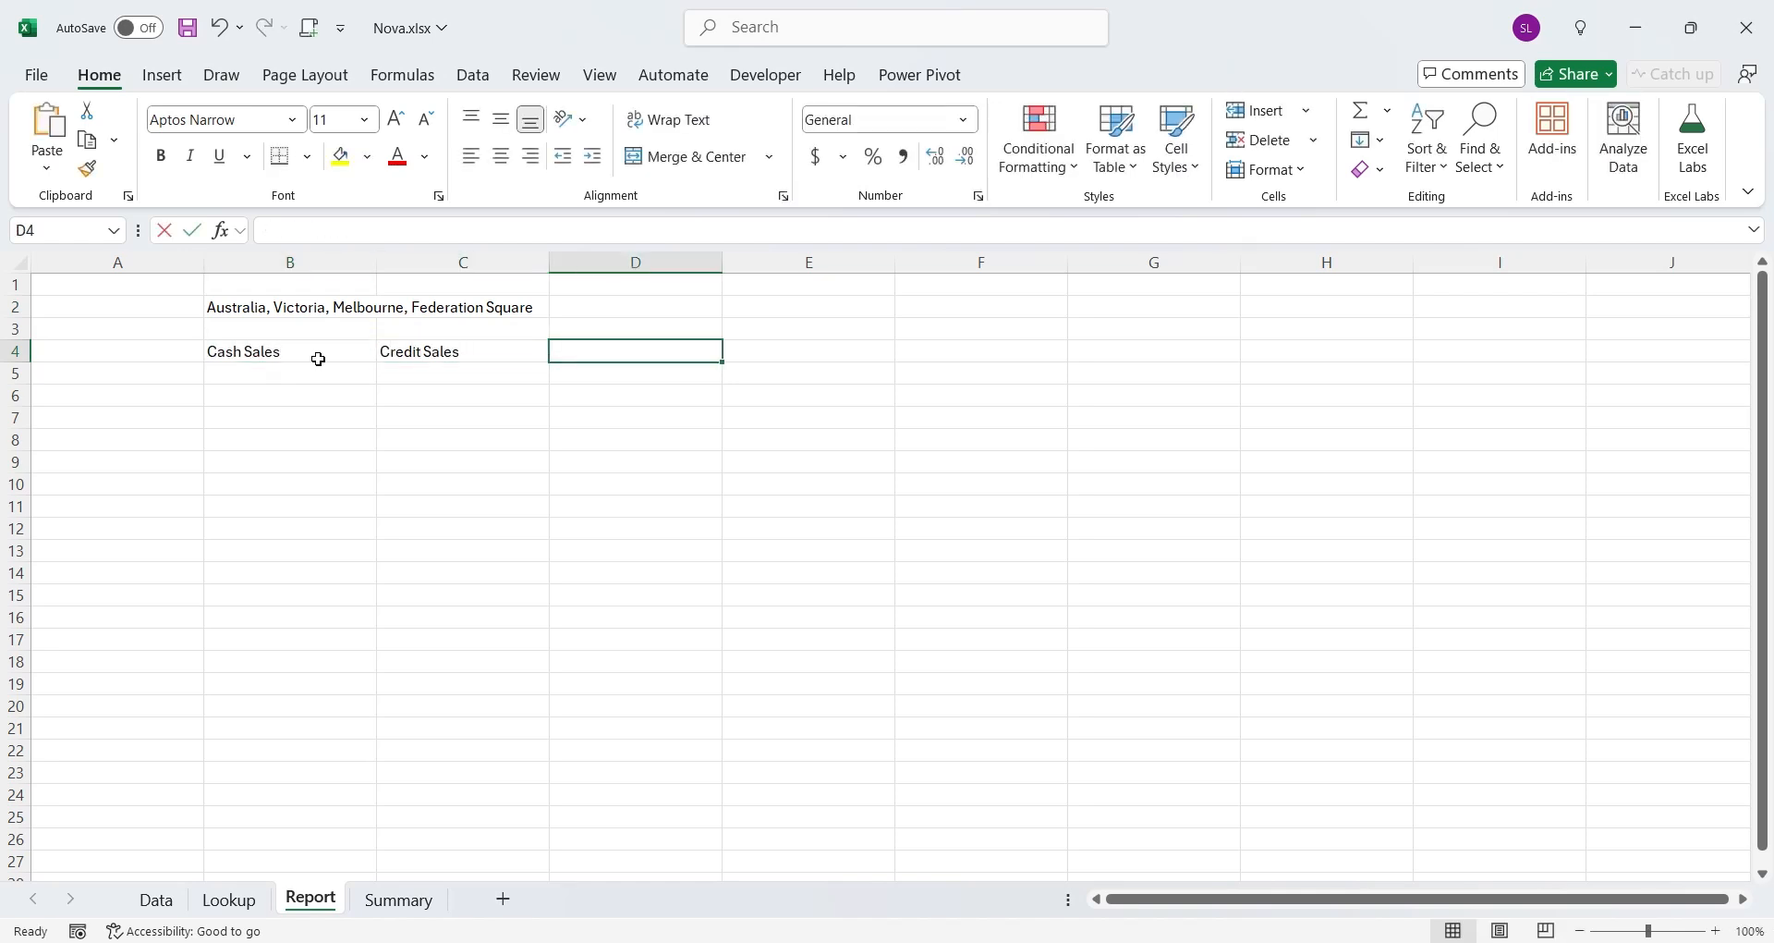
text(Total Sales)
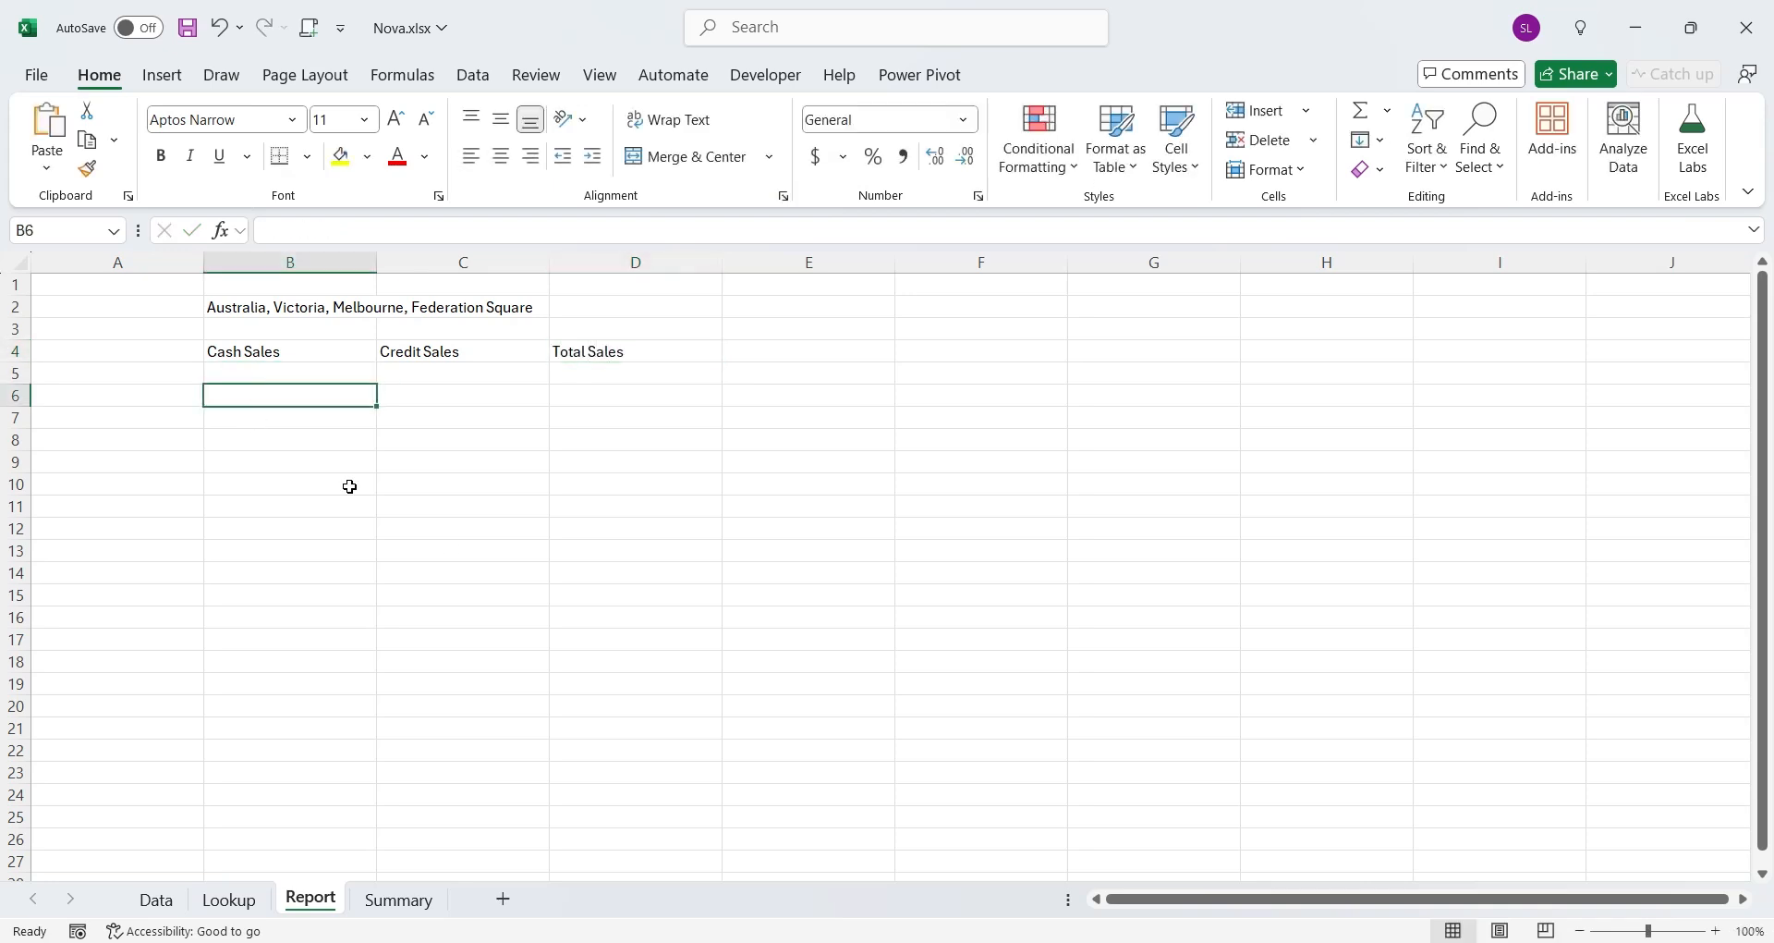
Add Bad Debts, Total Employees, Sales, Profit / Loss and per-employee ratio labels
text(Bad Debts)
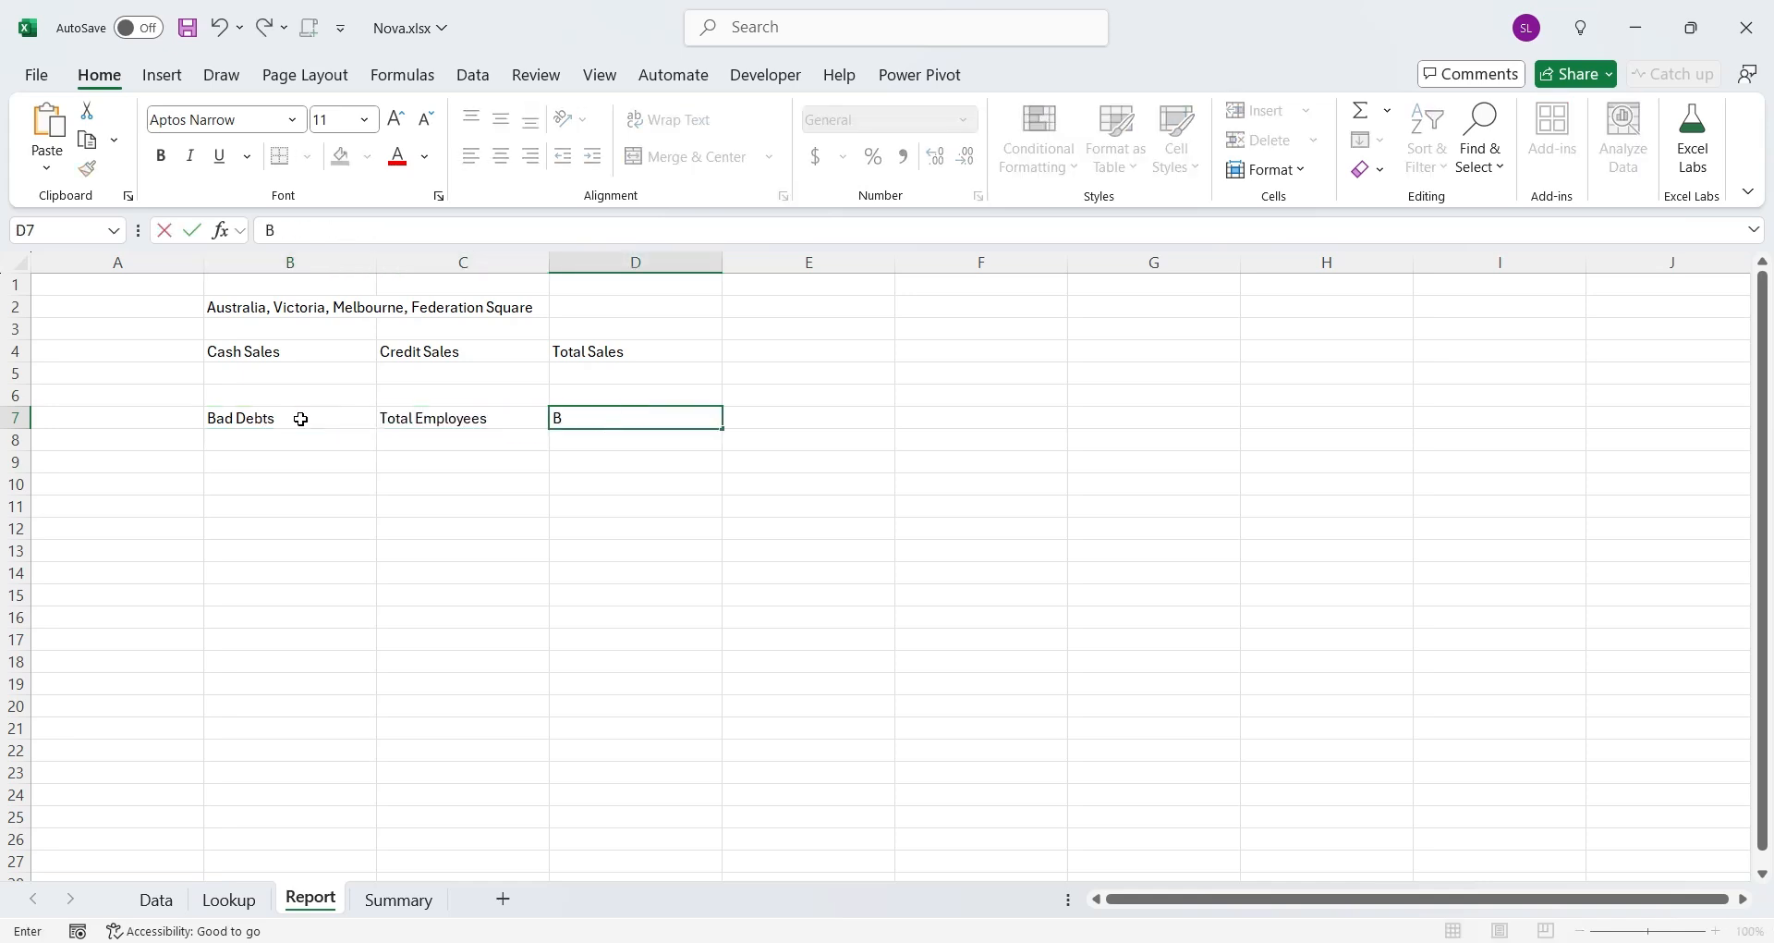
text(ad Debts / Employee)
click(1327, 351)
text(Profit)
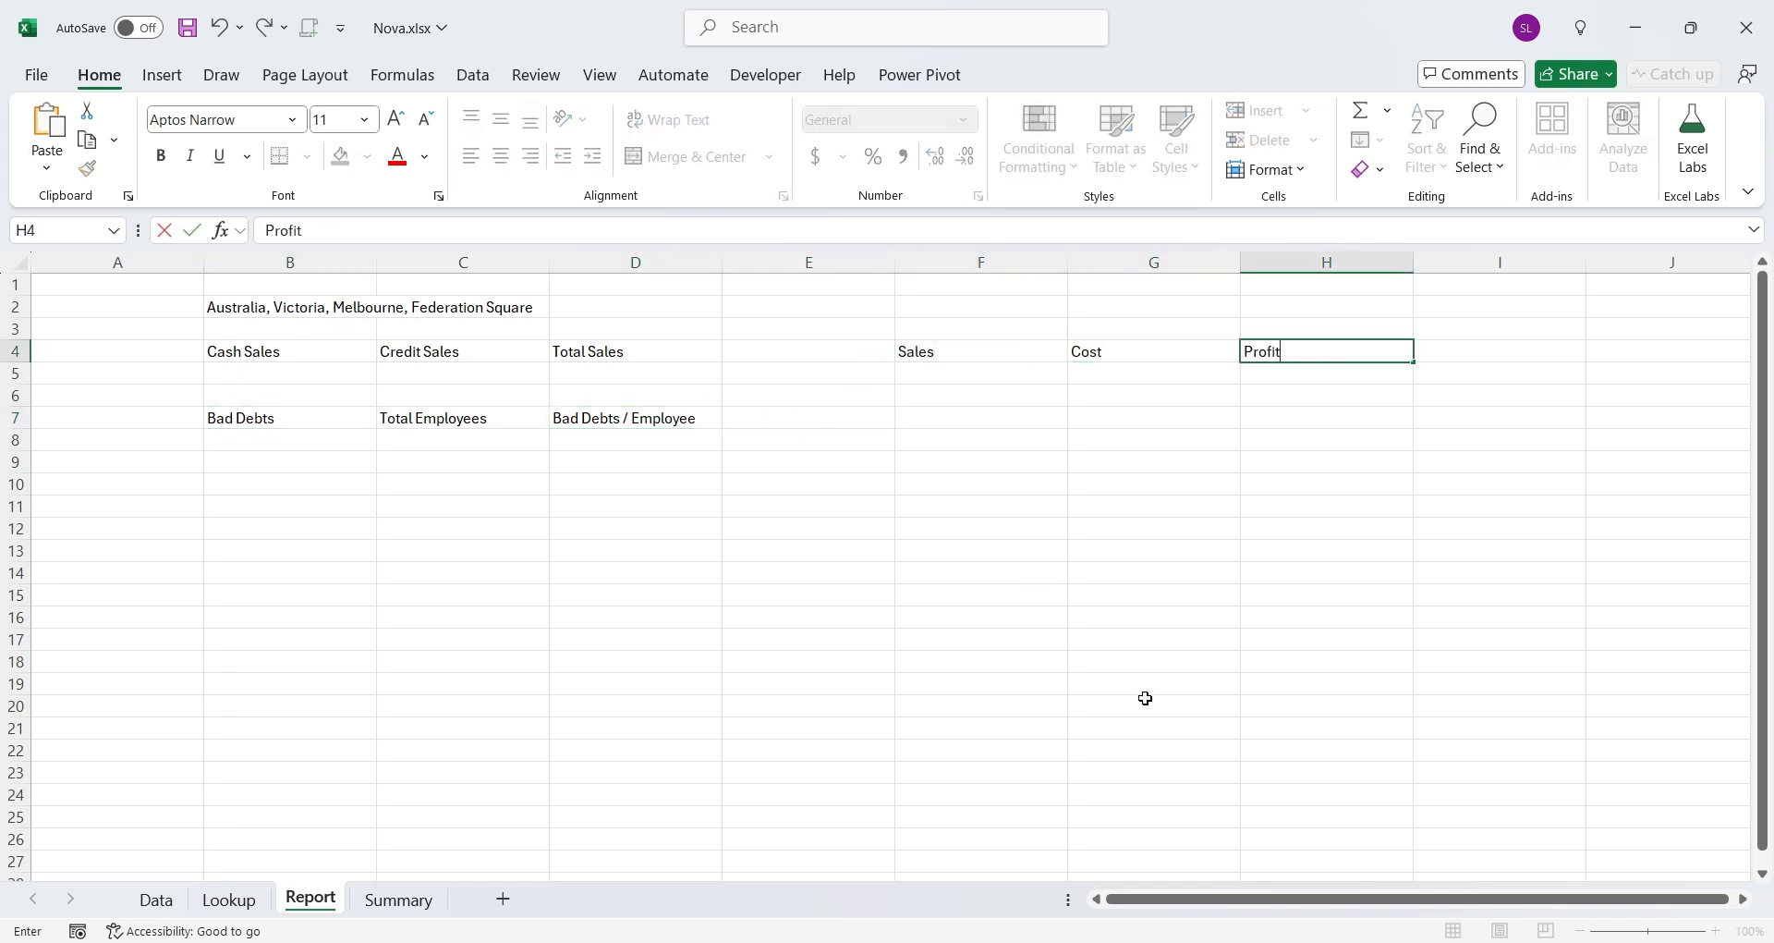
text(/ L)
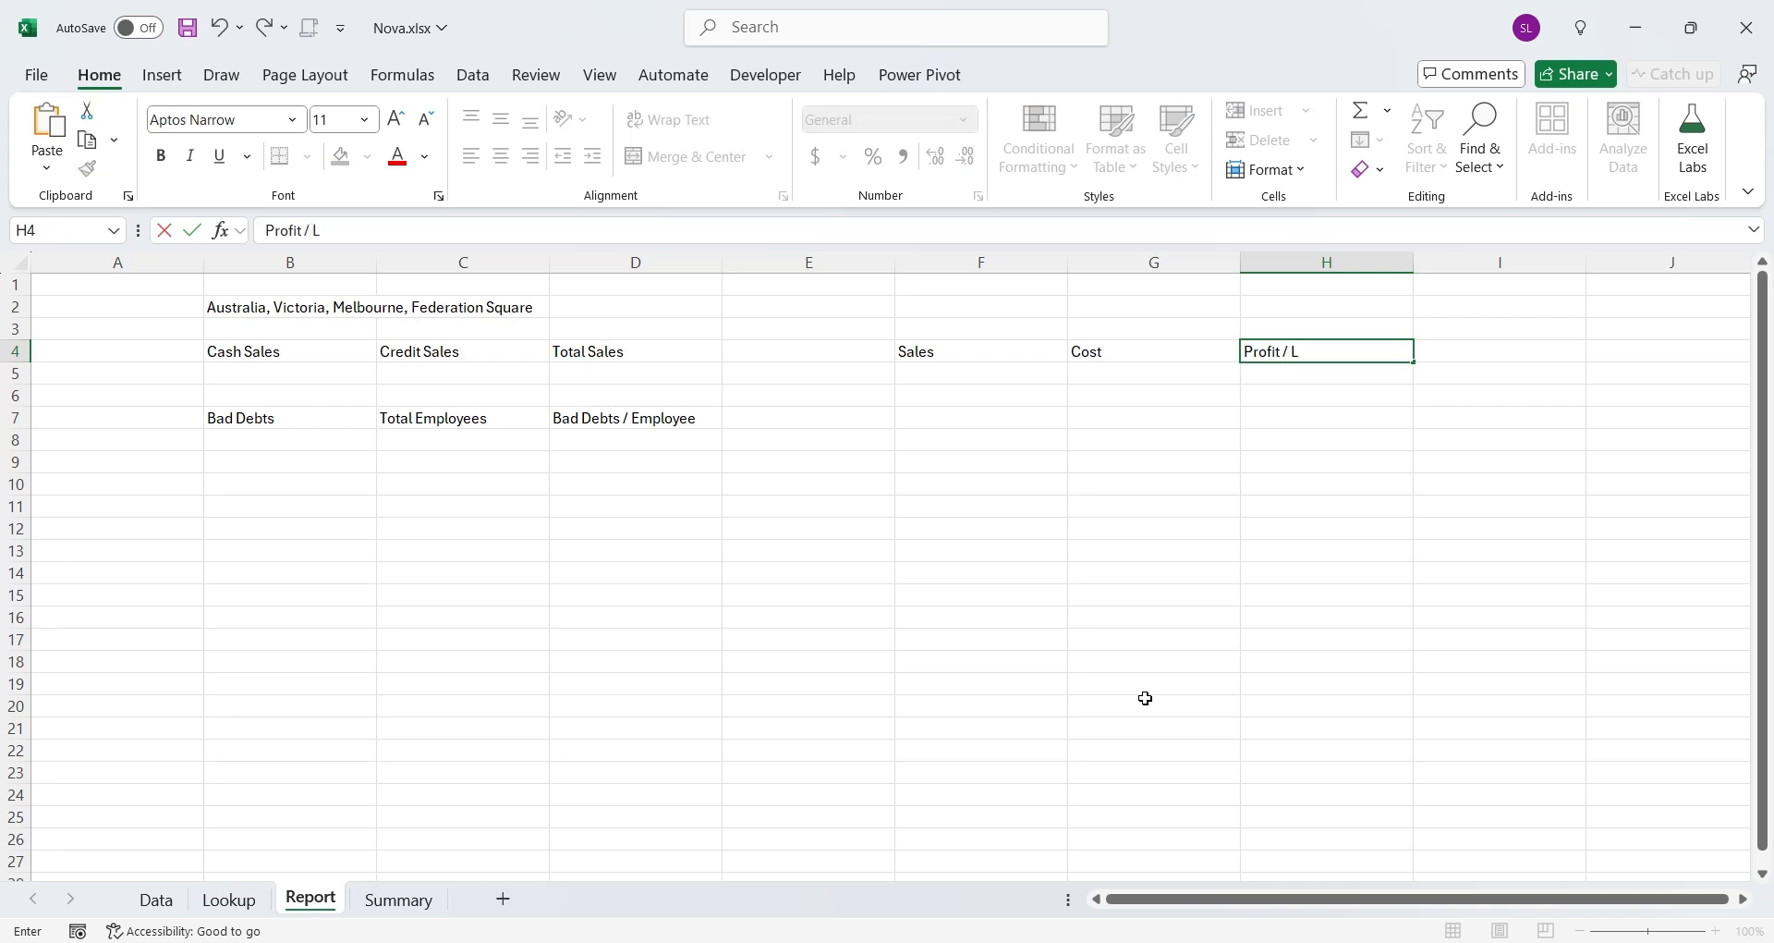
text(Sales /)
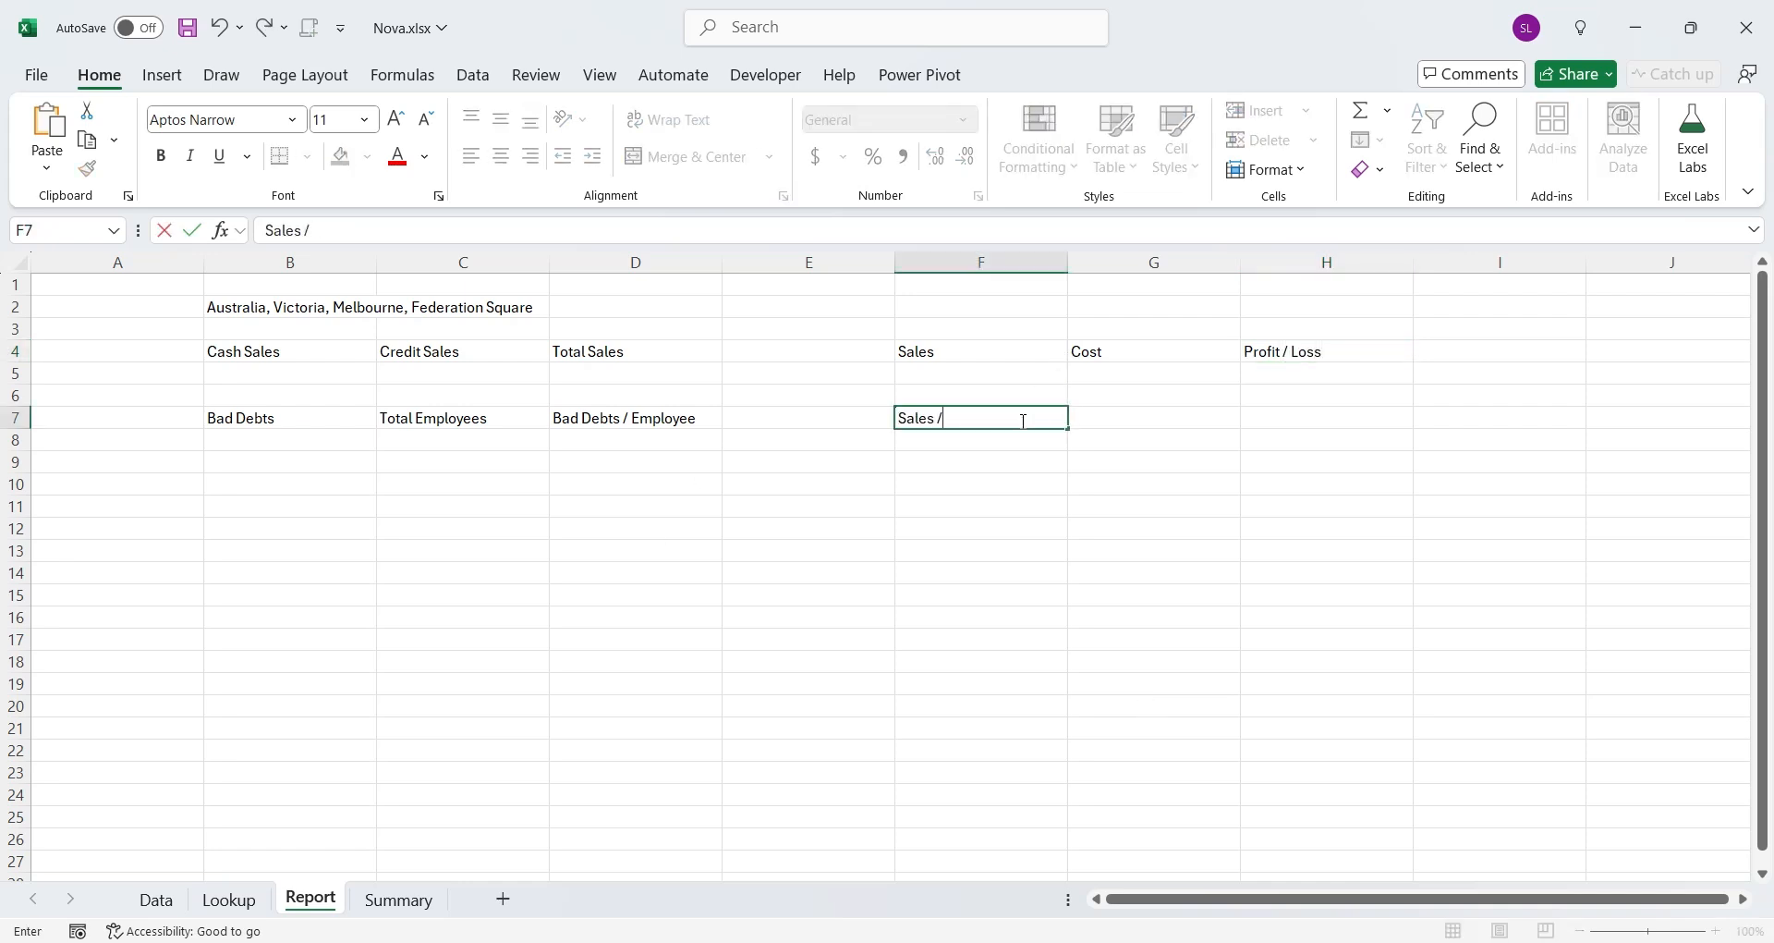
text(Employee)
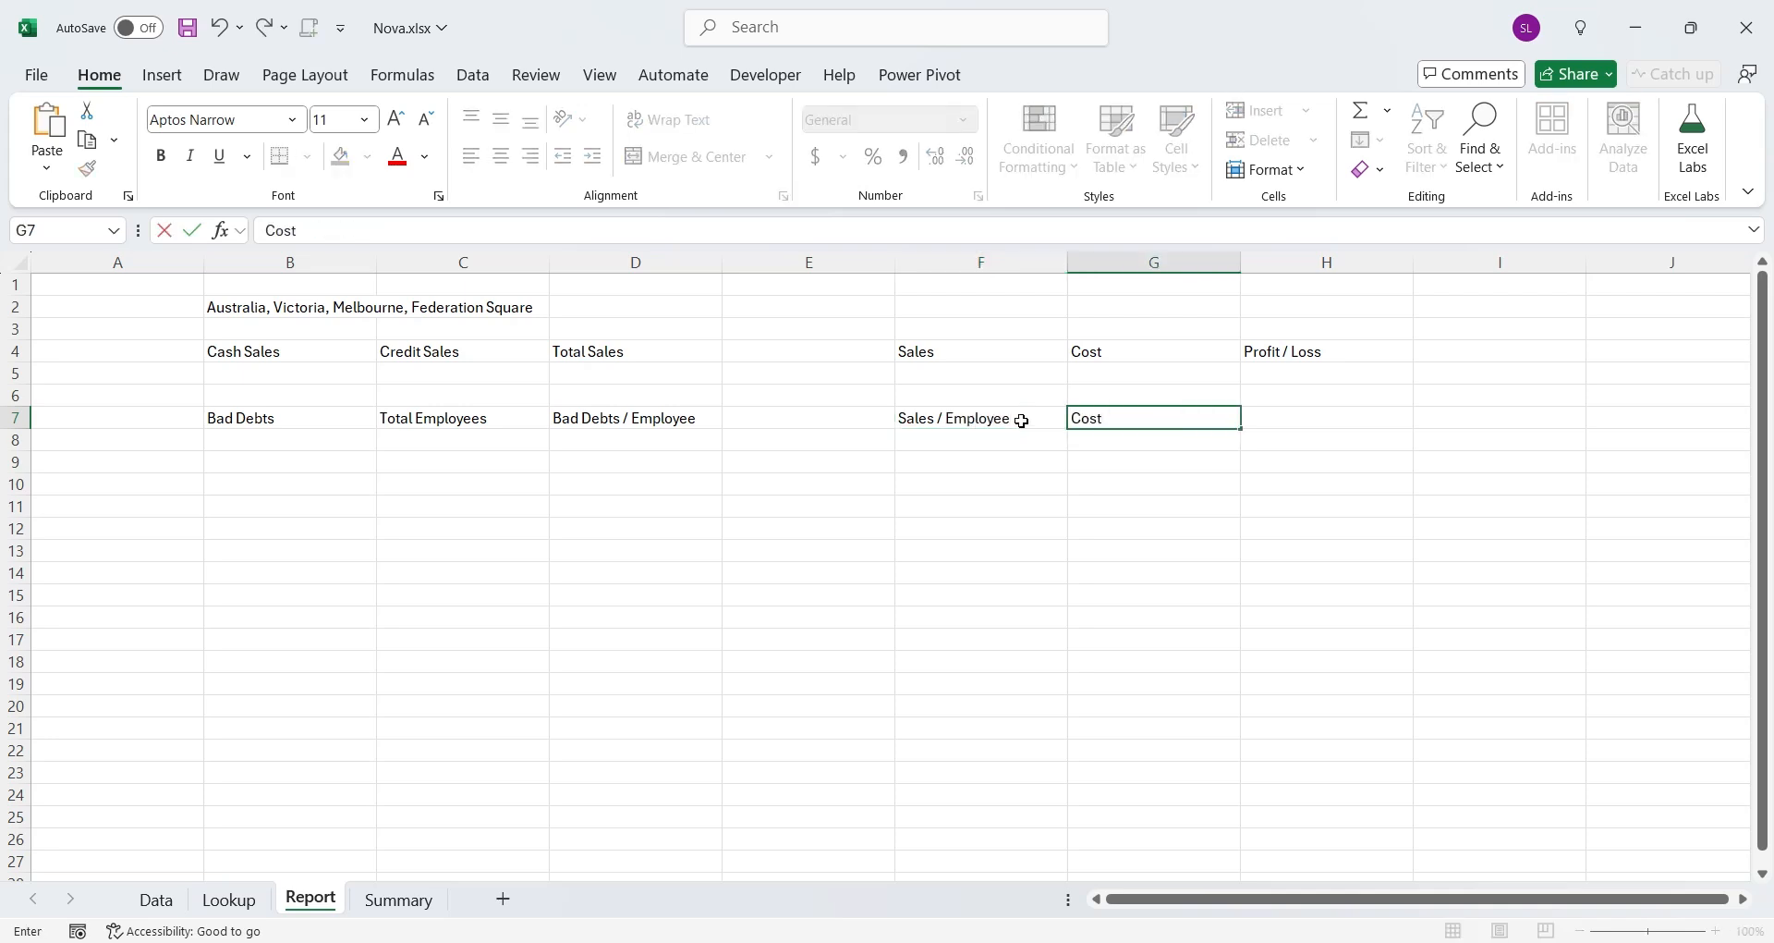
text(/ Employee)
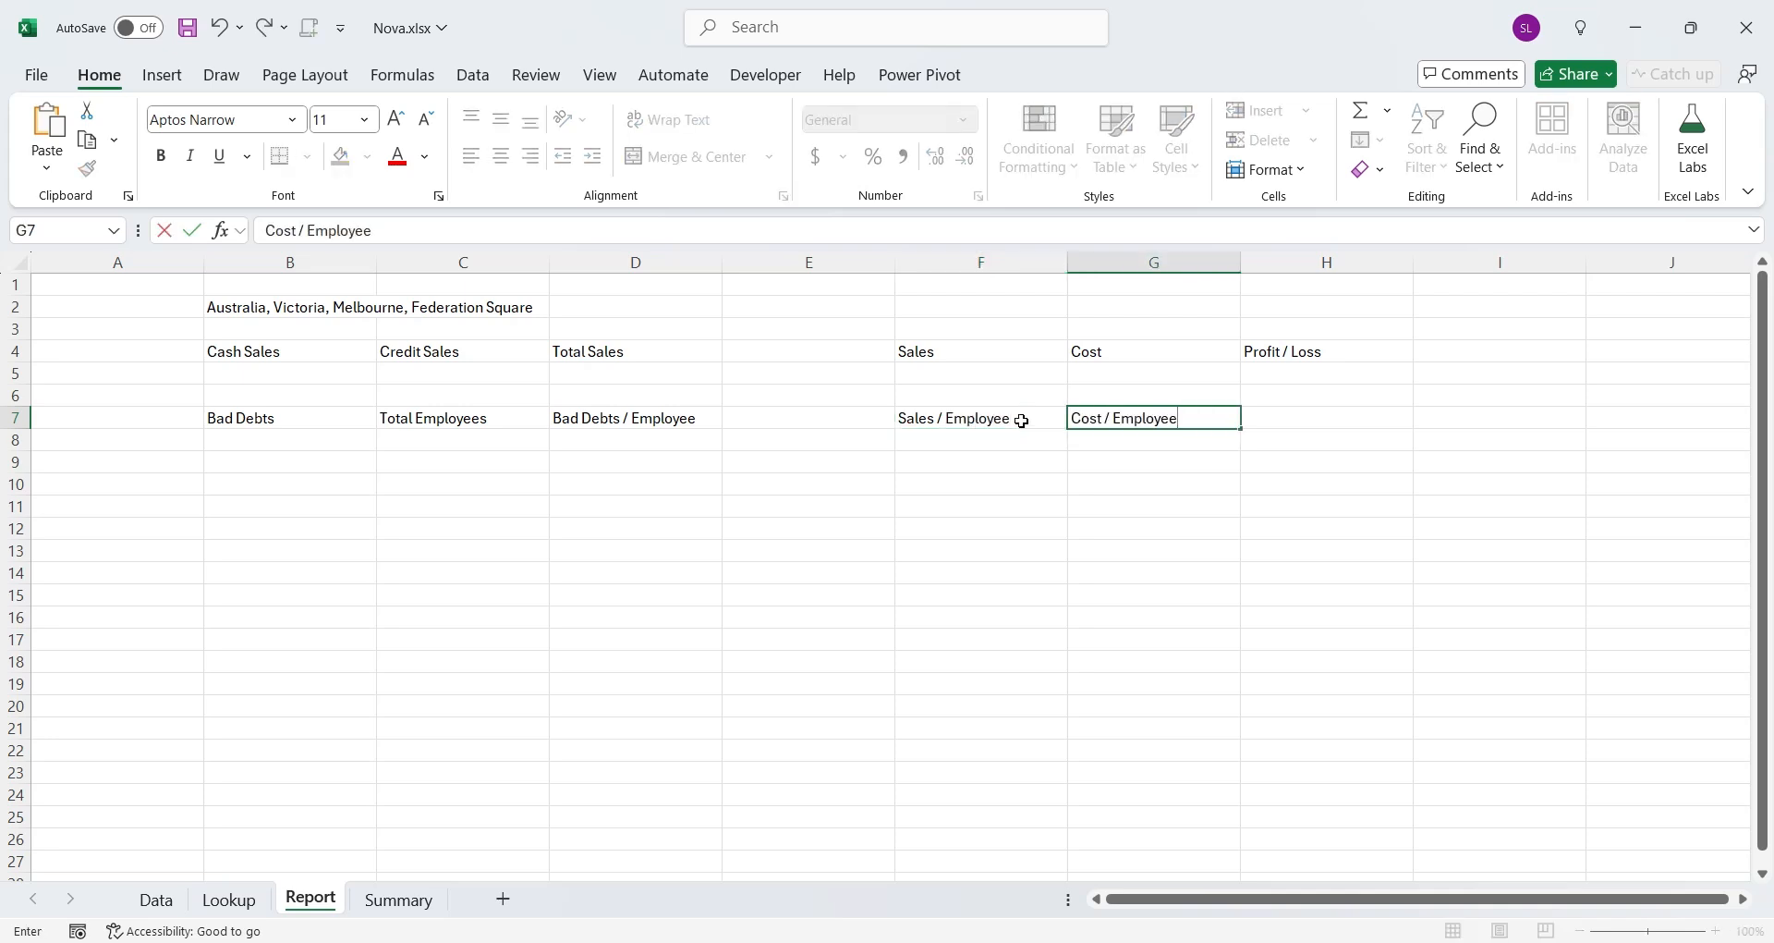
text(Profit / Emp)
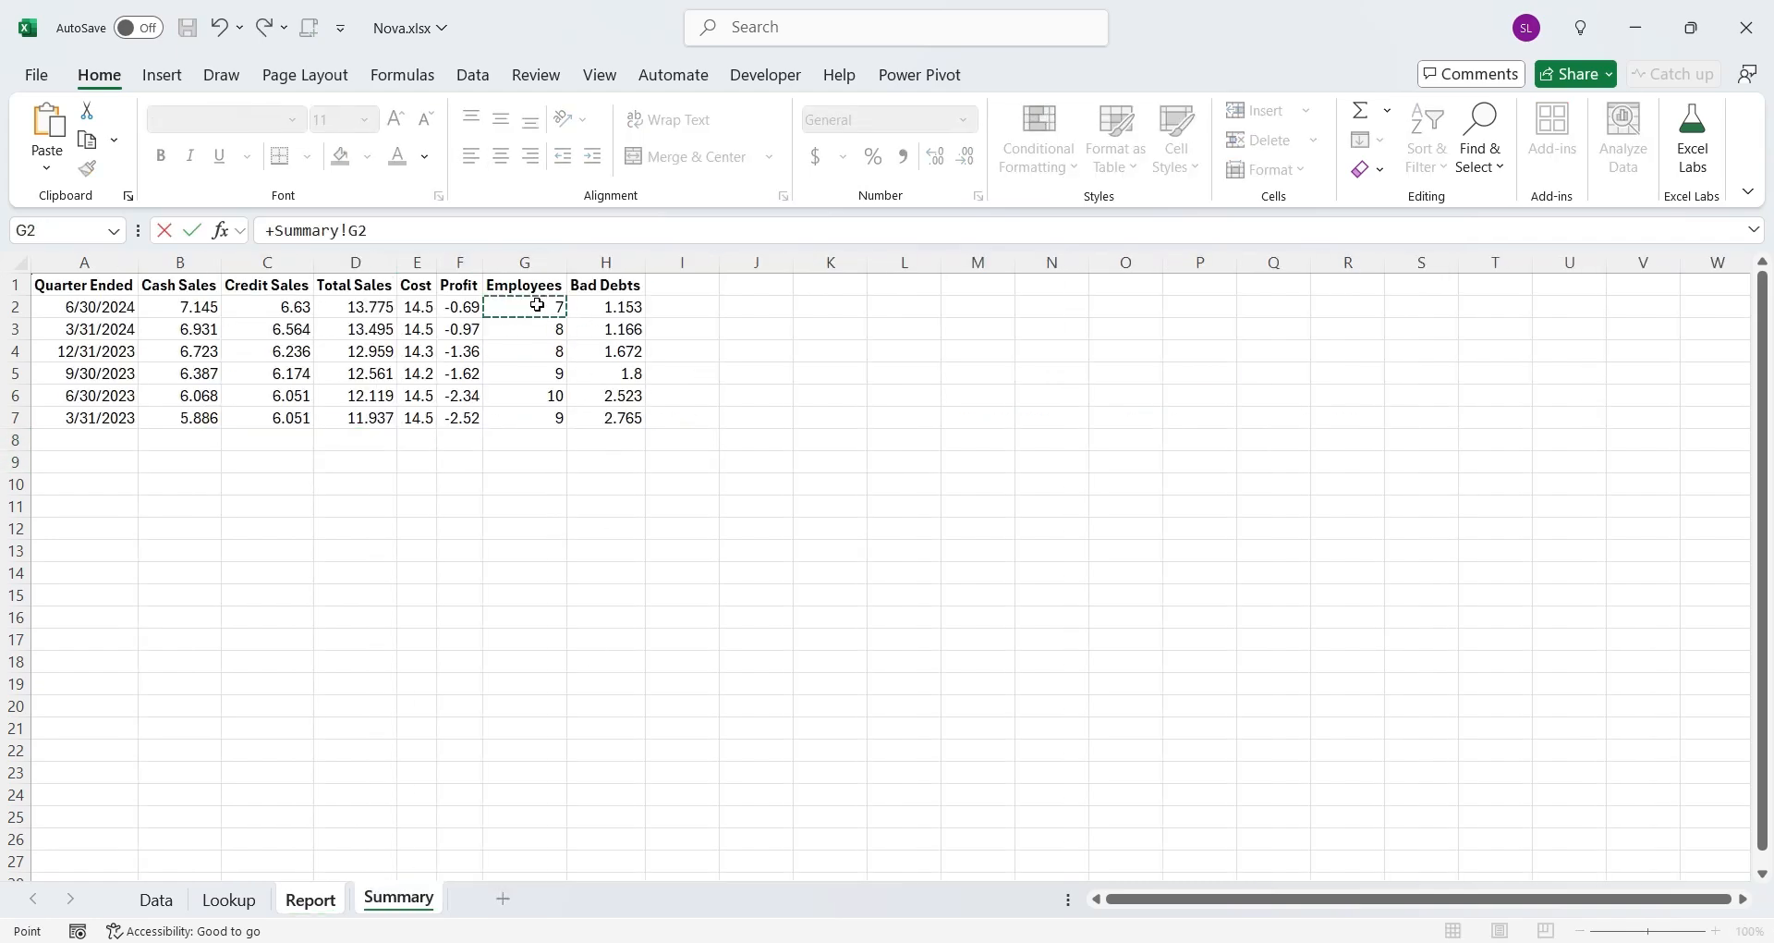
Link the Employees figure to the latest Summary row value with a =+Summary! formula
click(309, 898)
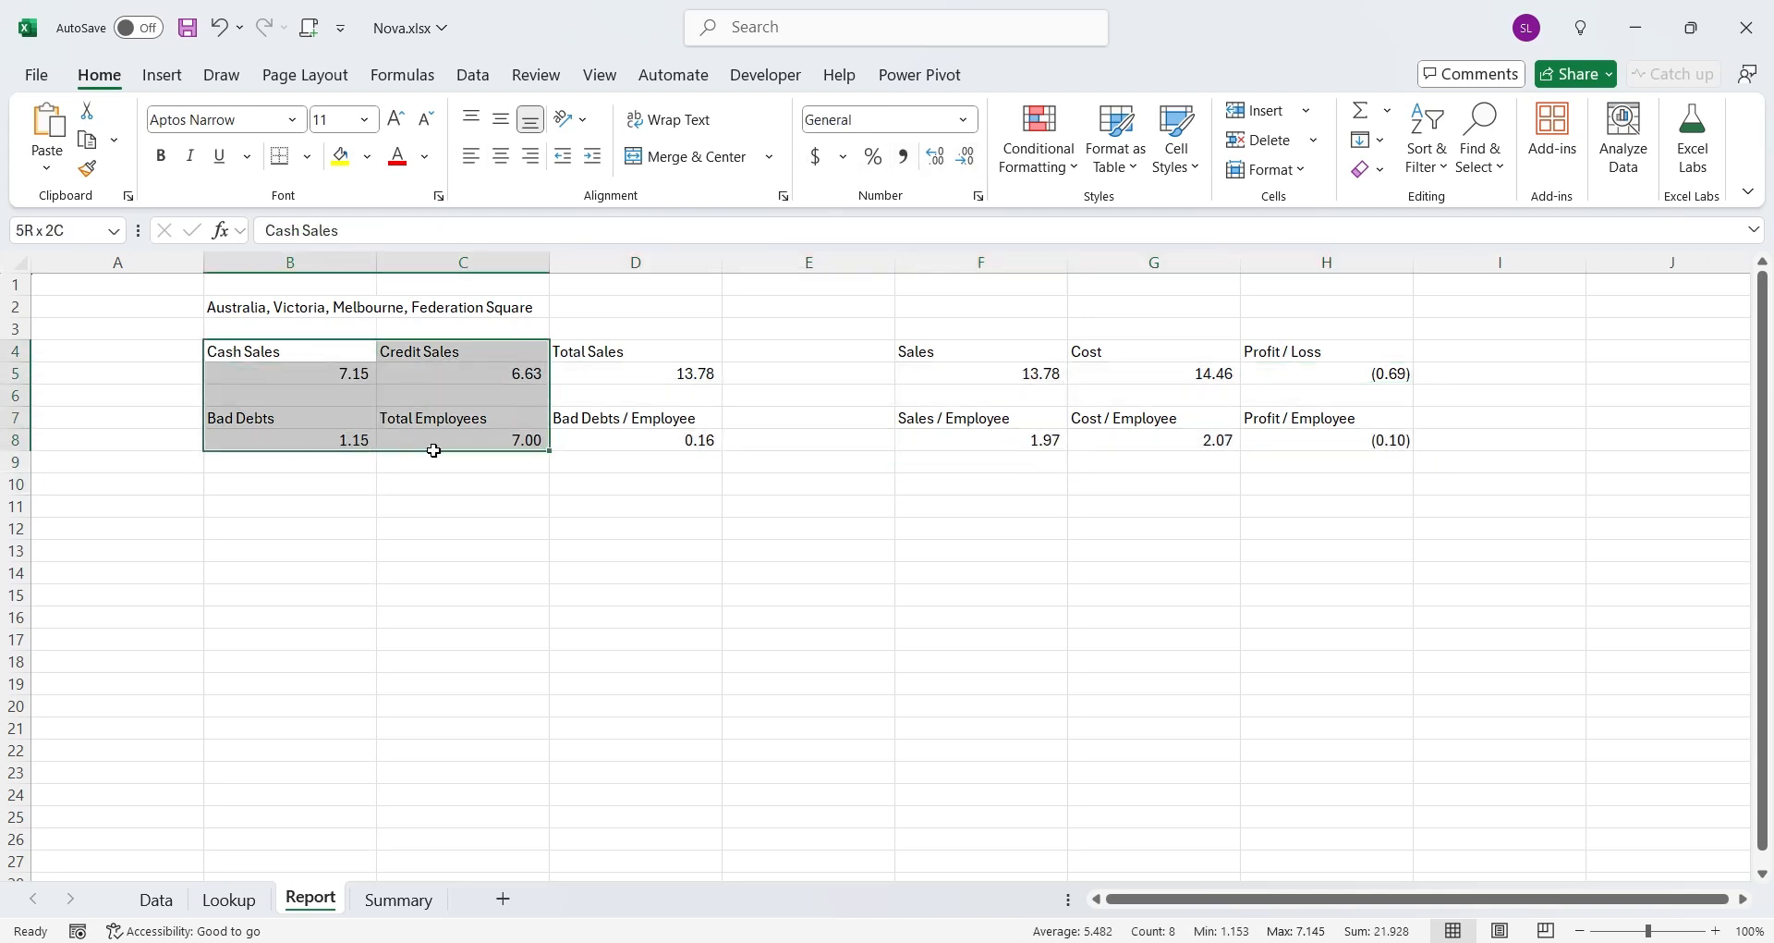
Outline B4:D8, F4:H8 and the B2:H2 title, narrow column E, and italicise figures
drag(289, 351, 635, 440)
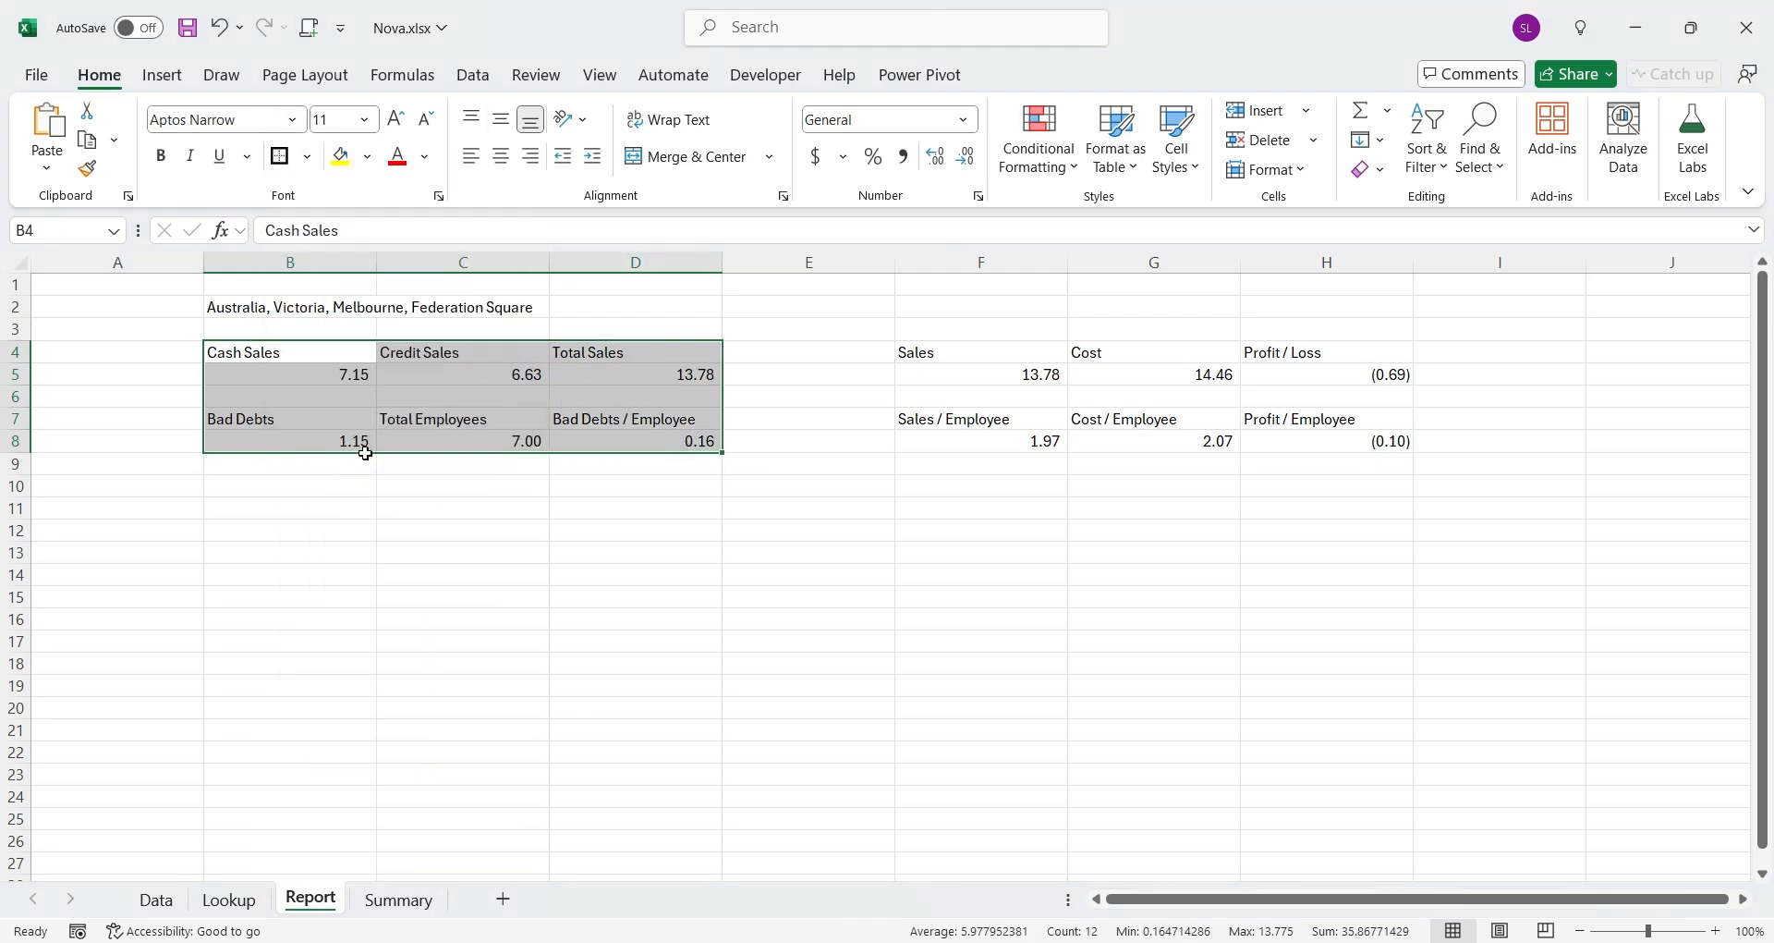
click(980, 353)
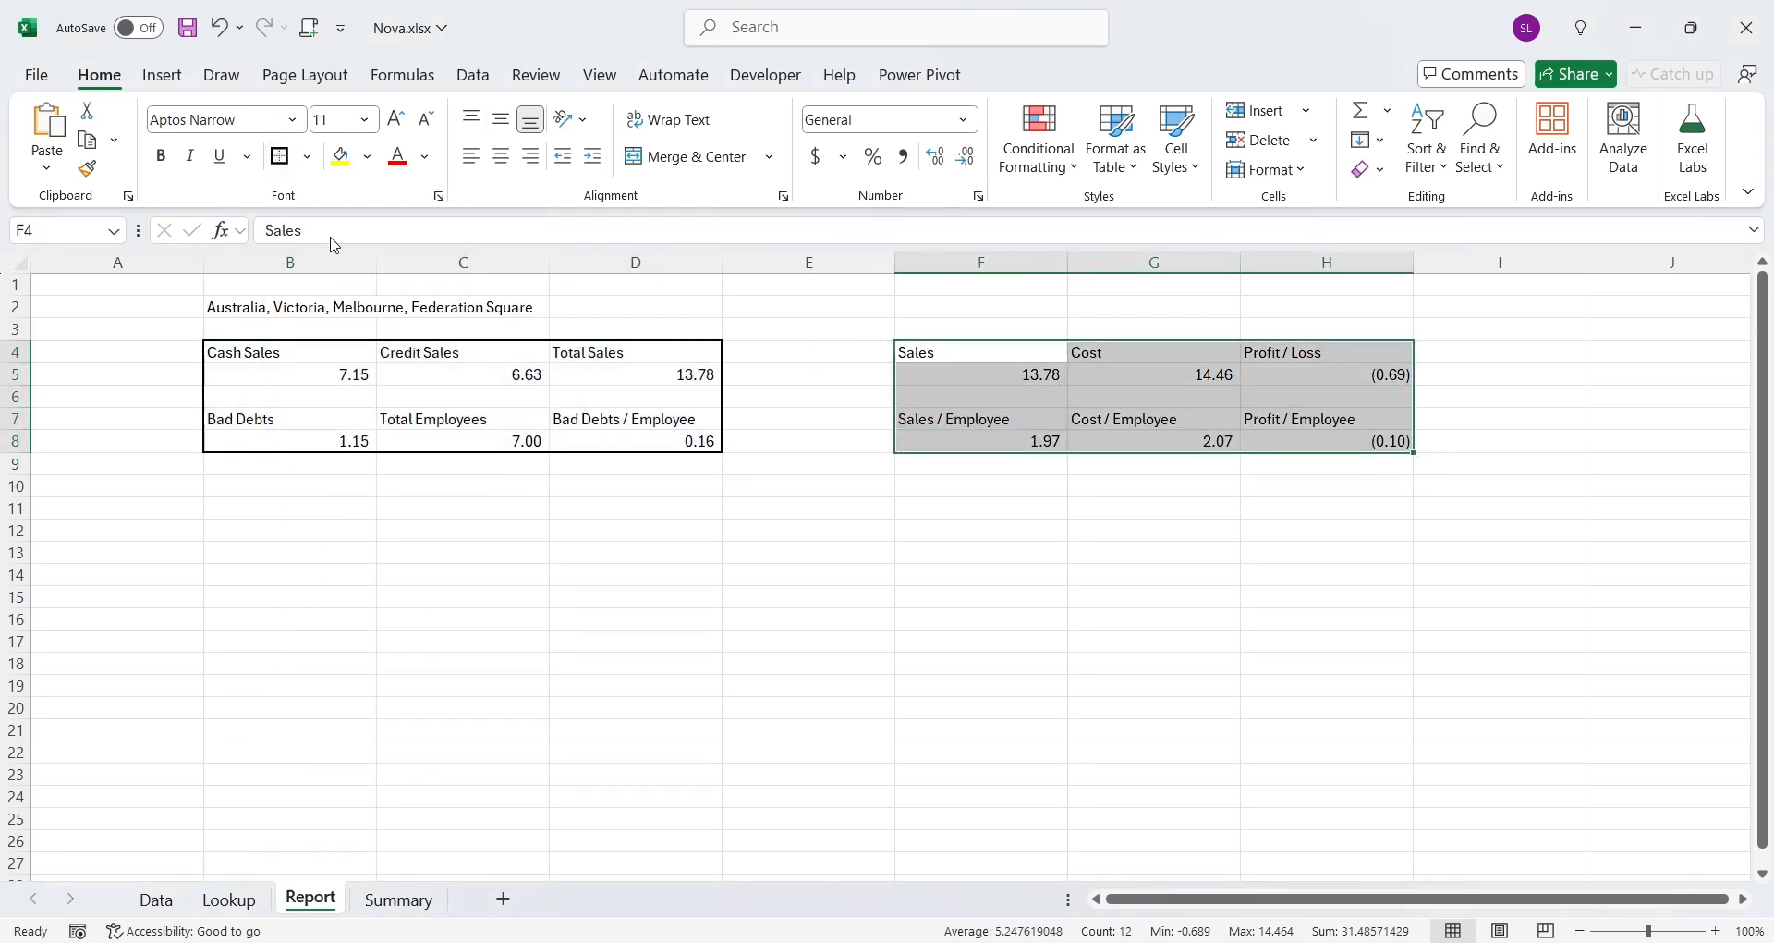
click(289, 307)
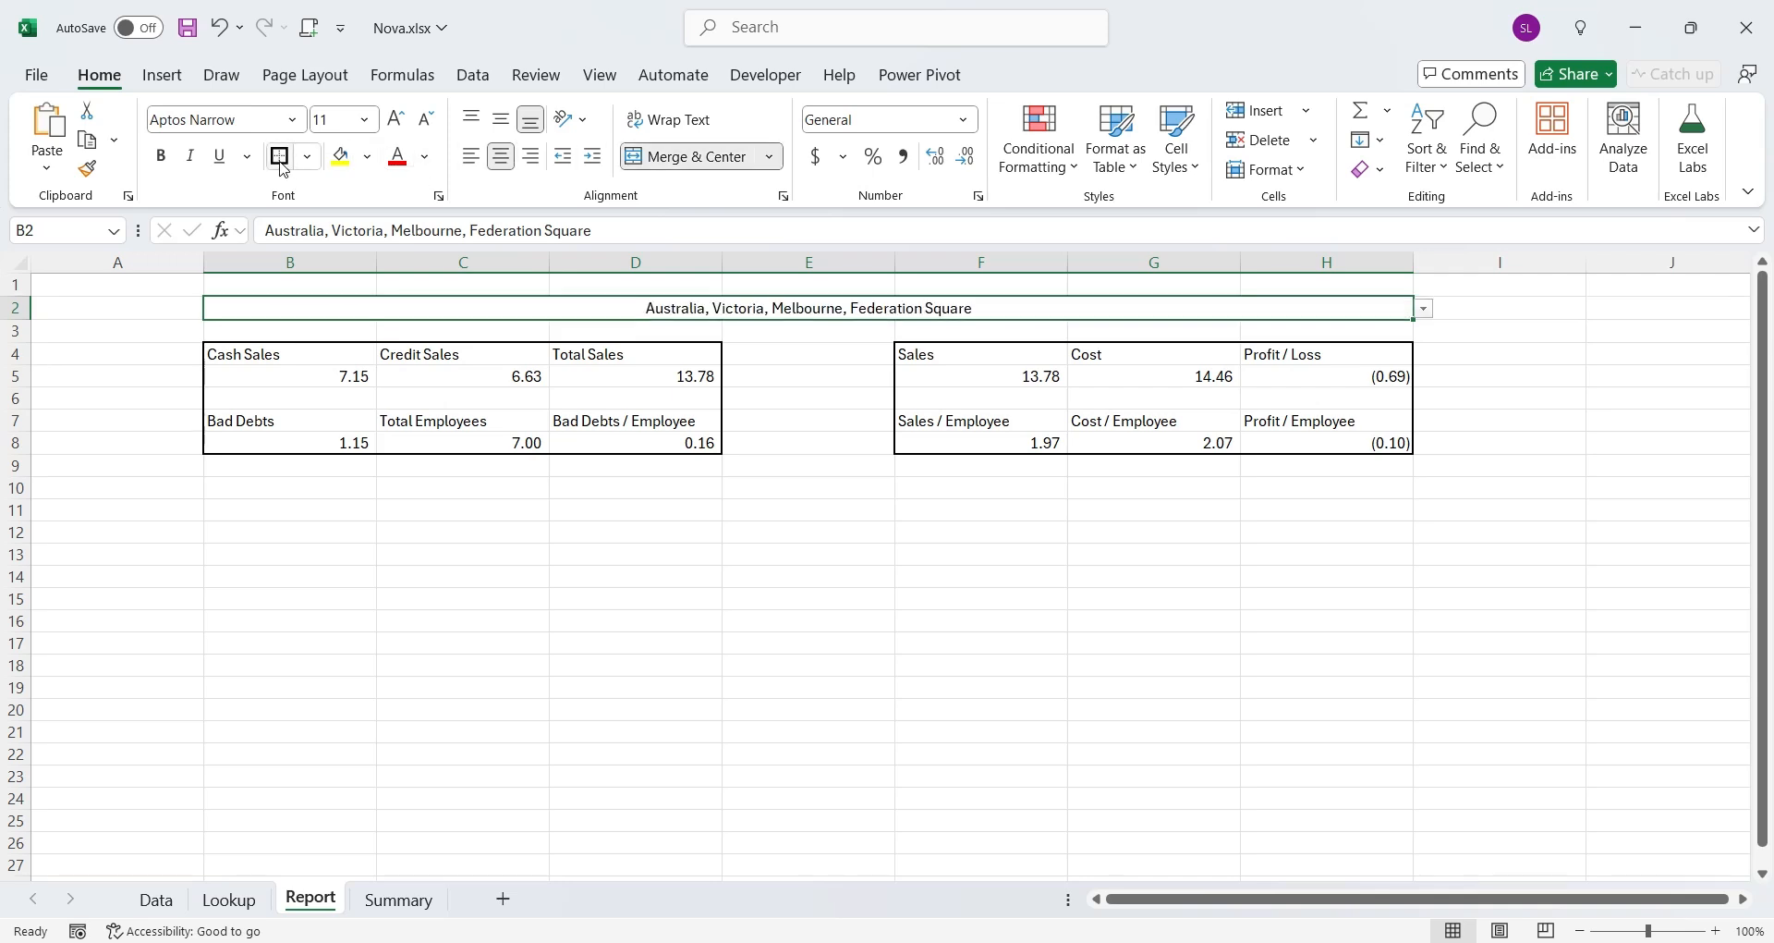
click(393, 117)
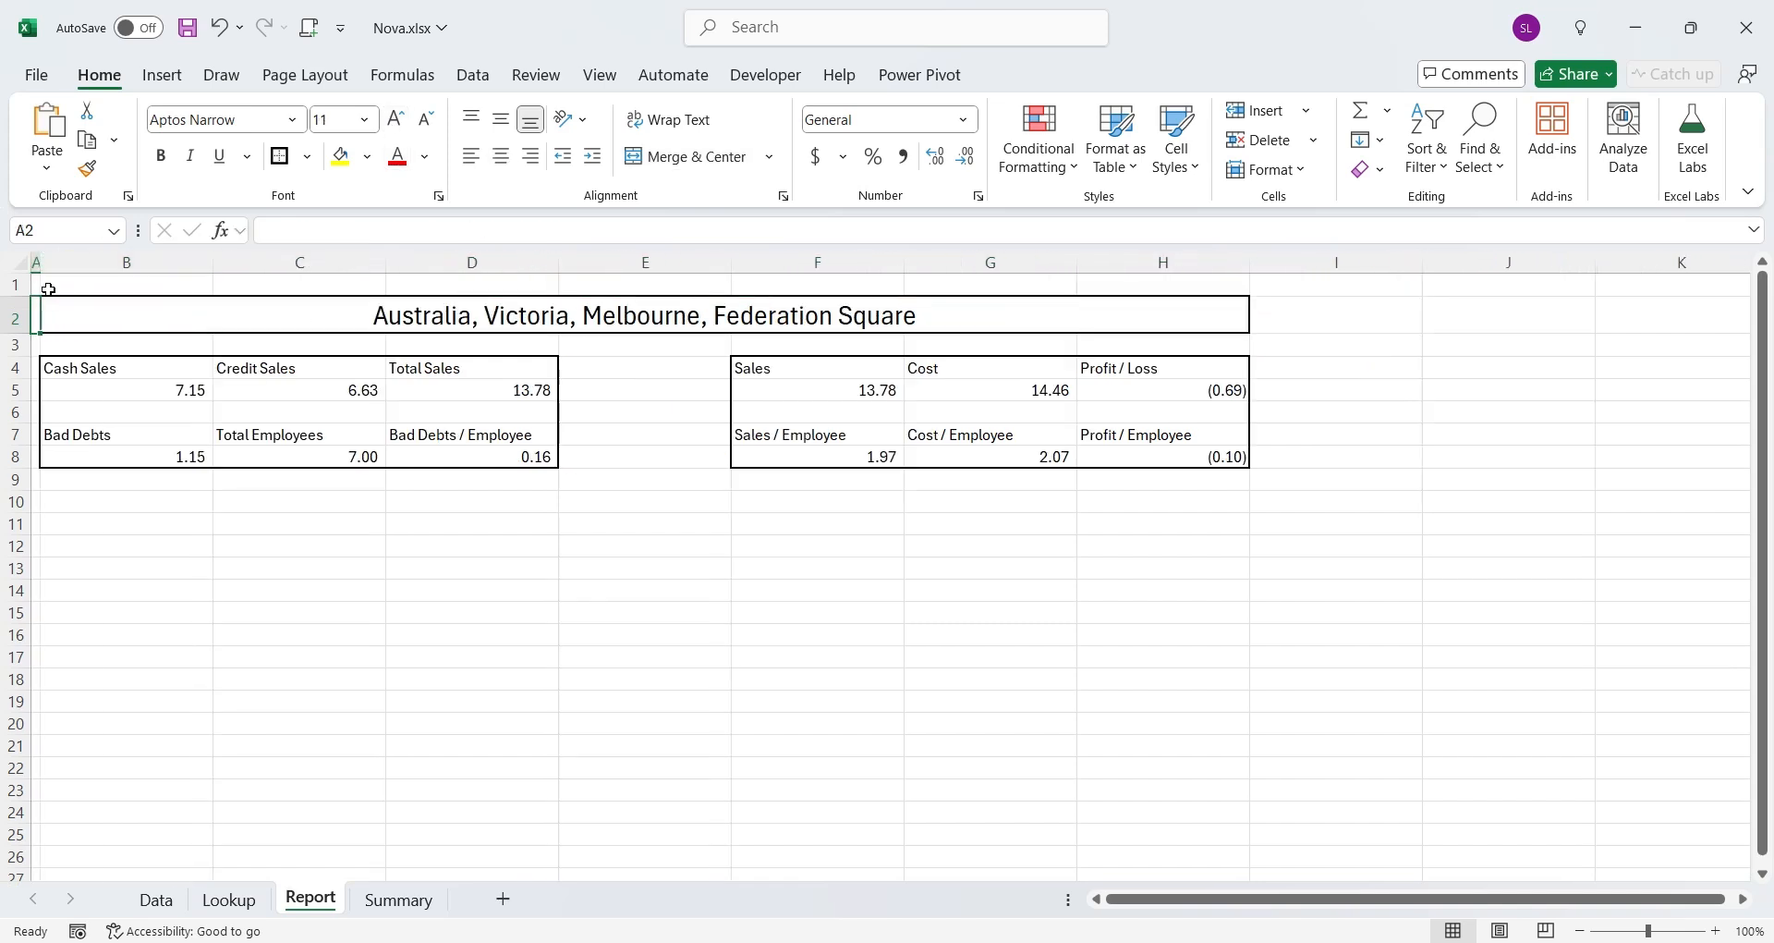
drag(17, 288, 16, 281)
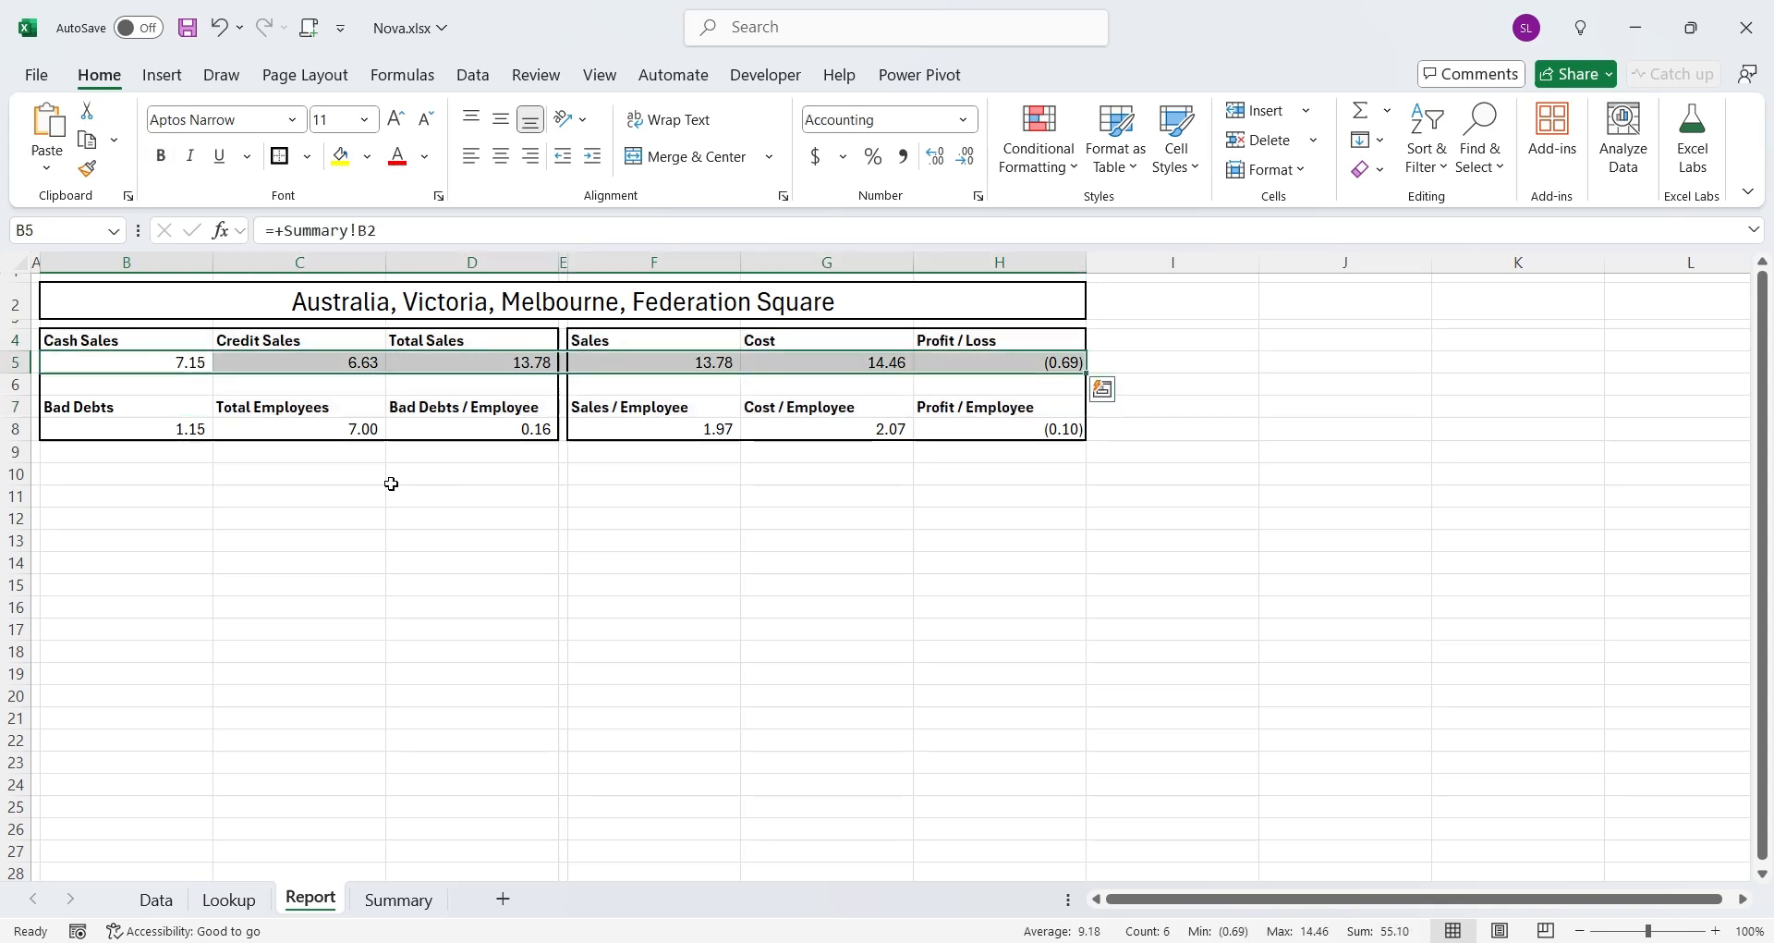
click(1175, 138)
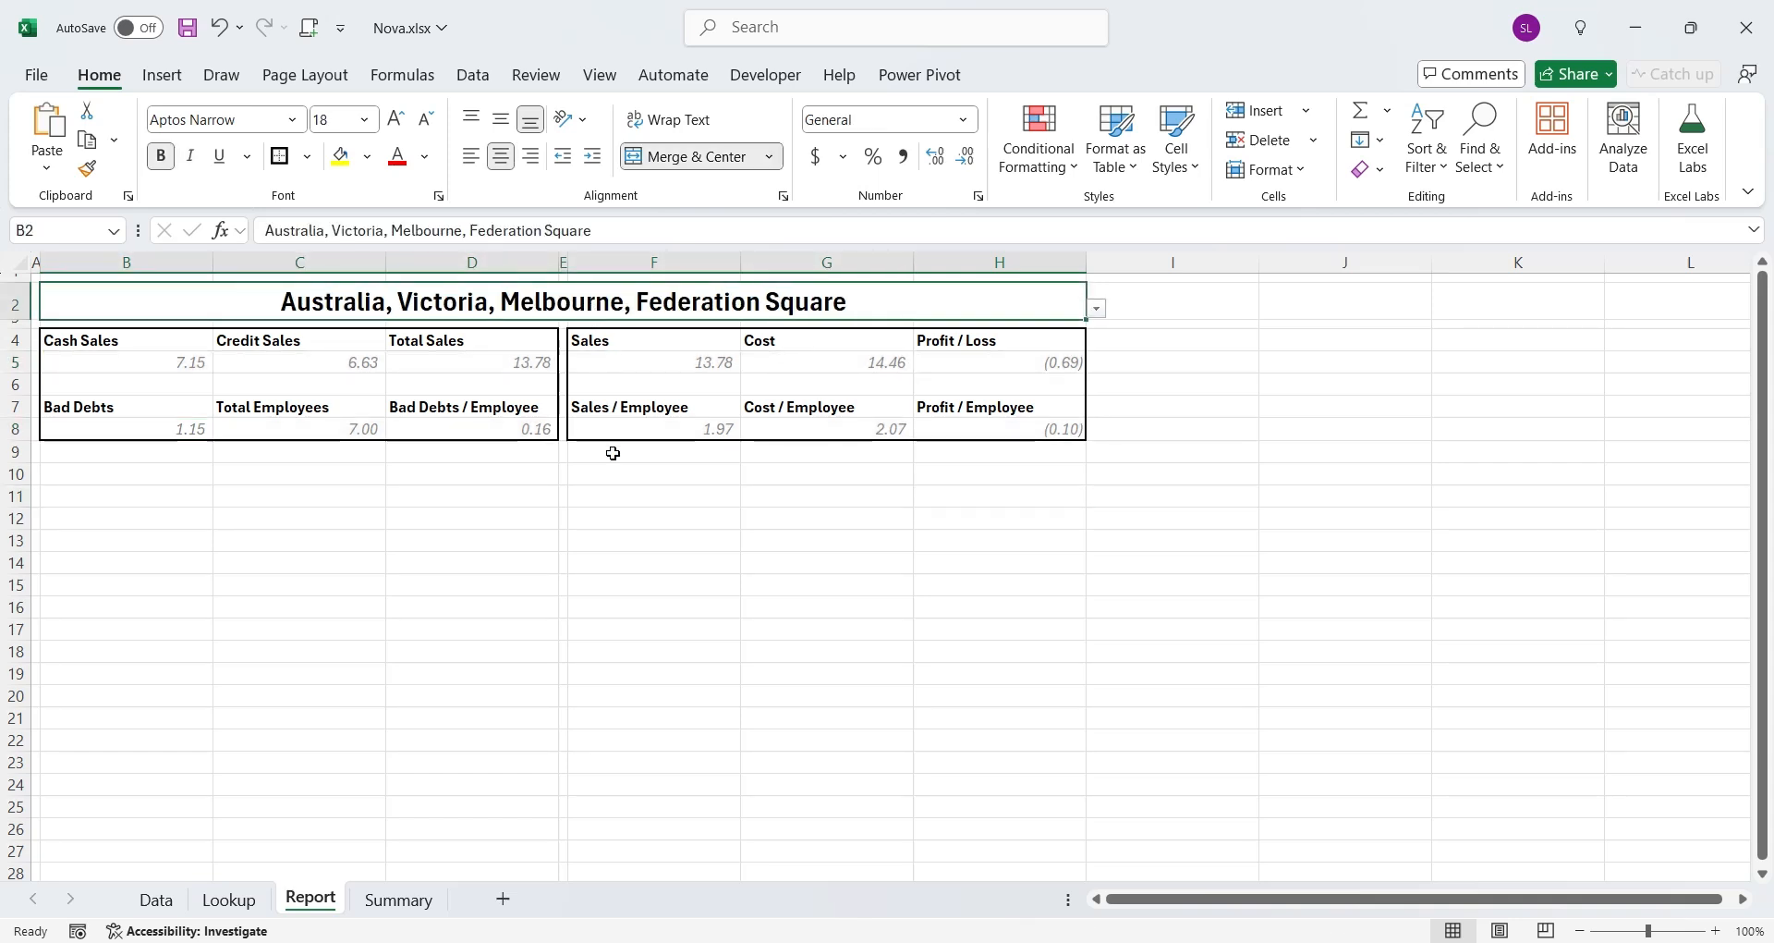
Hide gridlines, test the B2 dropdown, then reselect Australia, Victoria, Melbourne, Federation Square
click(599, 75)
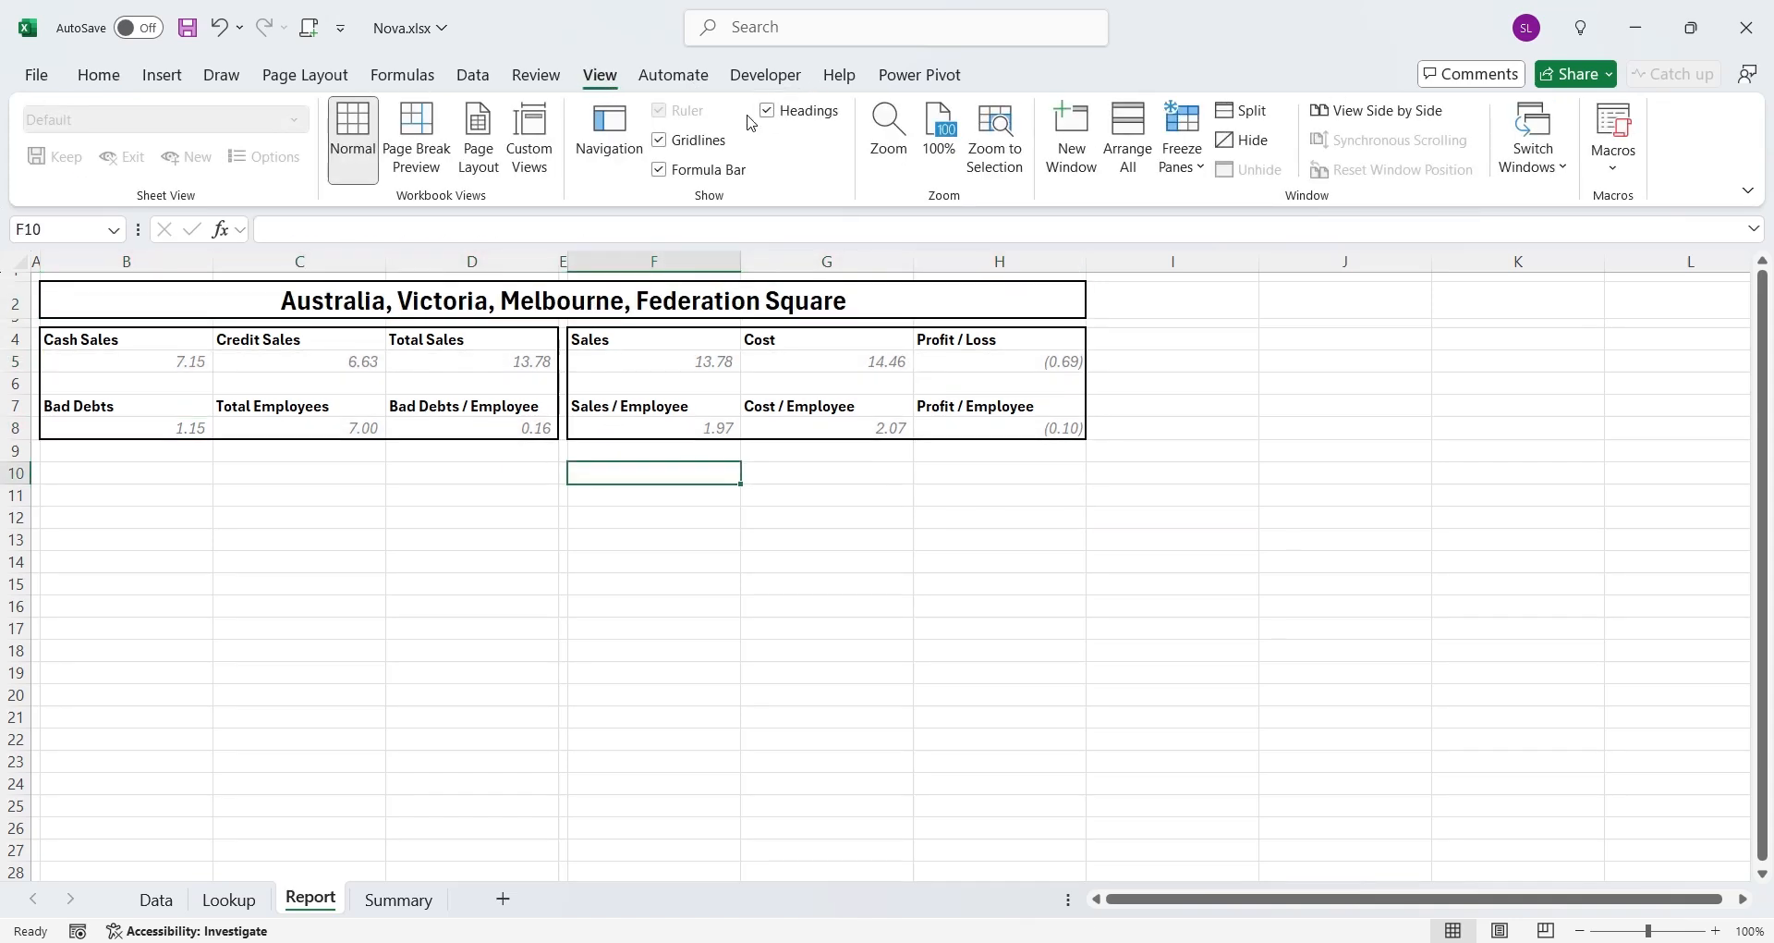
click(659, 139)
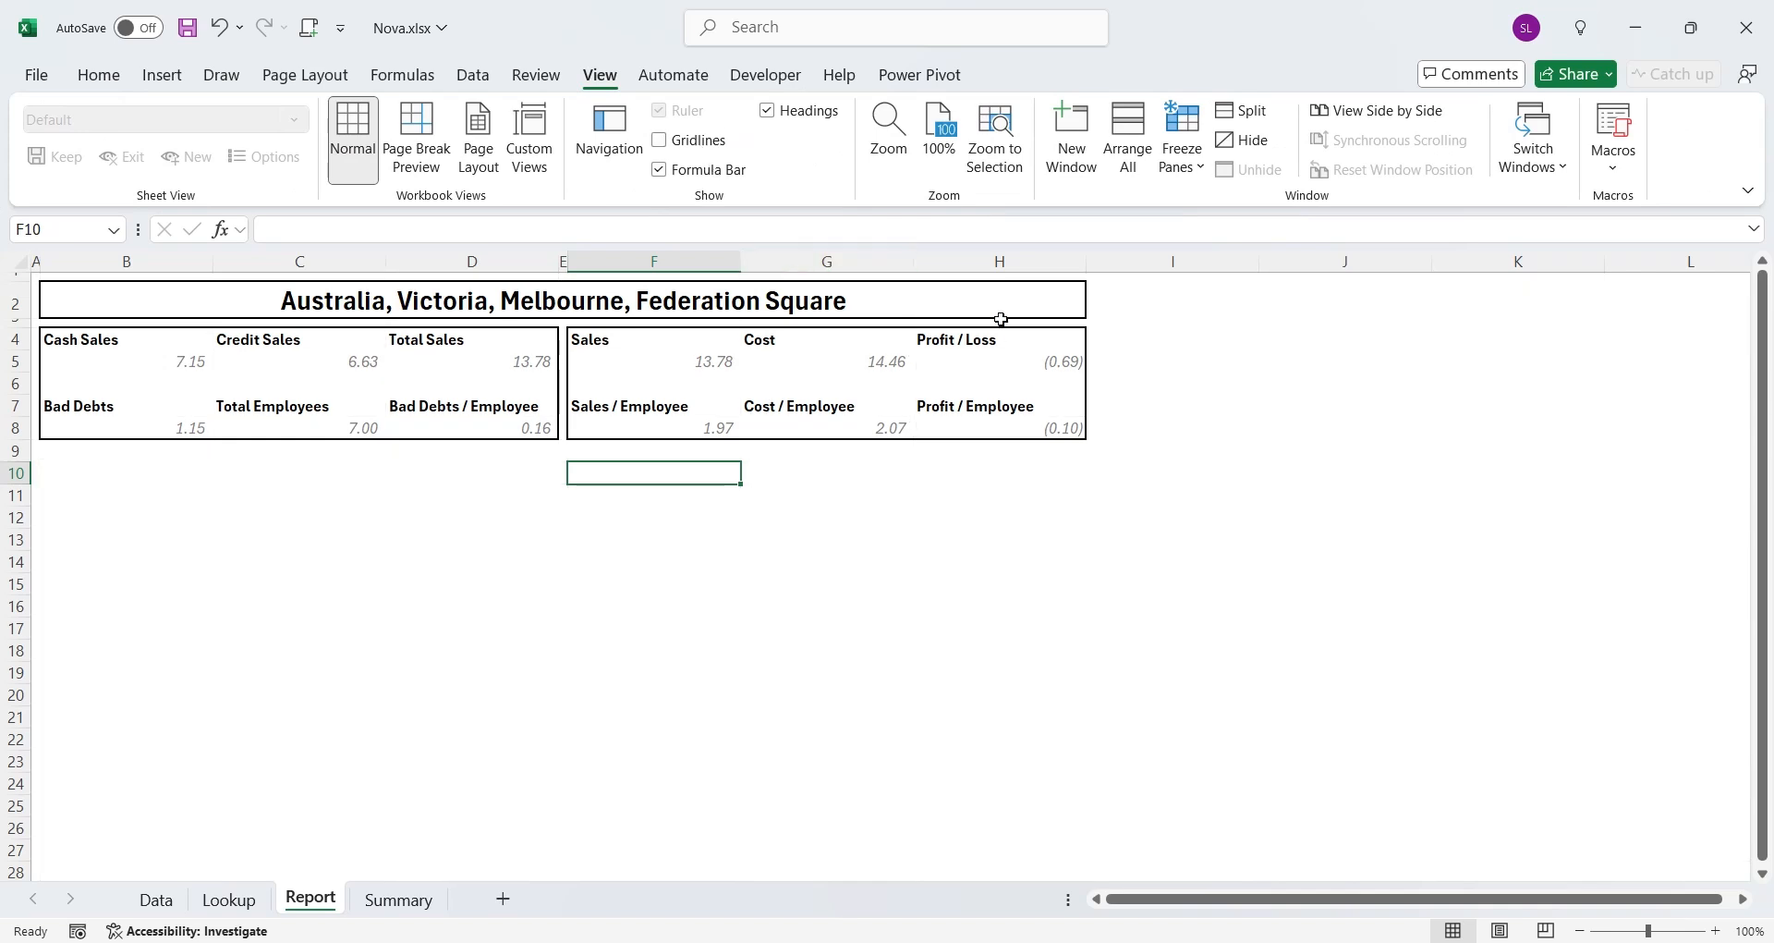
click(1093, 307)
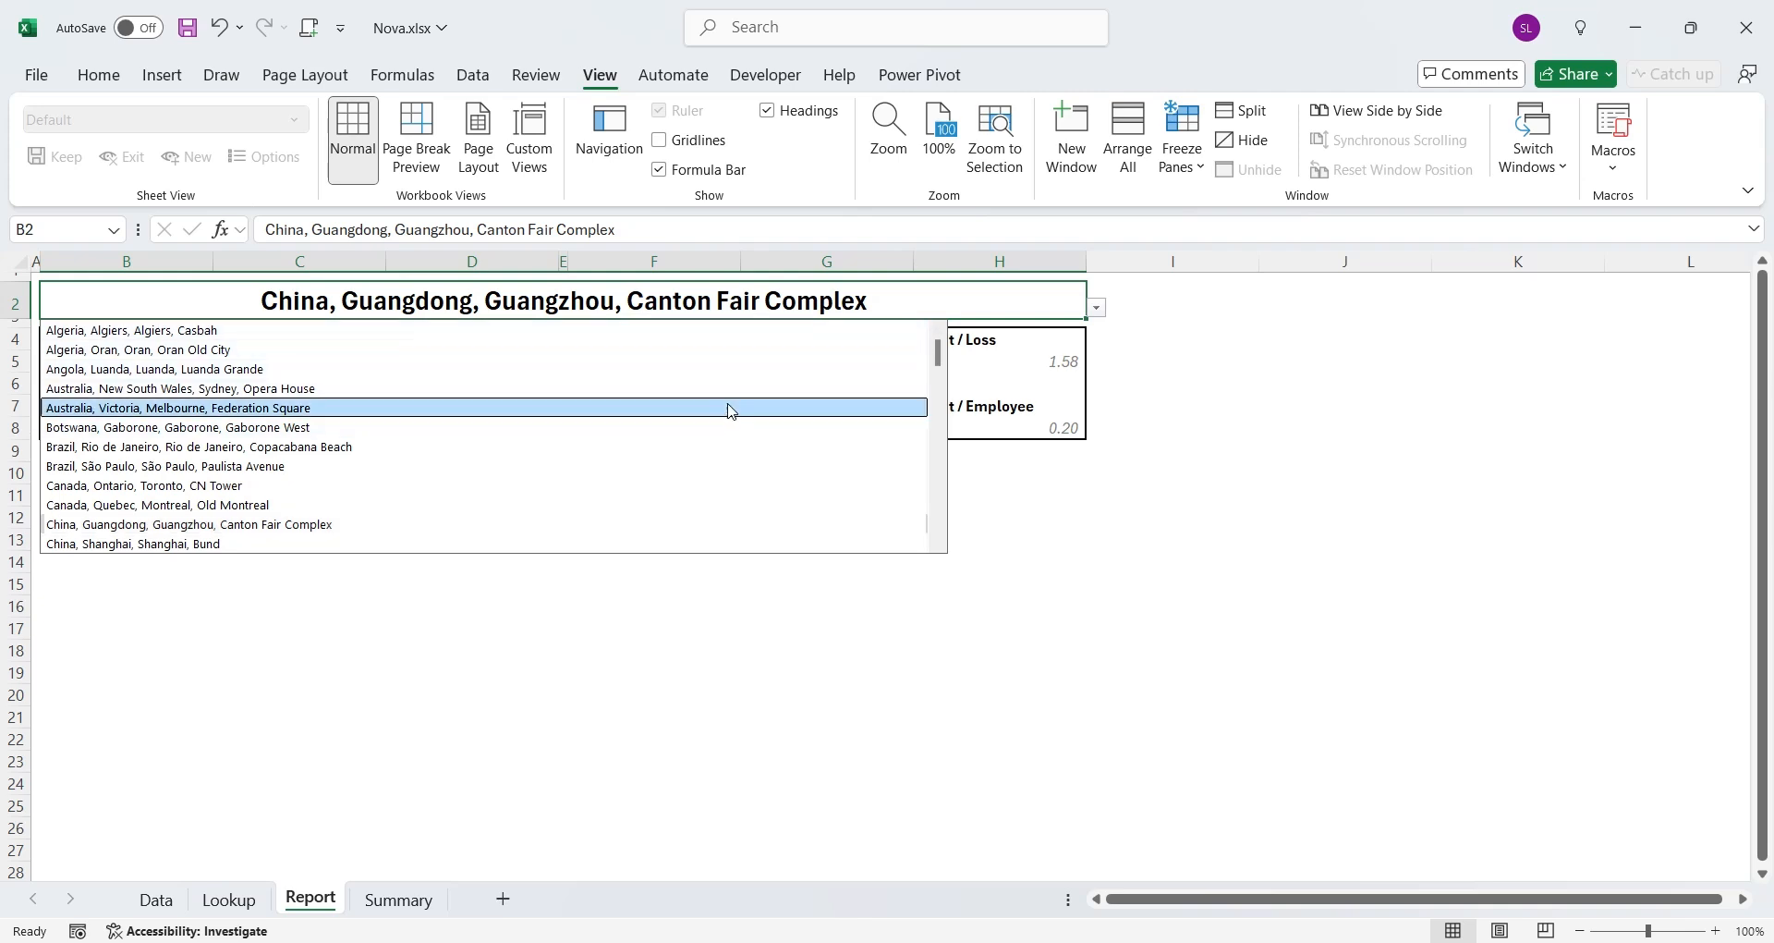
click(182, 407)
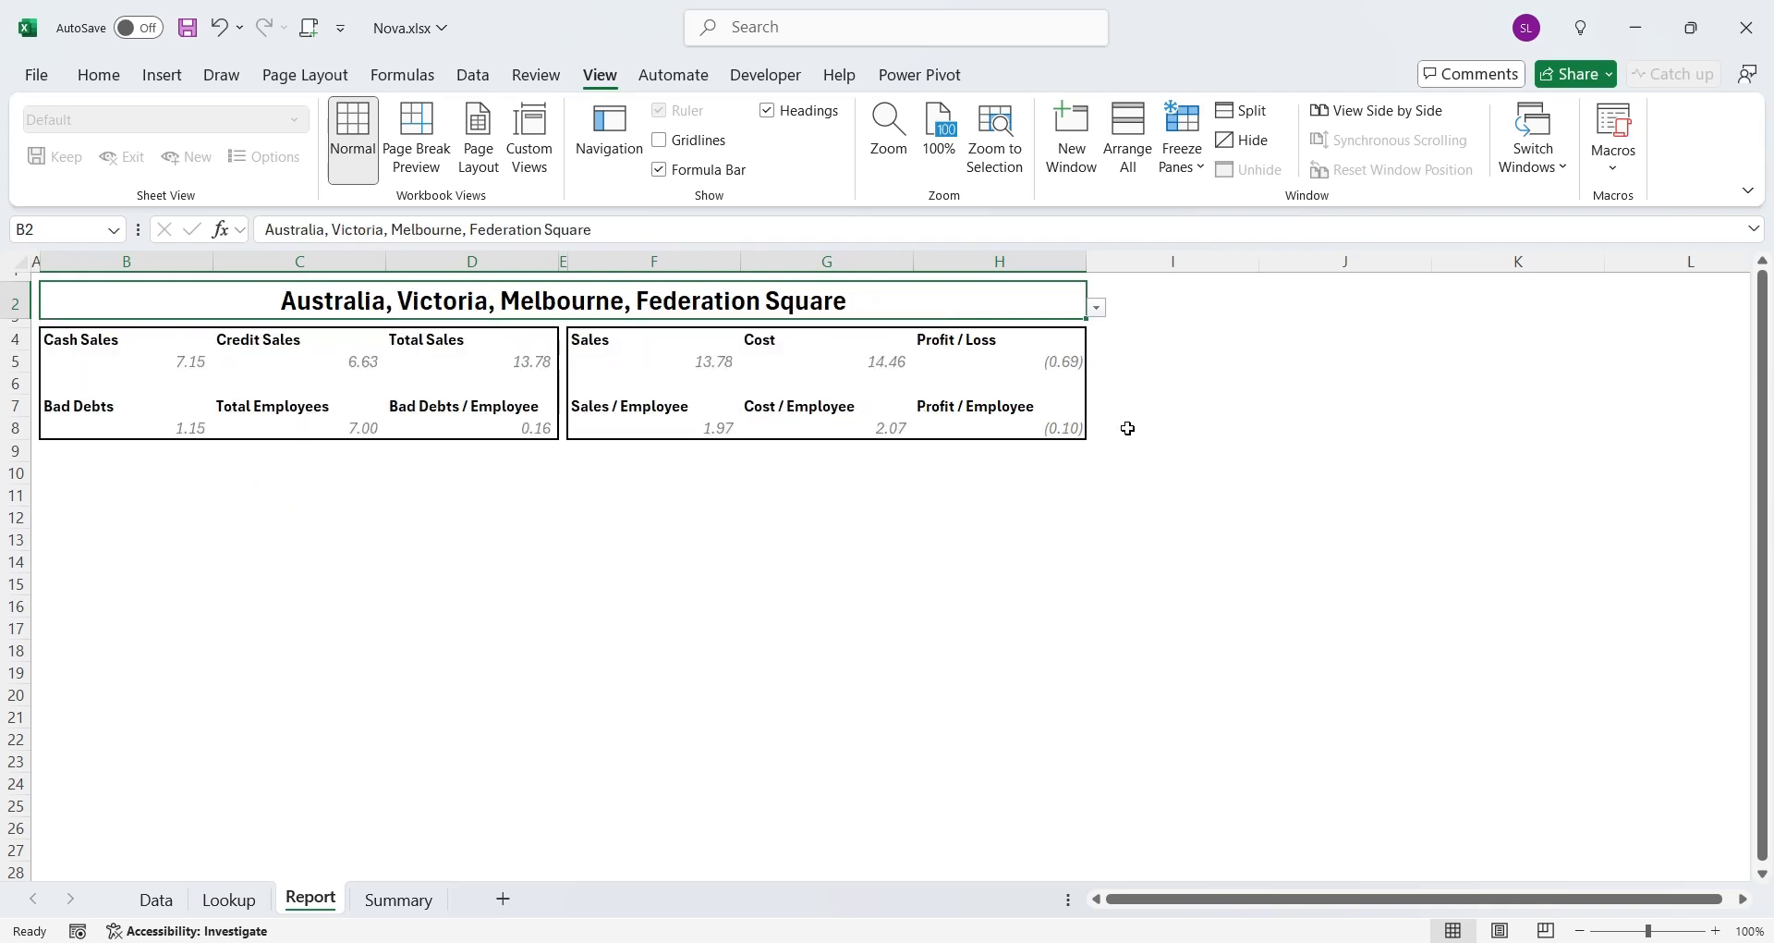
mouse_move(1006, 306)
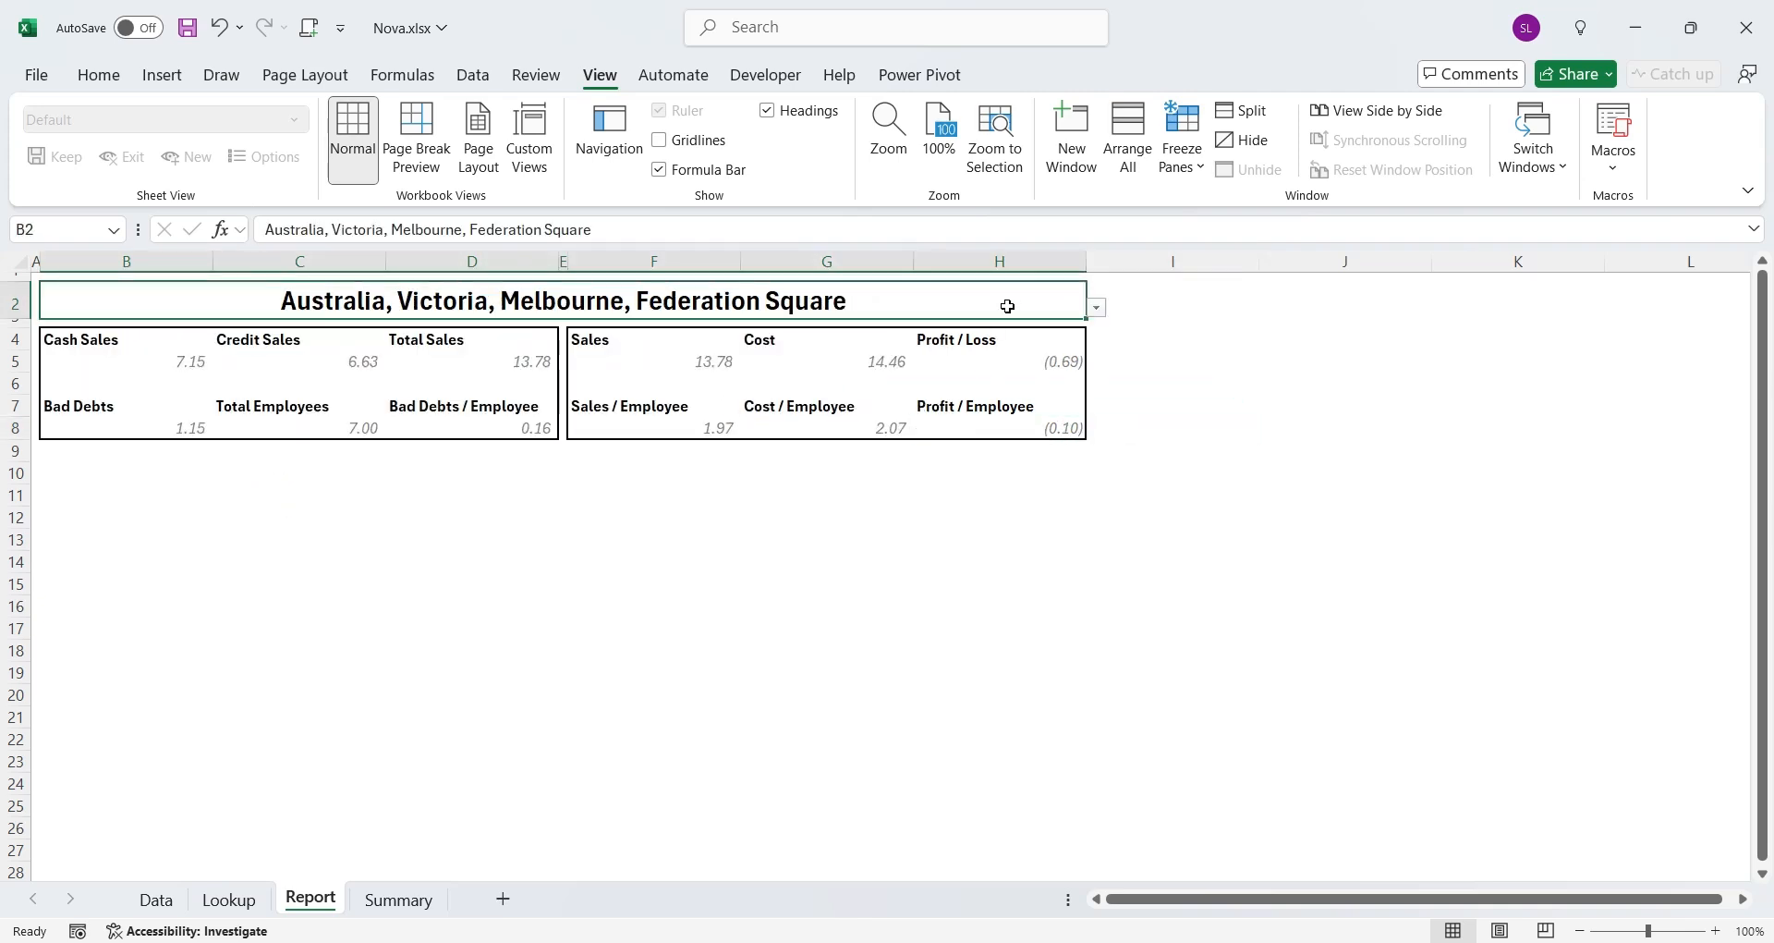
Enter *United States* in B2 to test a wildcard location lookup
click(1093, 307)
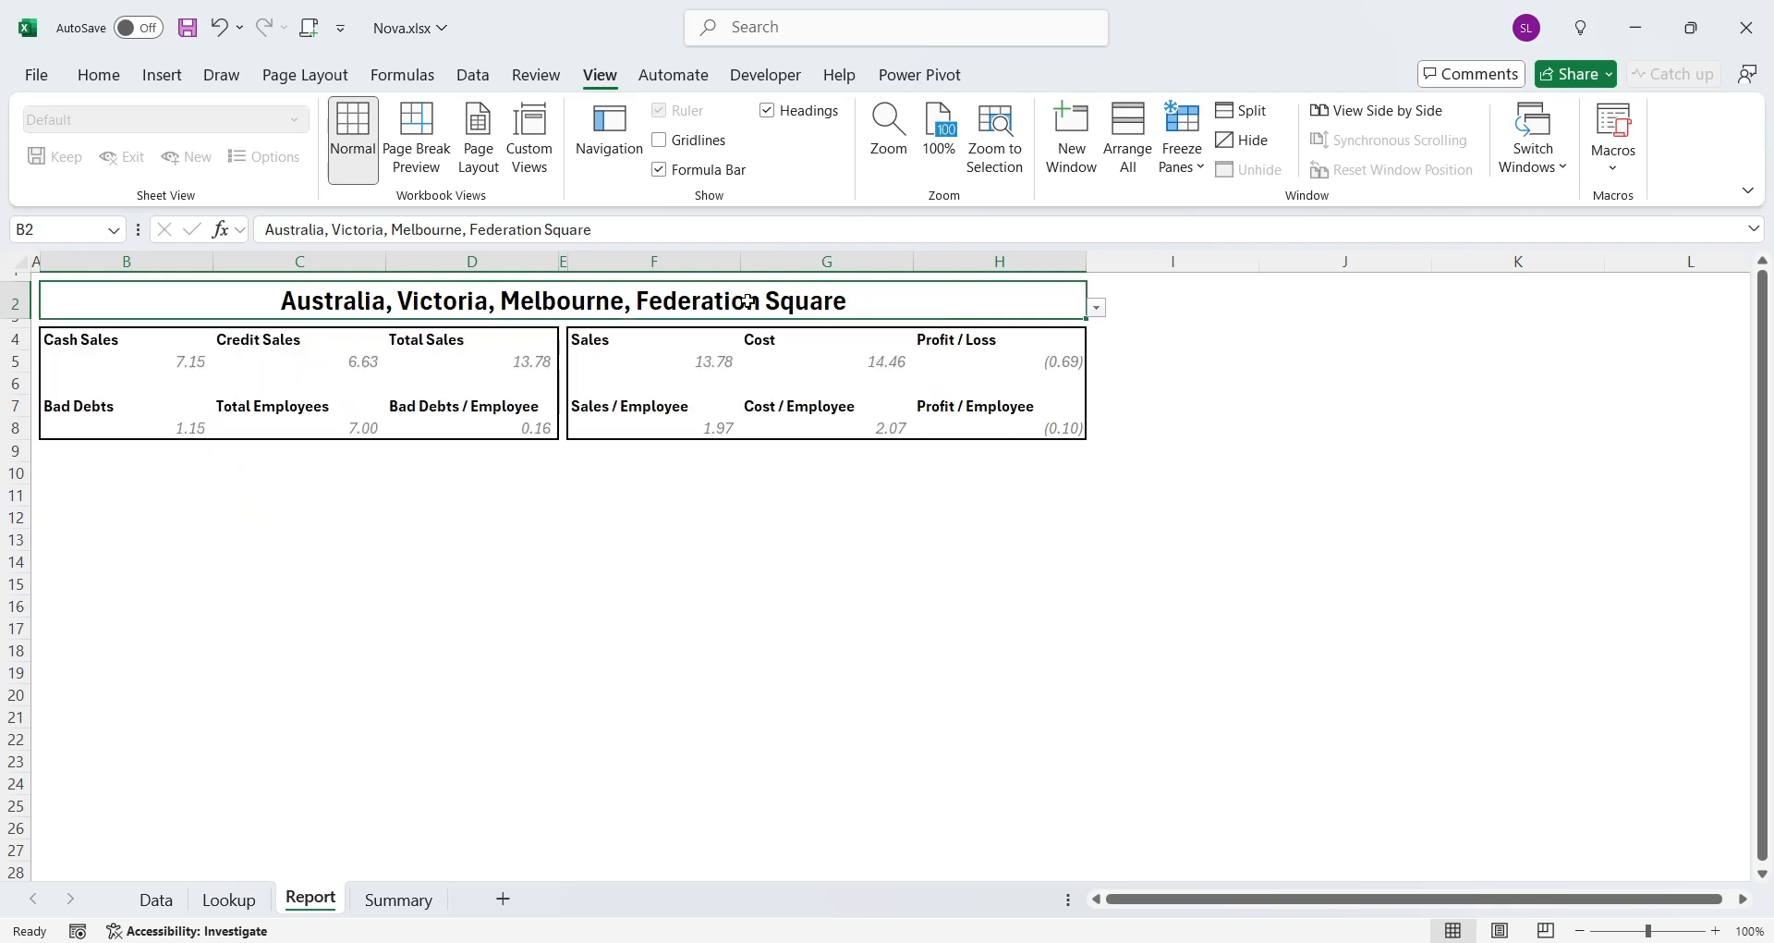
text(*United)
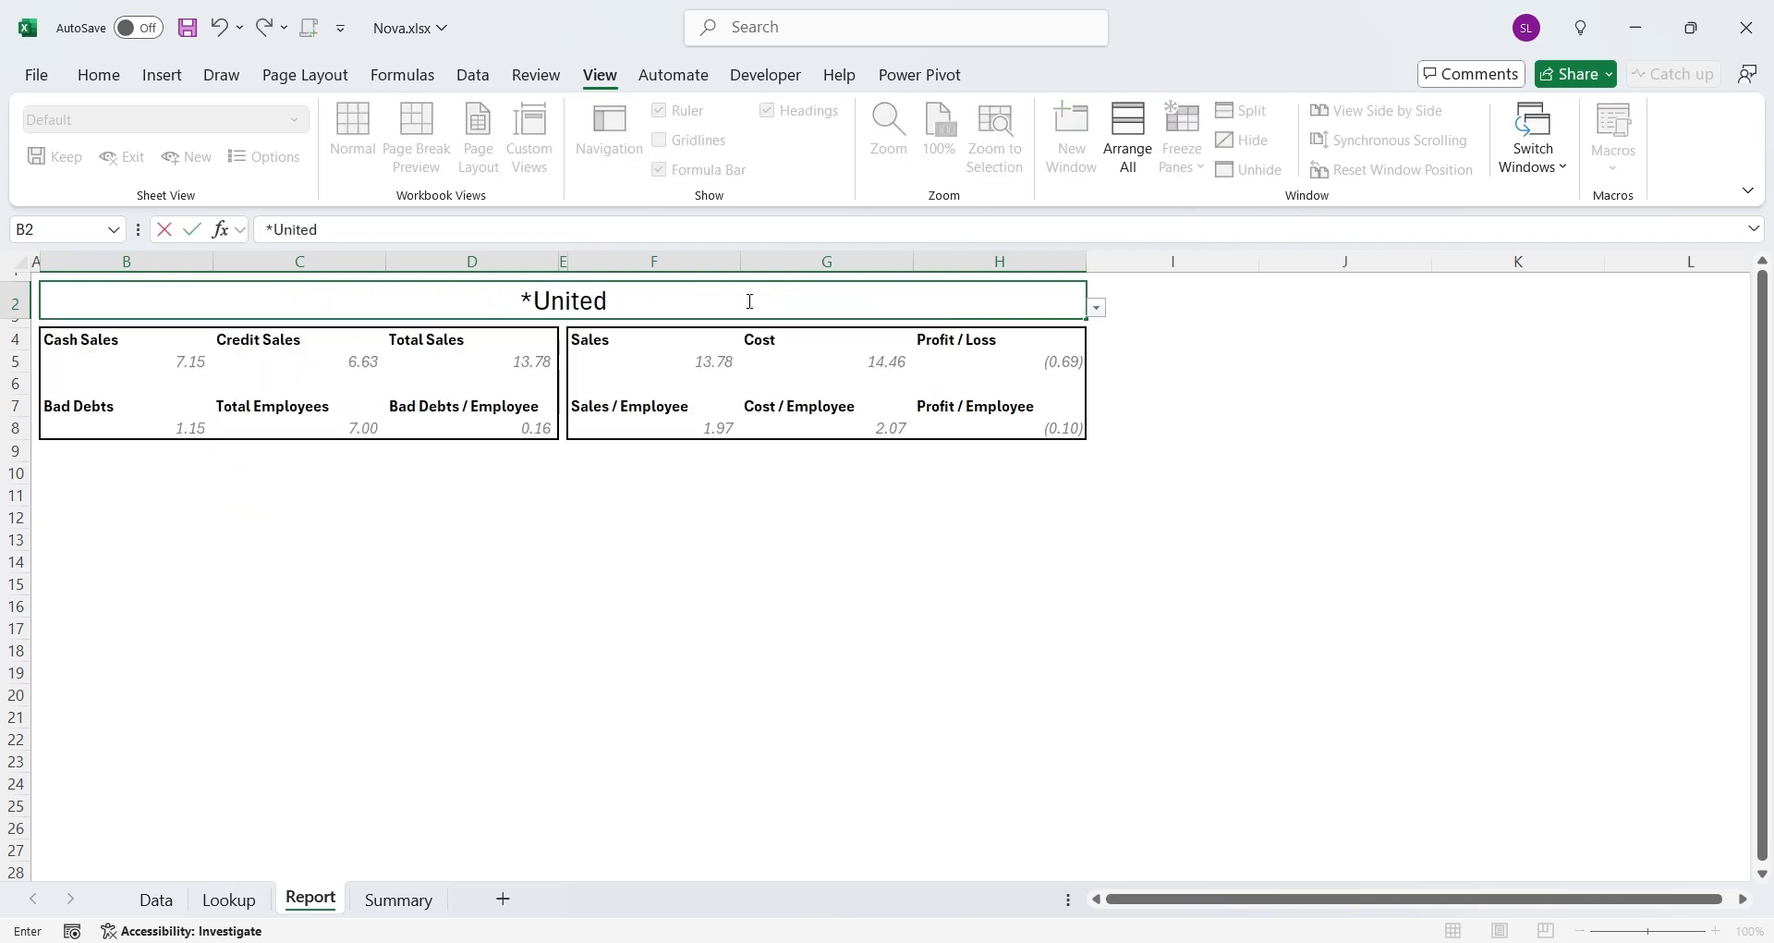
text(States*)
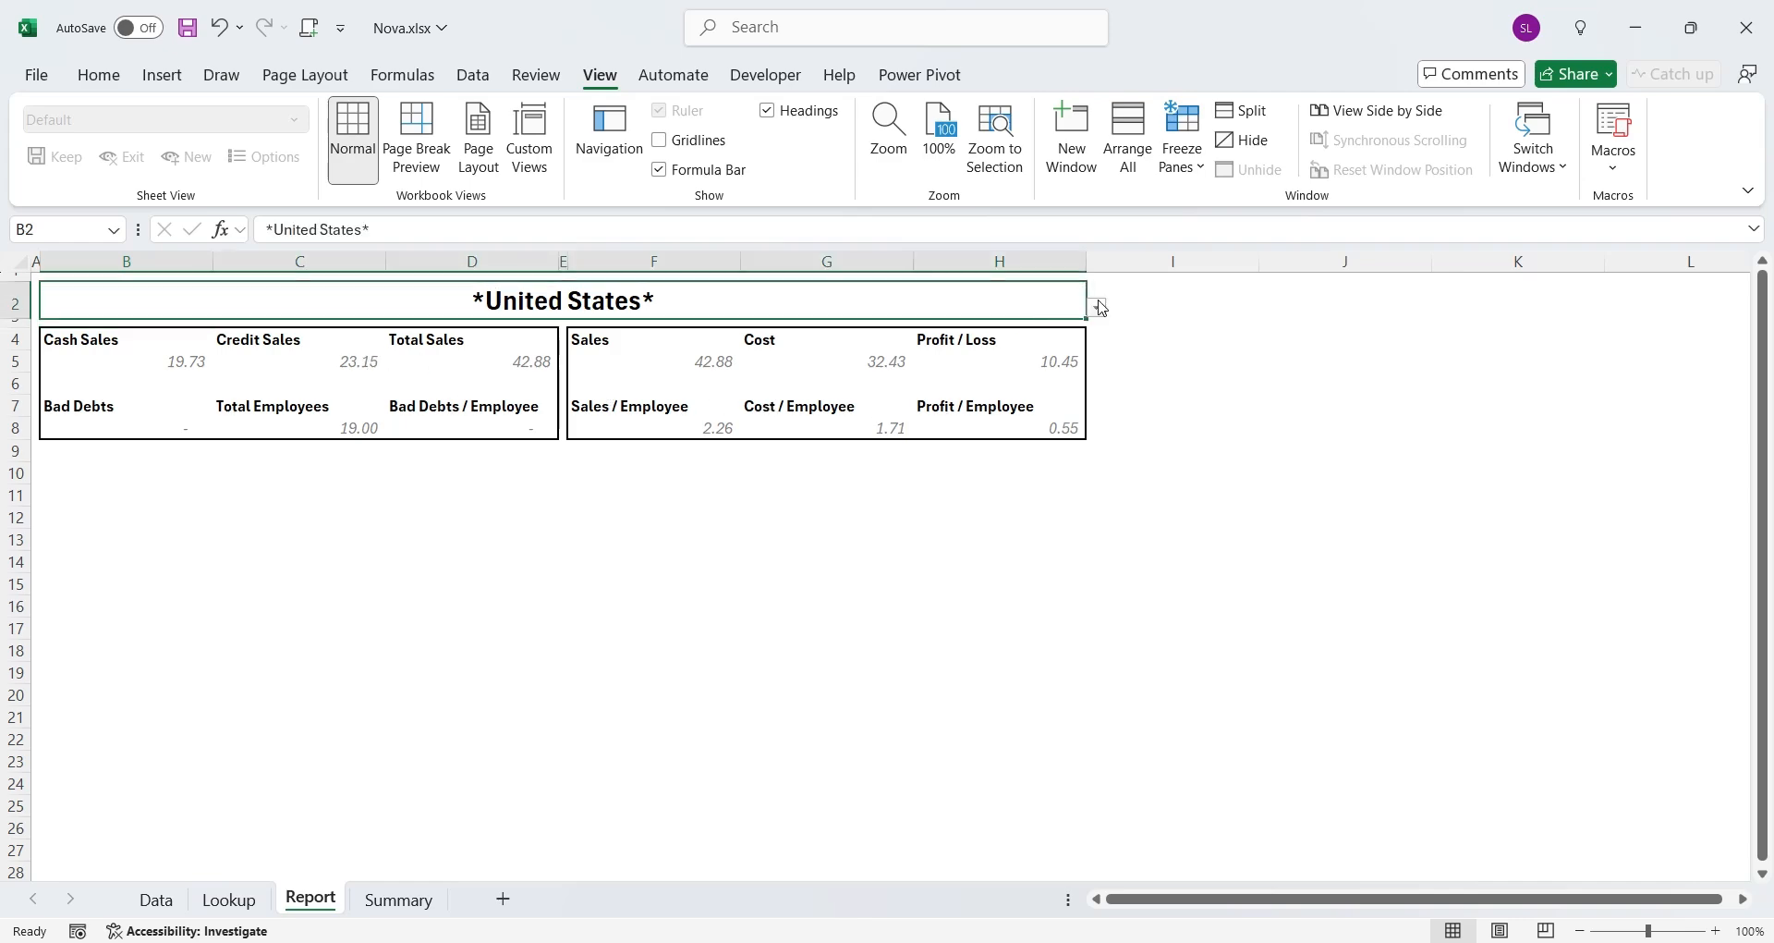
Choose United States, Texas, Houston, The Galleria from the B2 location list
click(1093, 306)
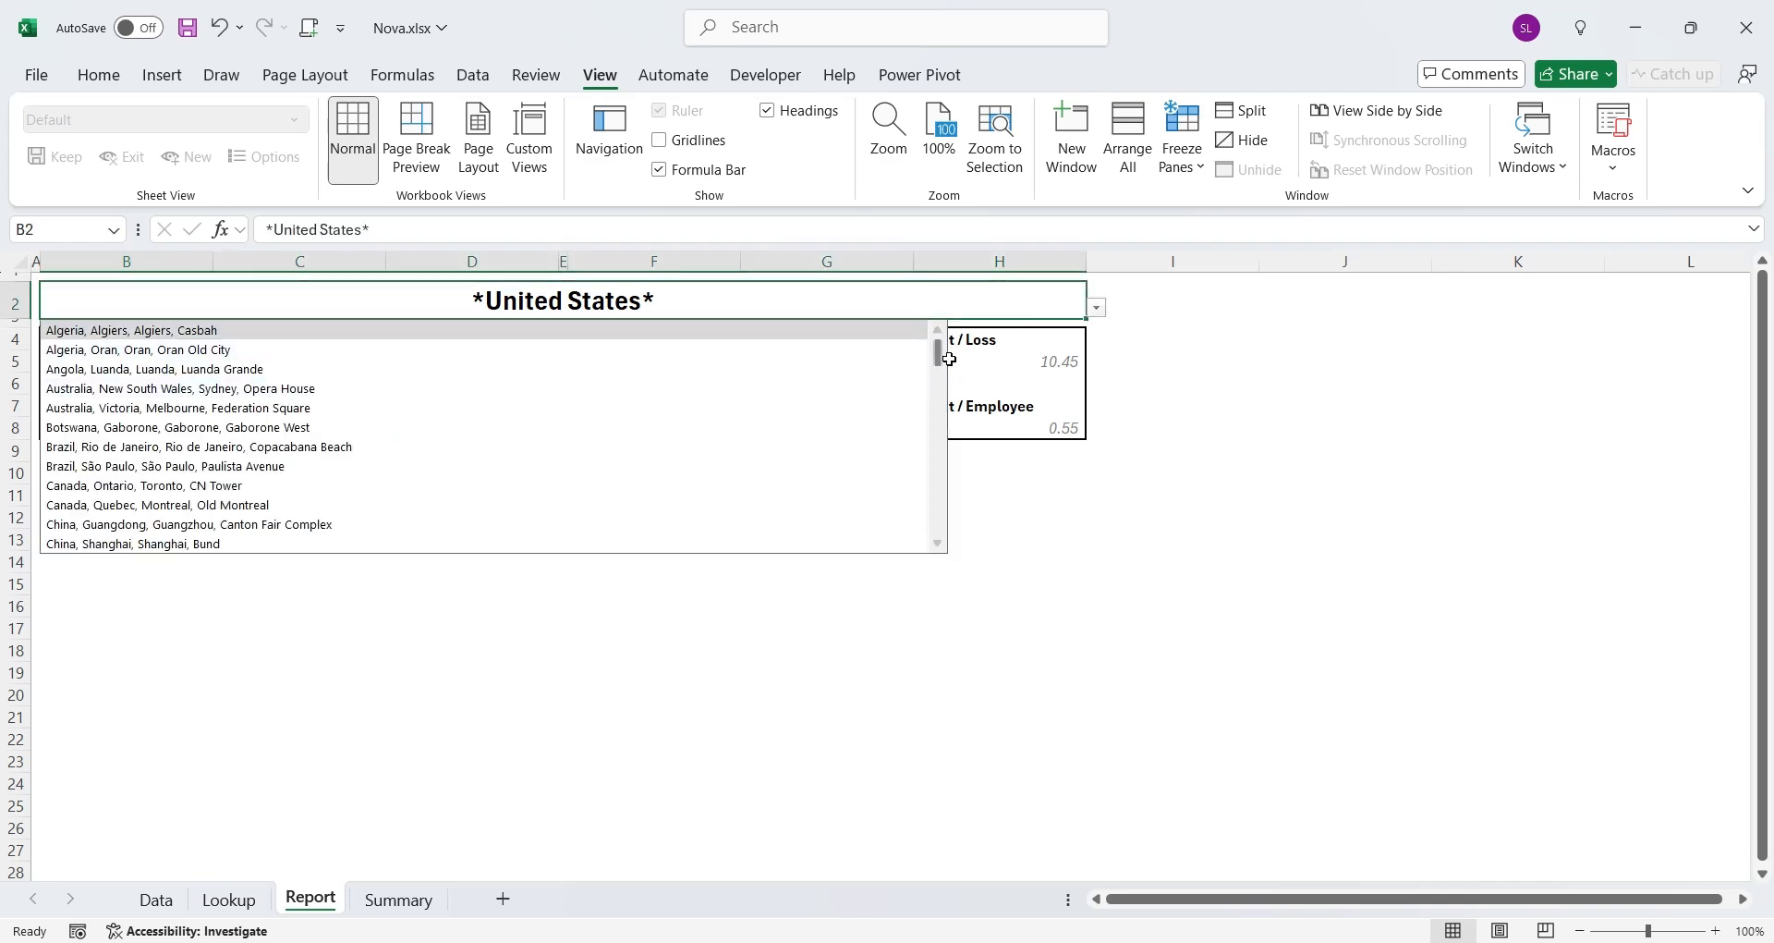
scroll(down, 3)
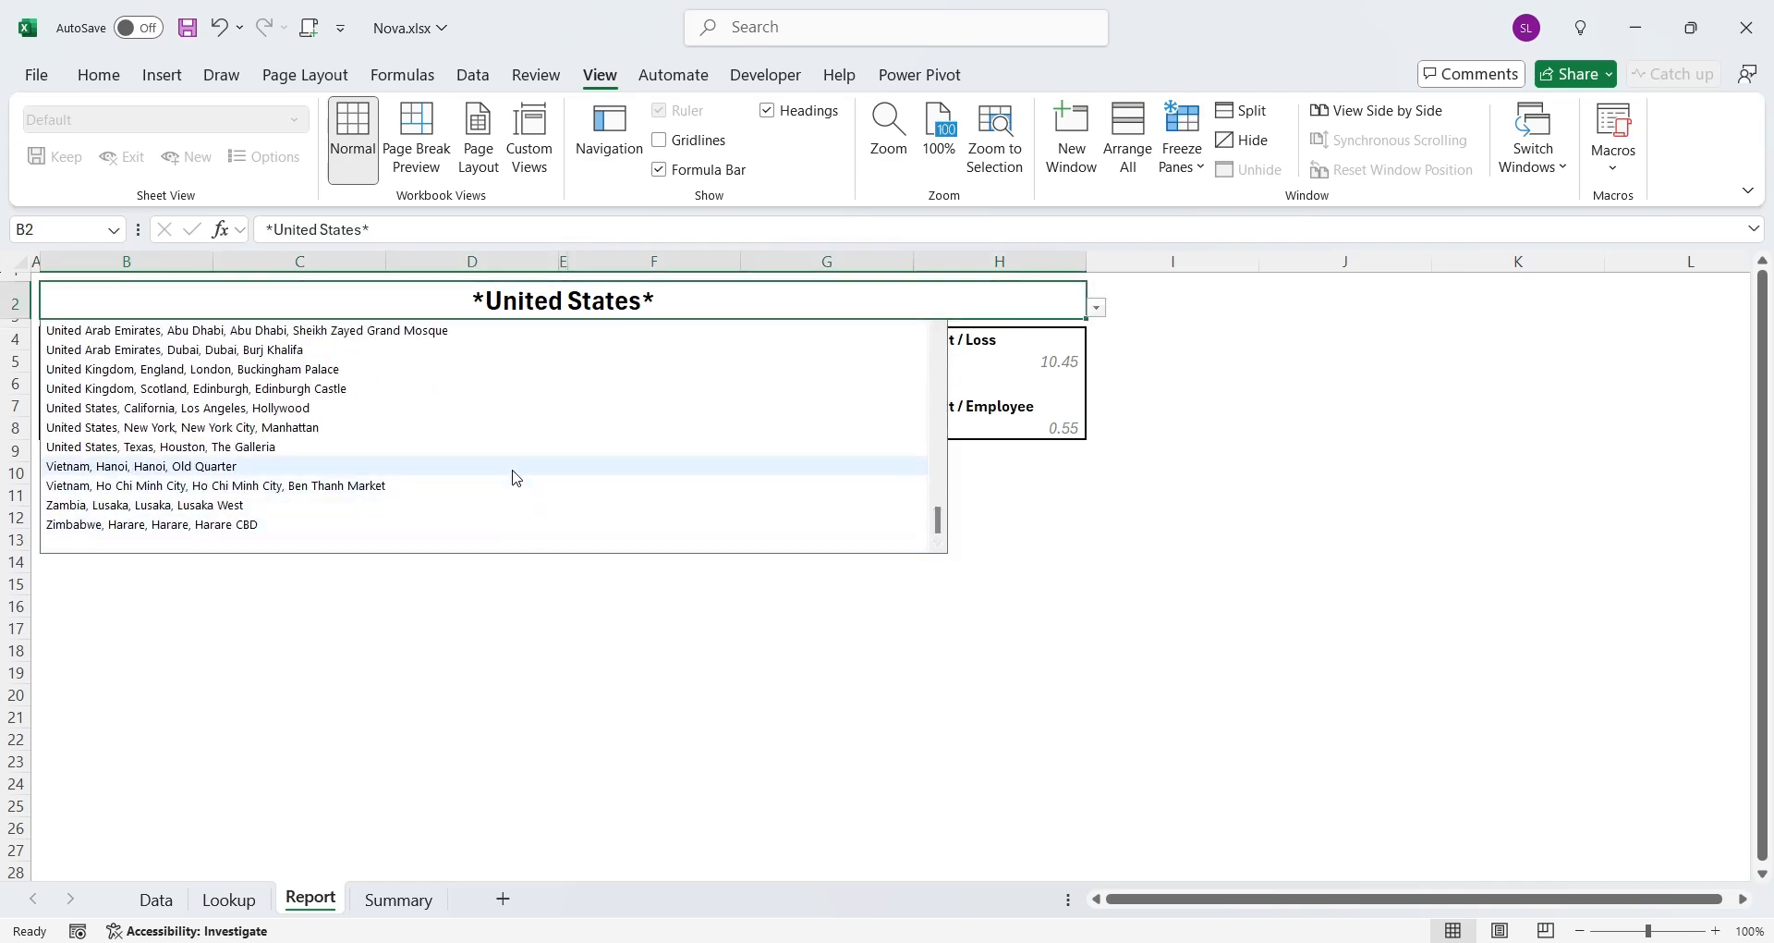
click(181, 445)
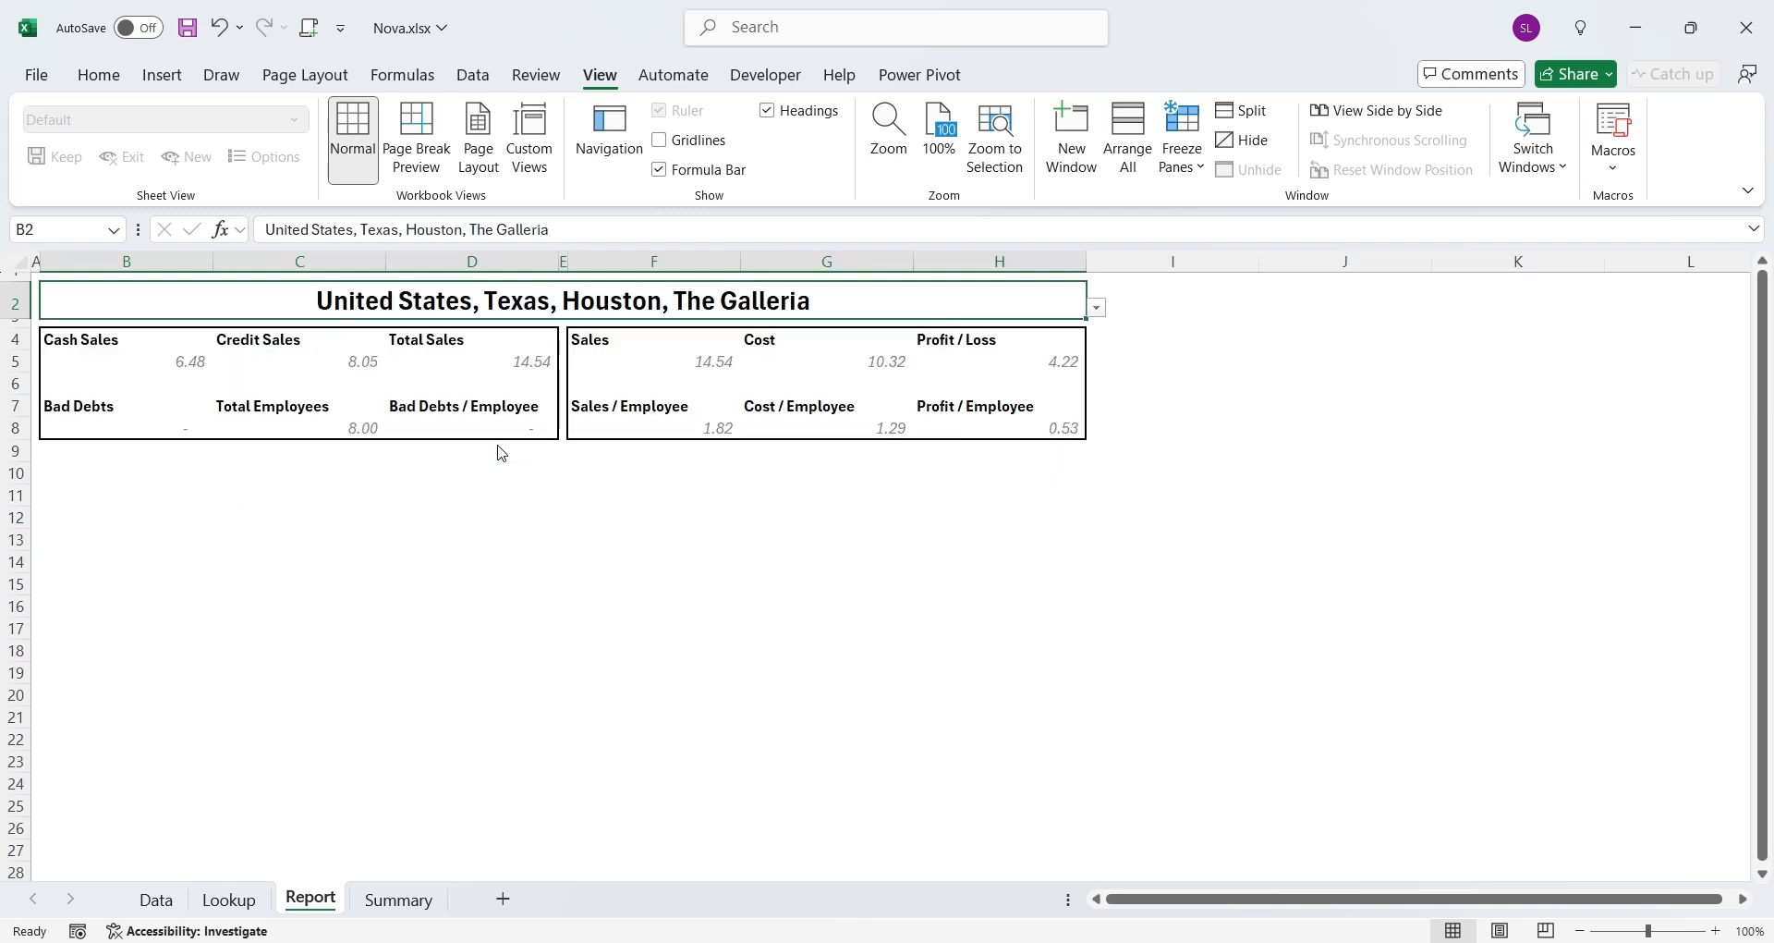
mouse_move(650, 480)
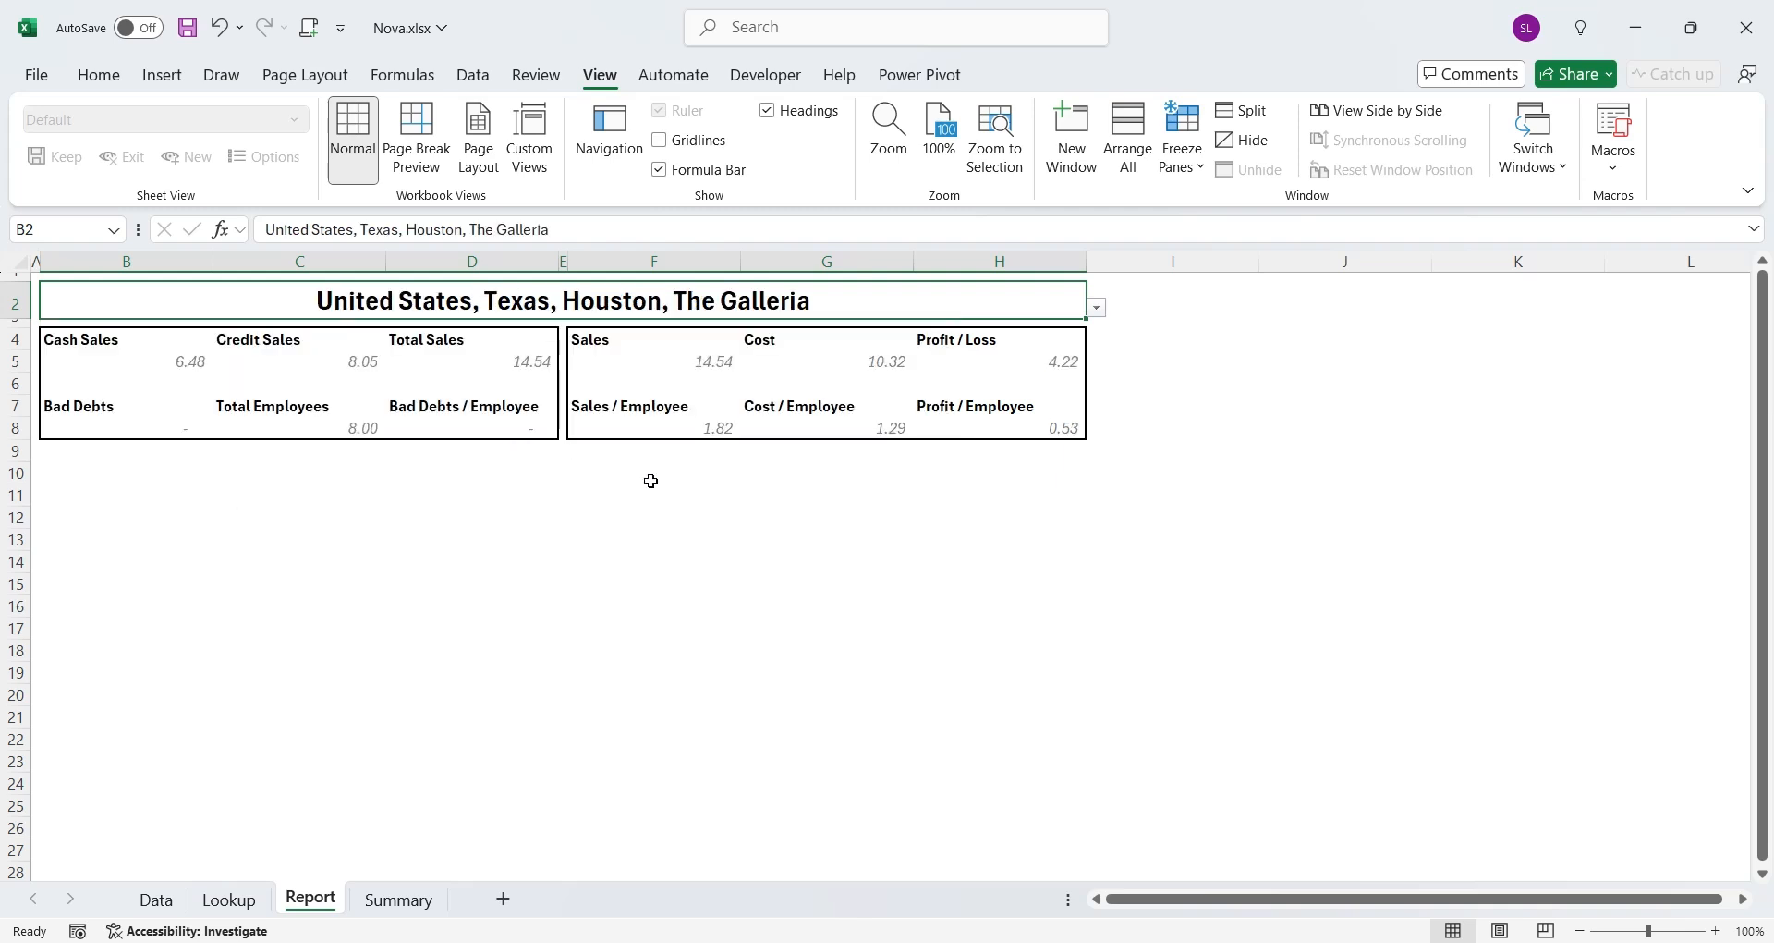
Check the Profit / Employee formula, then insert a 2-D line chart of sales on Summary
click(998, 428)
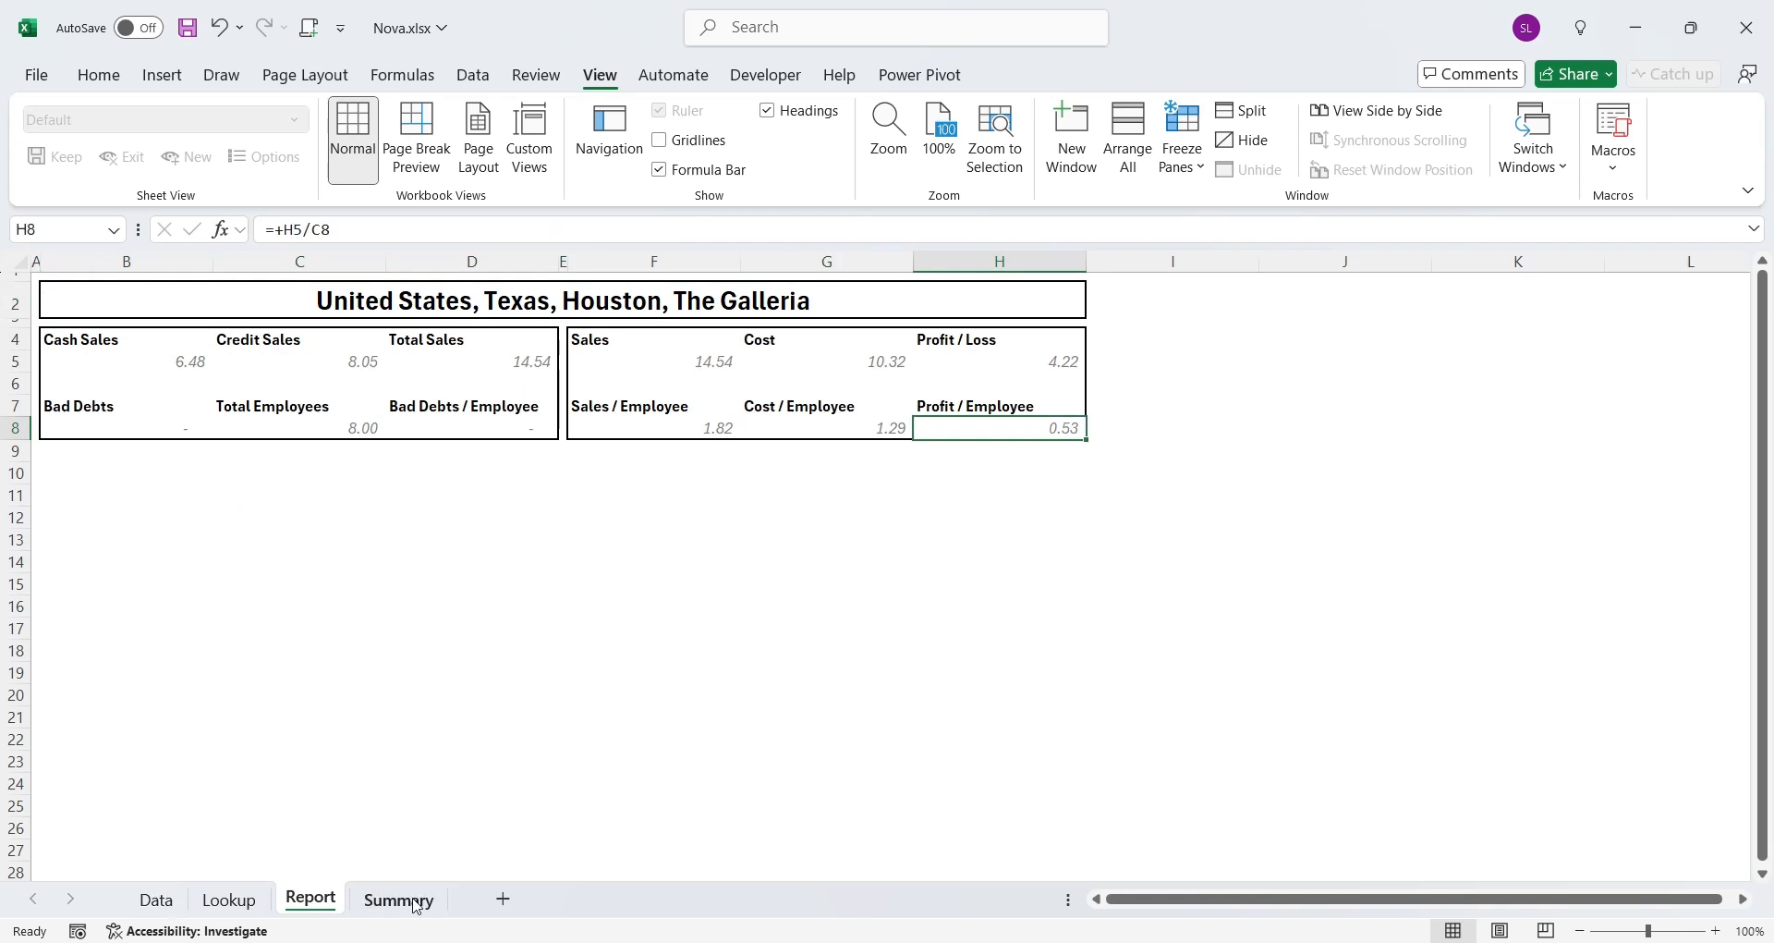
click(397, 898)
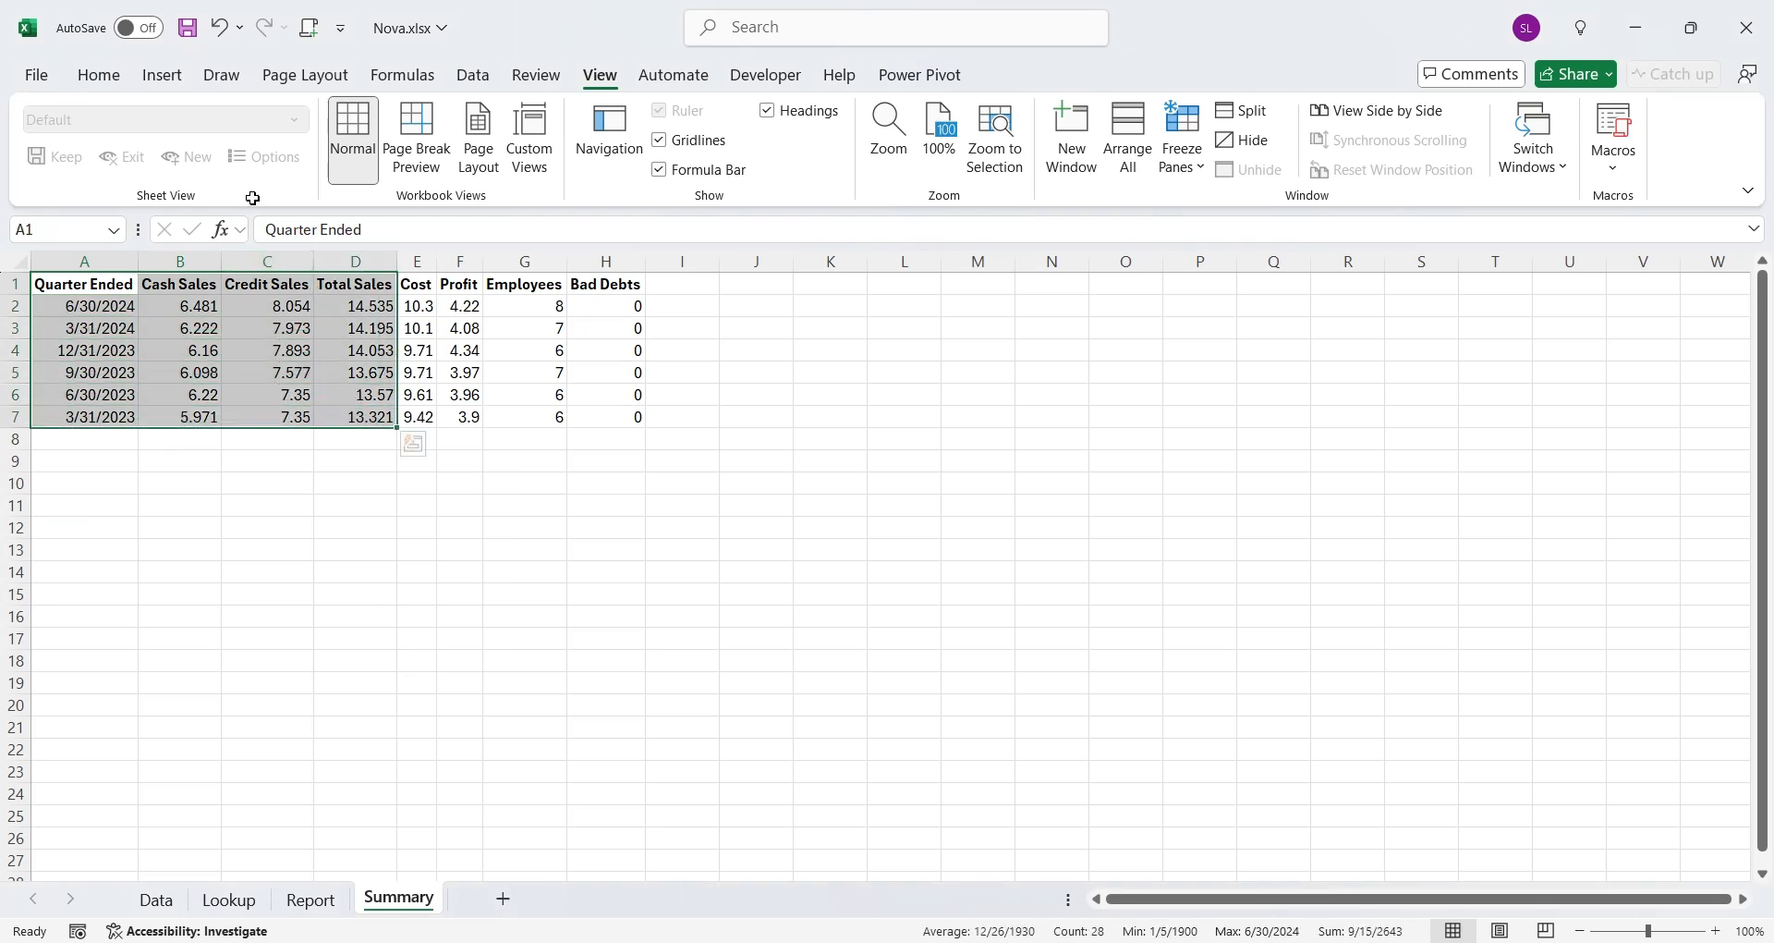
click(161, 75)
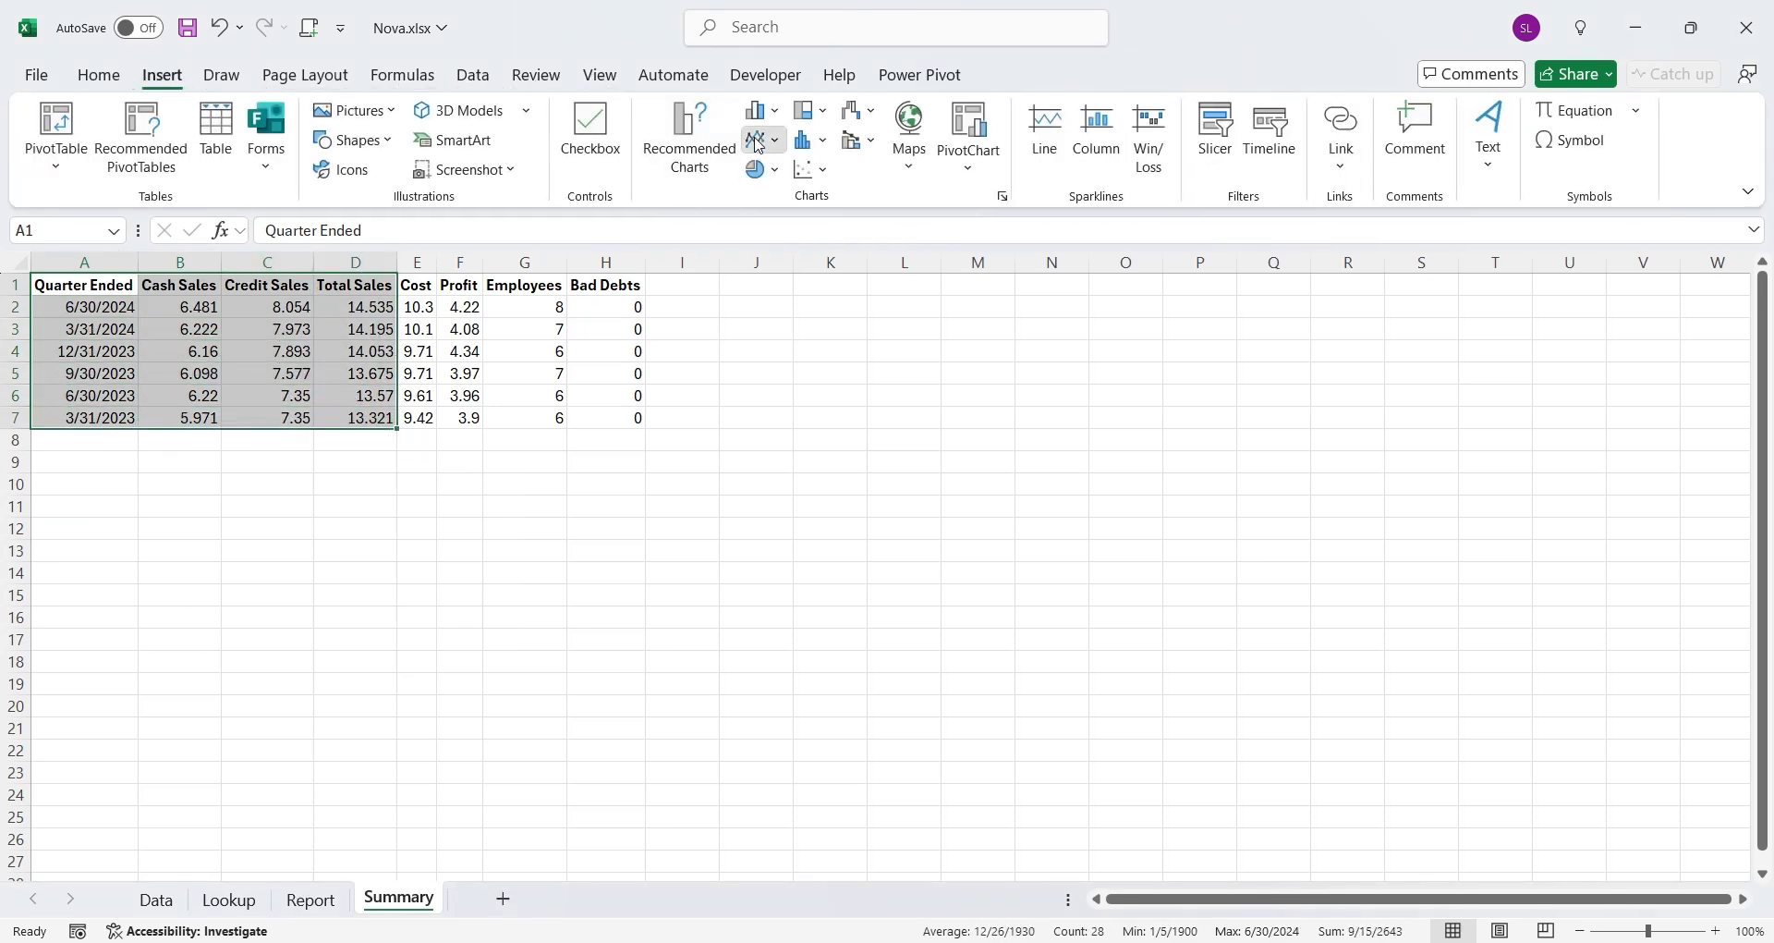
click(756, 140)
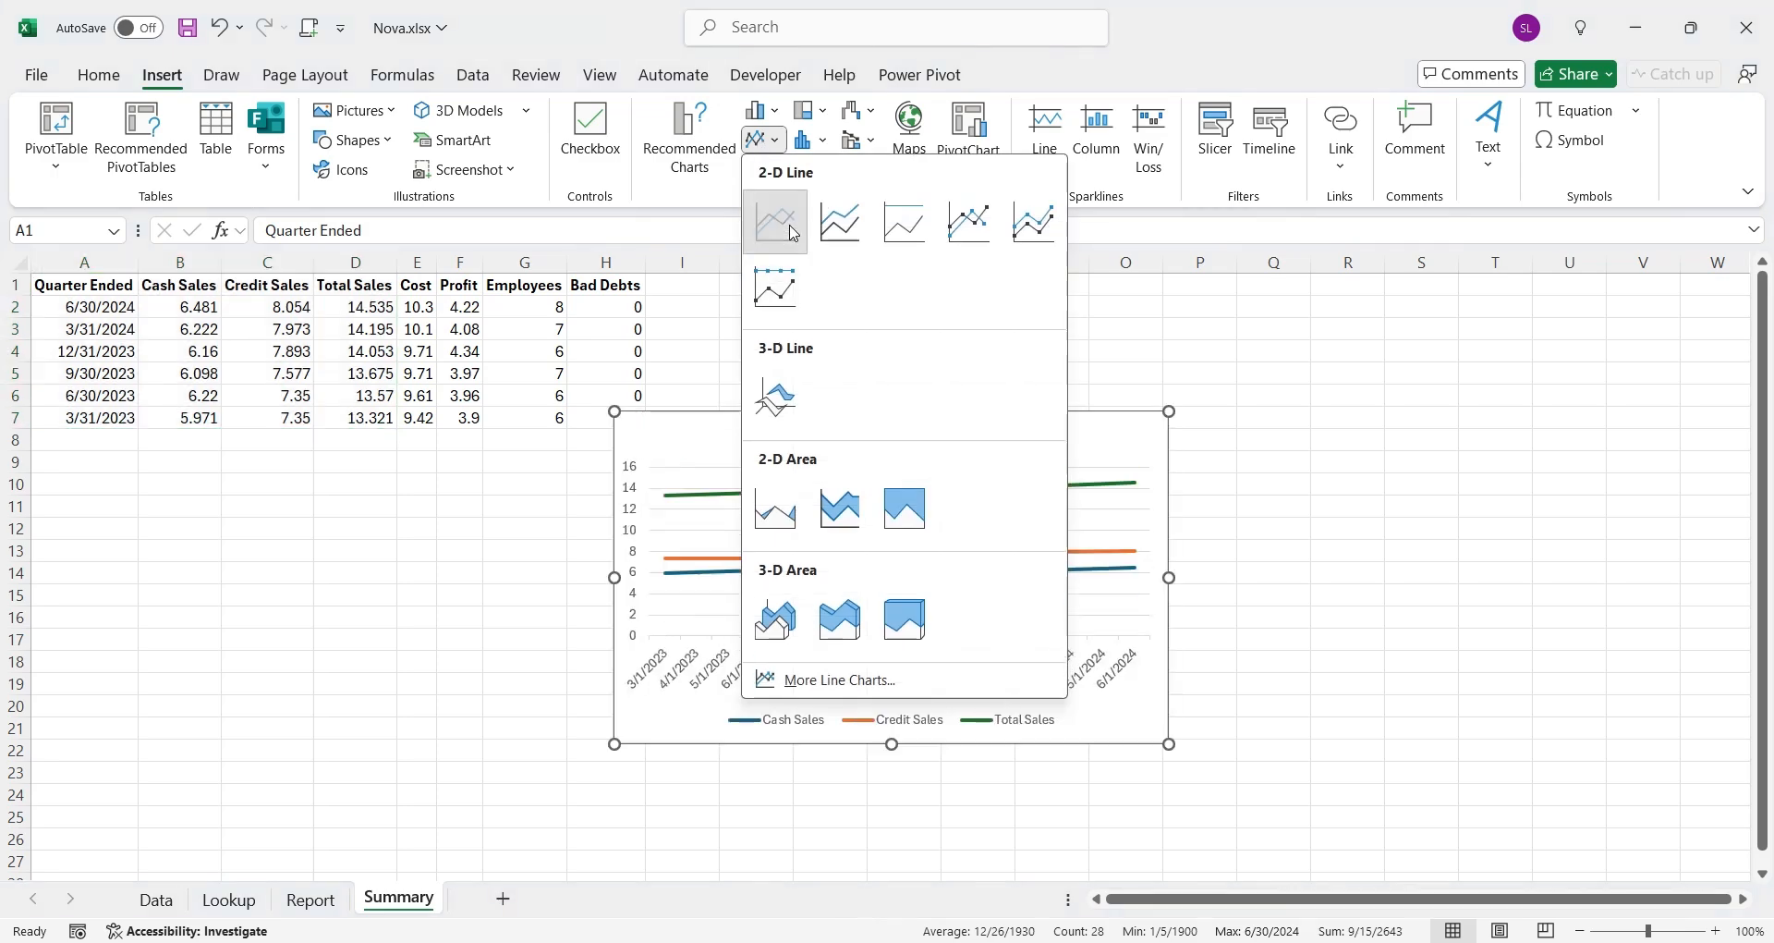
click(775, 221)
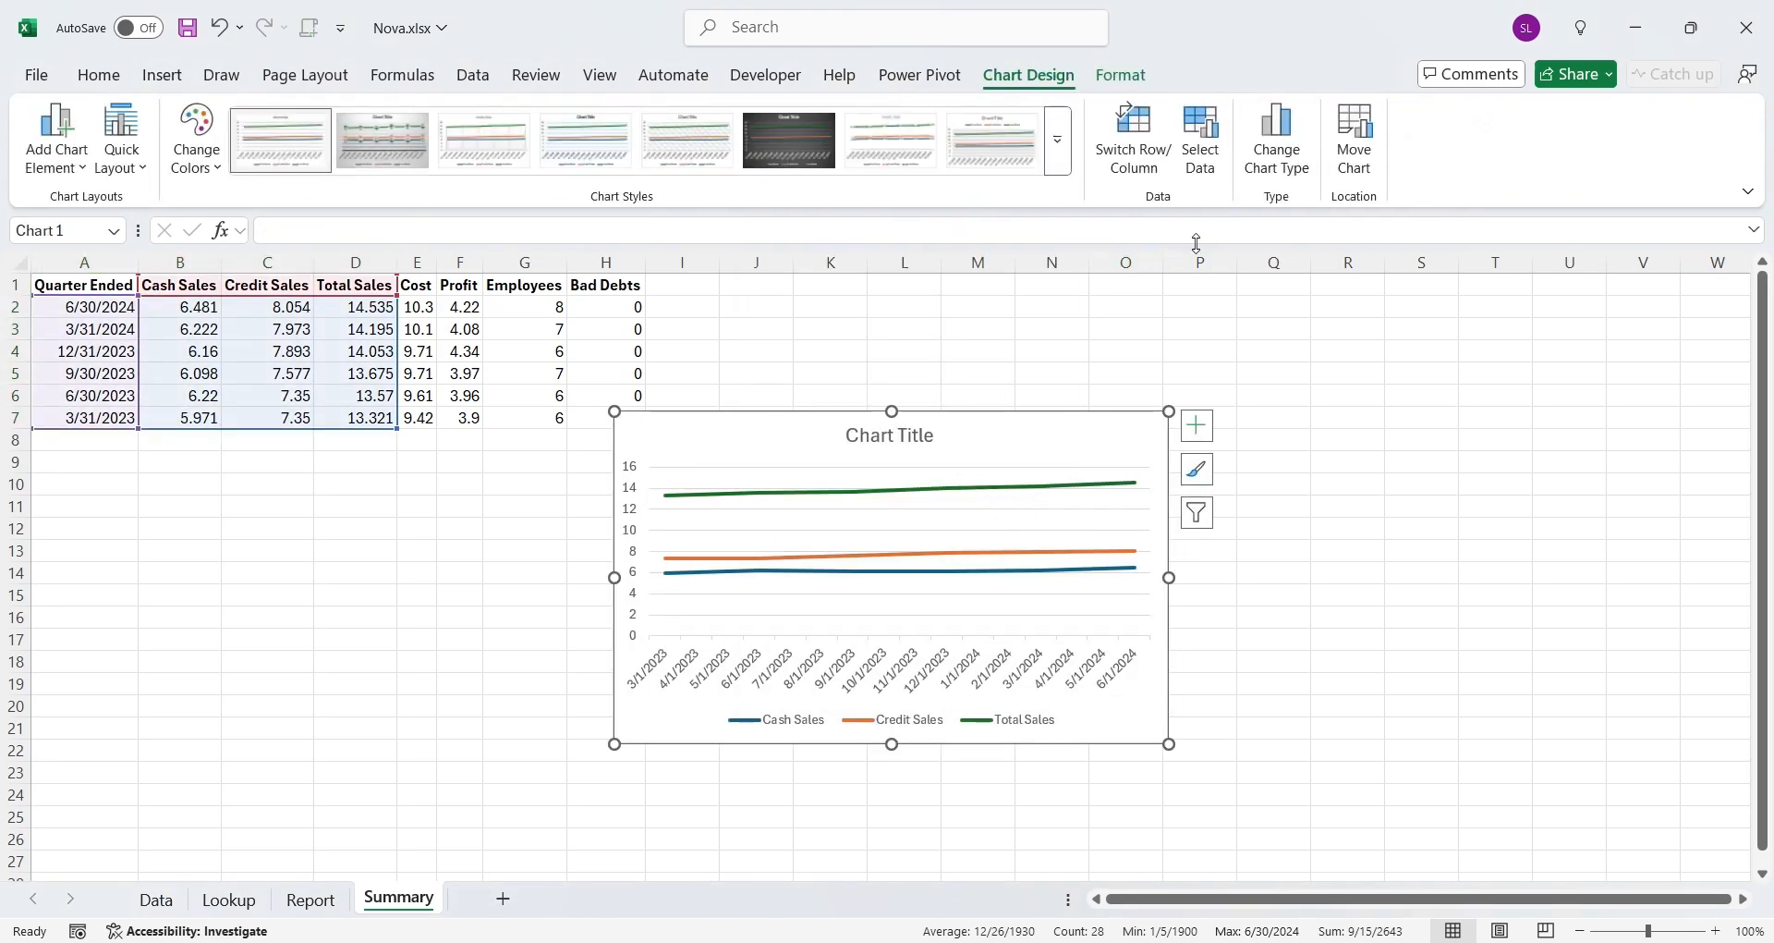
Convert the chart to a Combo with Total Sales on the secondary axis
click(1275, 136)
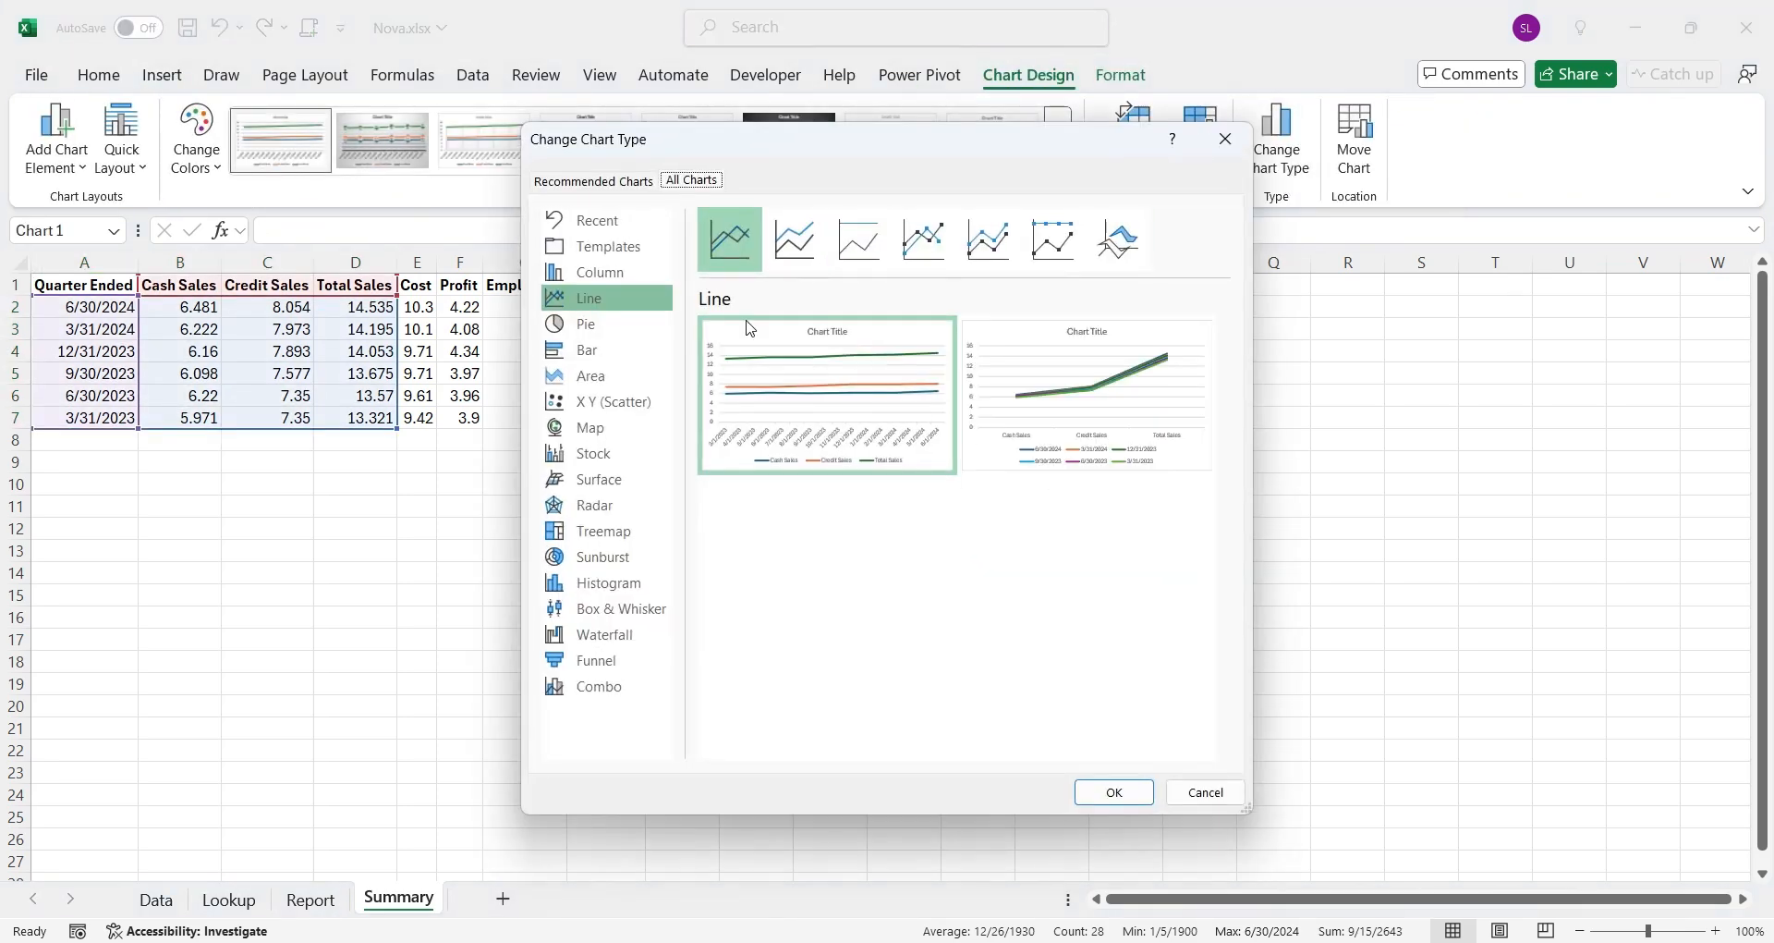
click(601, 686)
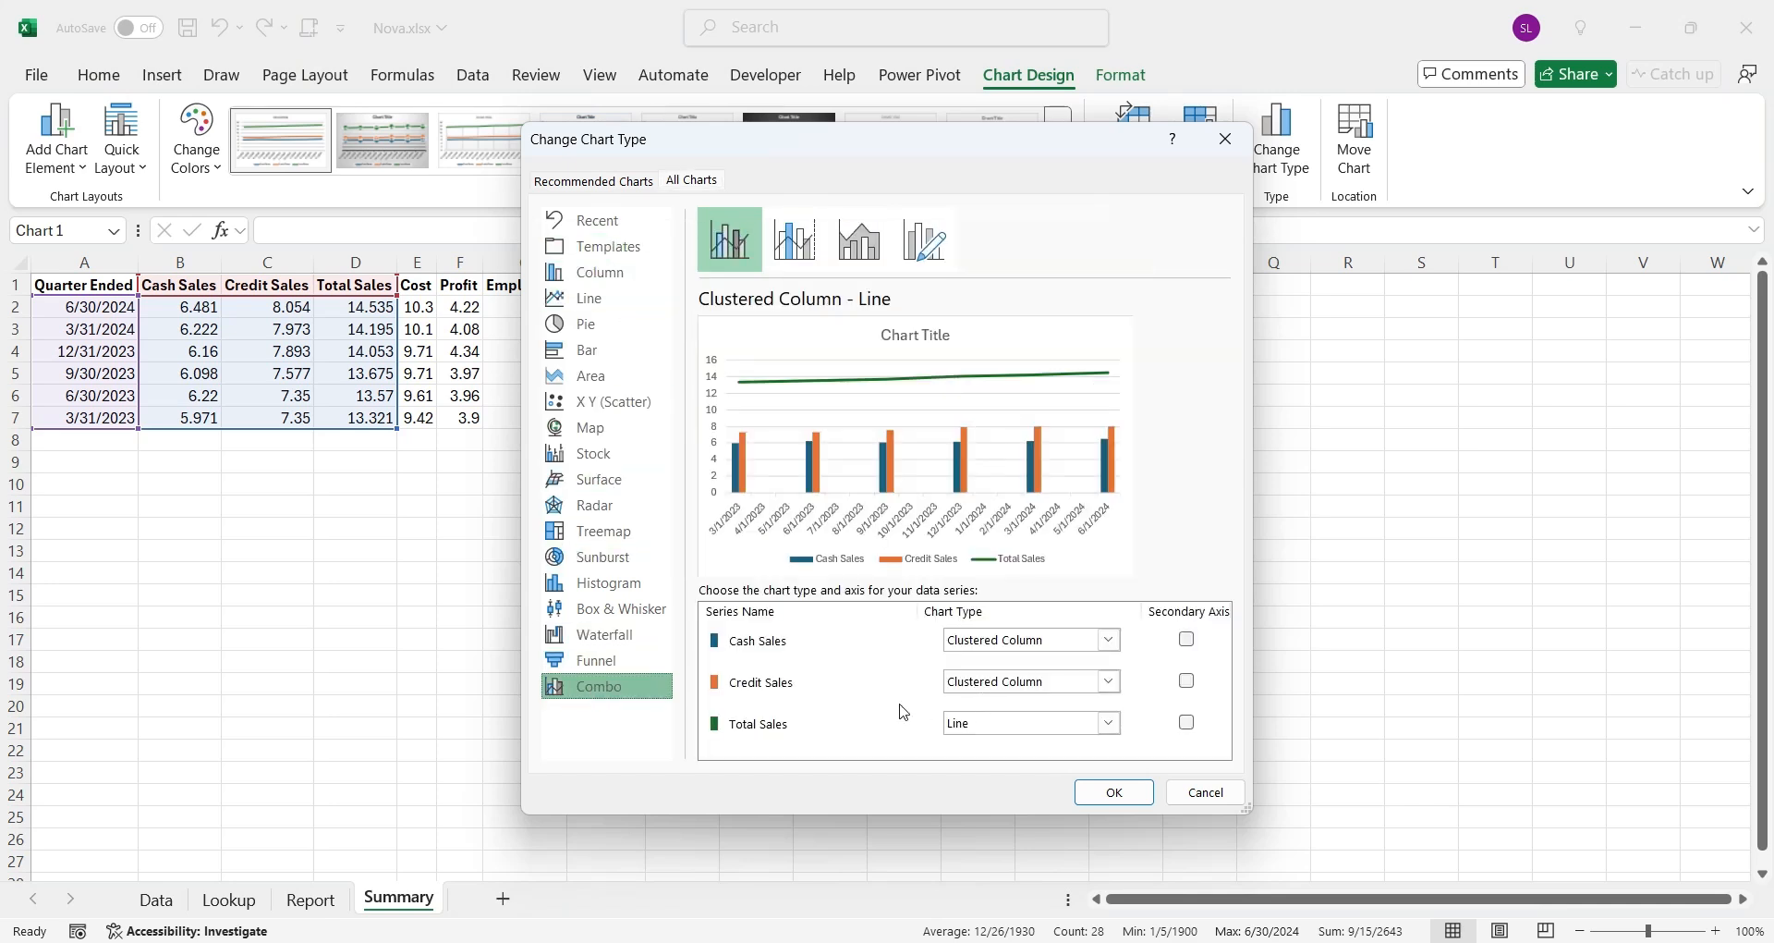
mouse_move(853, 728)
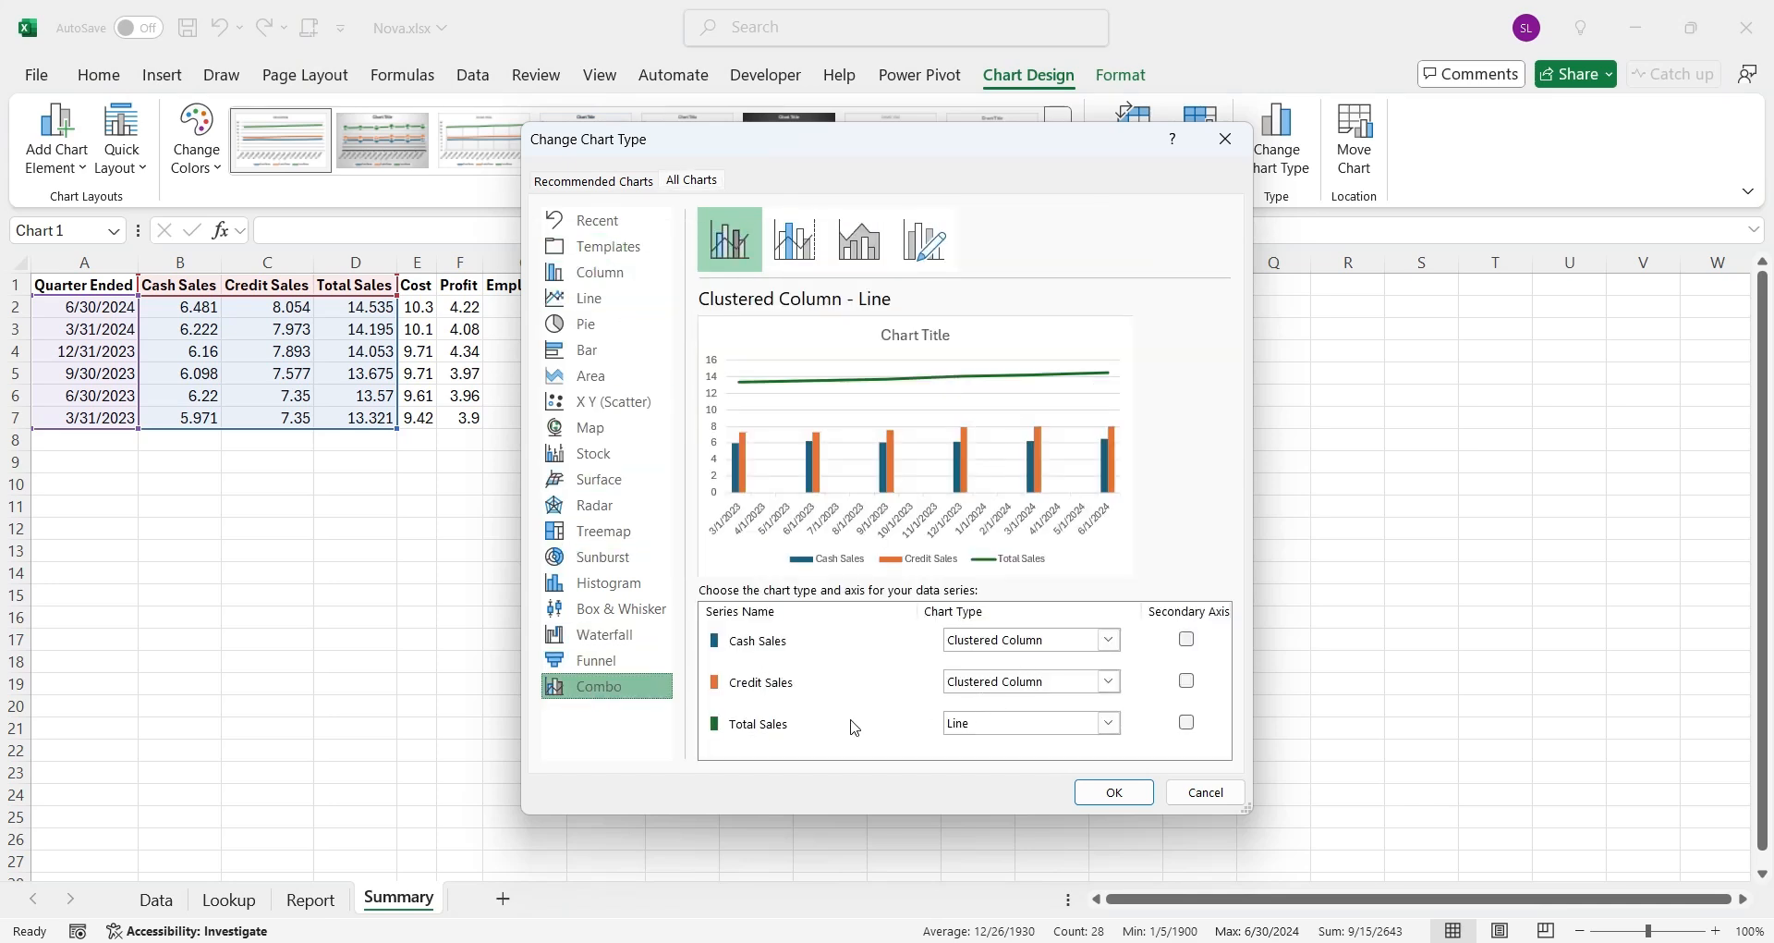
click(1186, 721)
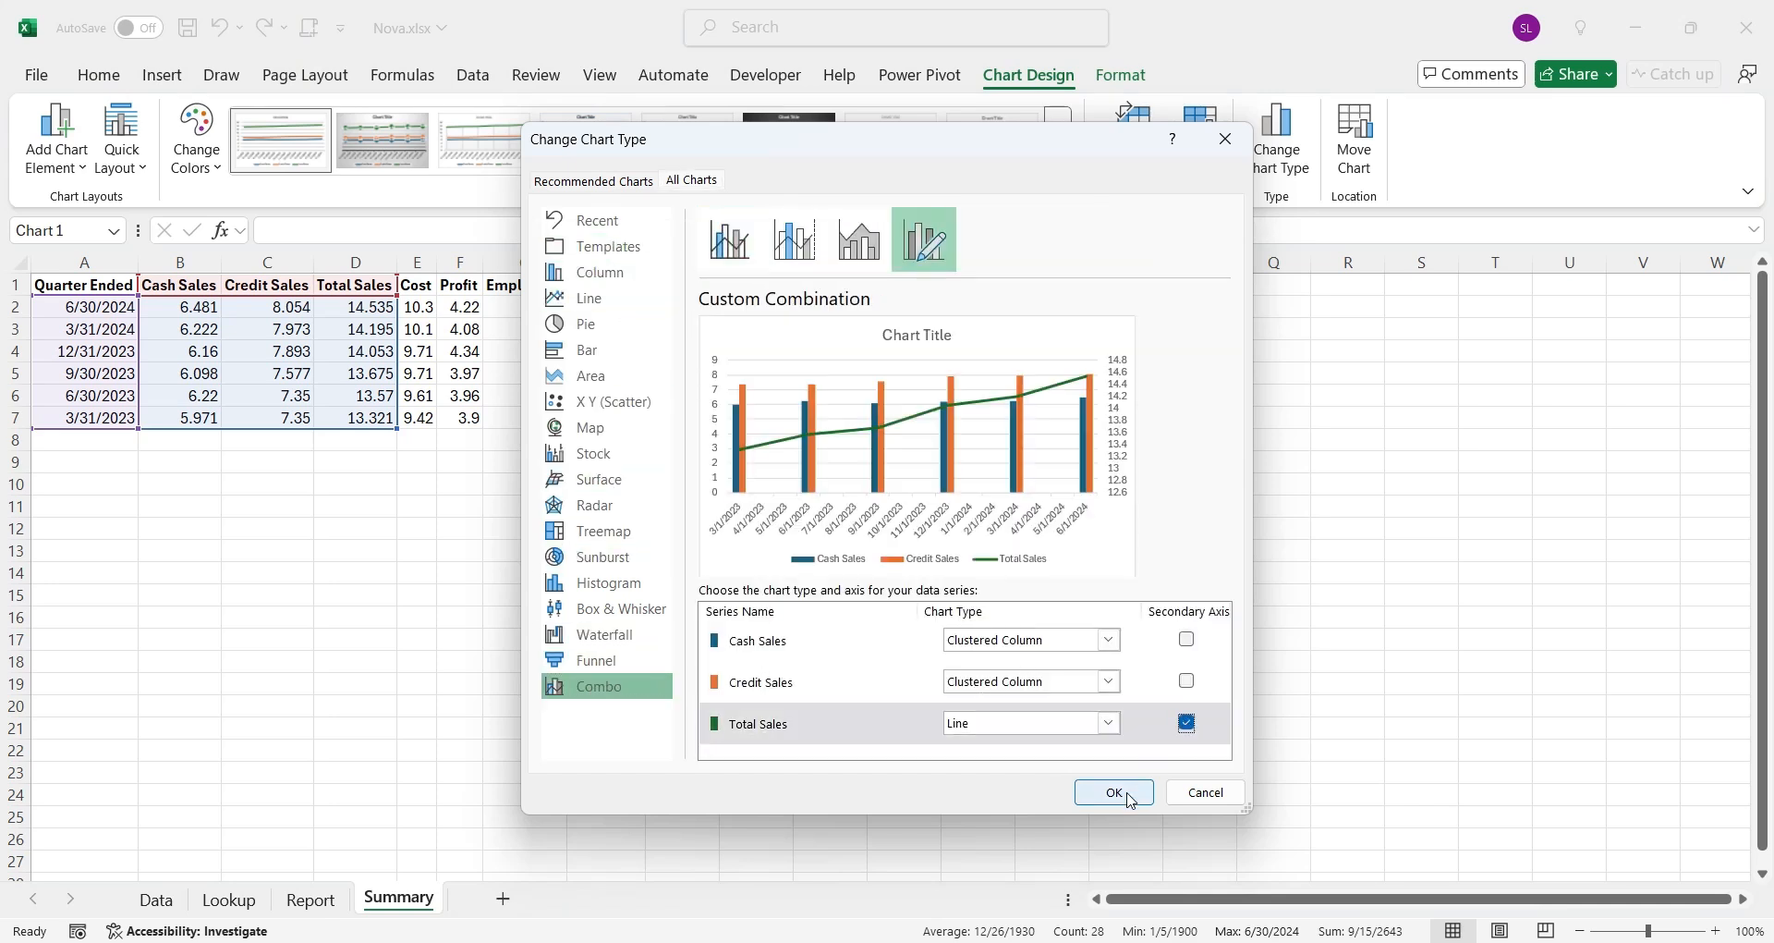
click(1114, 791)
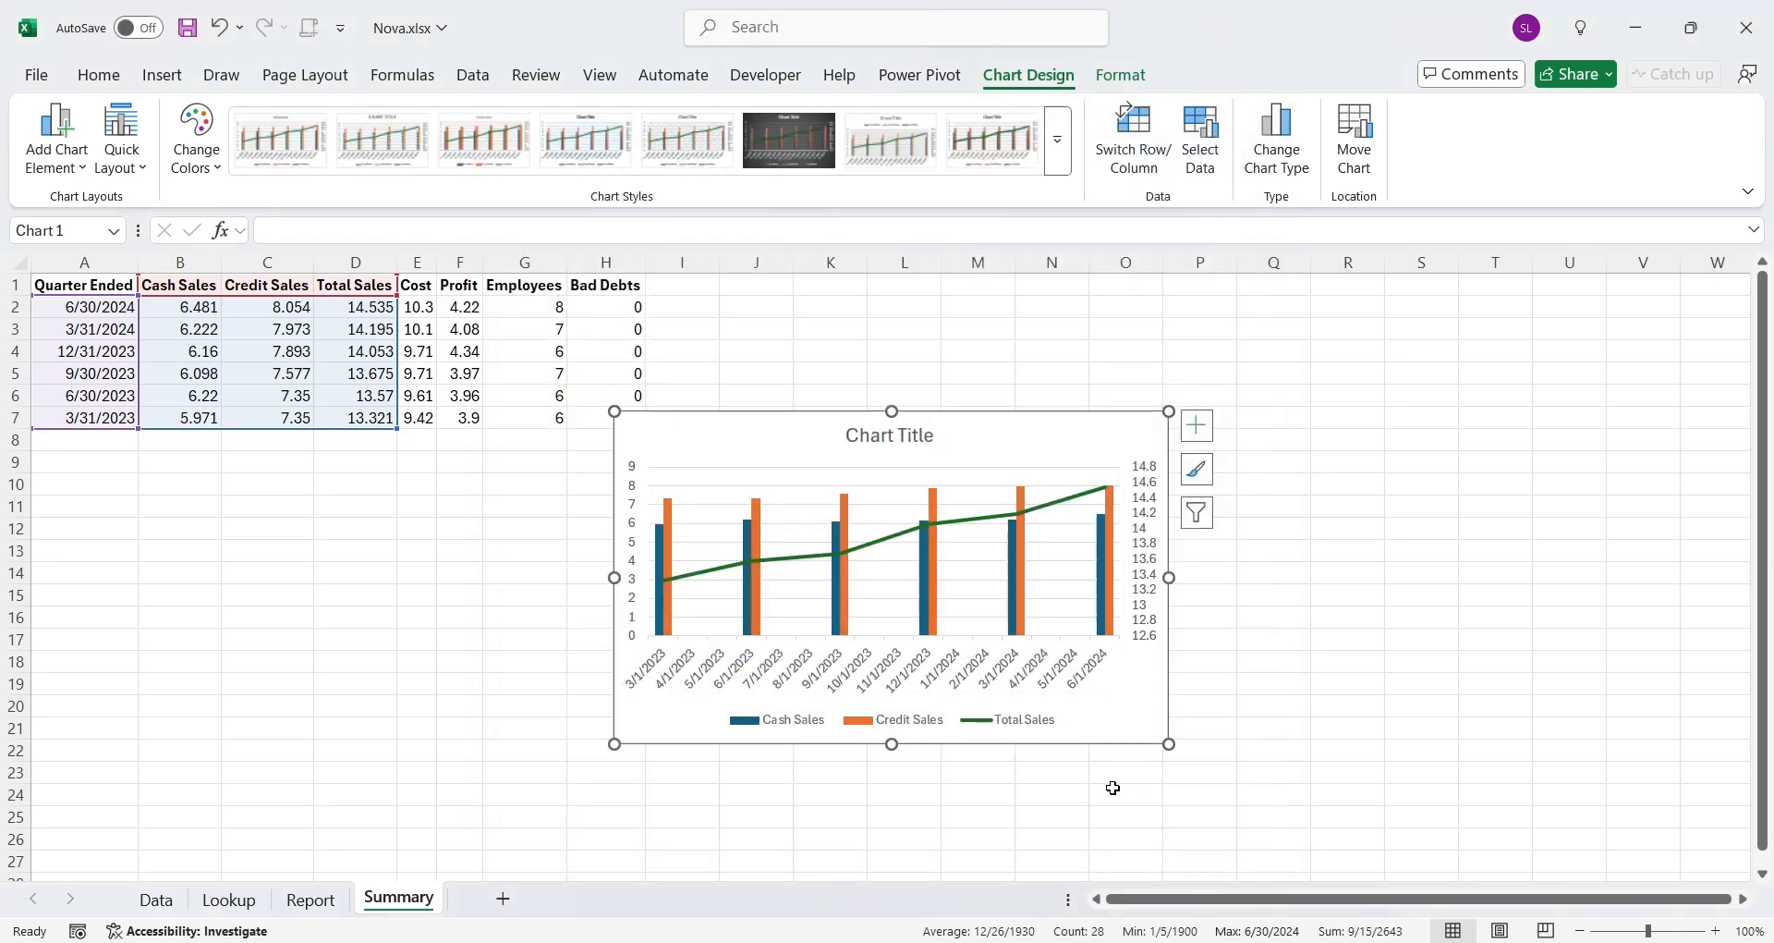
mouse_move(928, 555)
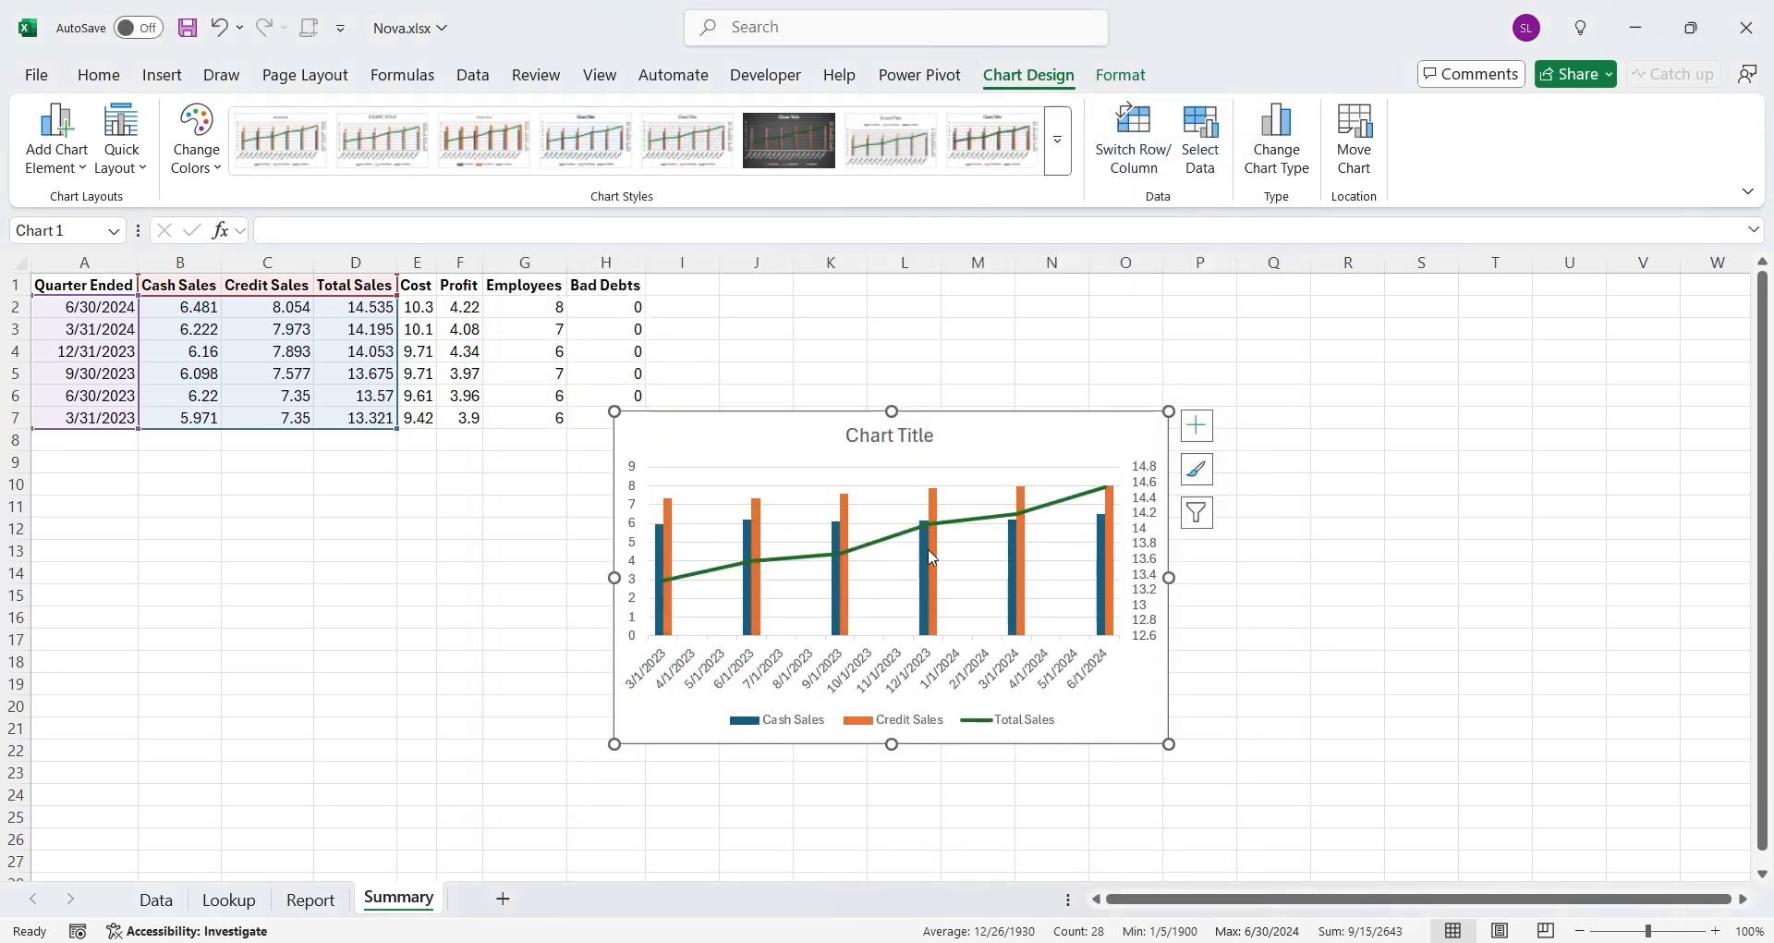
Title the chart 'Sales' and move it onto the Report sheet below the dashboard
click(889, 434)
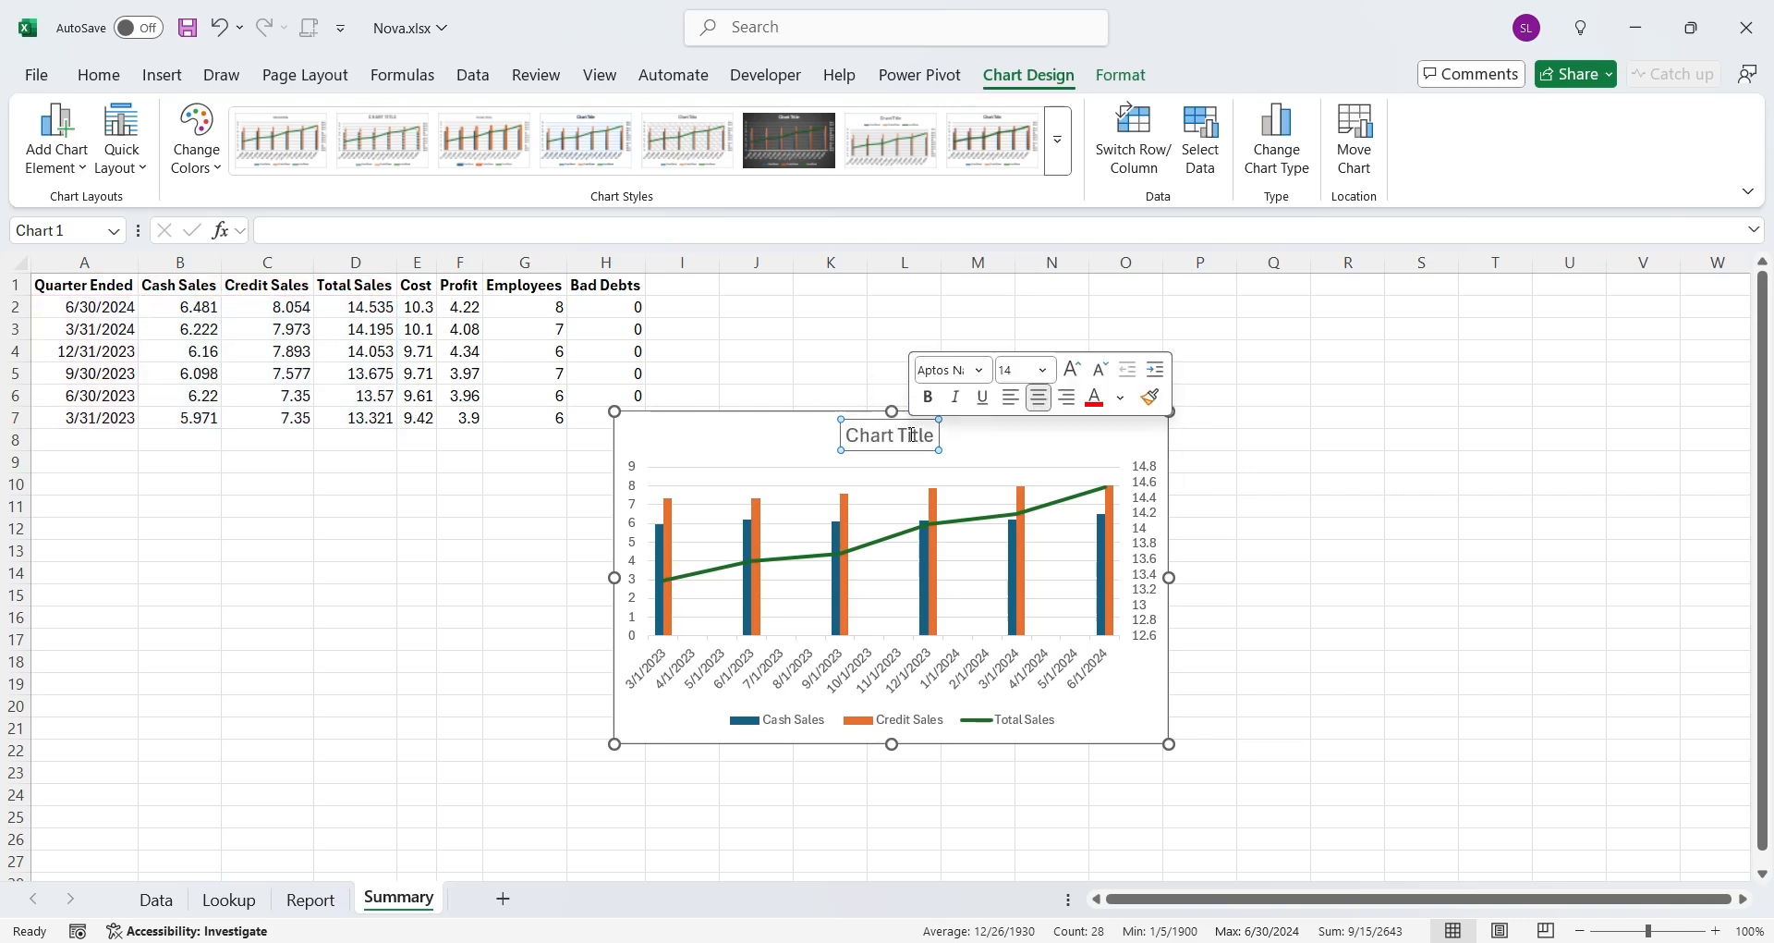
text(Sales)
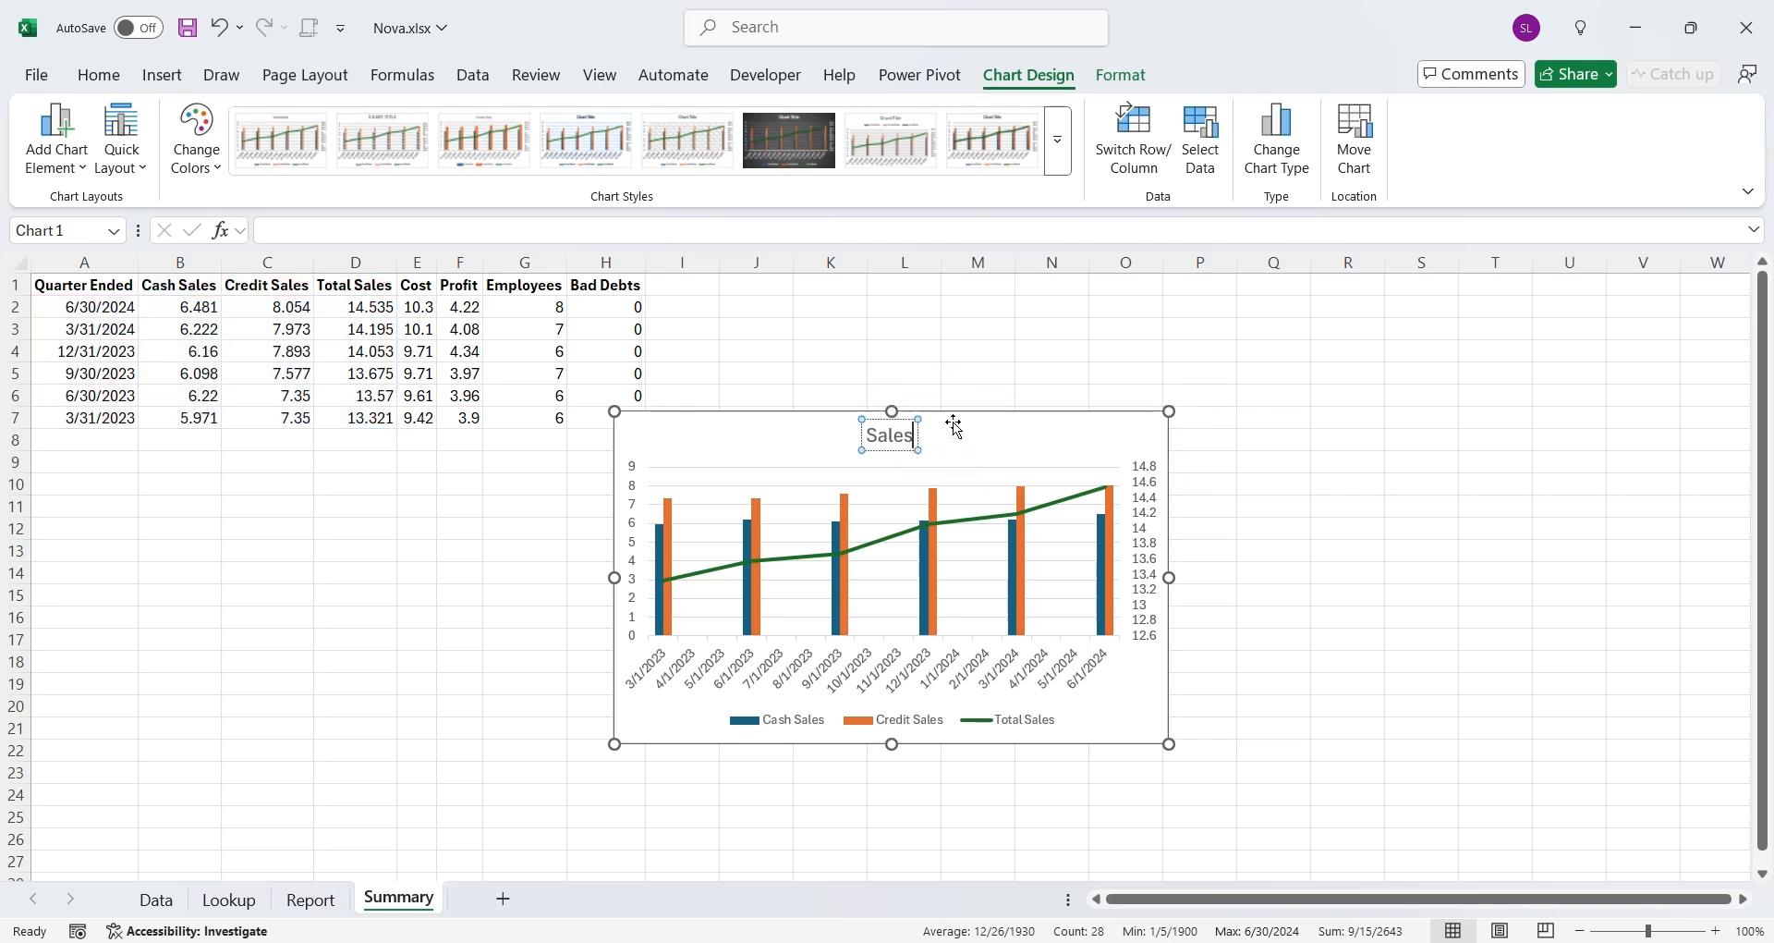
click(310, 899)
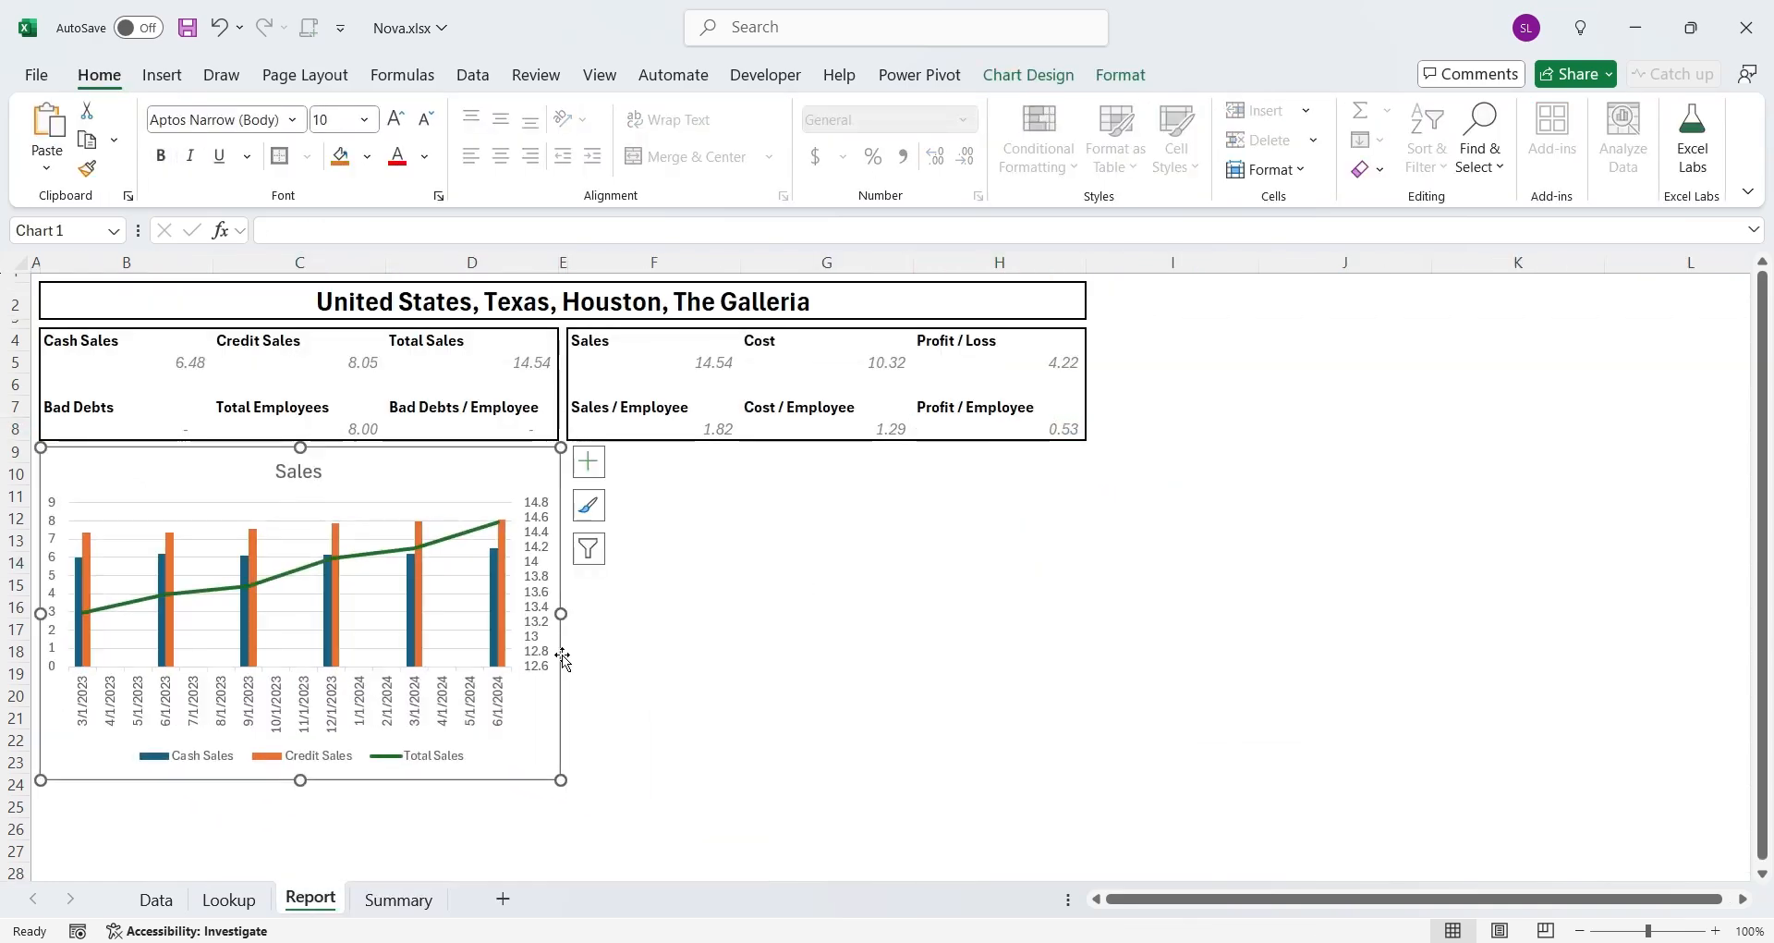
click(1027, 75)
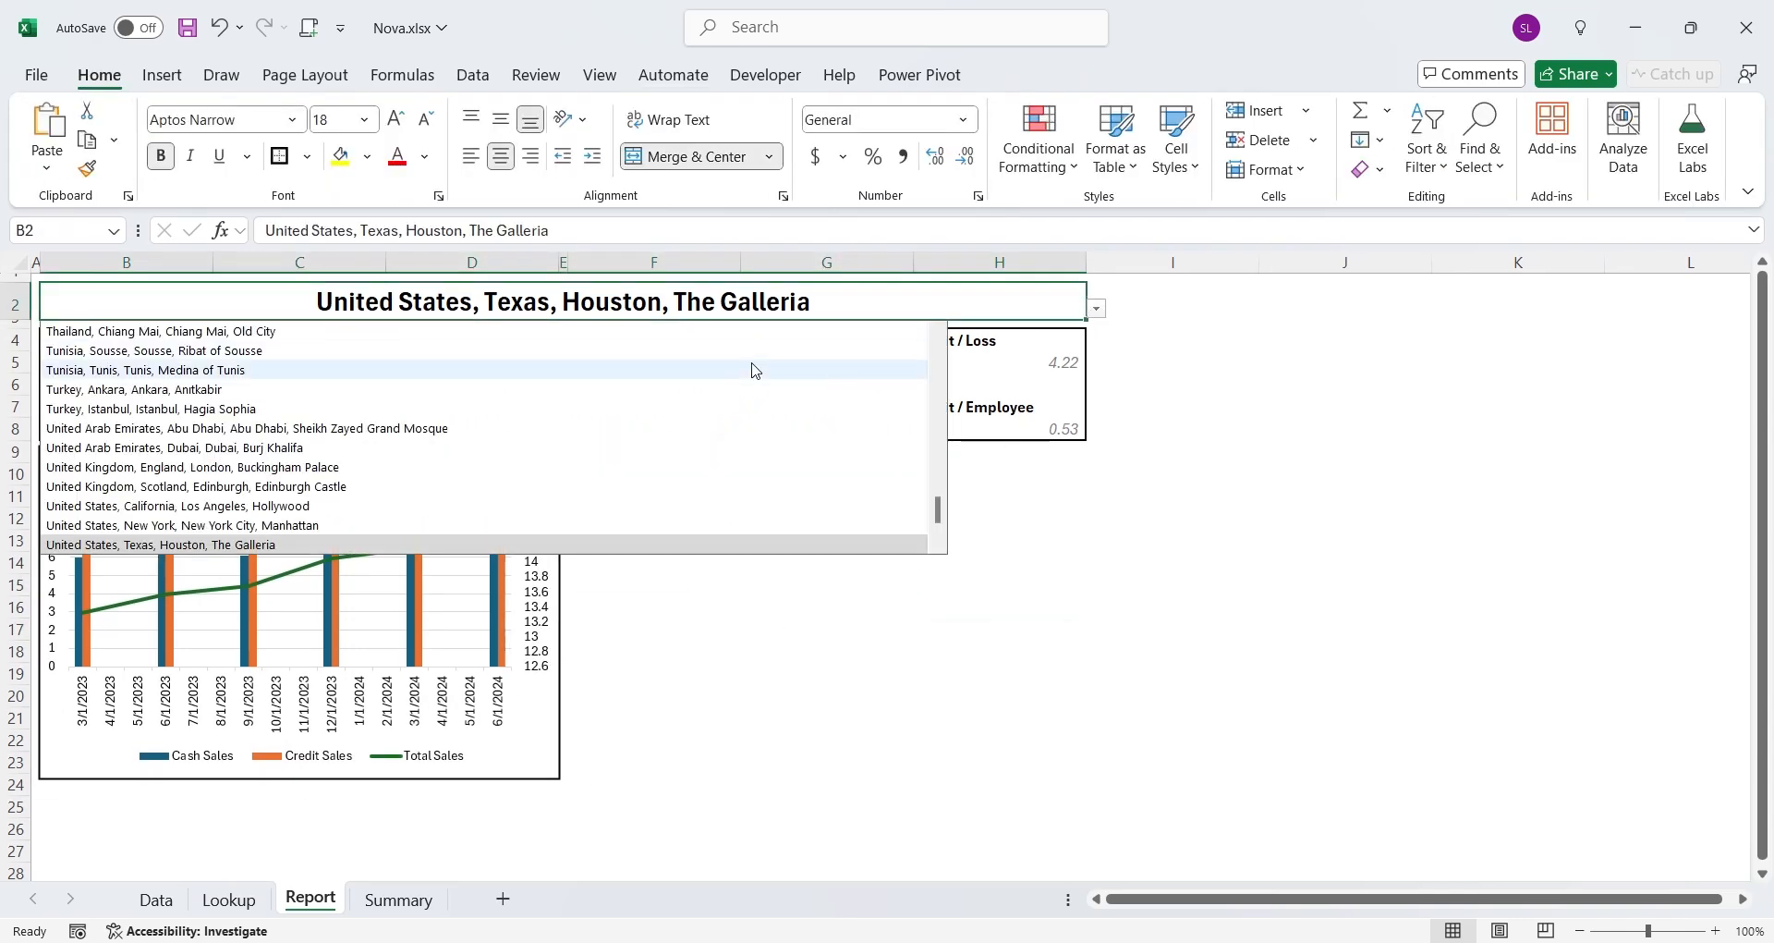
Test Turkey and Singapore, settle on Italy, Rome, Rome, Colosseum, then return to Summary
click(136, 408)
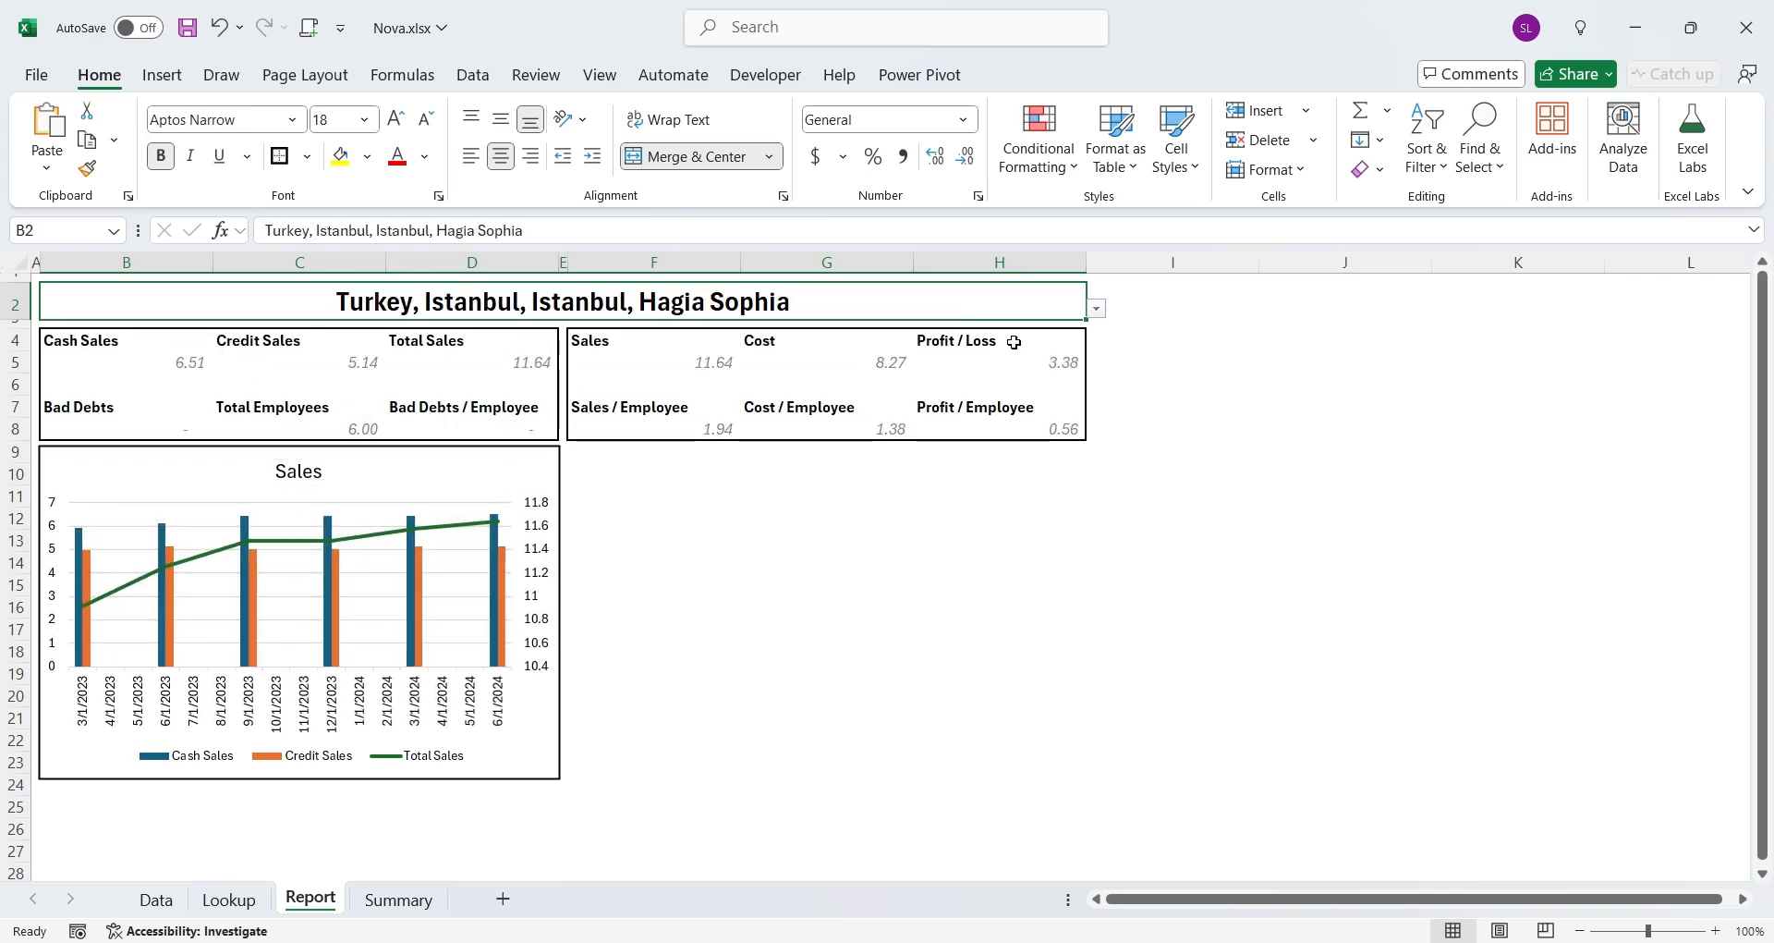
click(1092, 307)
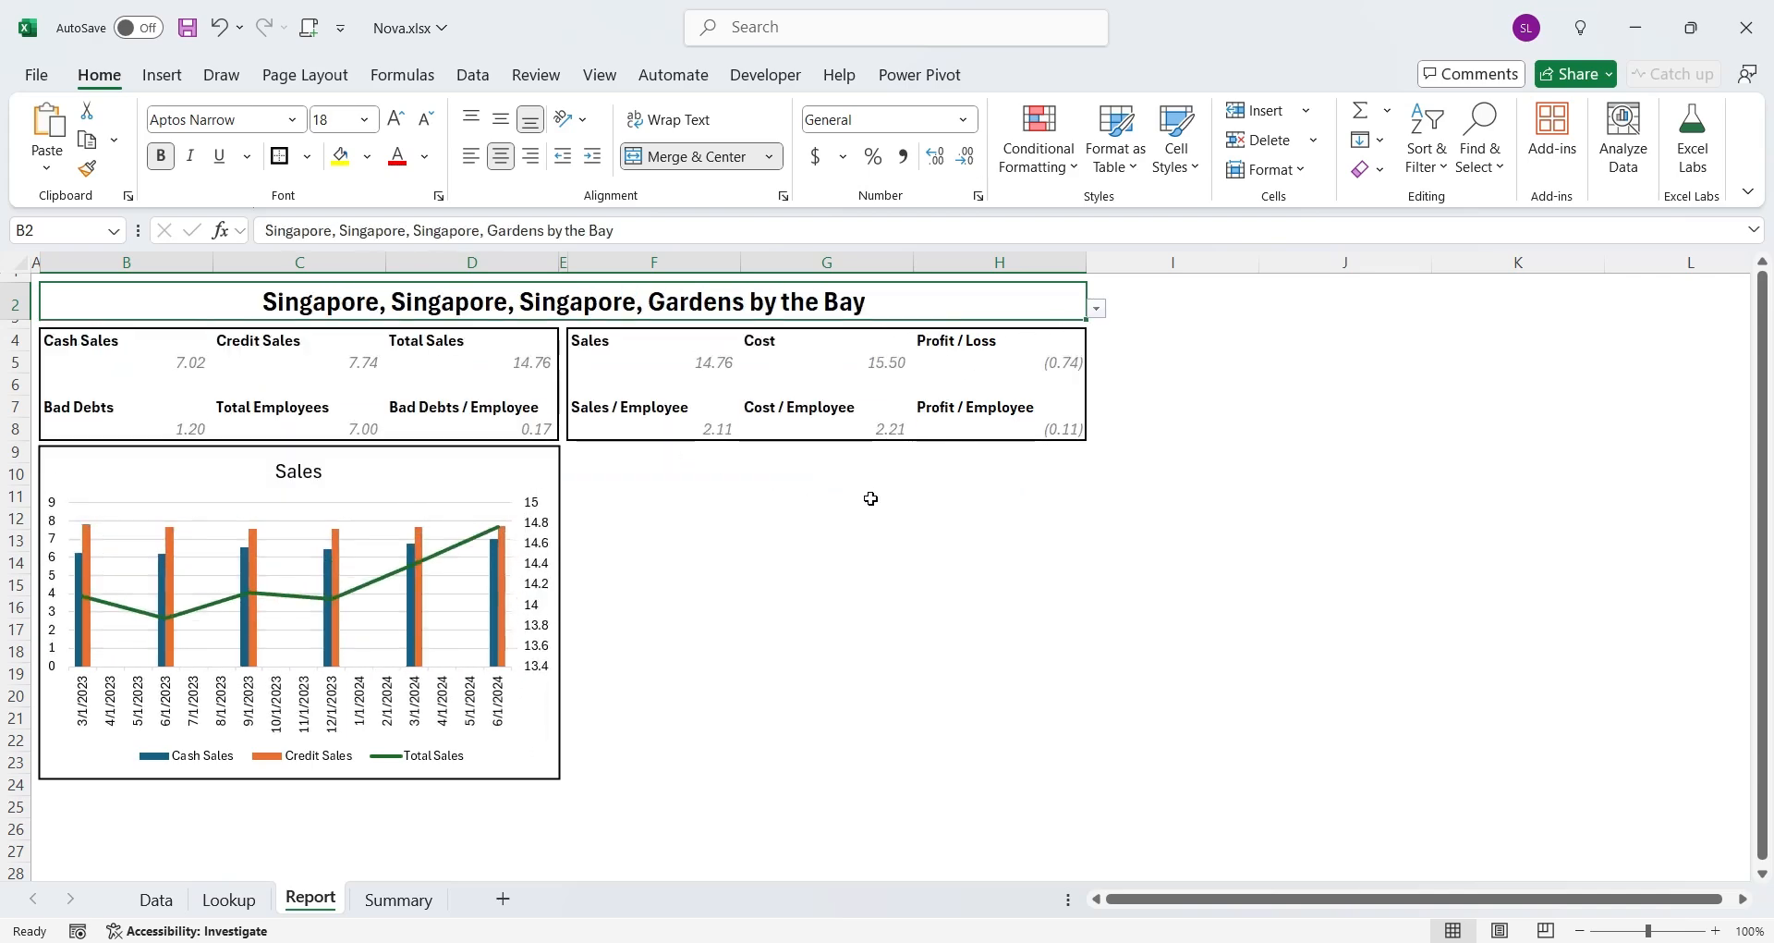
click(1093, 306)
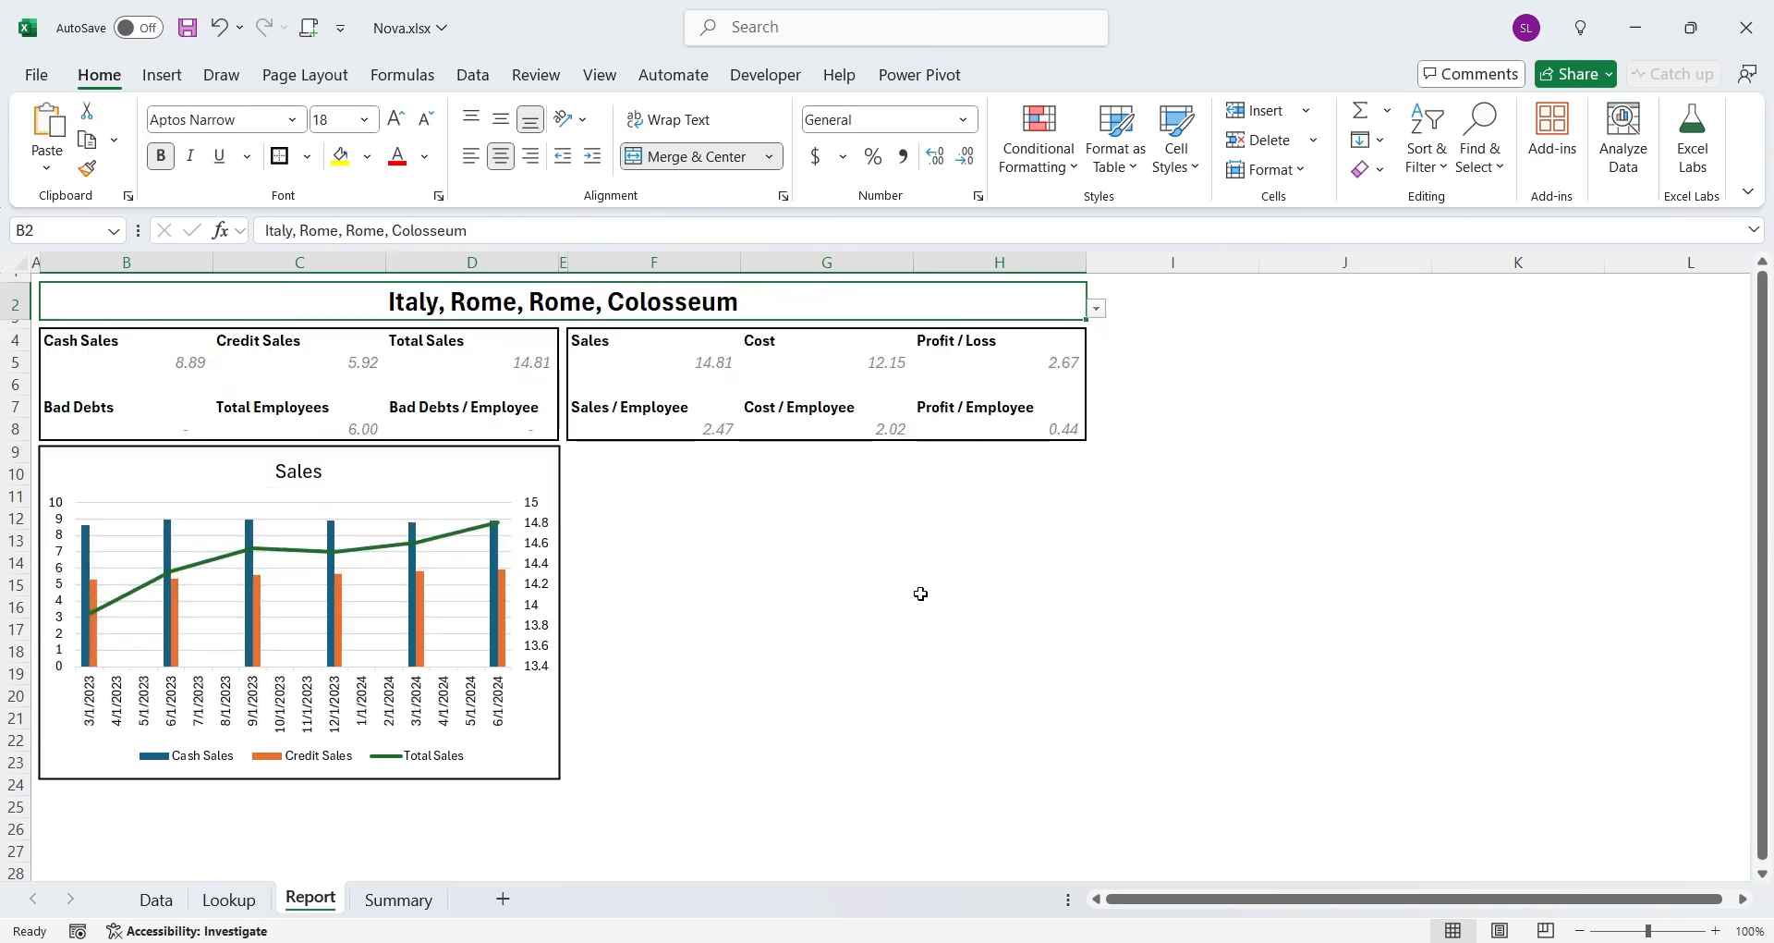
click(998, 584)
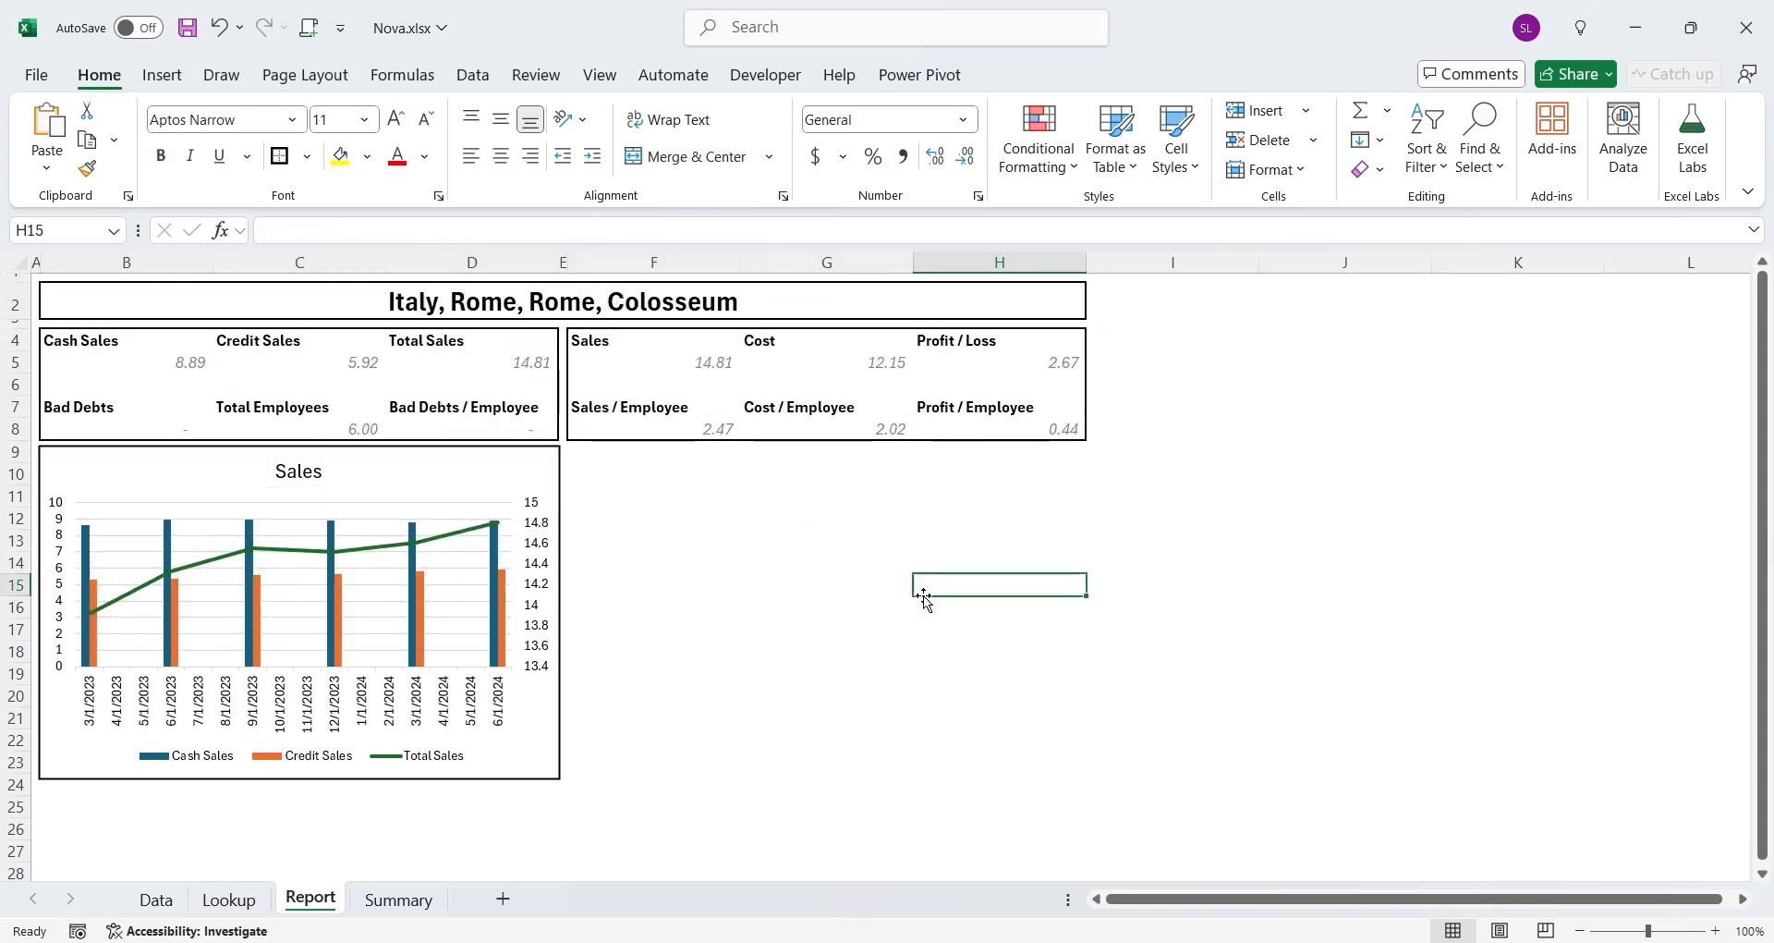
click(397, 898)
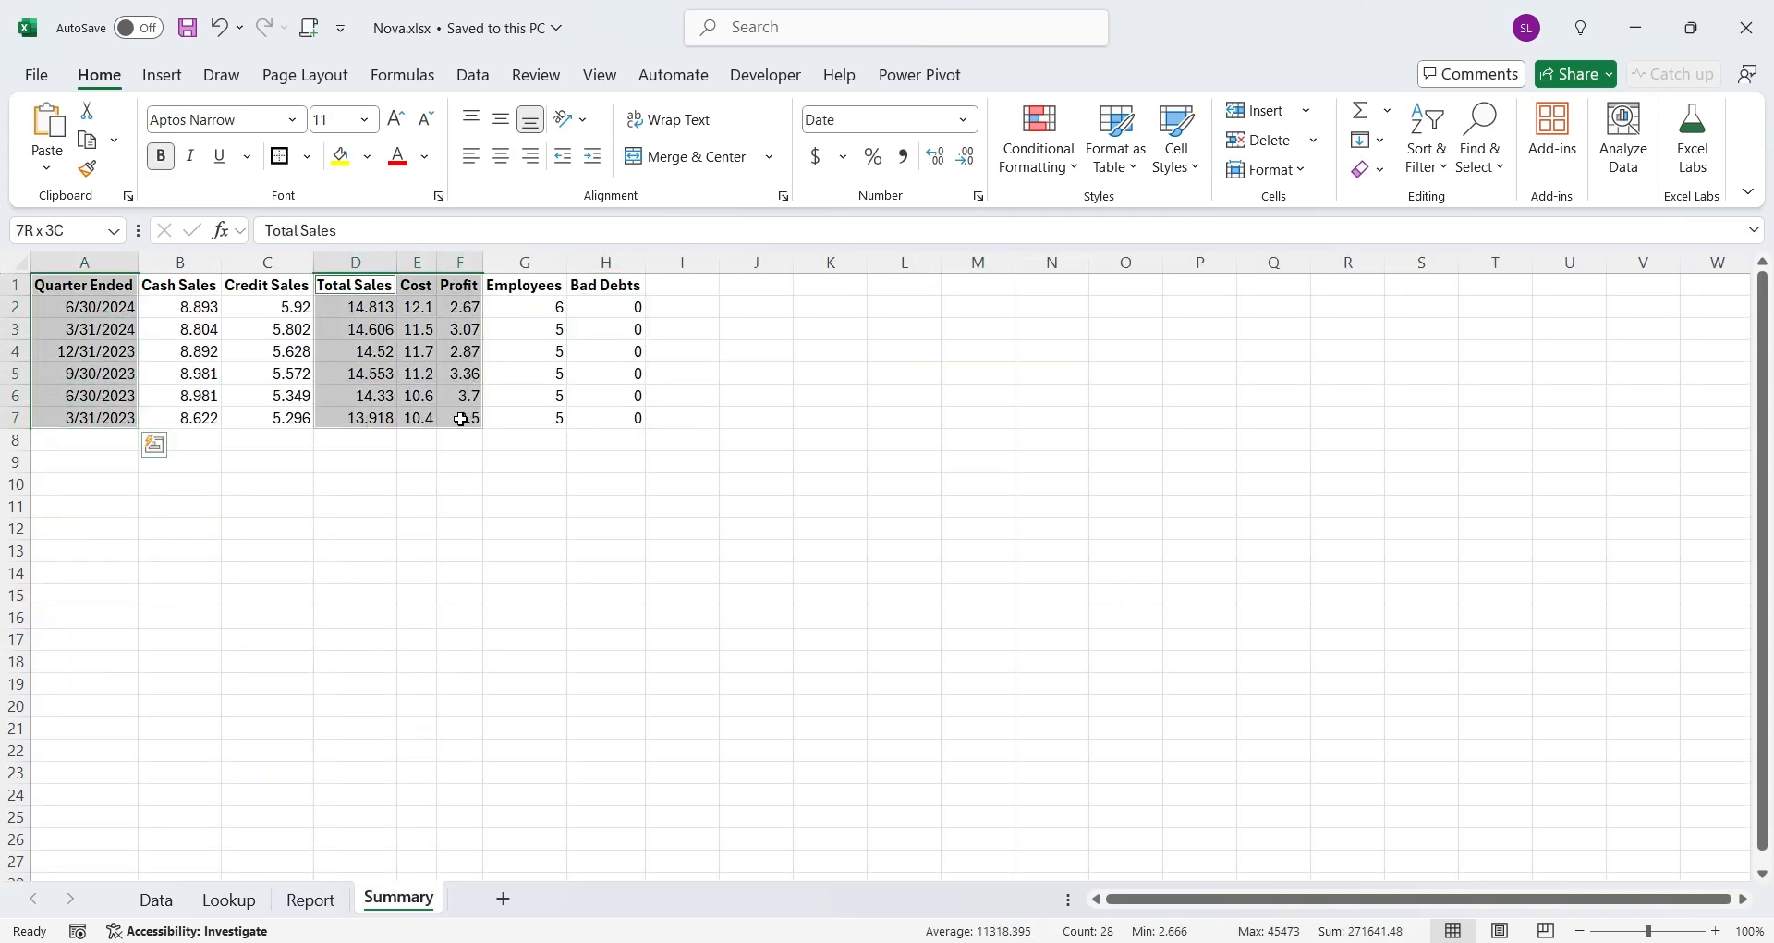
Insert a basic 2-D line chart of the selected Summary data
click(161, 75)
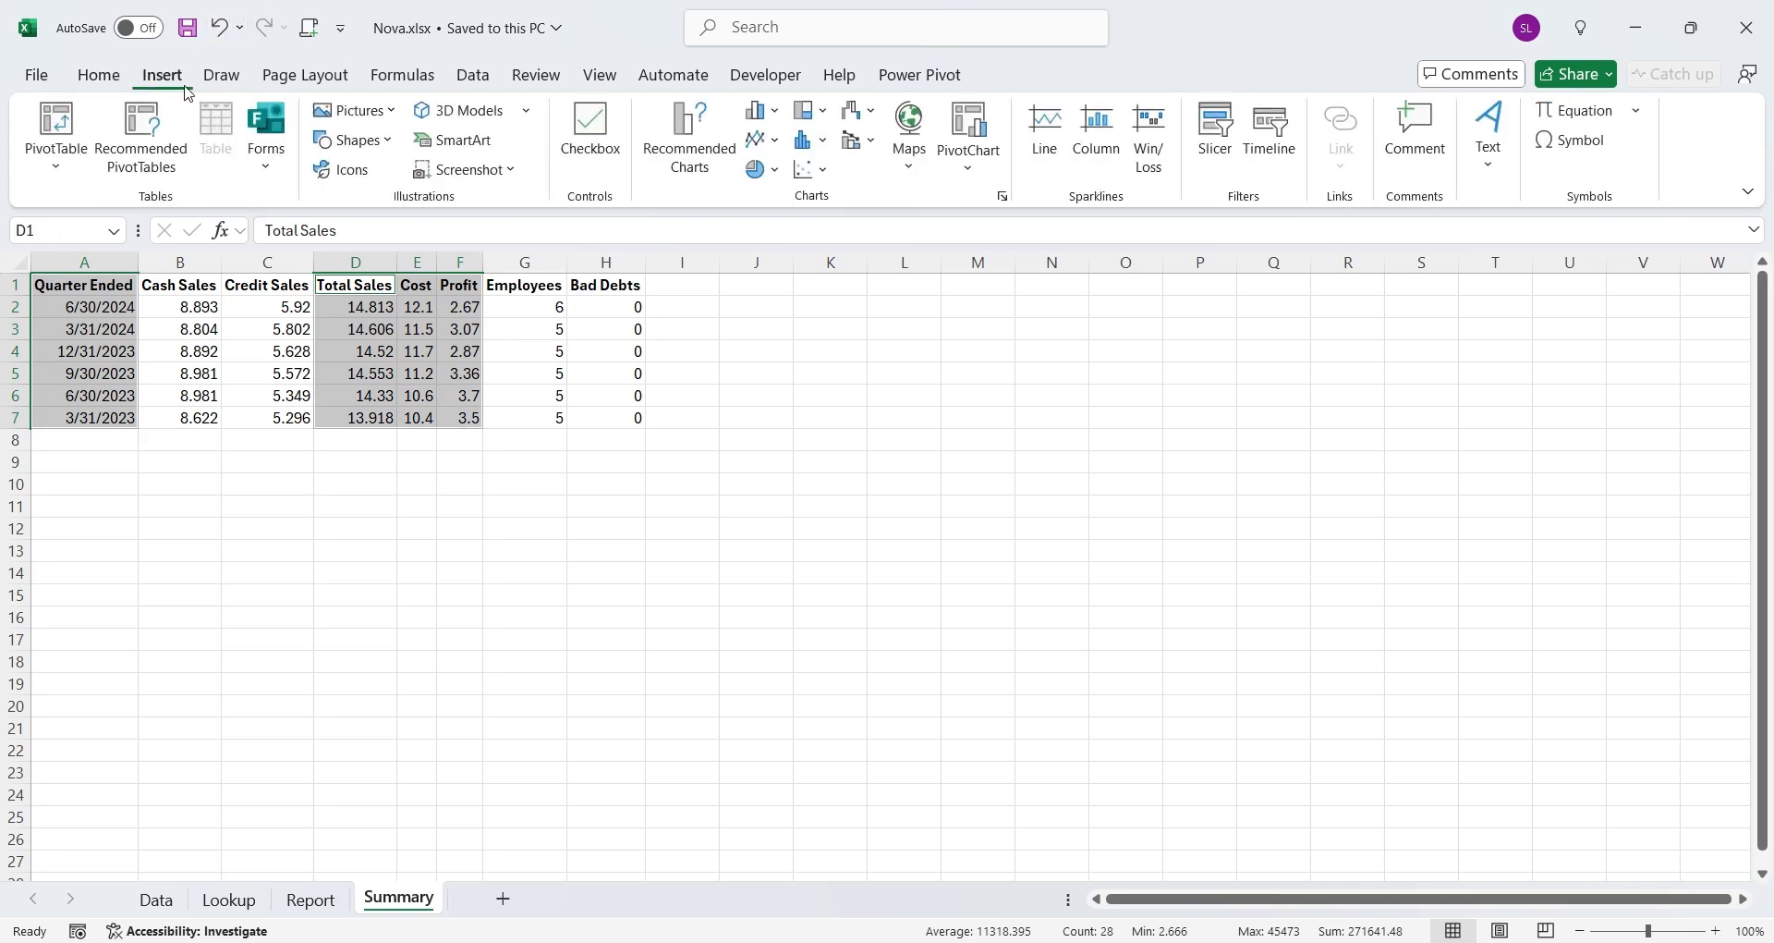
click(755, 139)
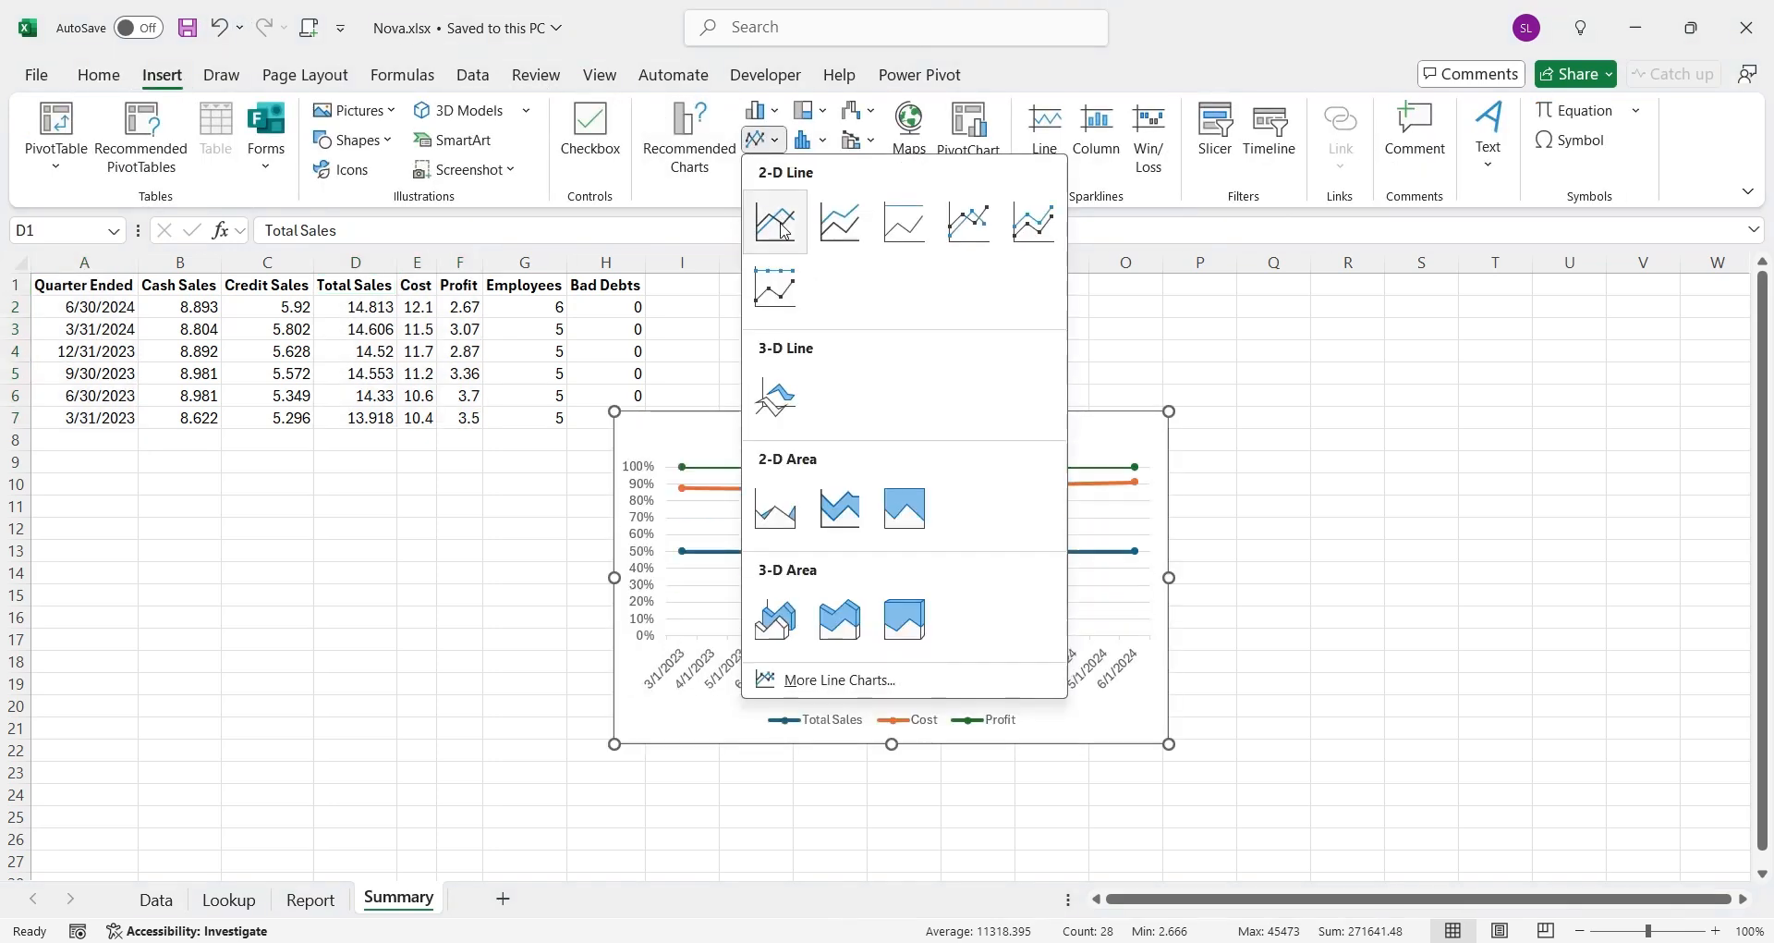
click(775, 221)
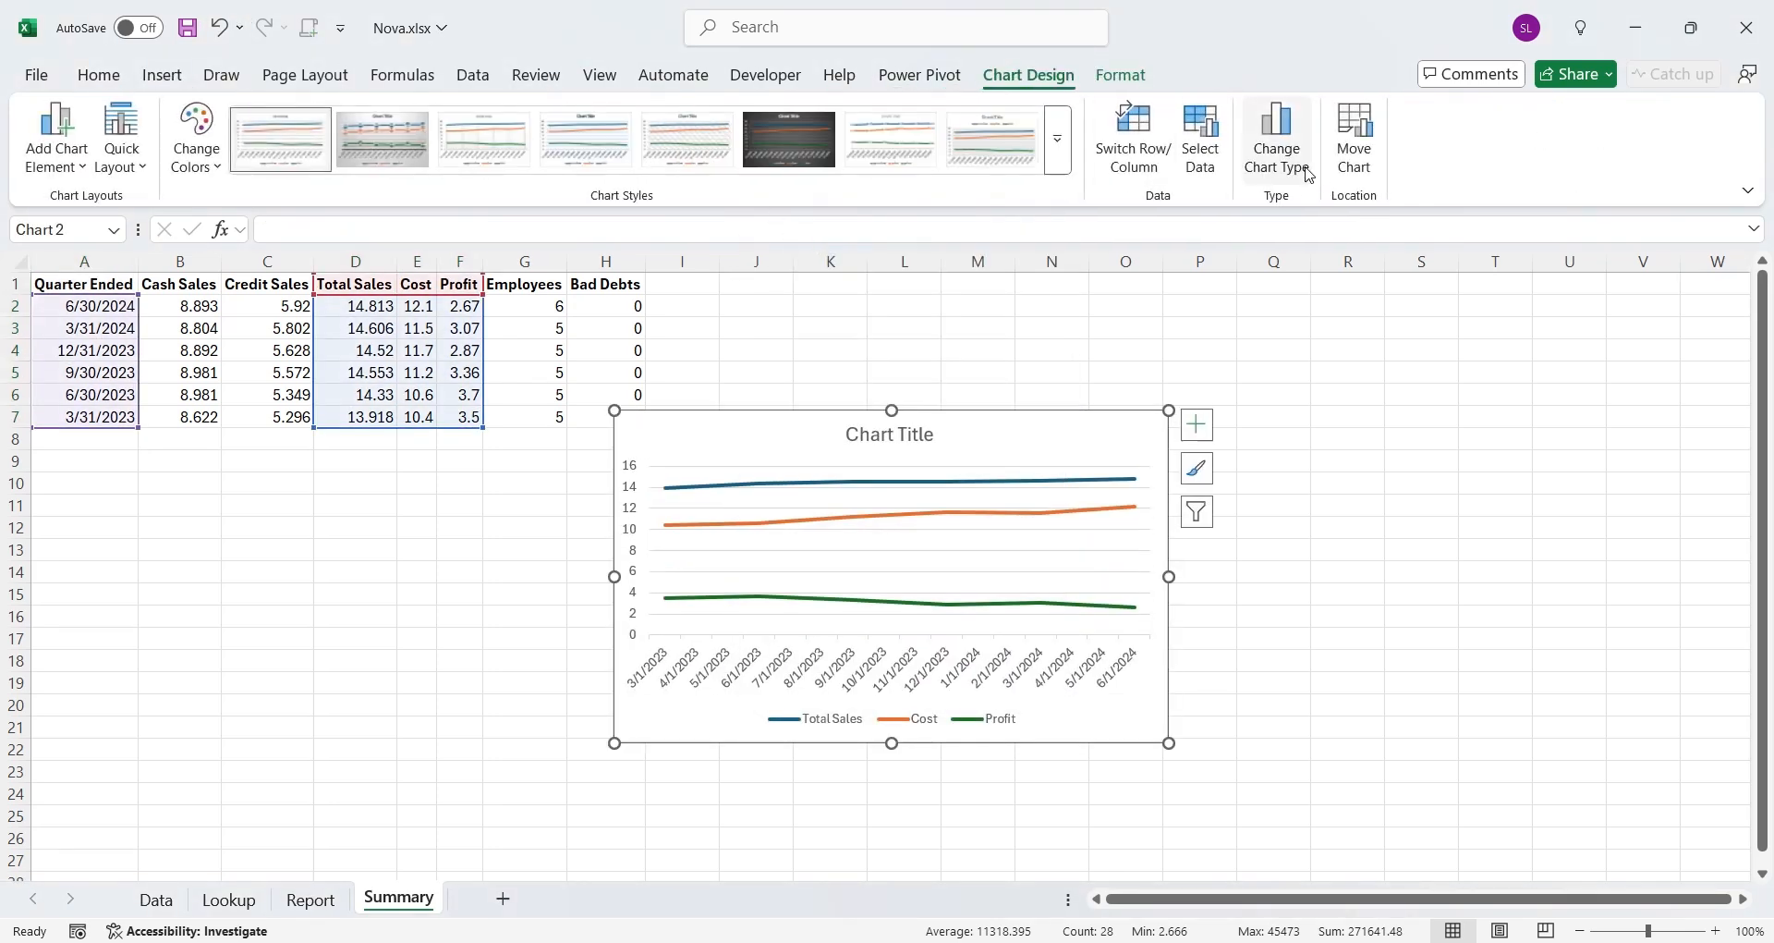
Convert it to a Combo chart with Profit on the secondary axis
click(1275, 136)
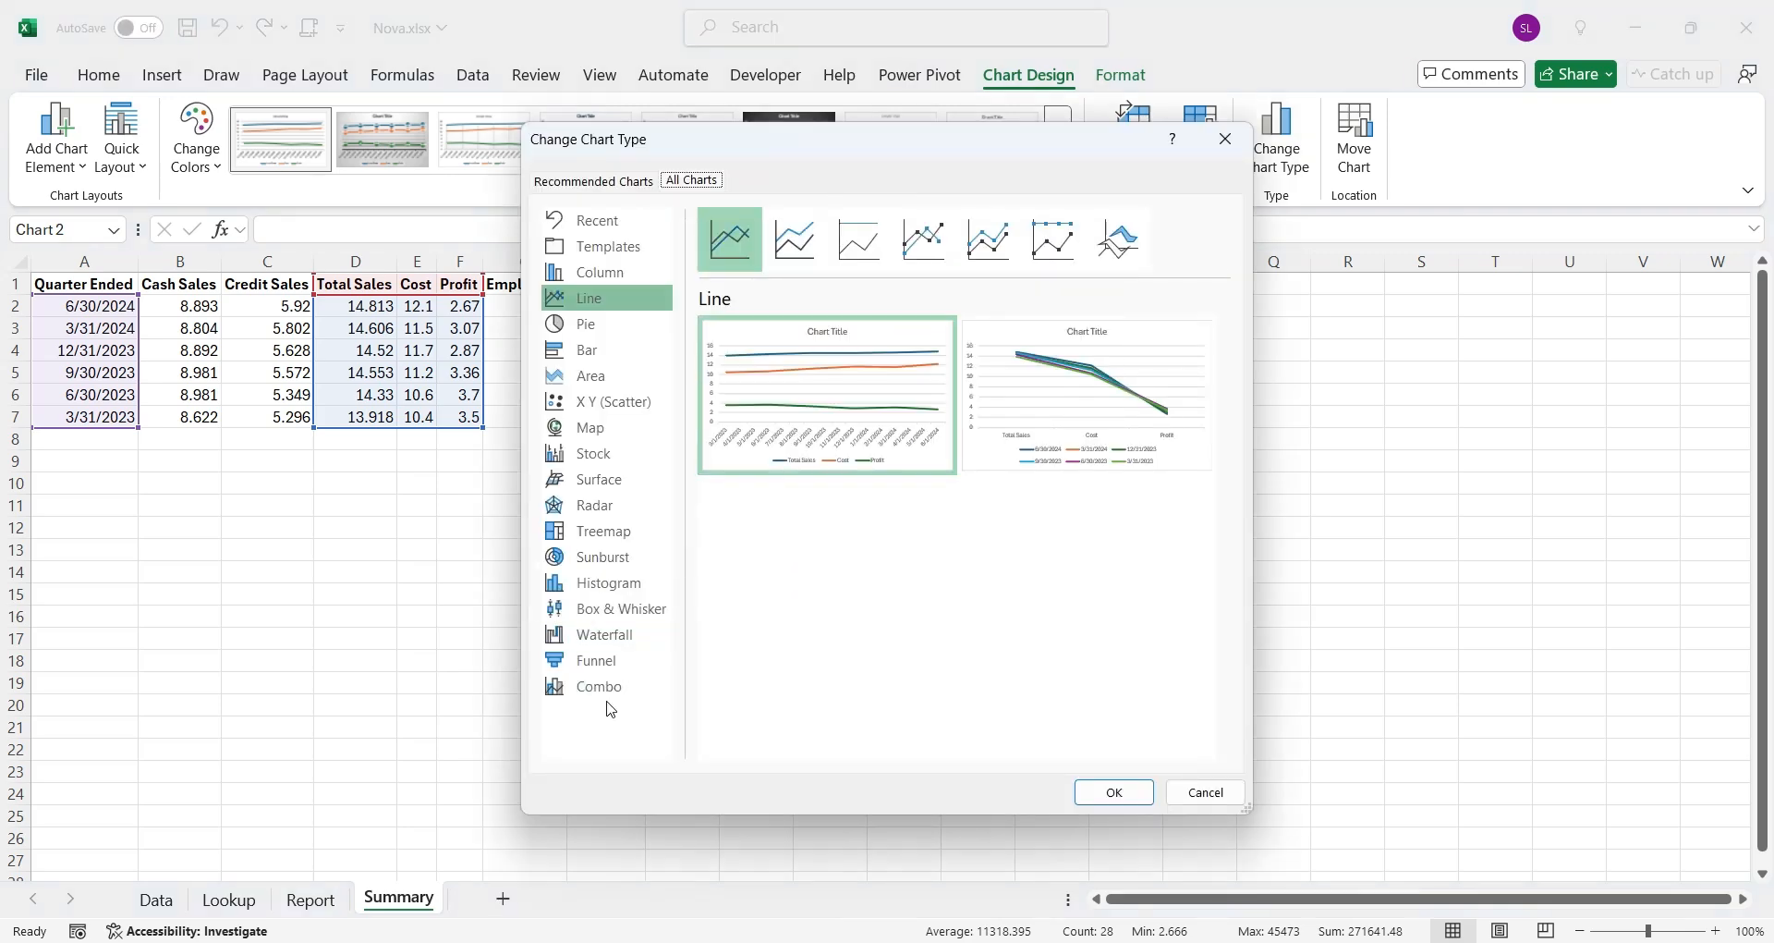
click(599, 686)
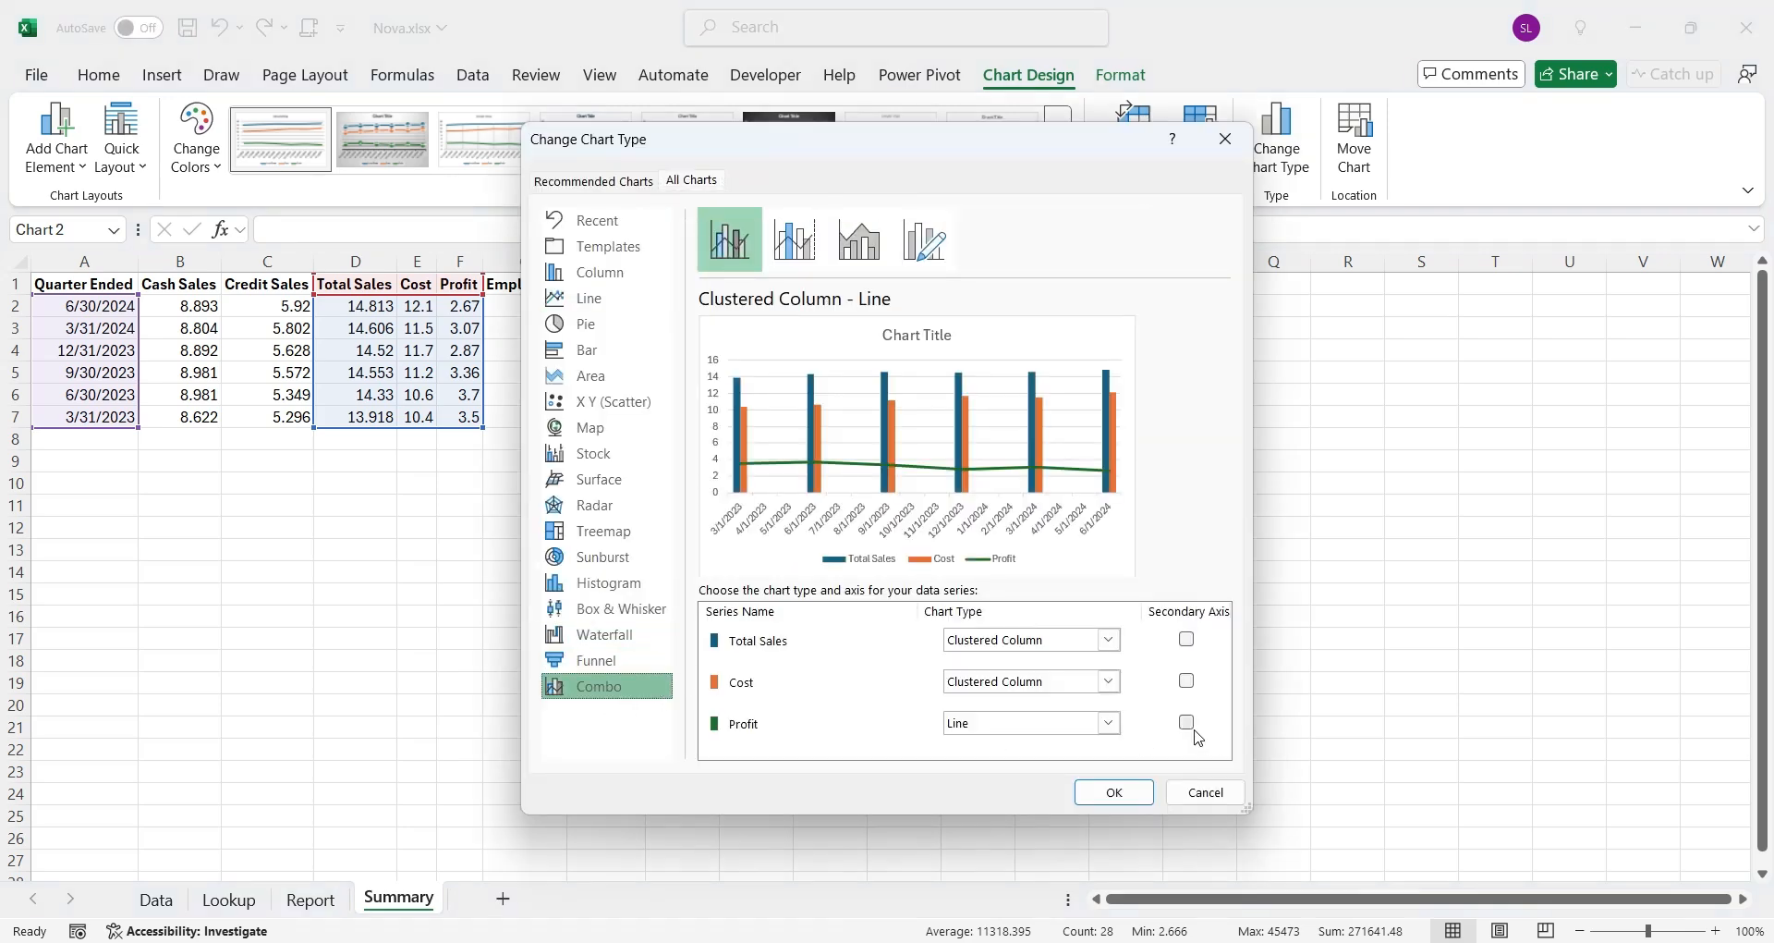
click(1186, 723)
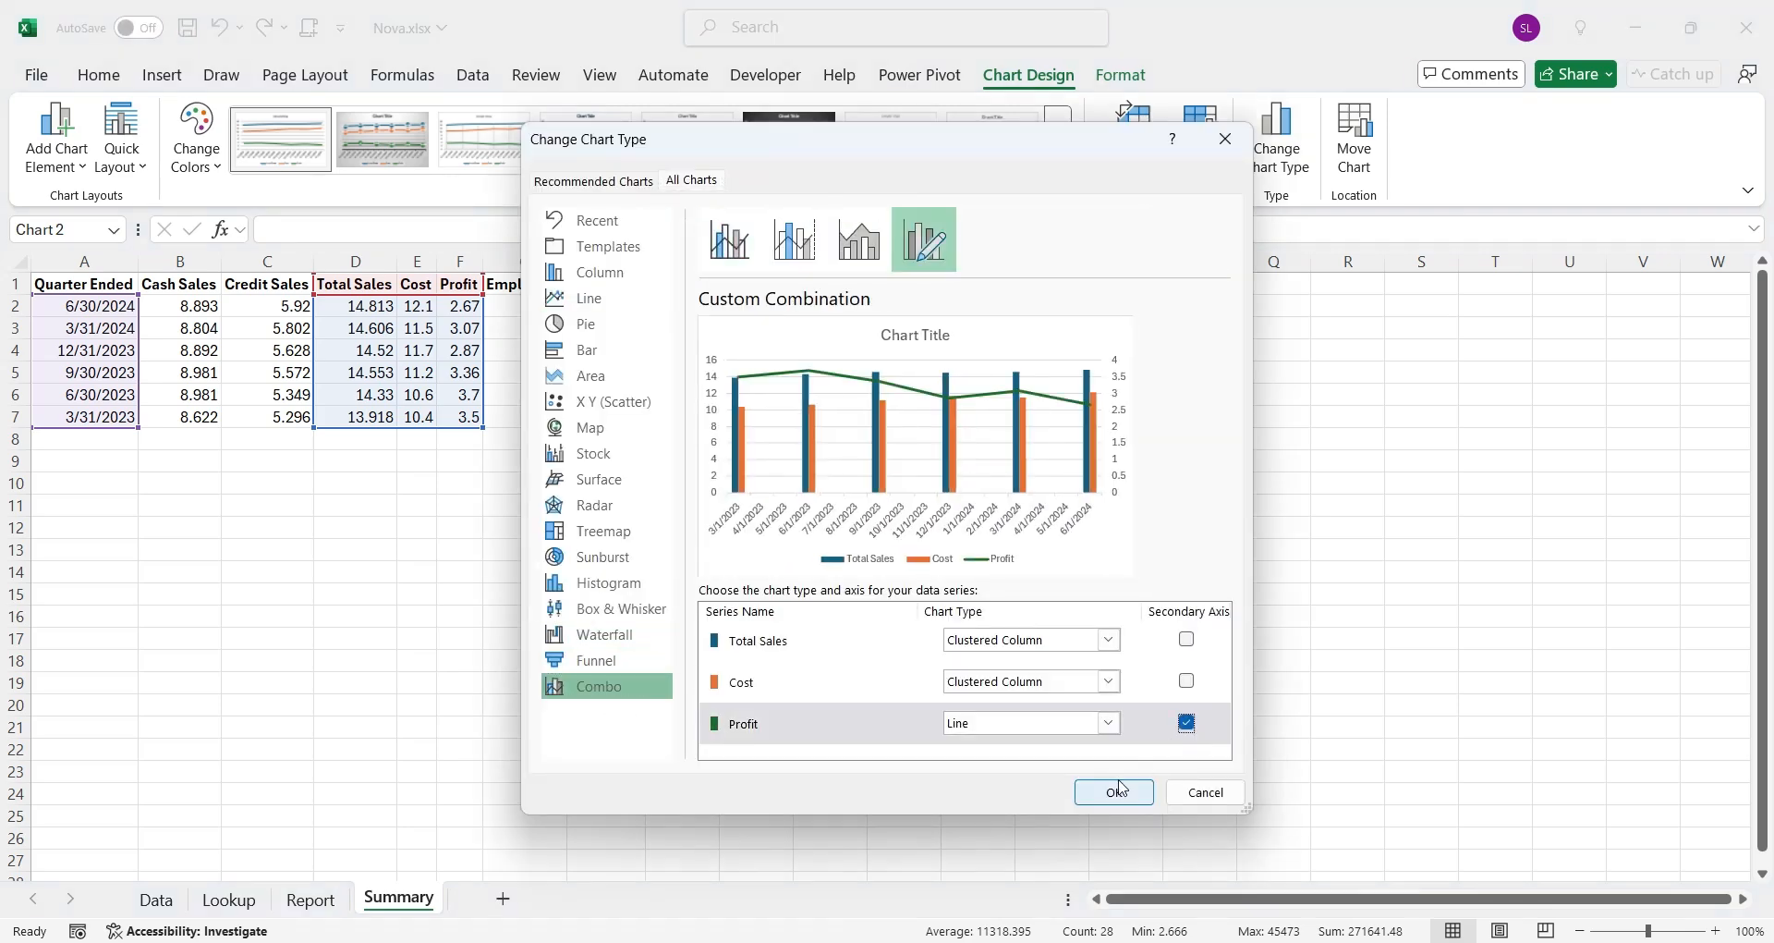
click(1114, 791)
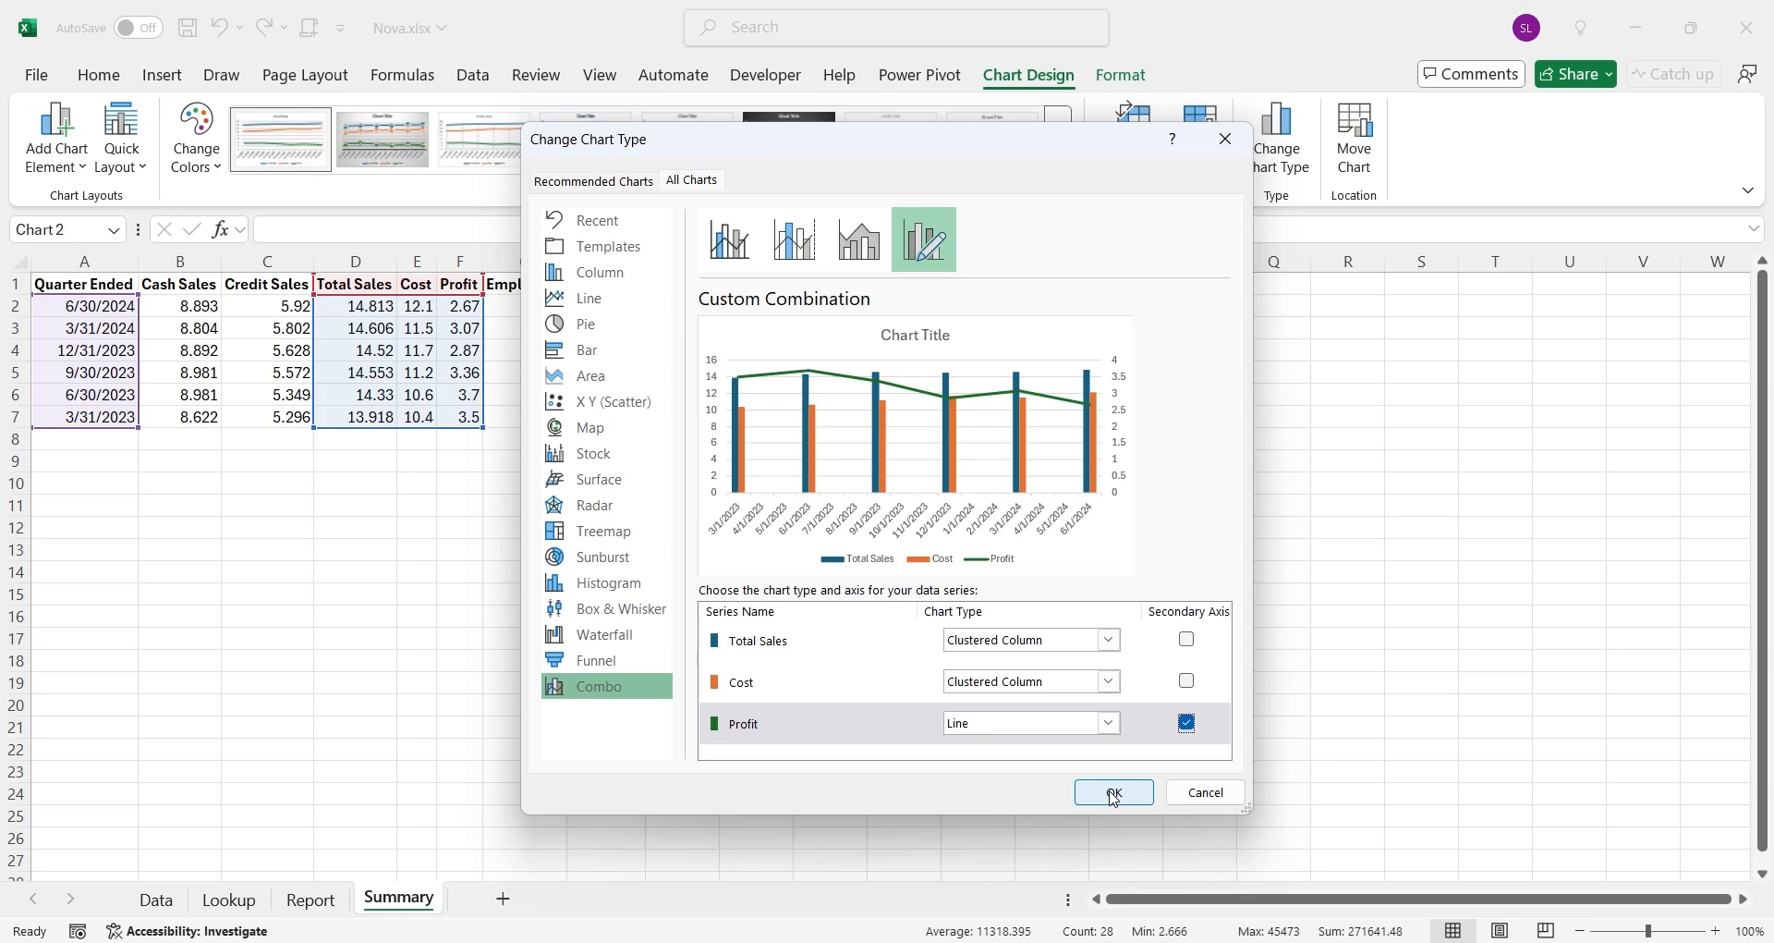
click(1113, 791)
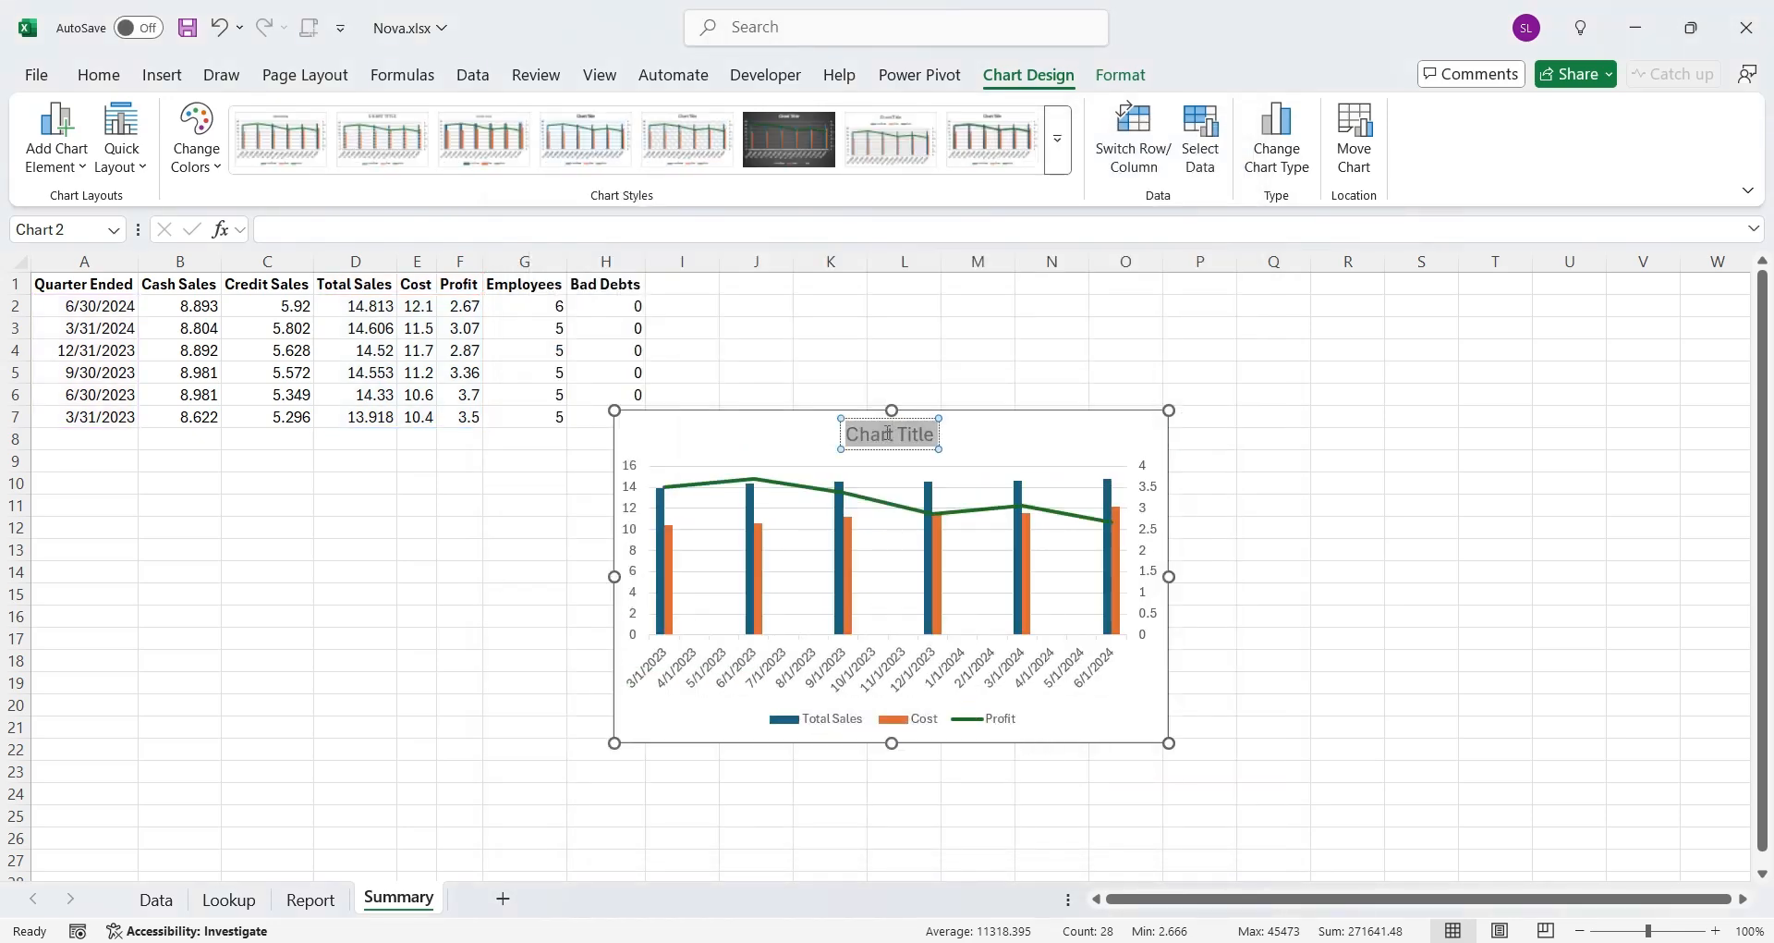
Title the chart 'Profitability' and paste it onto the Report sheet beside the Sales chart
text(Profitability)
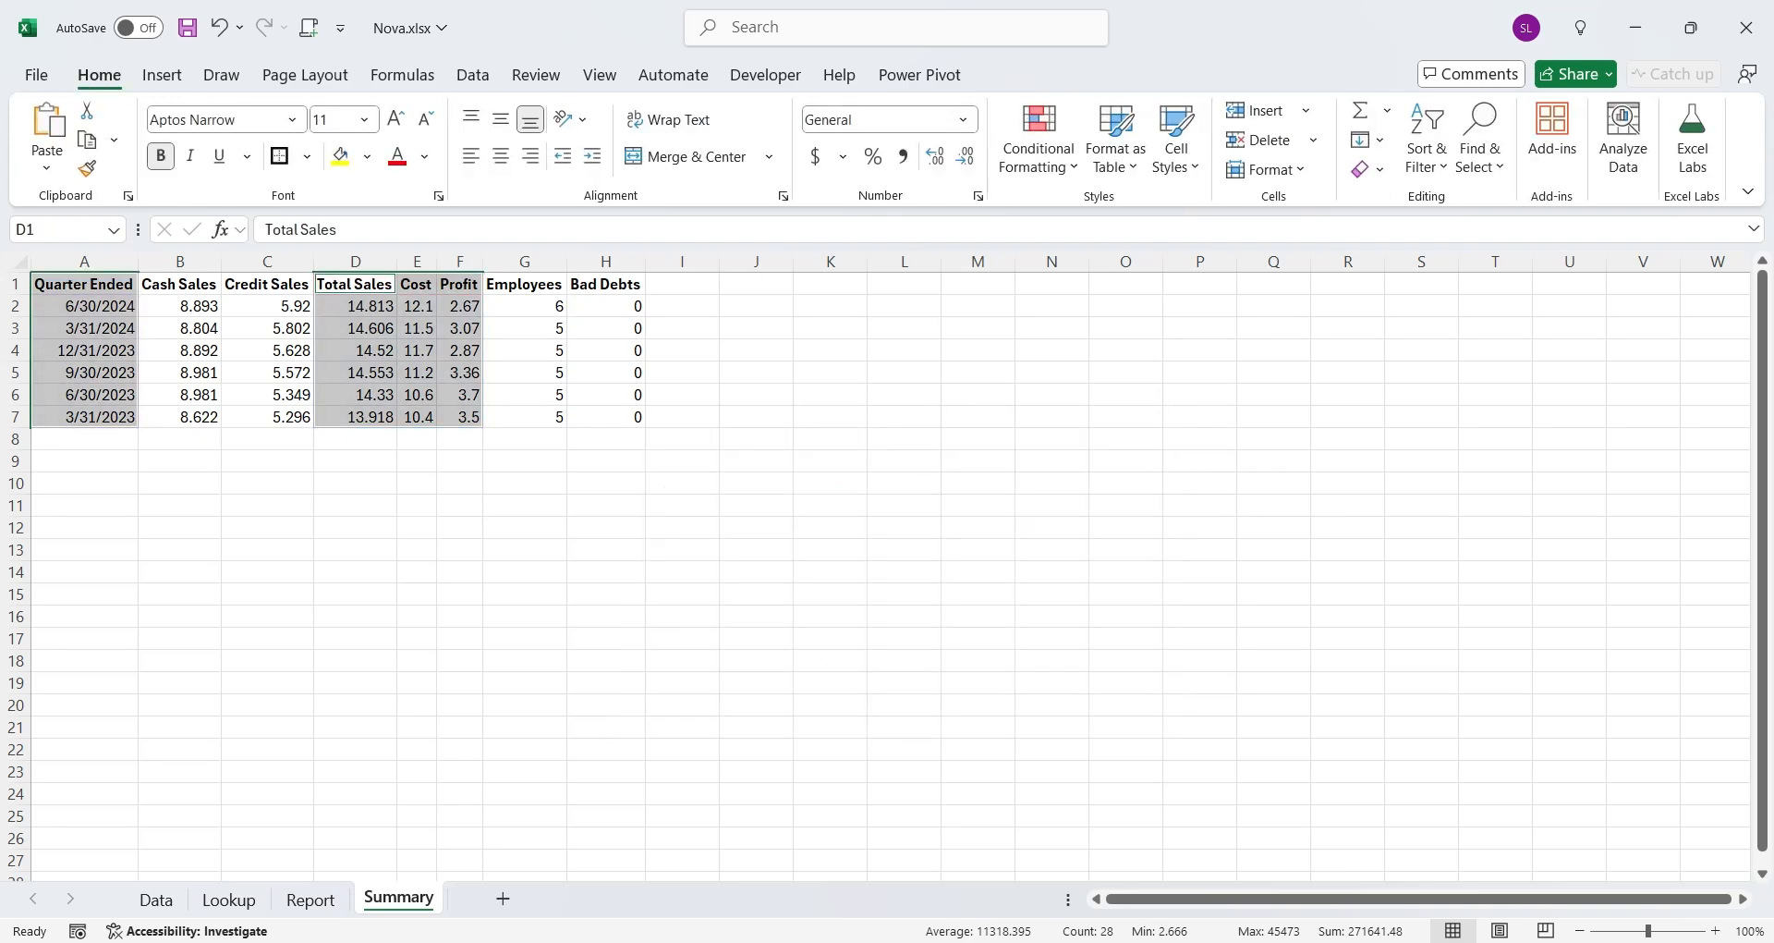
click(309, 899)
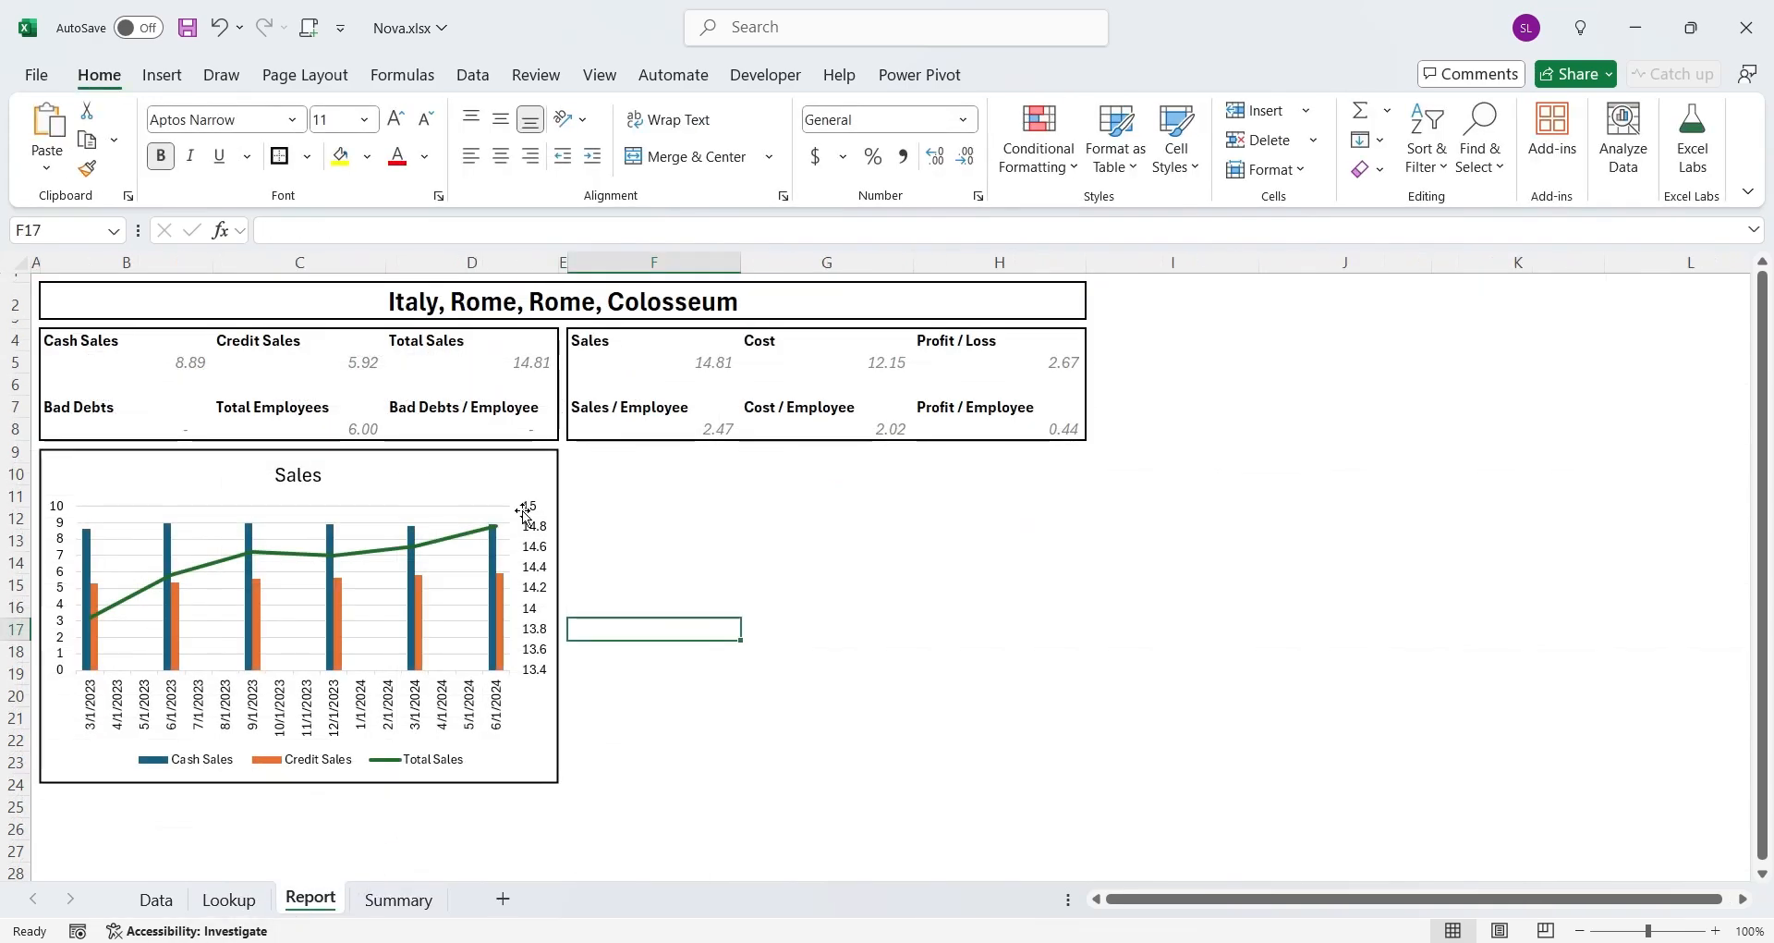
key(ctrl+v)
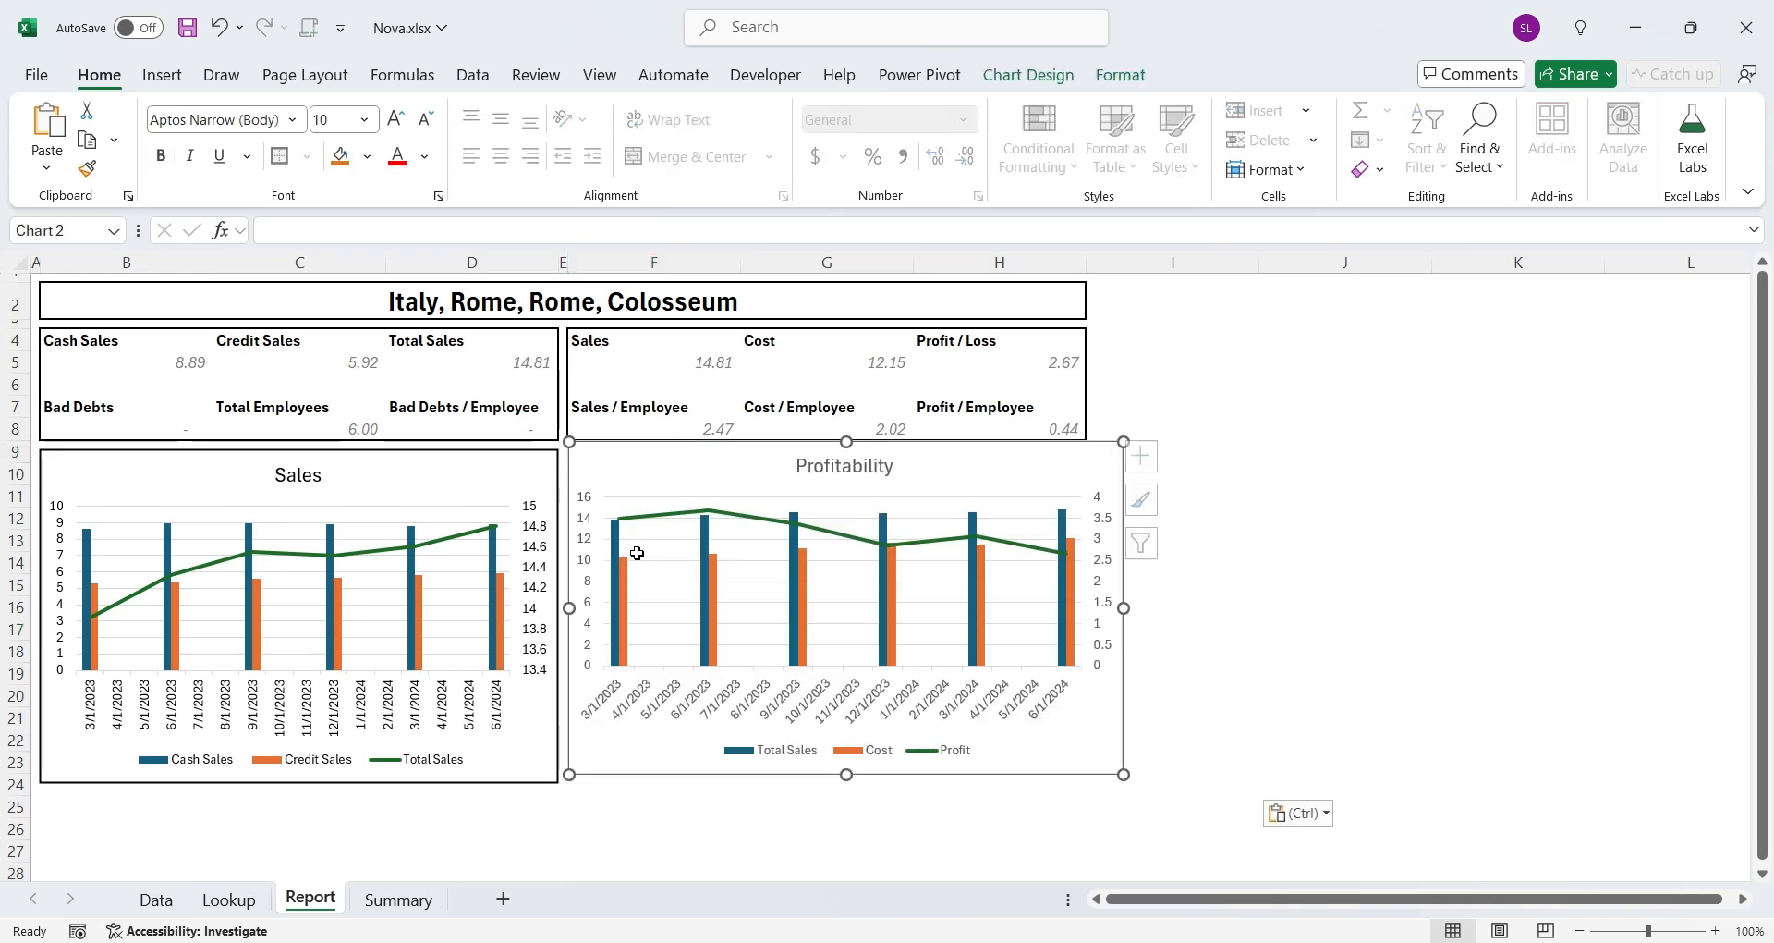
click(1120, 75)
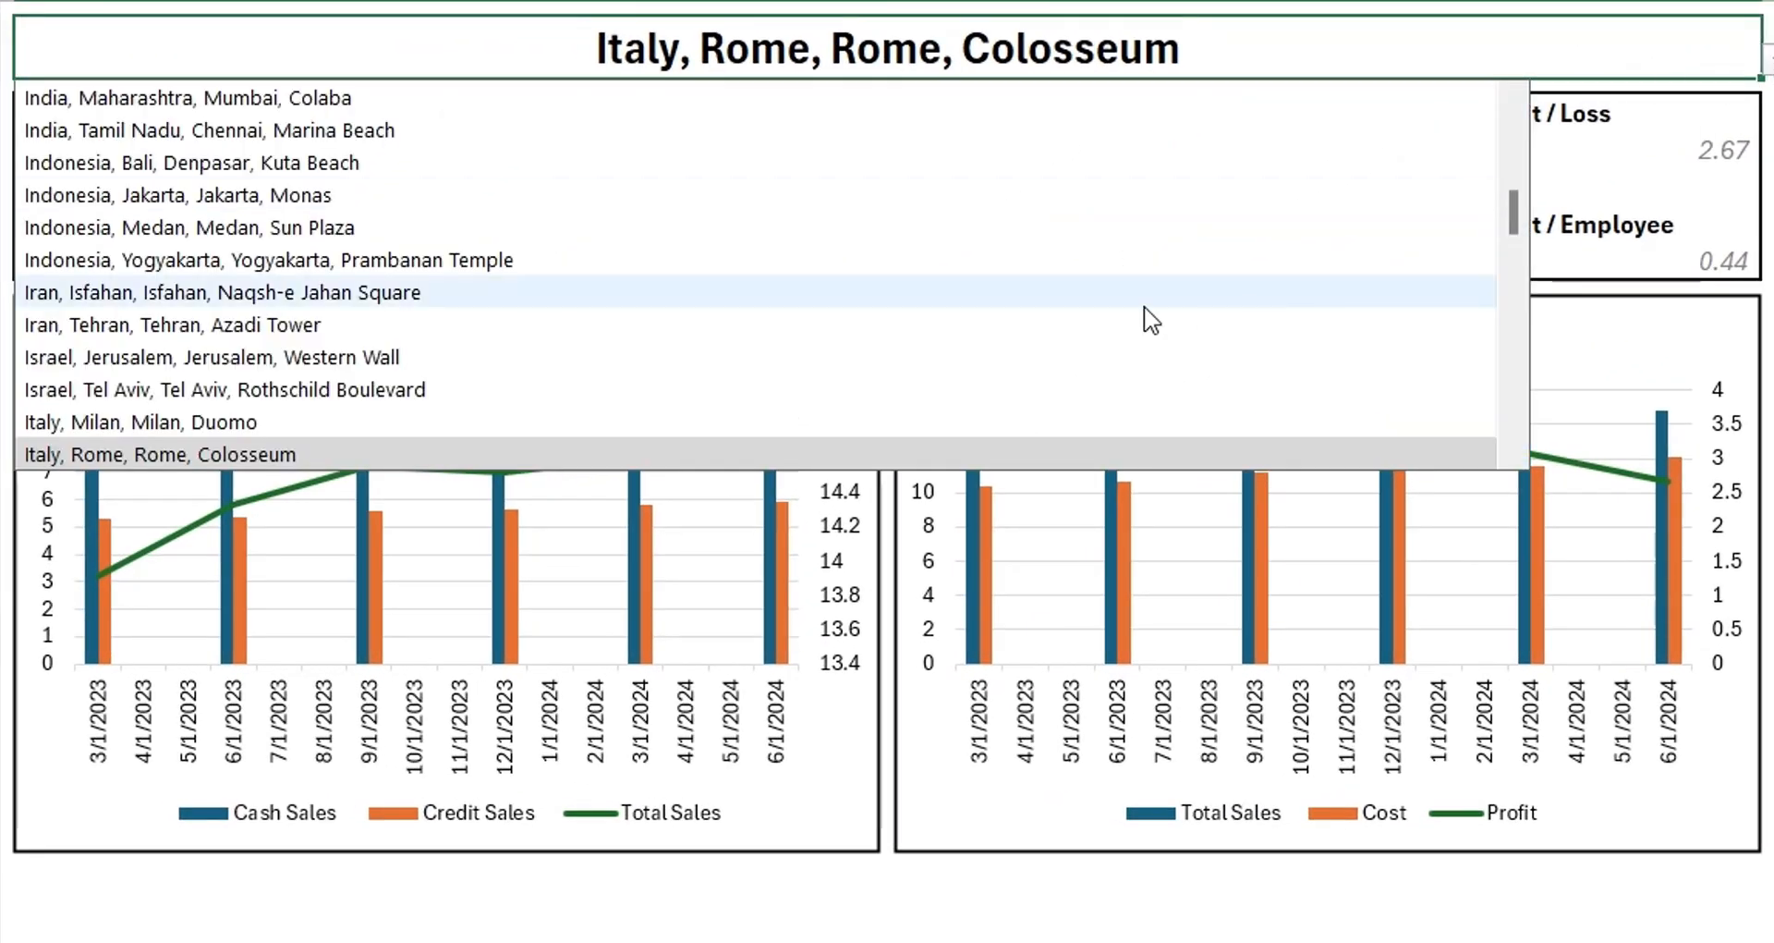
Pick Indonesia, then France, then search *australia* and choose Canada, Ontario, Toronto, CN Tower in B2
click(260, 454)
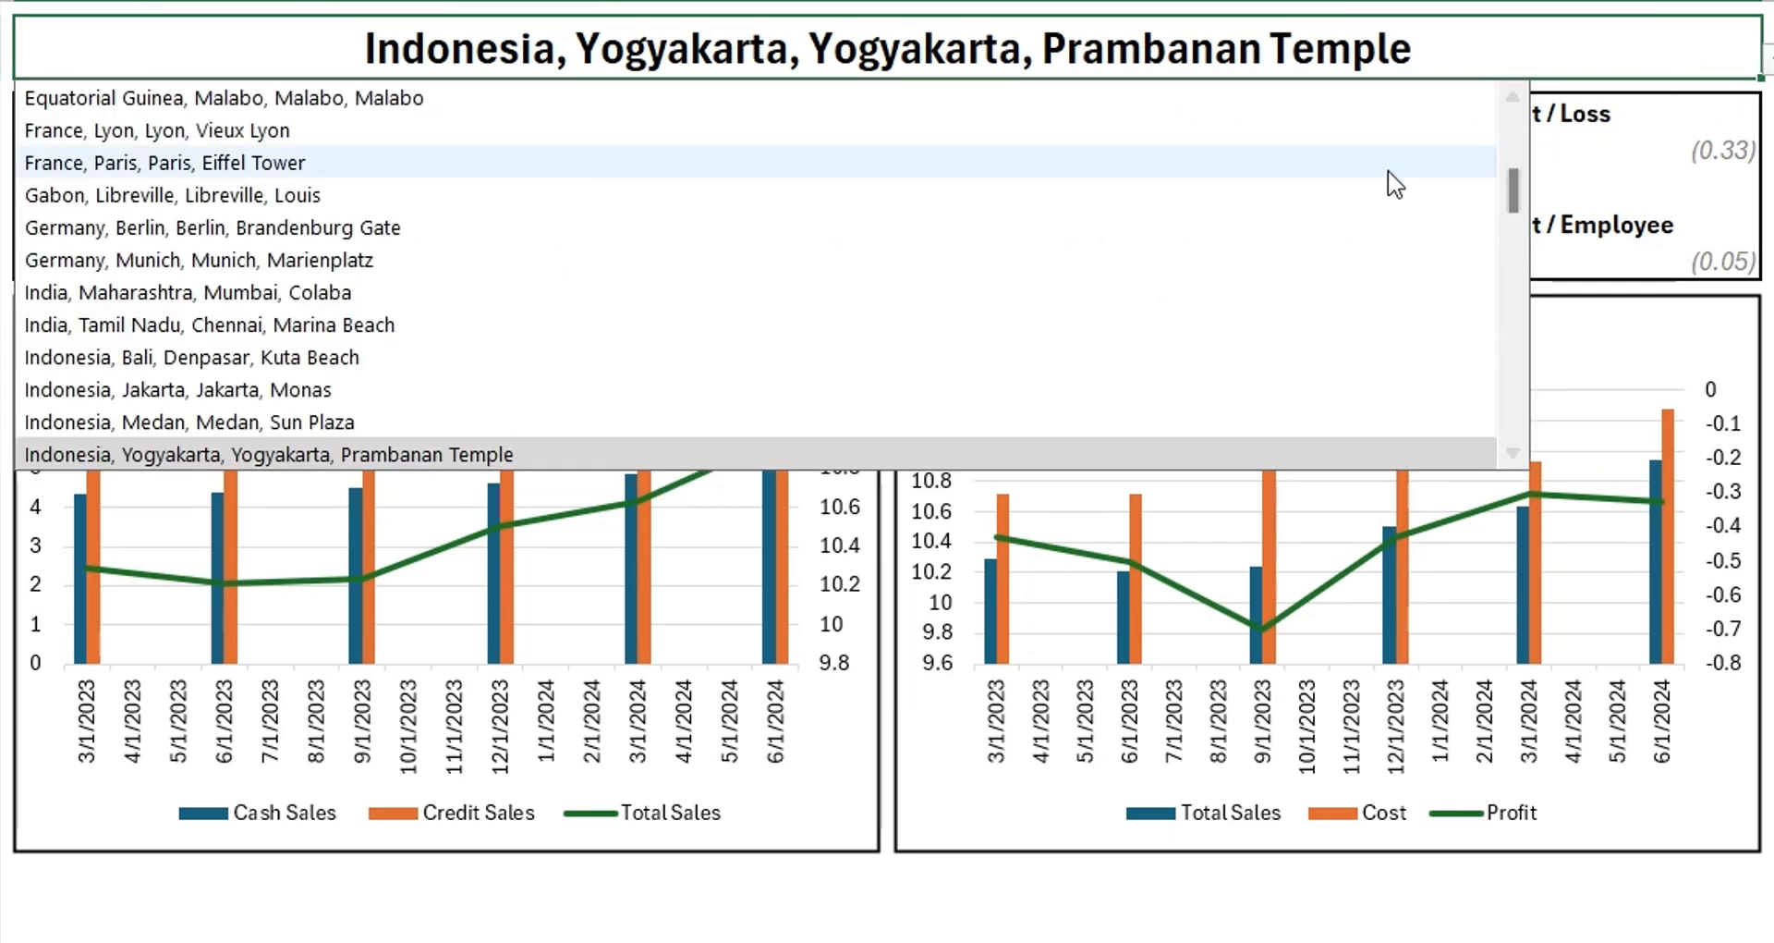
click(170, 163)
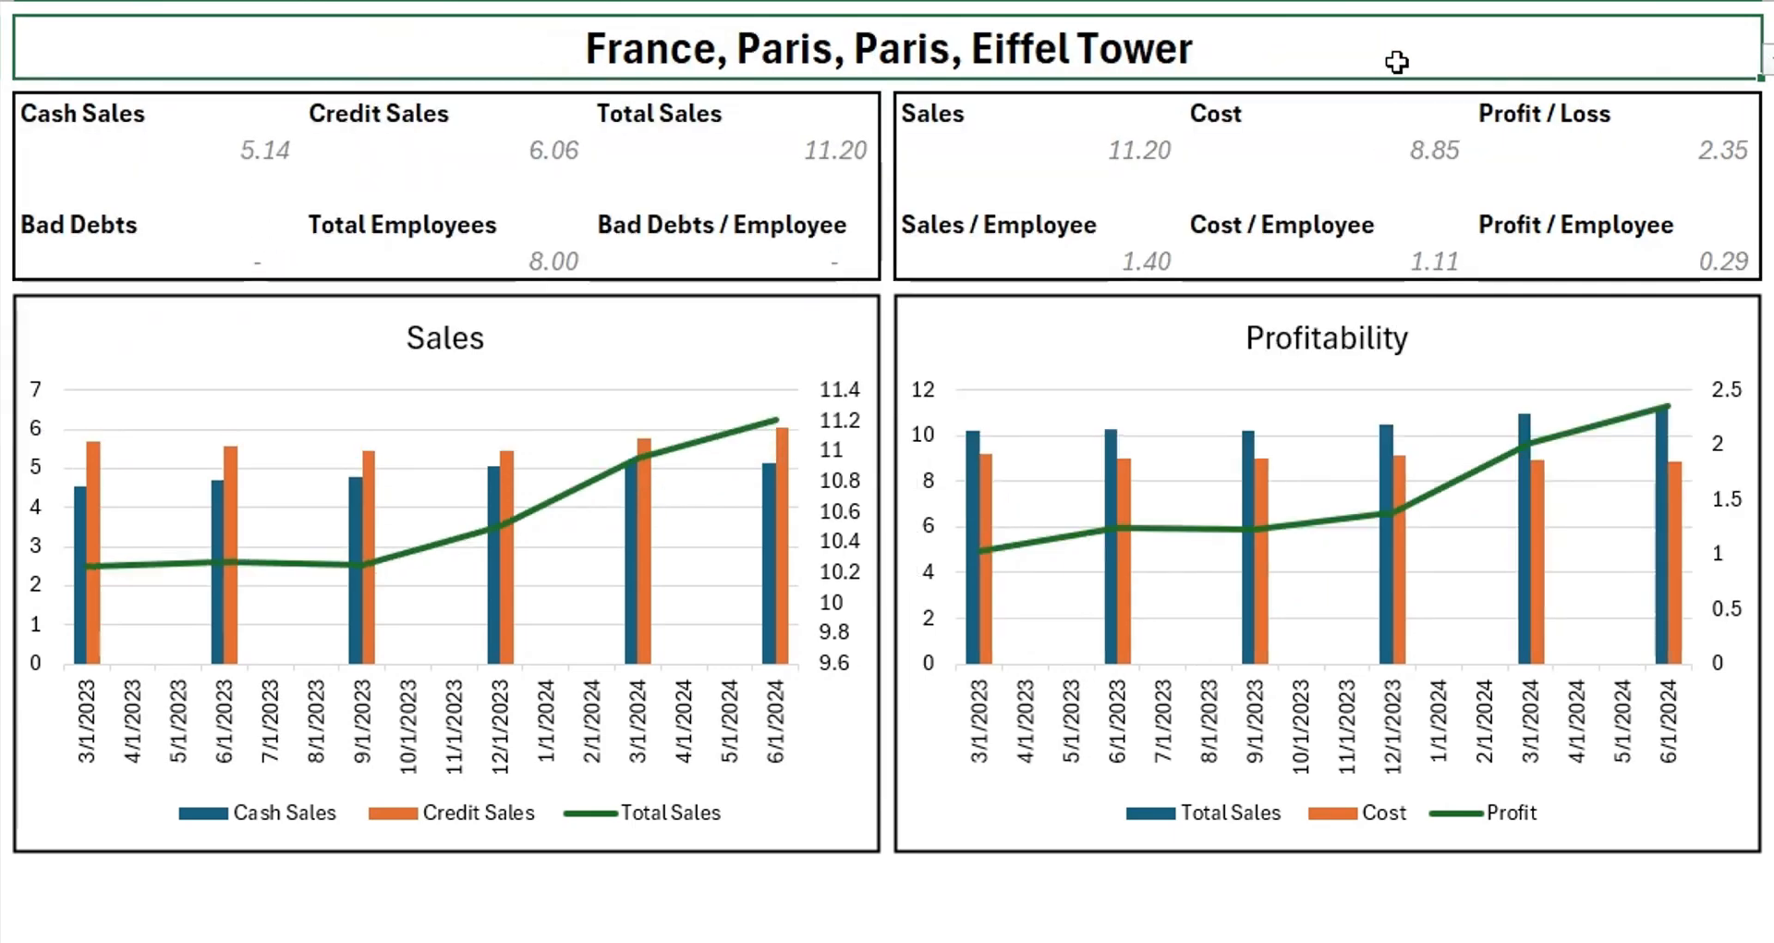
text(*australia*)
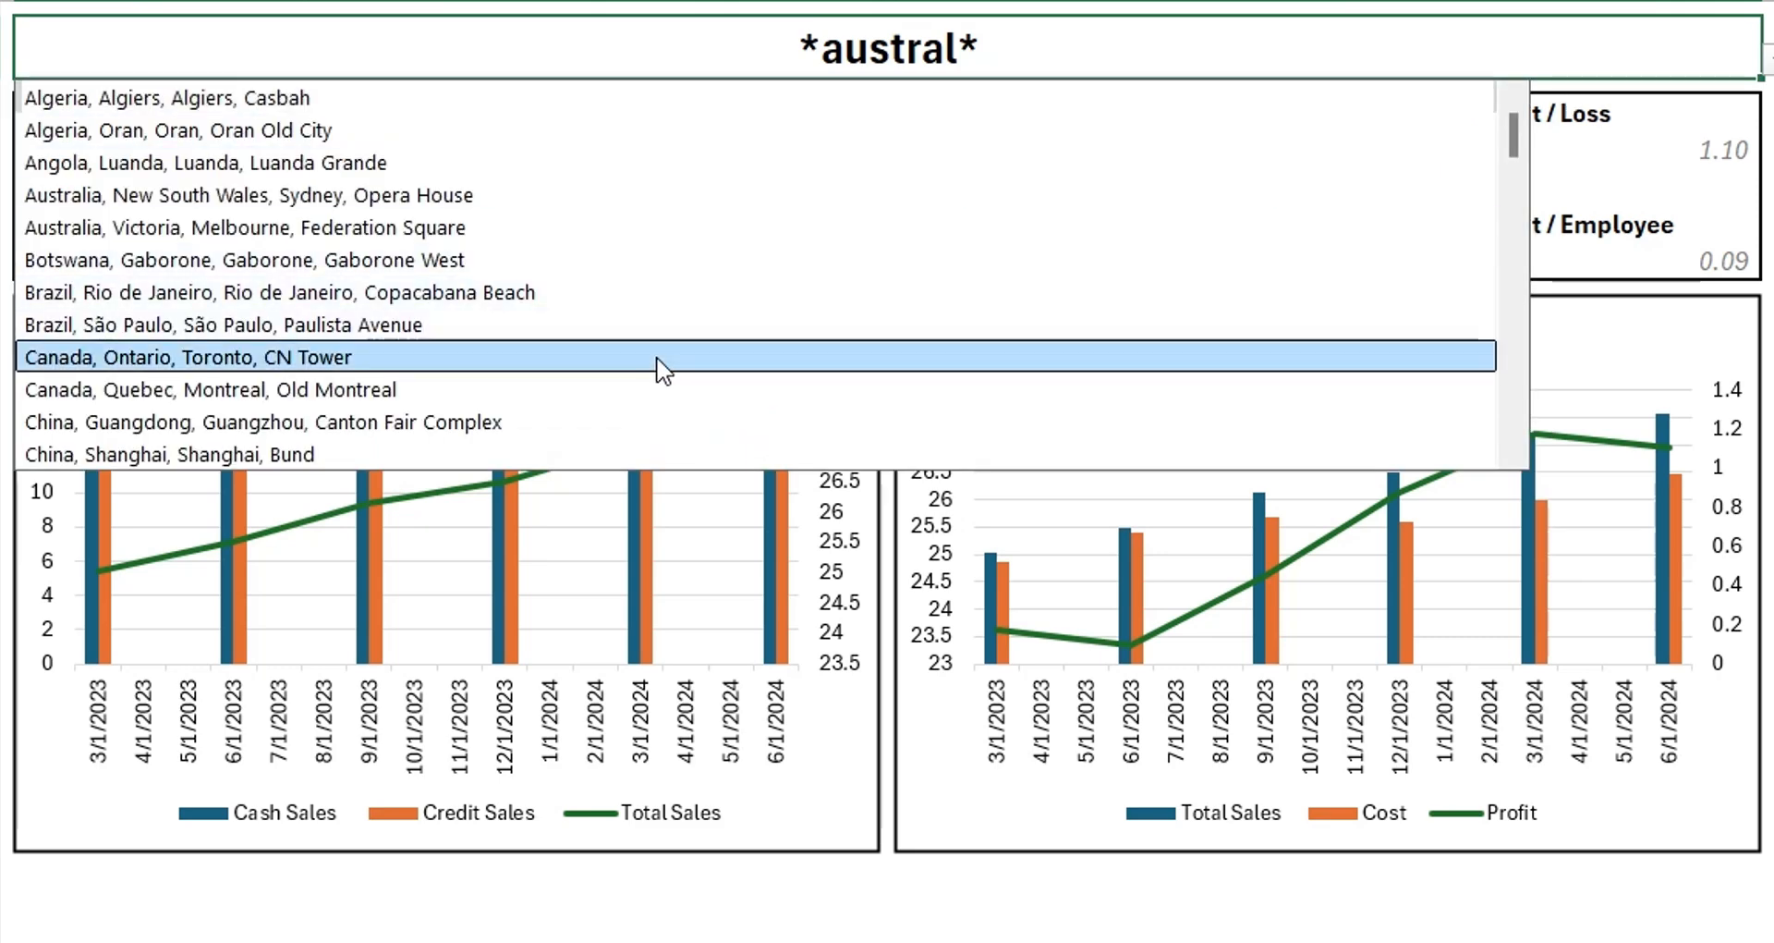
click(227, 356)
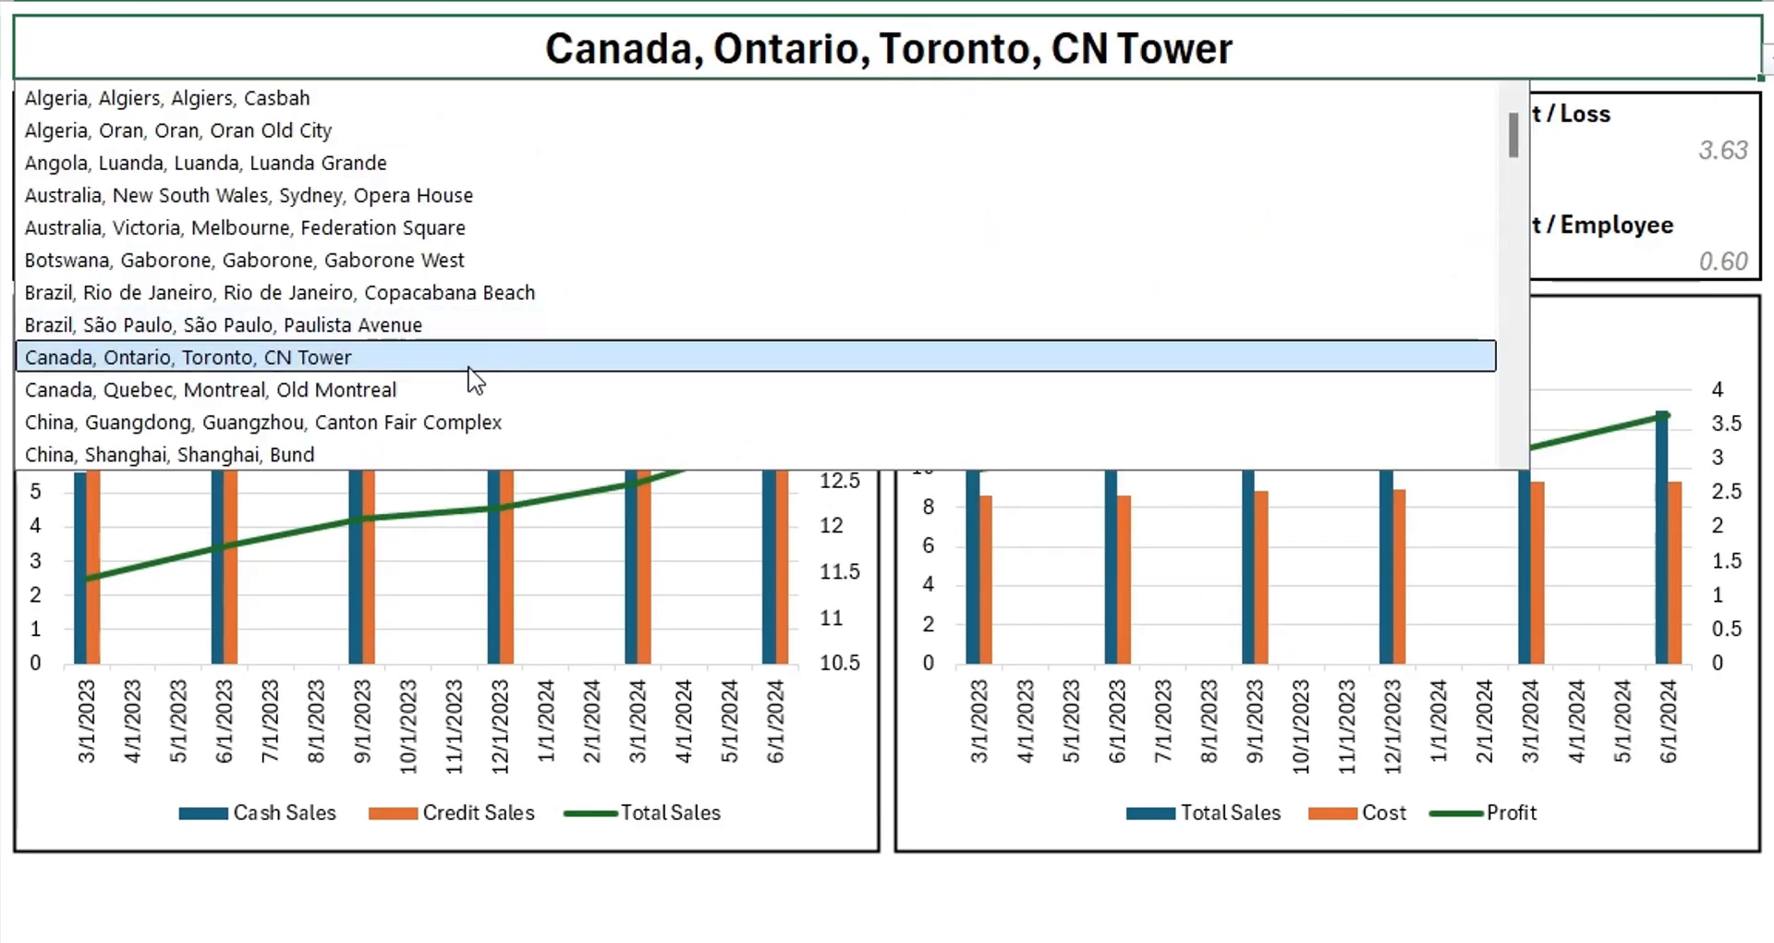